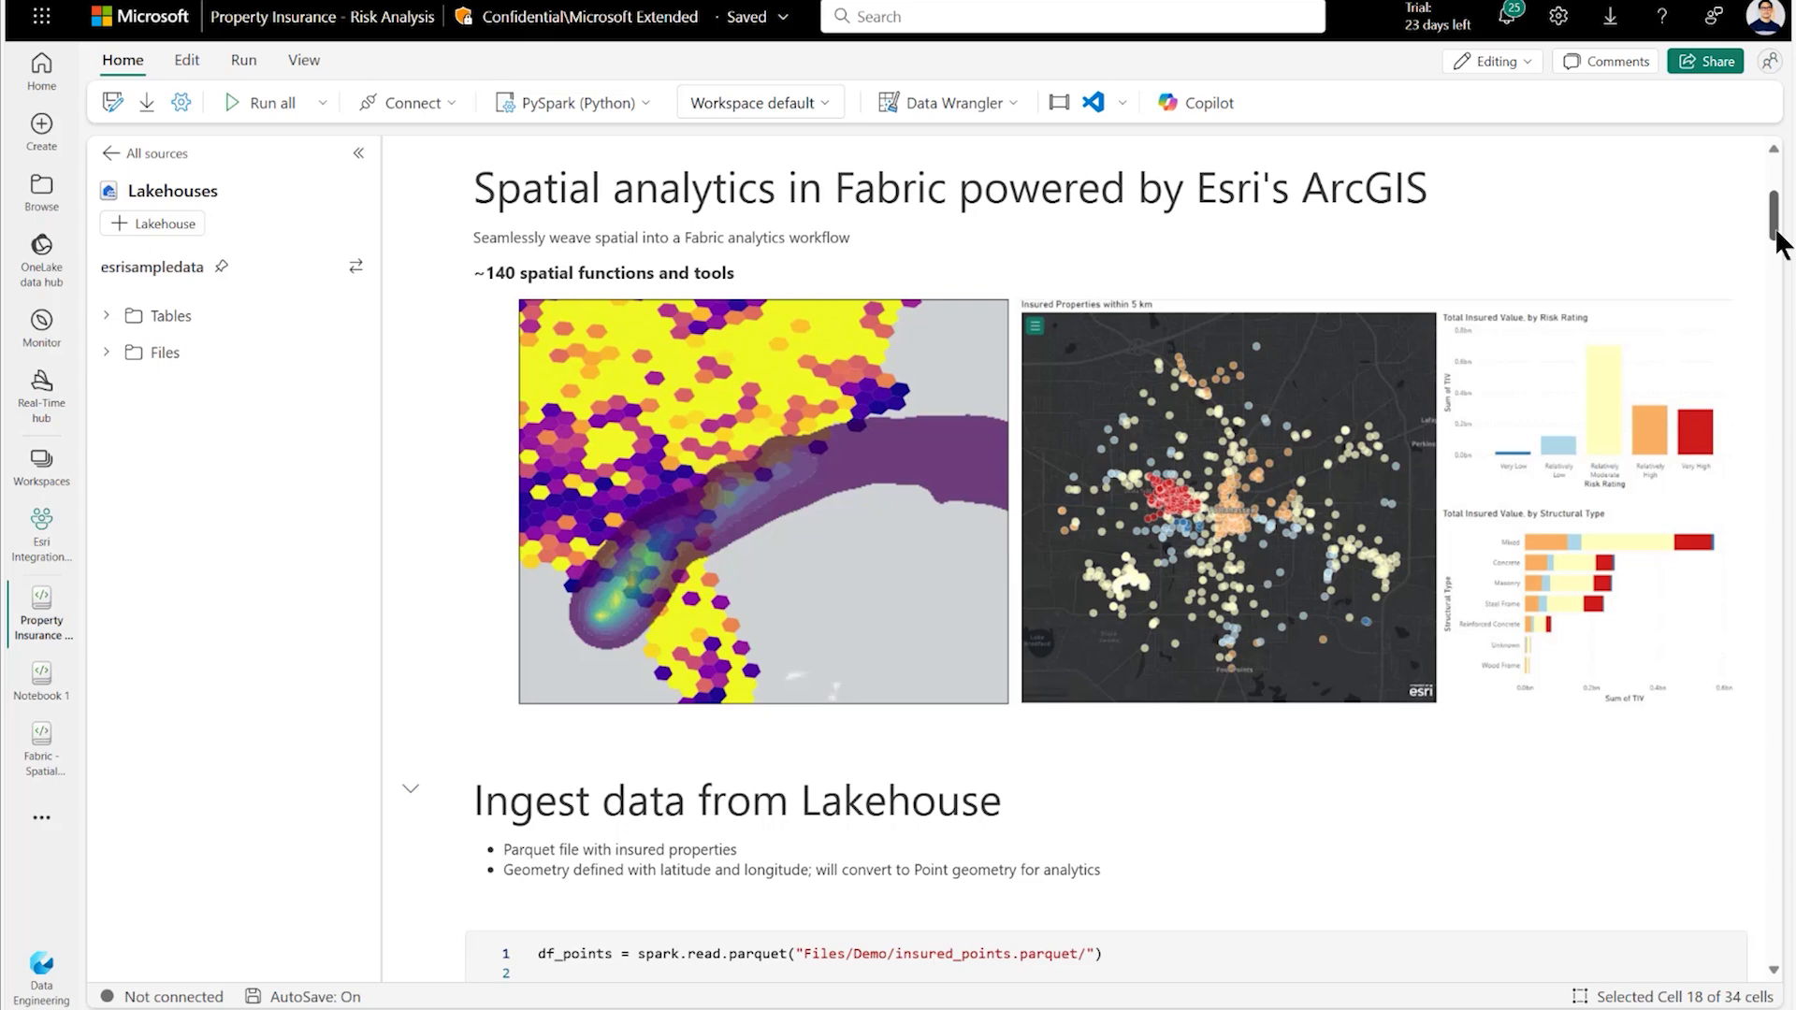
# Scroll past the intro banner to the Ingest data from Lakehouse cell and its insured-properties table.
pyautogui.scroll(-3)
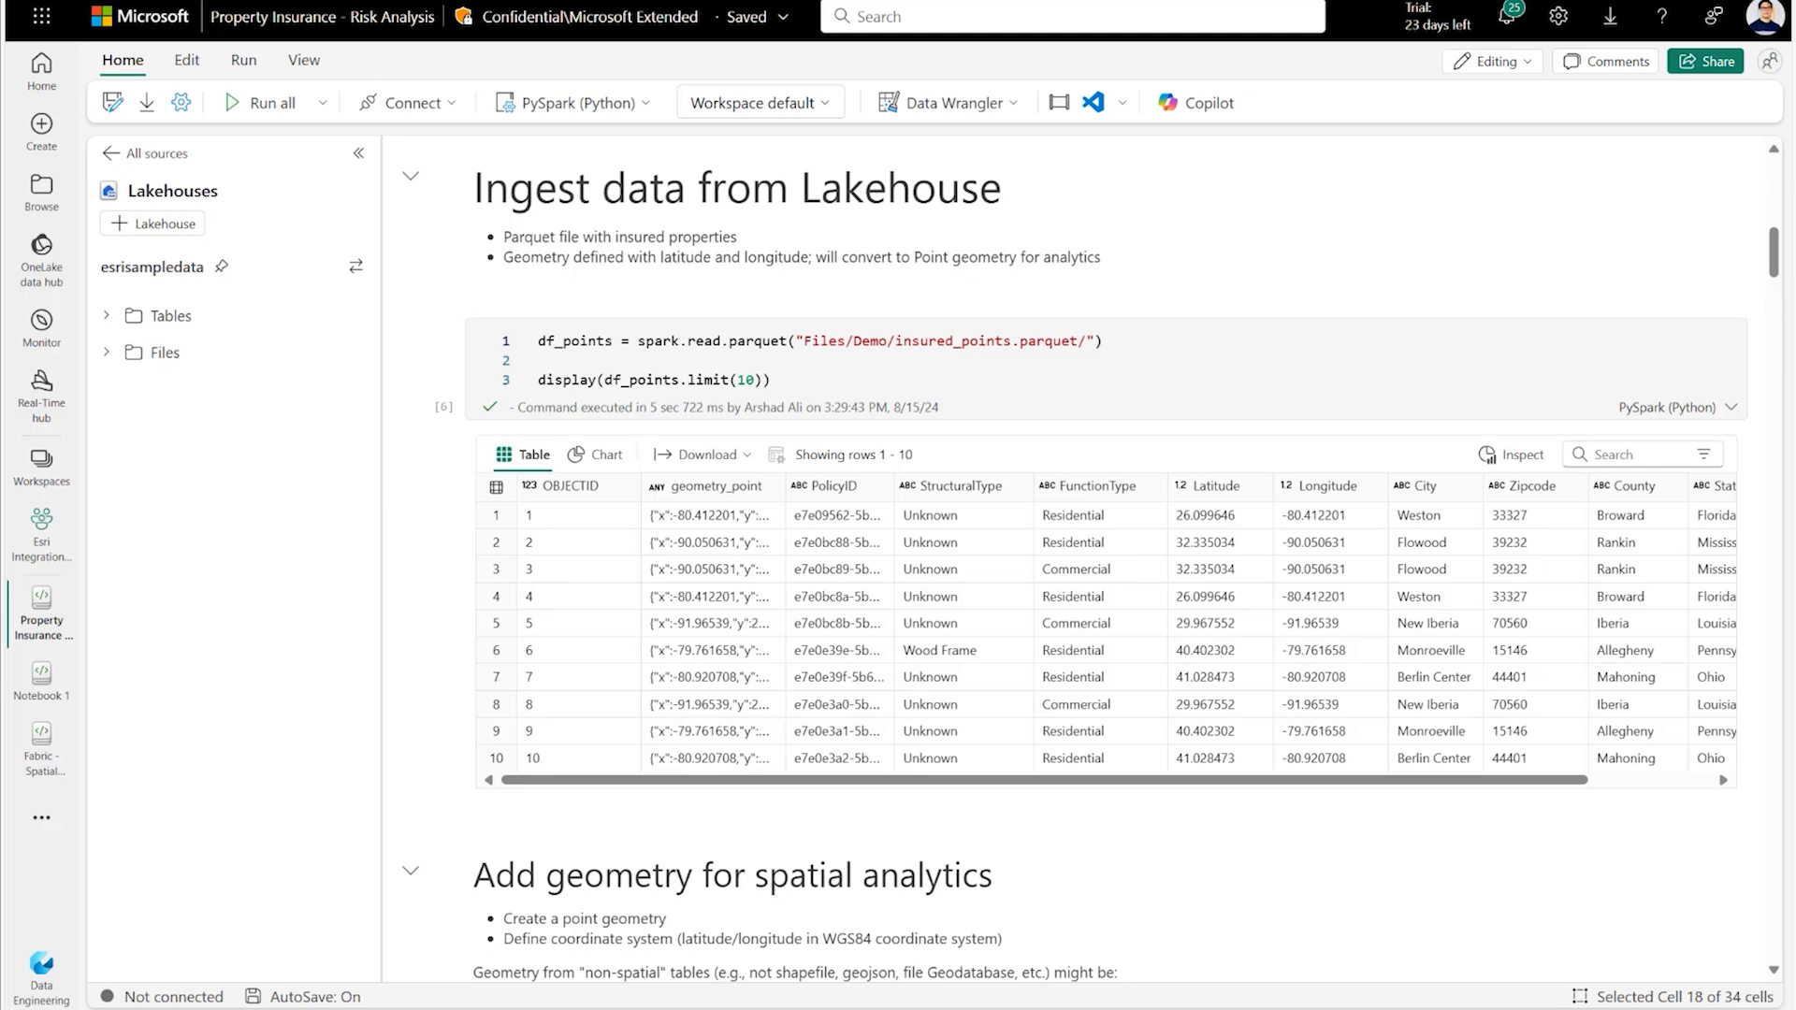
# Scroll past the black point-geometry US map to the hexagonal-bin policy count map.
pyautogui.scroll(-3)
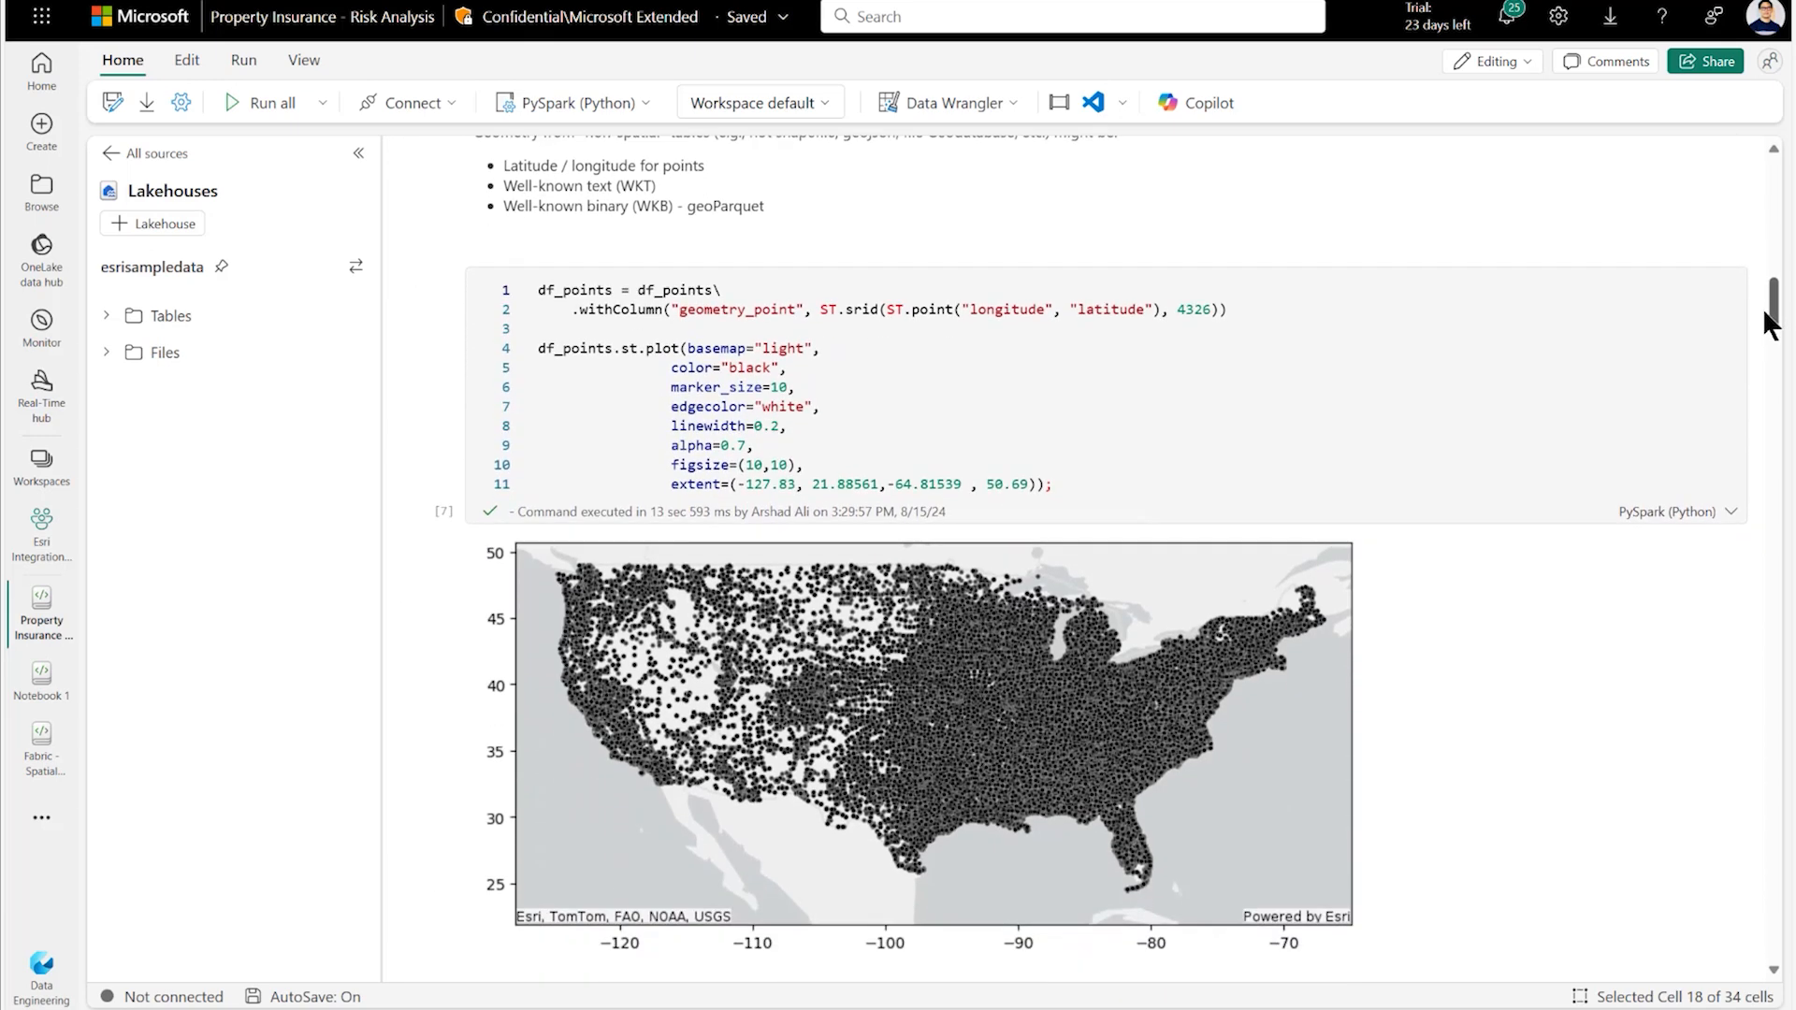
pyautogui.scroll(-3)
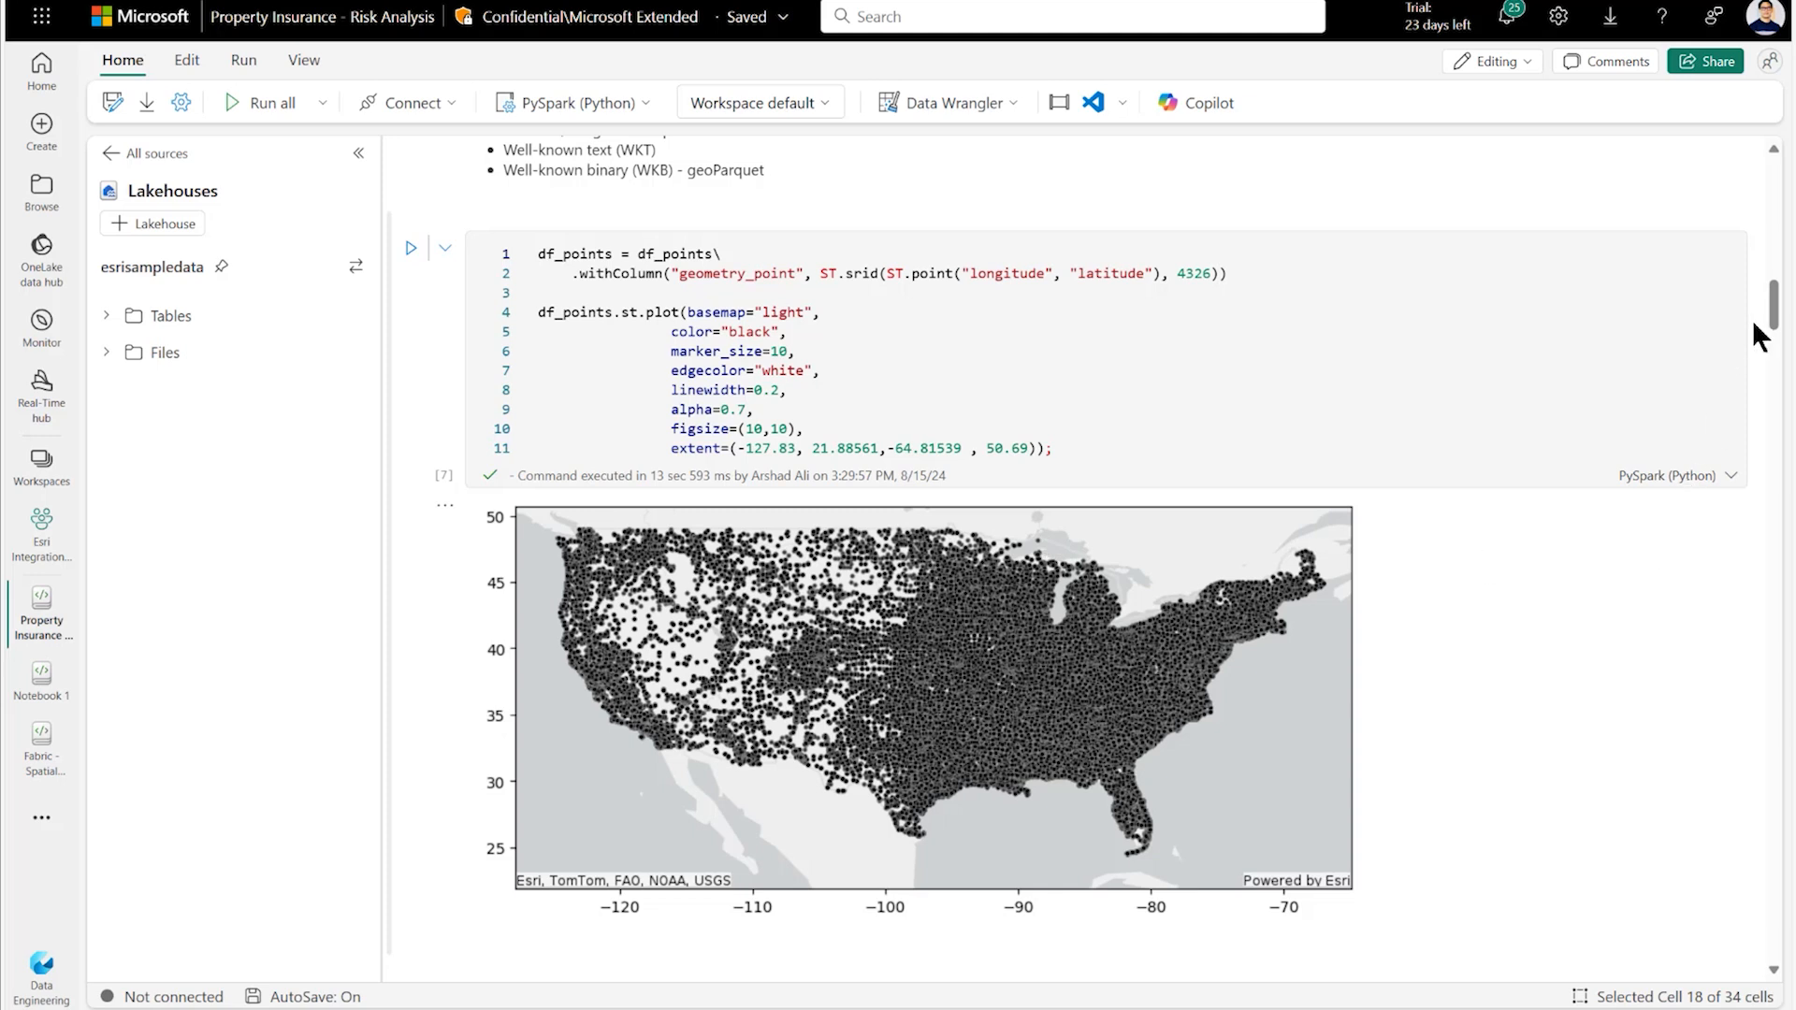
pyautogui.moveTo(1764, 348)
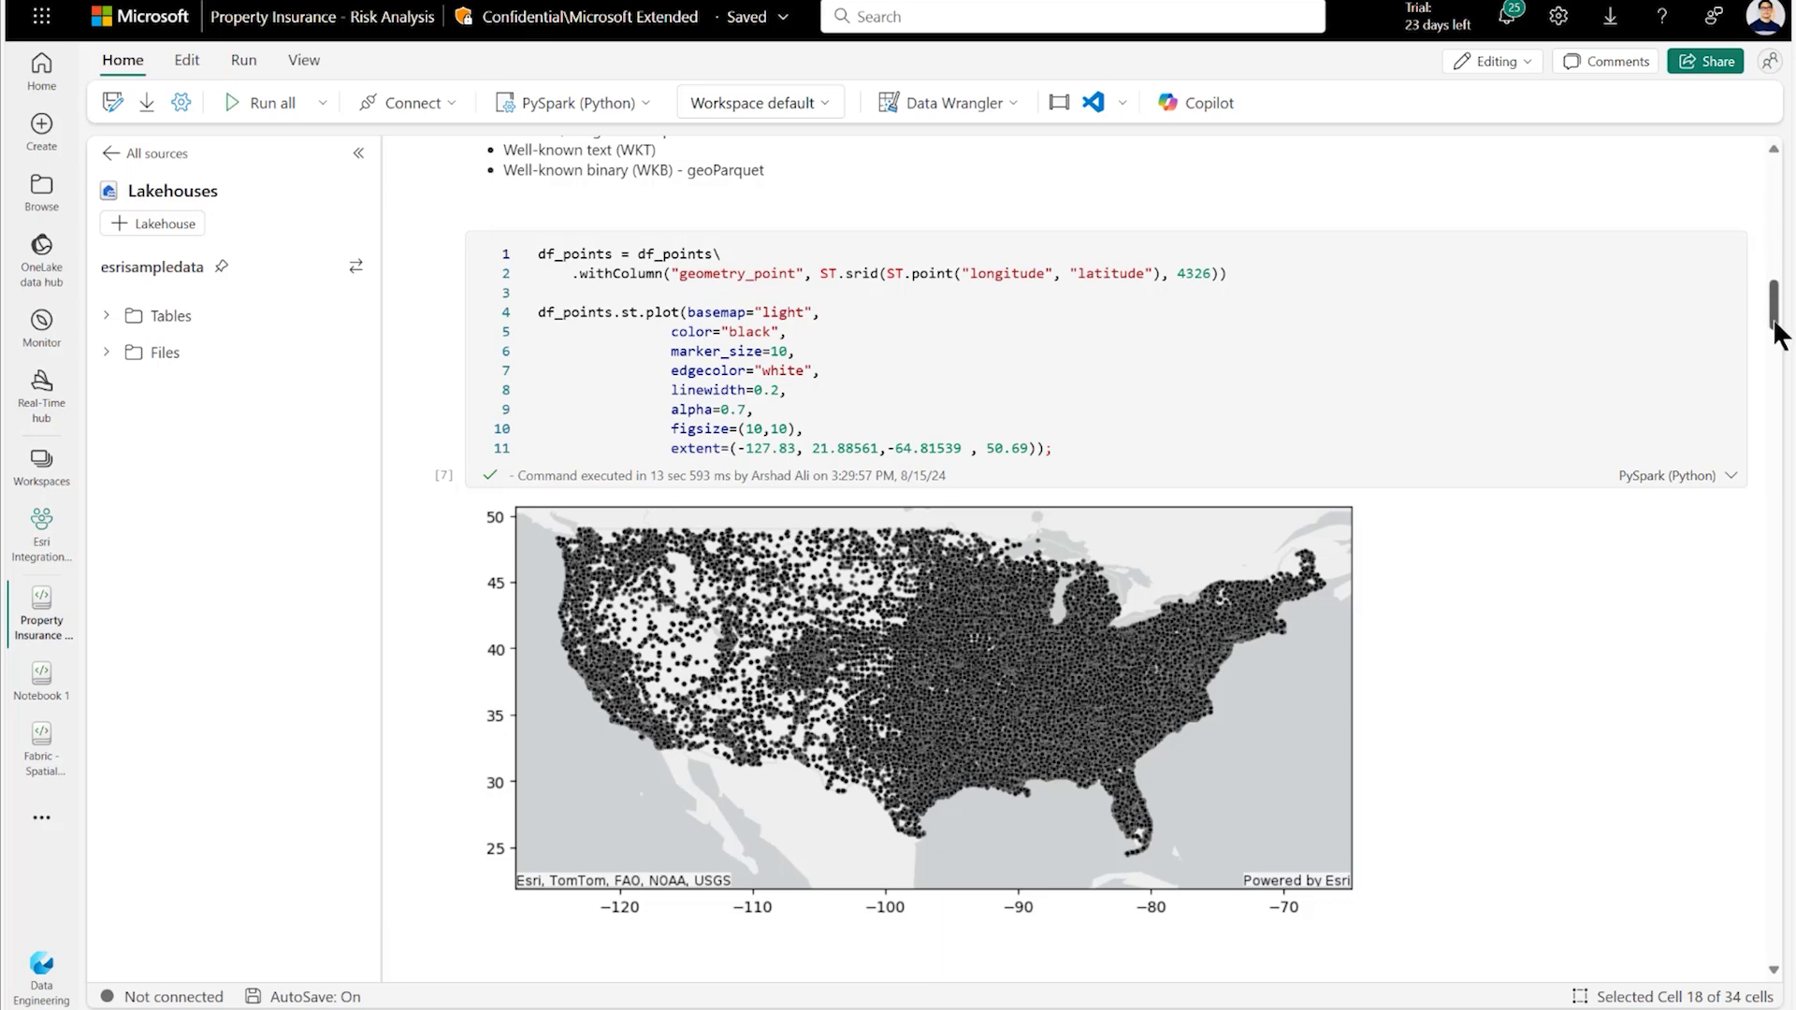
pyautogui.scroll(-3)
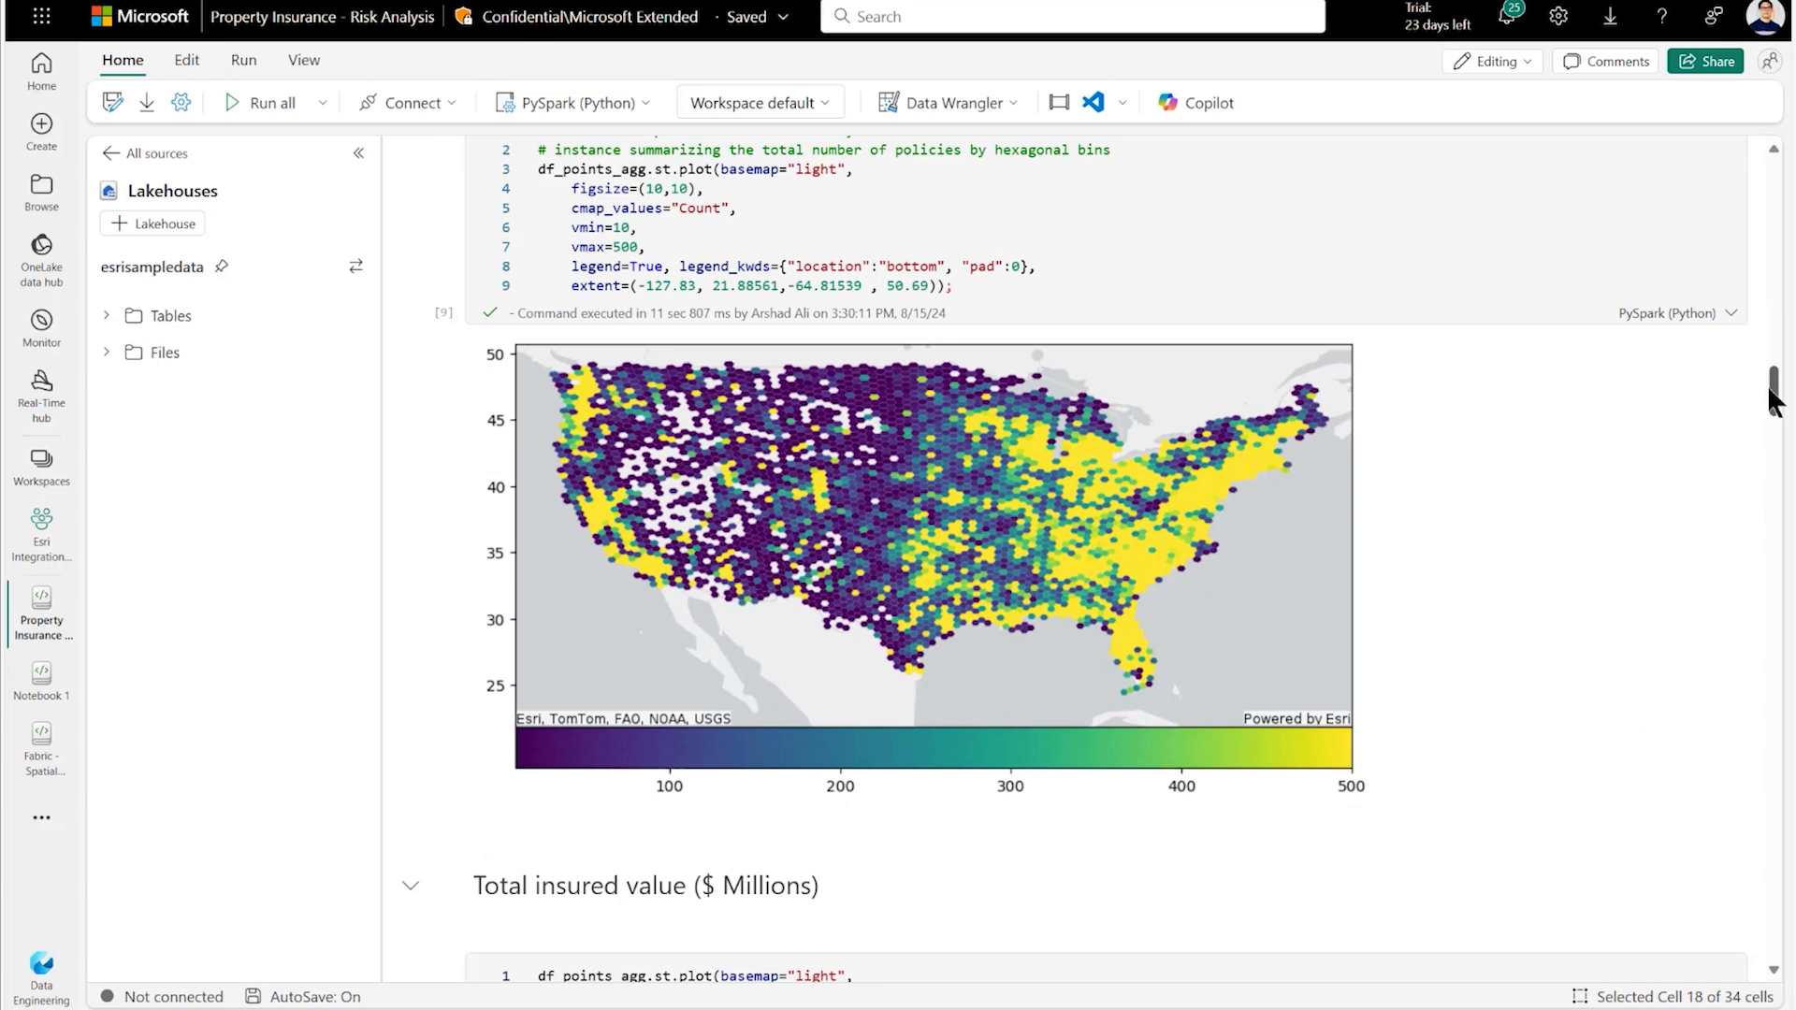
# Scroll past the total insured value hexagon map to the National Risk Index feature service cell.
pyautogui.scroll(-3)
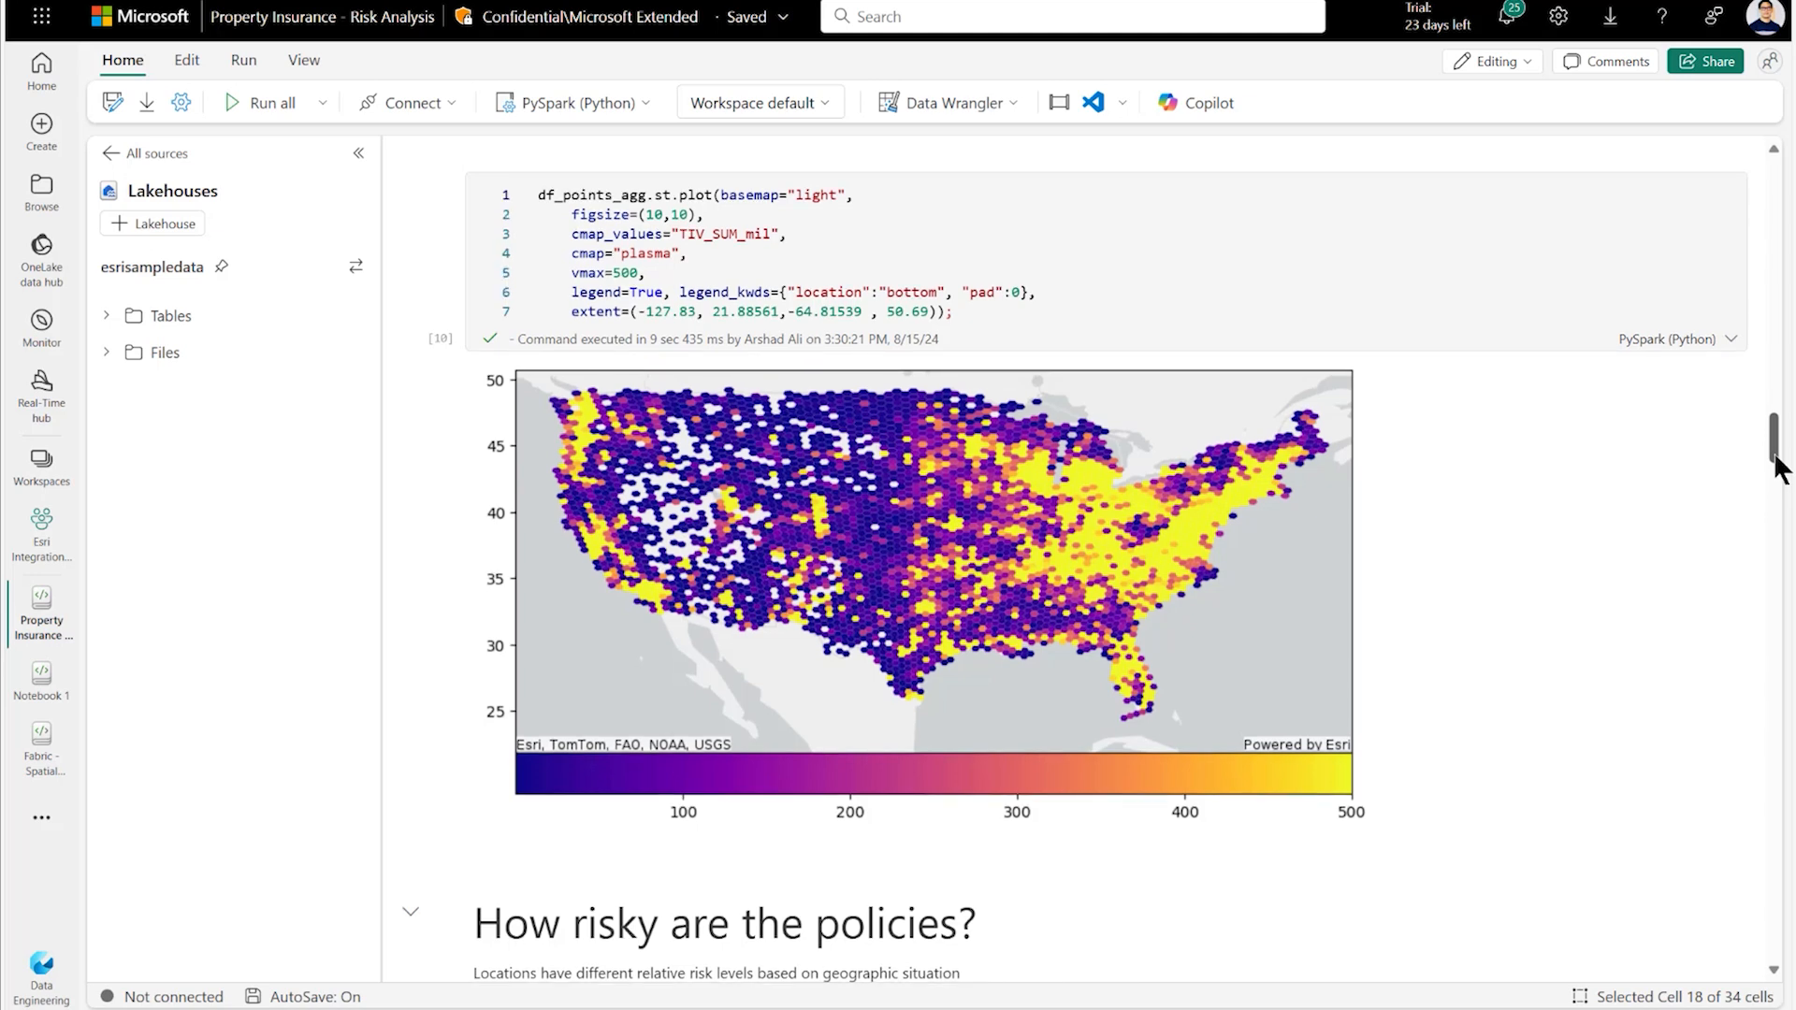
pyautogui.scroll(-3)
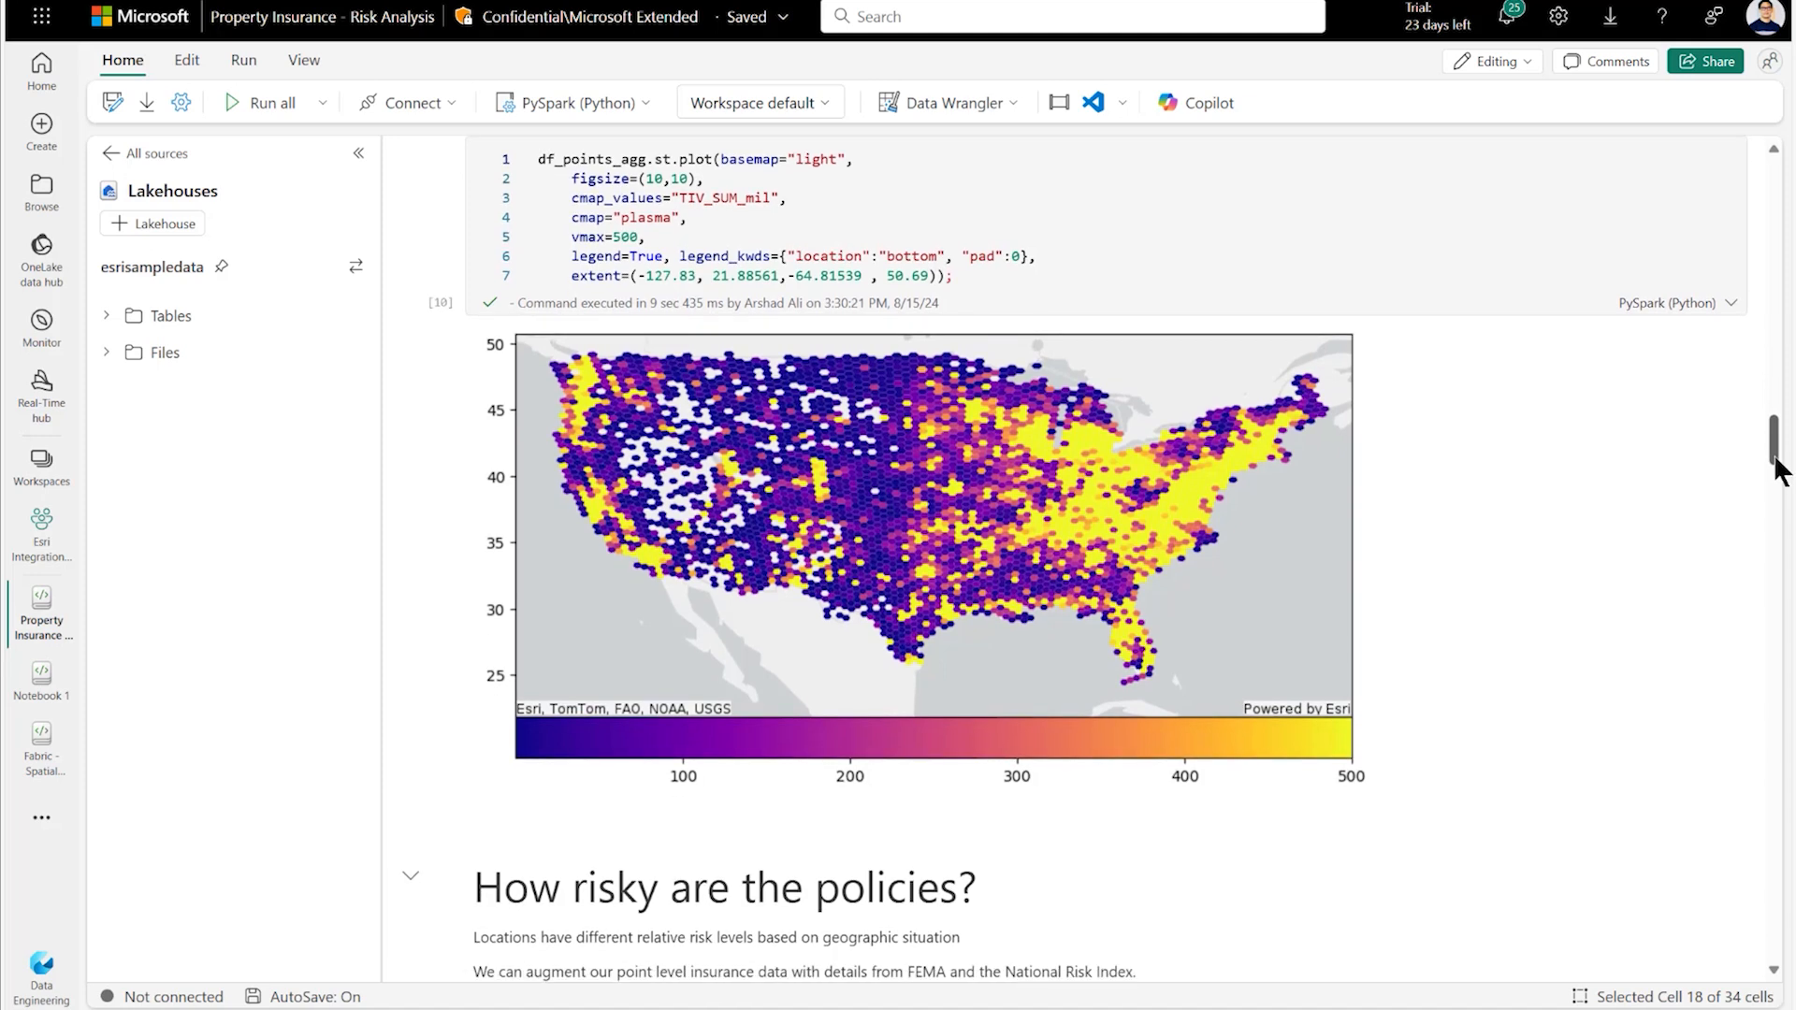
pyautogui.scroll(-3)
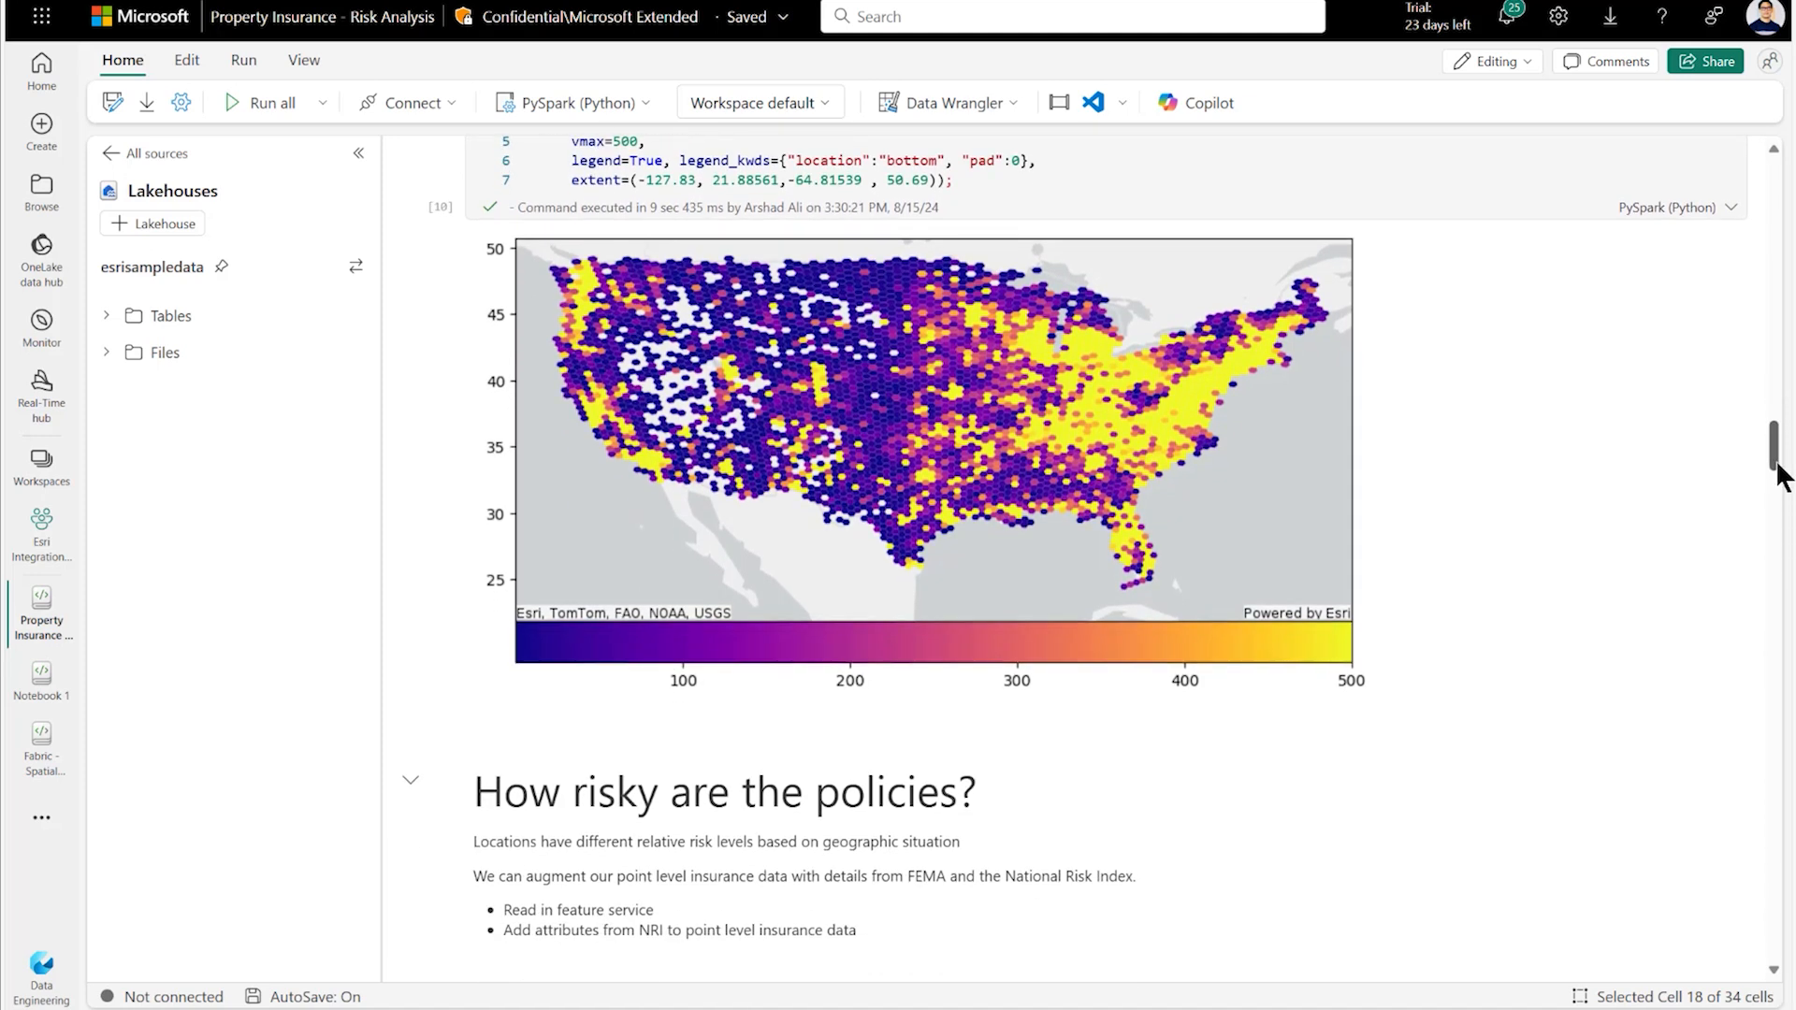
pyautogui.scroll(-3)
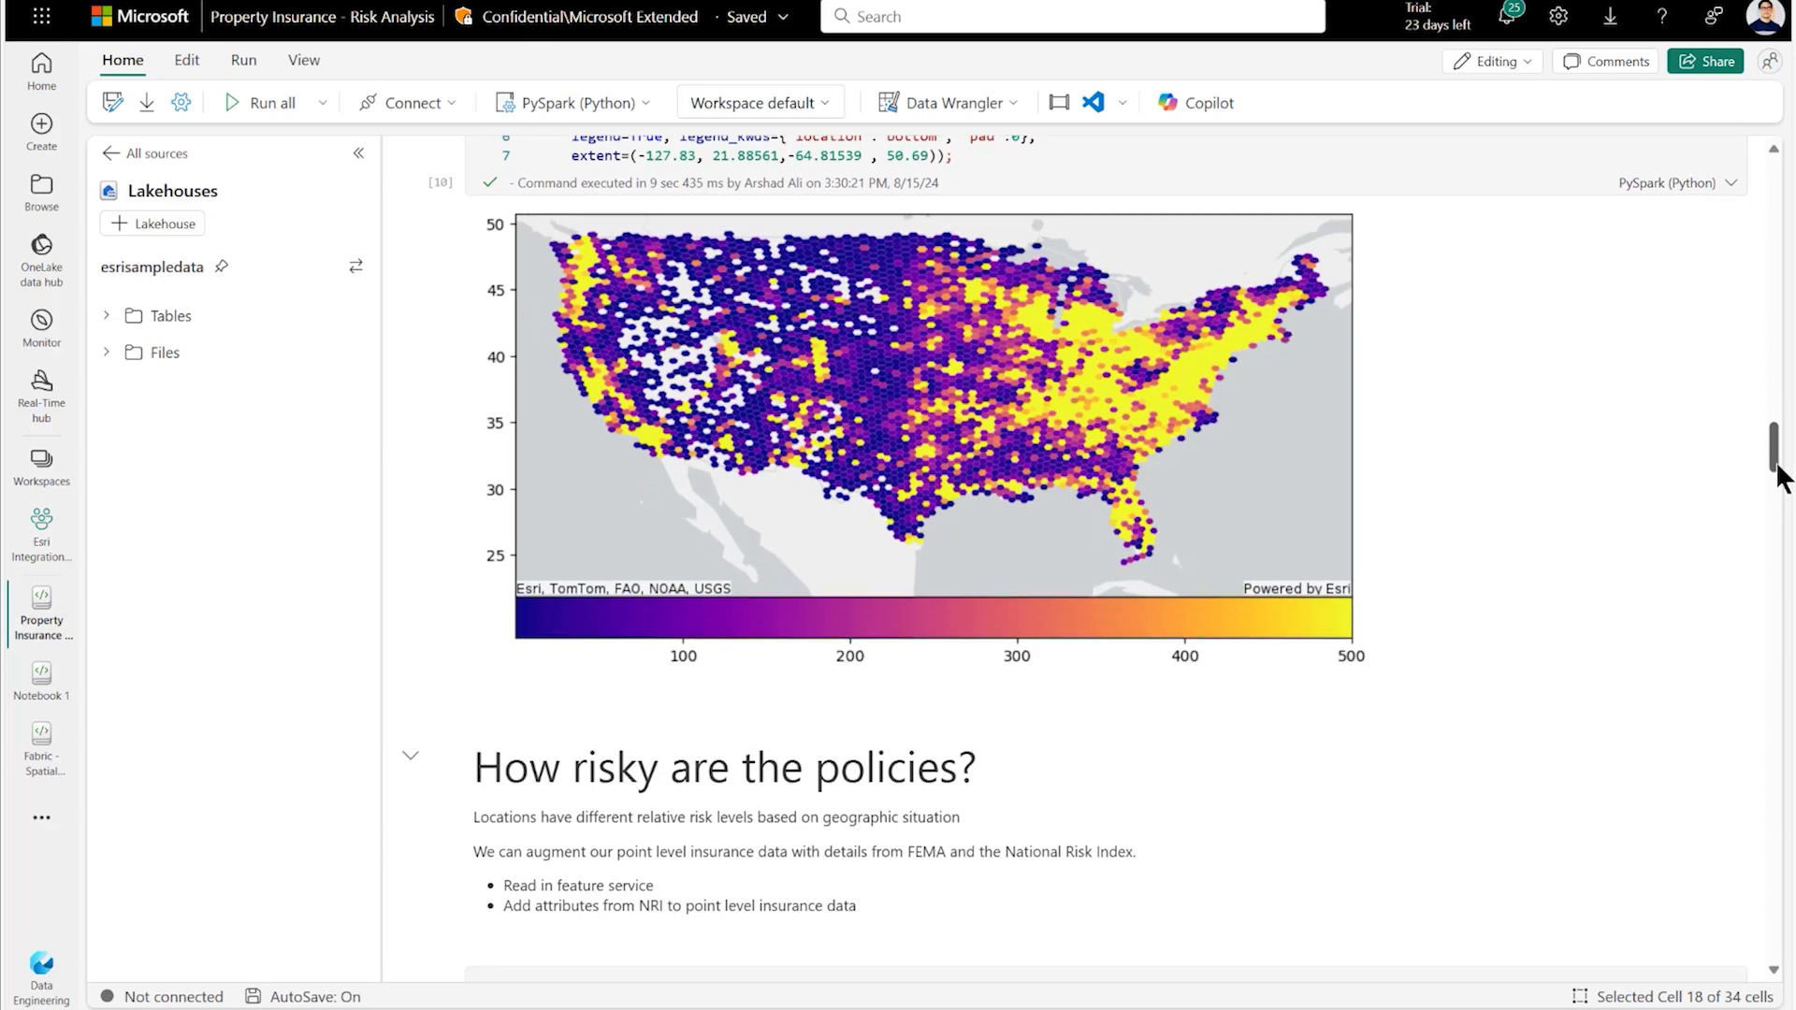
pyautogui.scroll(-3)
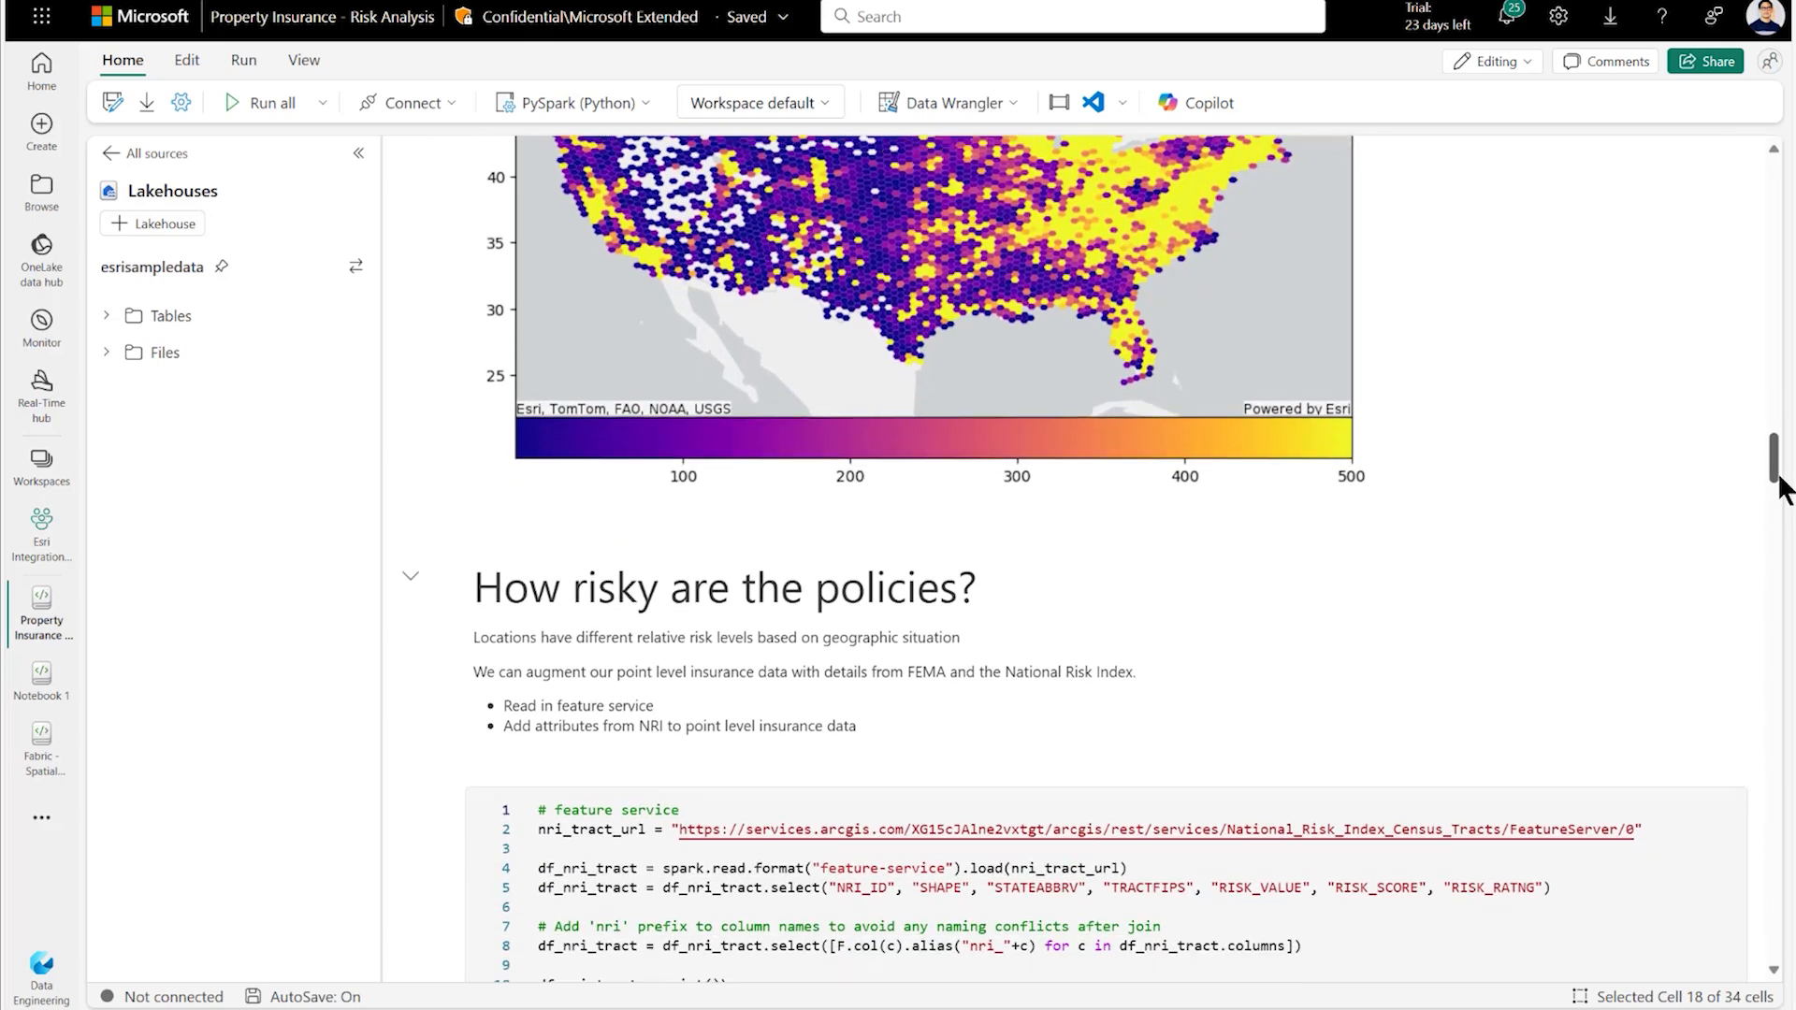
# Scroll through the NRI census-tract table to the join results and write-to-Lakehouse cell.
pyautogui.scroll(-3)
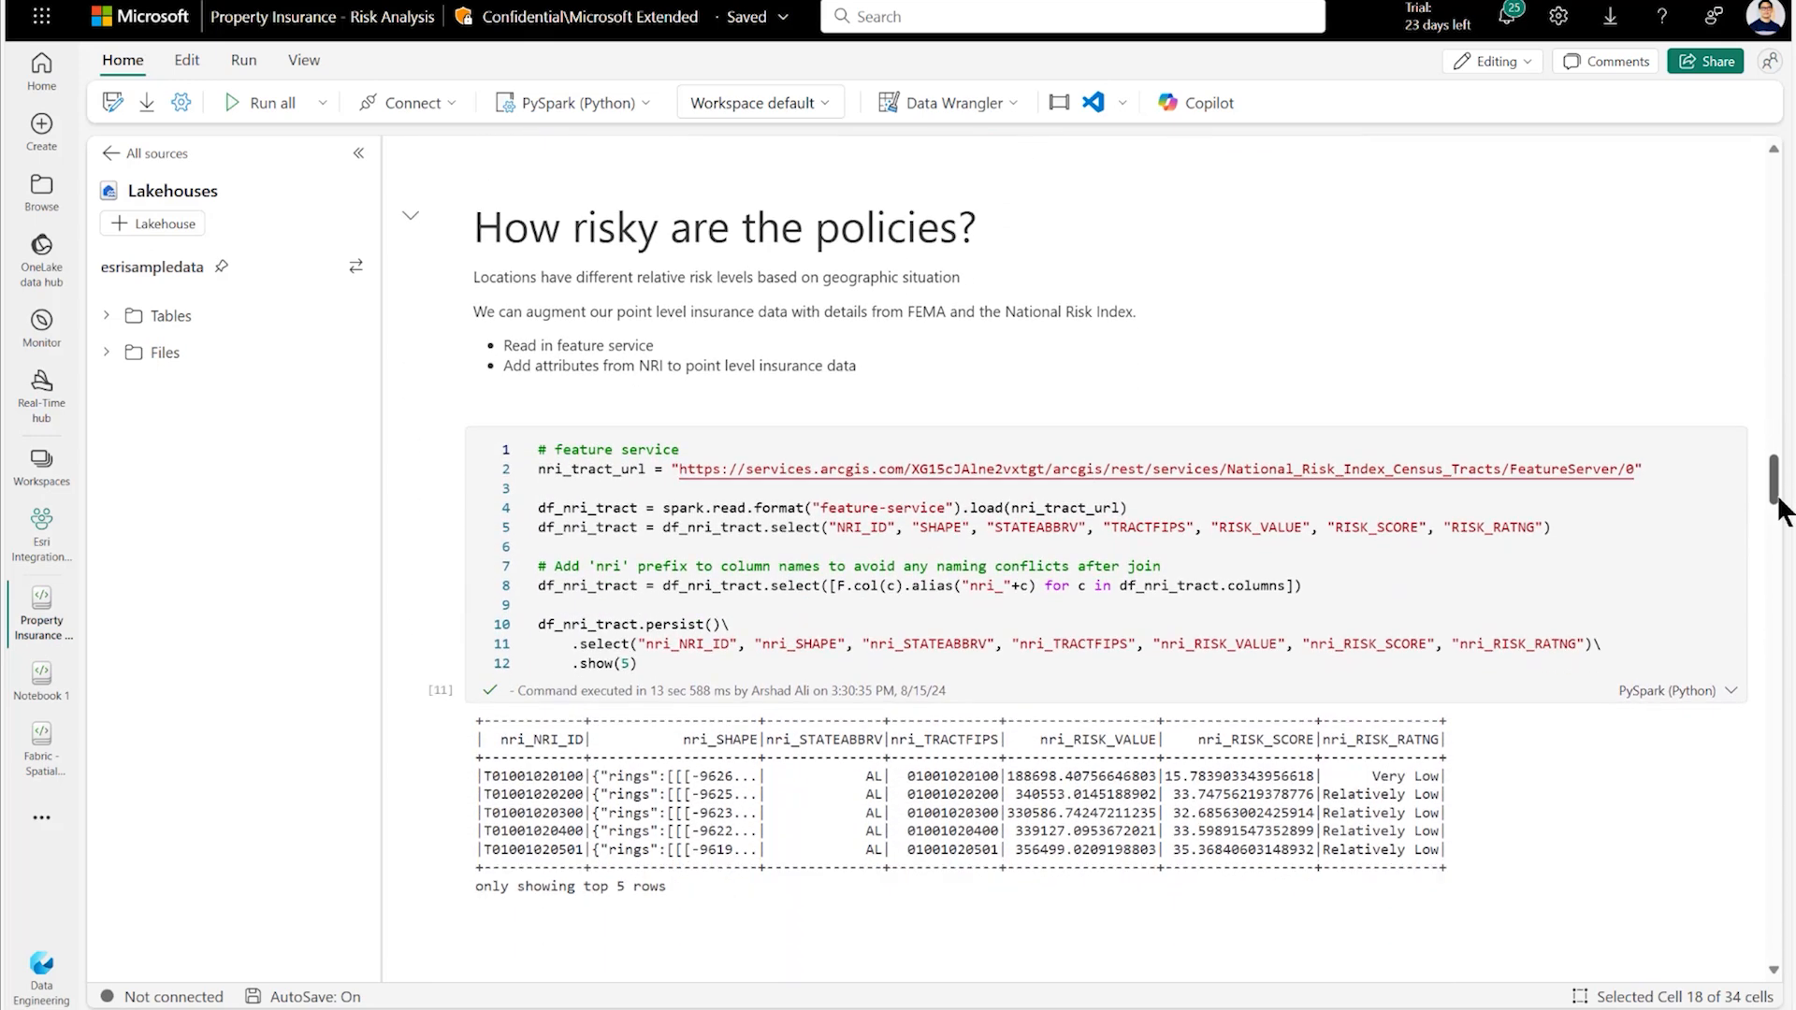
pyautogui.scroll(-3)
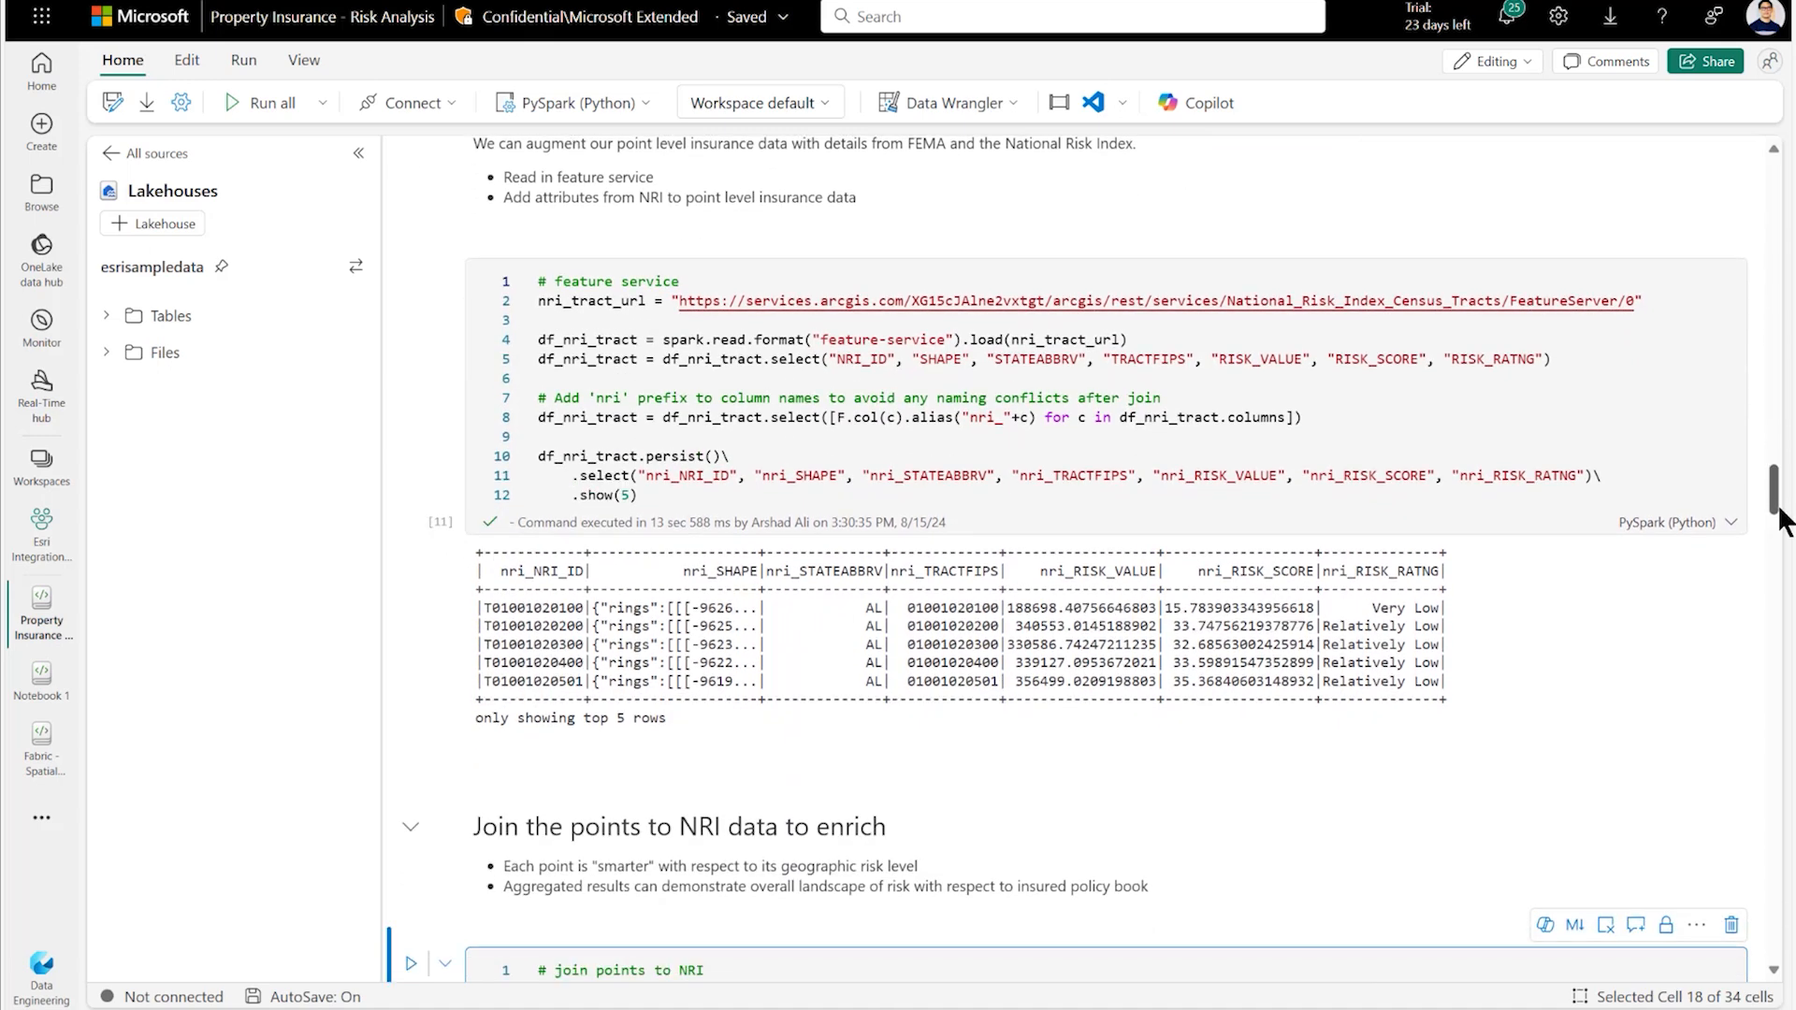
pyautogui.scroll(-3)
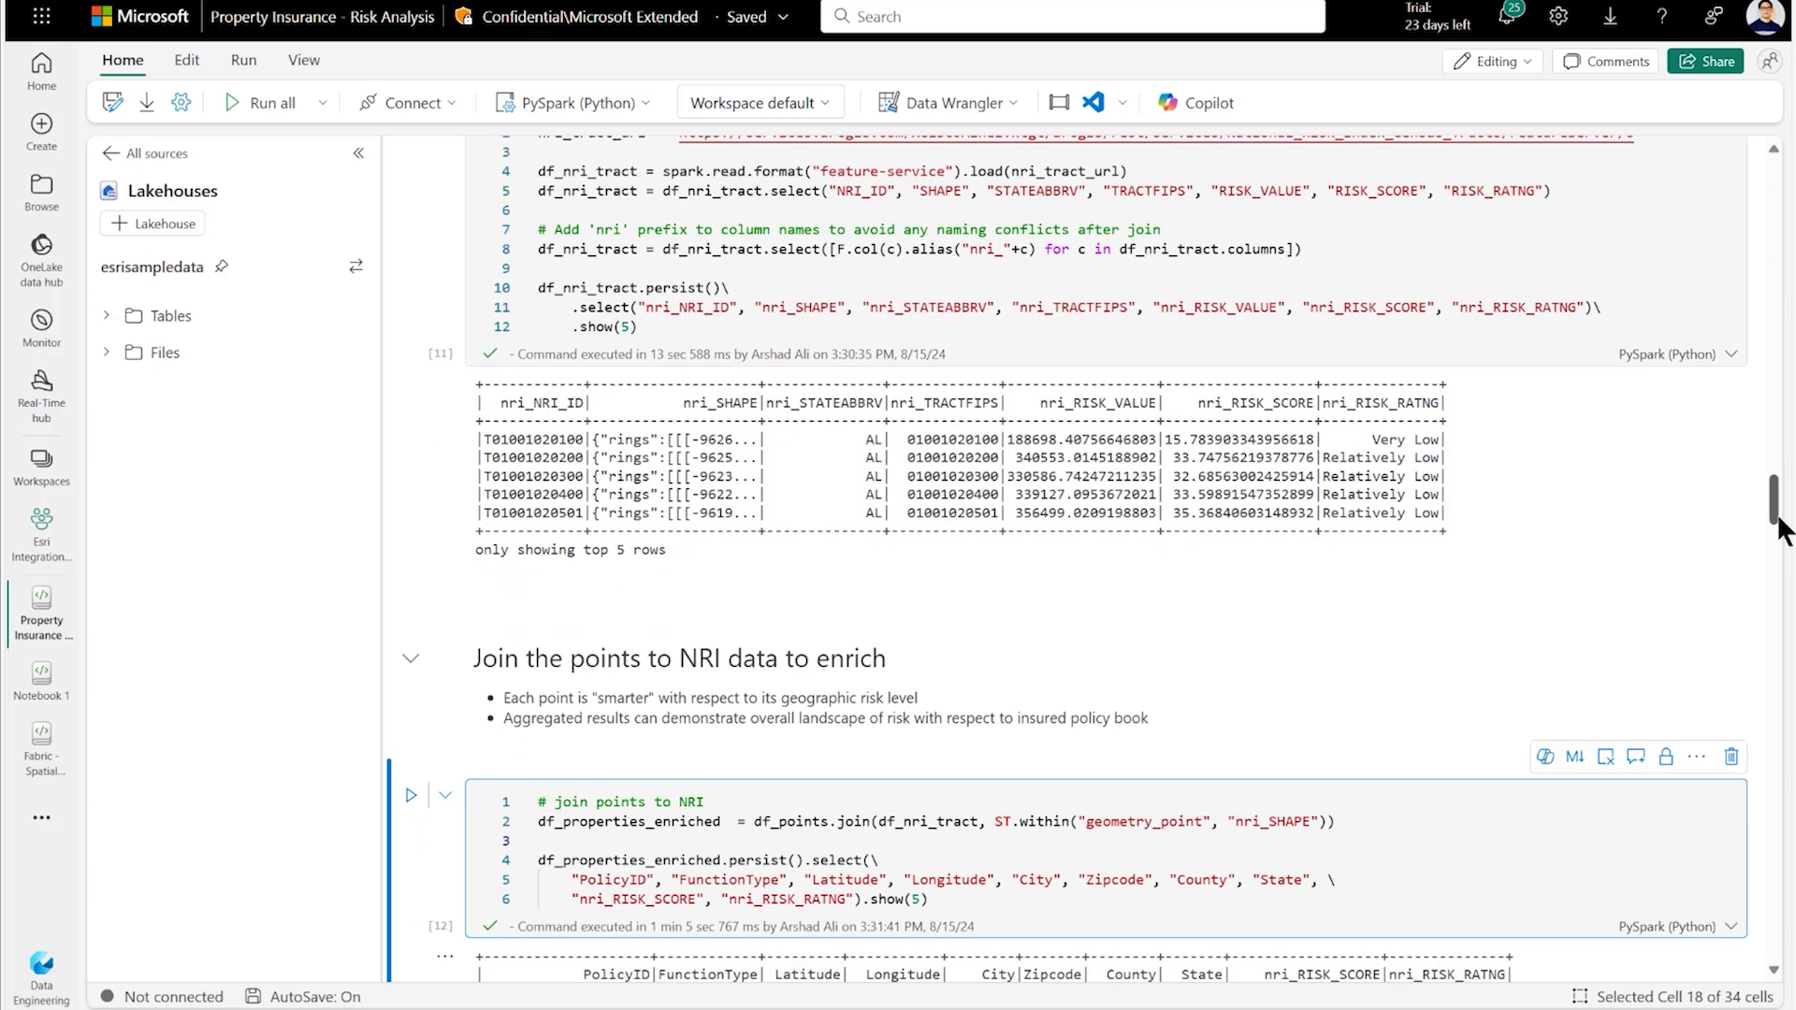
pyautogui.moveTo(1753, 522)
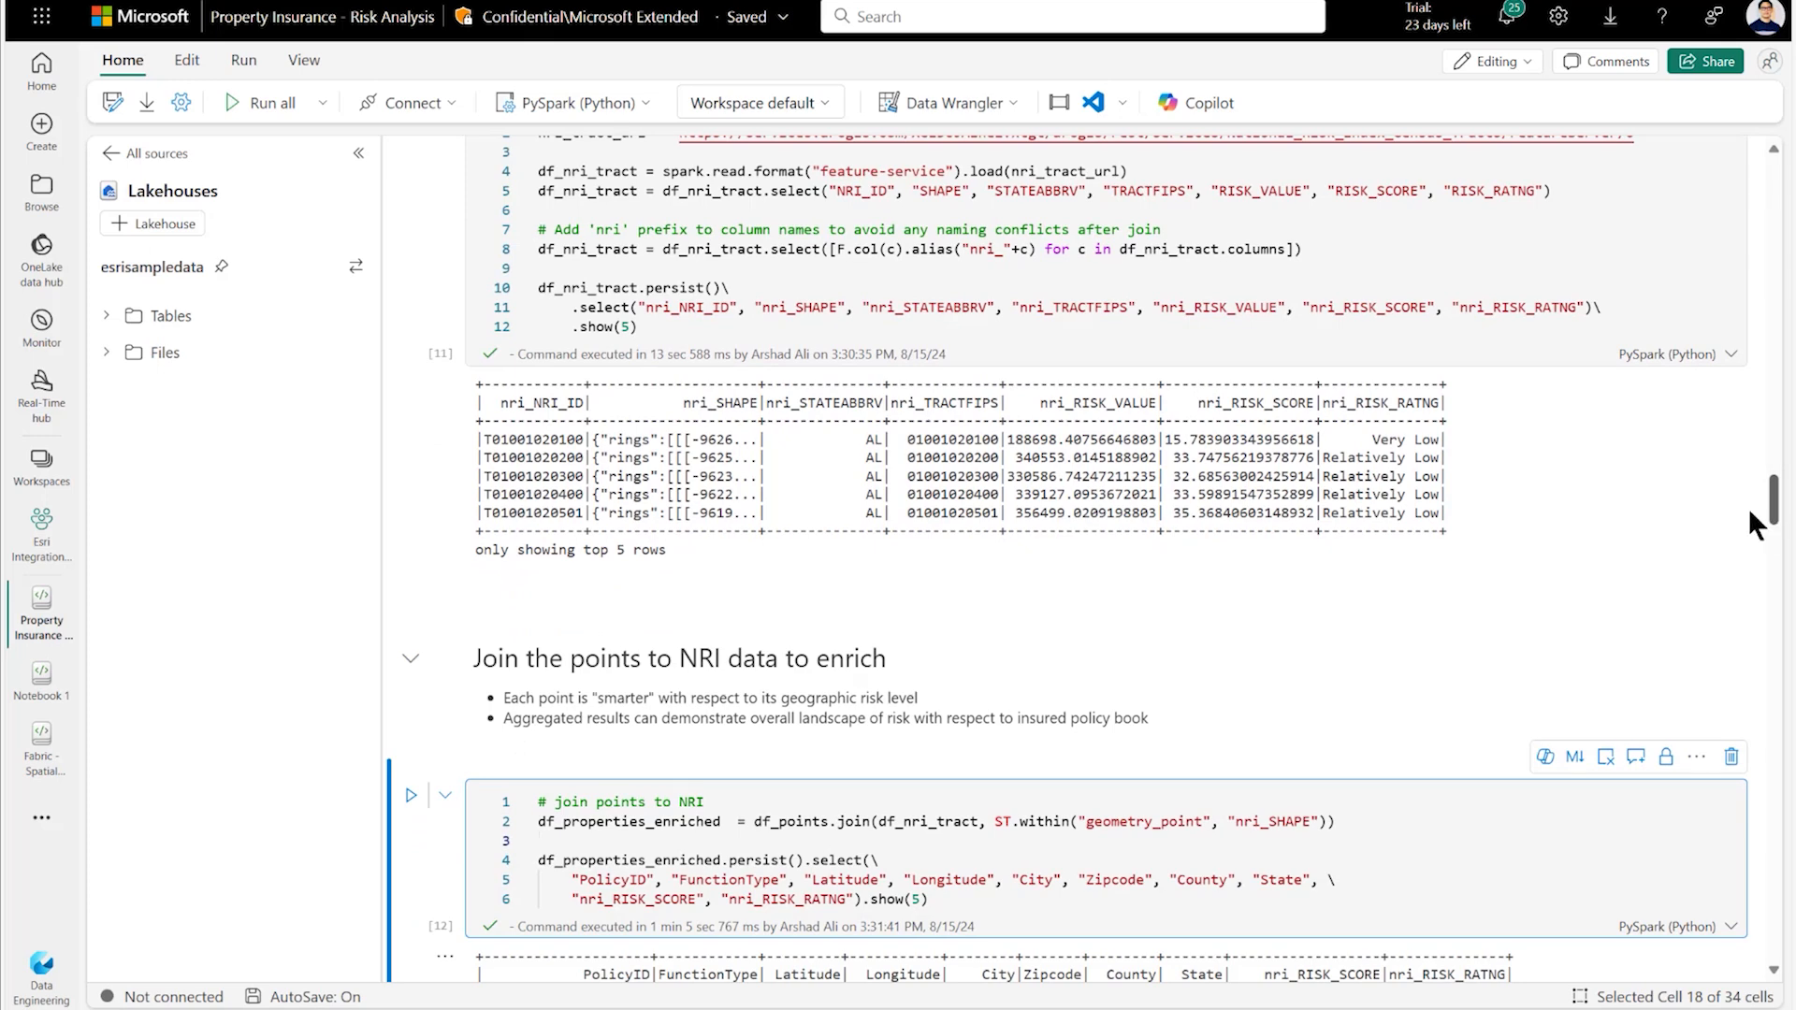
pyautogui.scroll(-3)
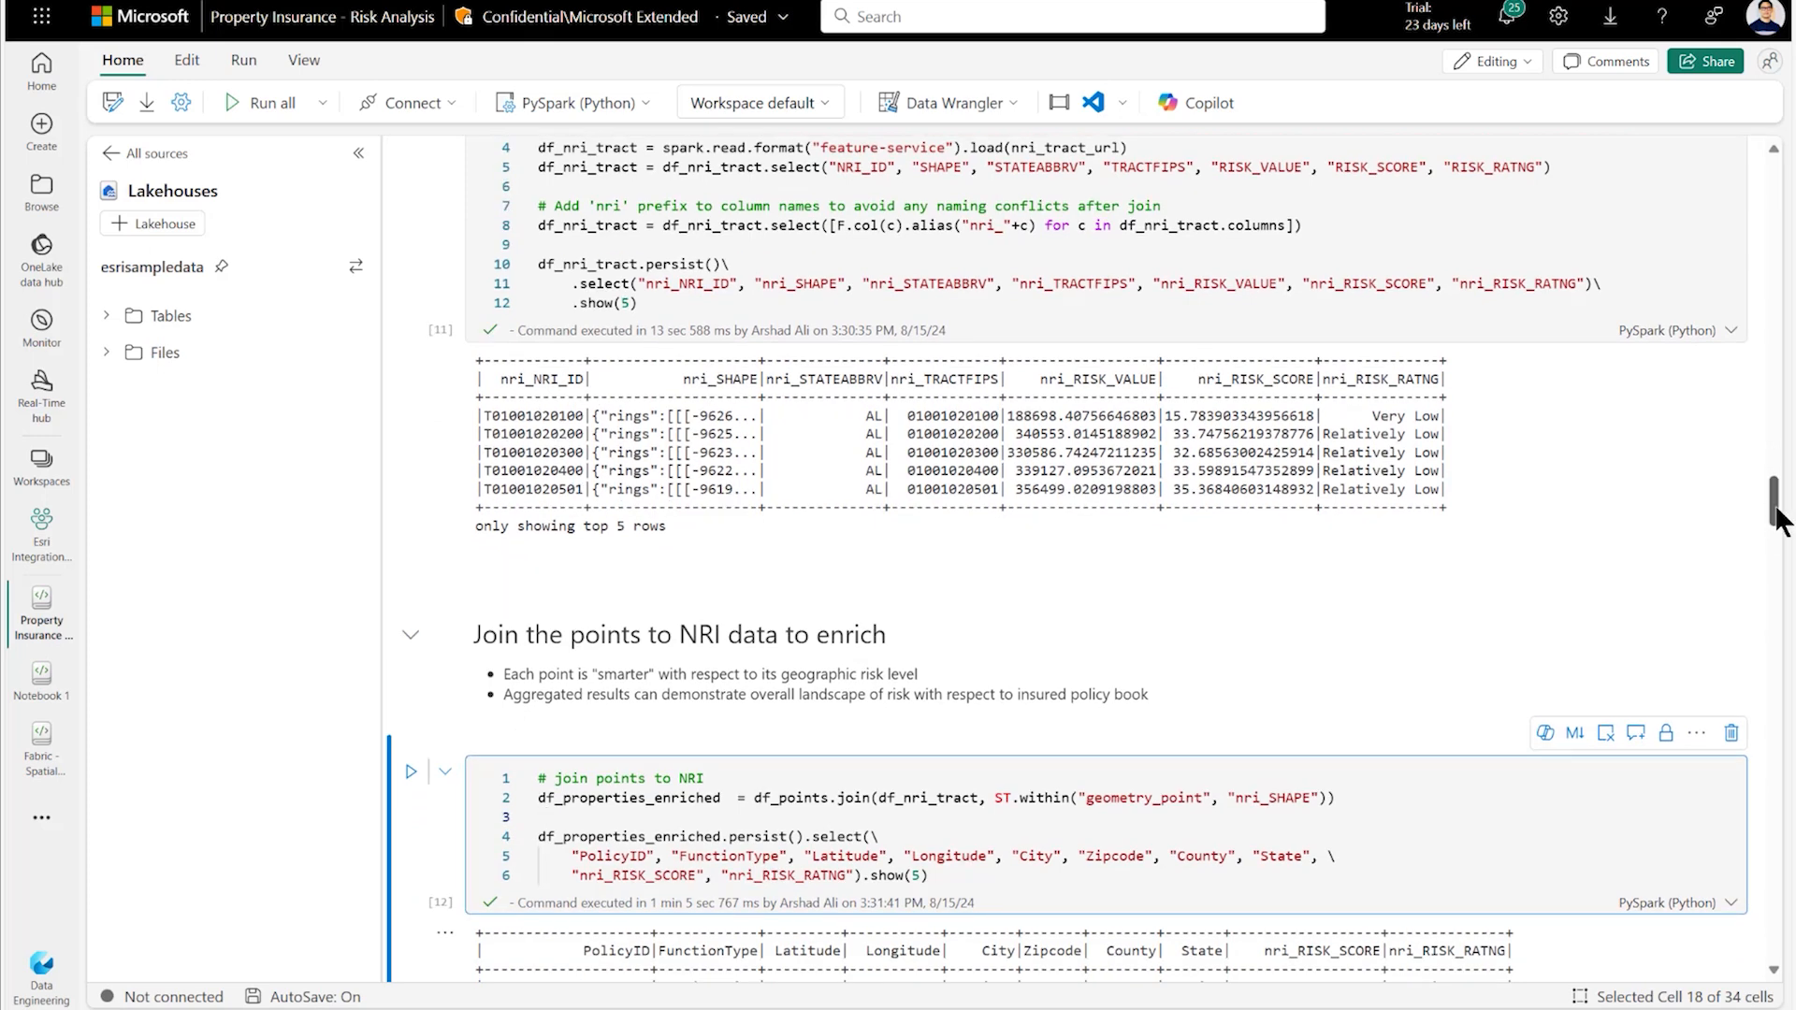
pyautogui.scroll(-3)
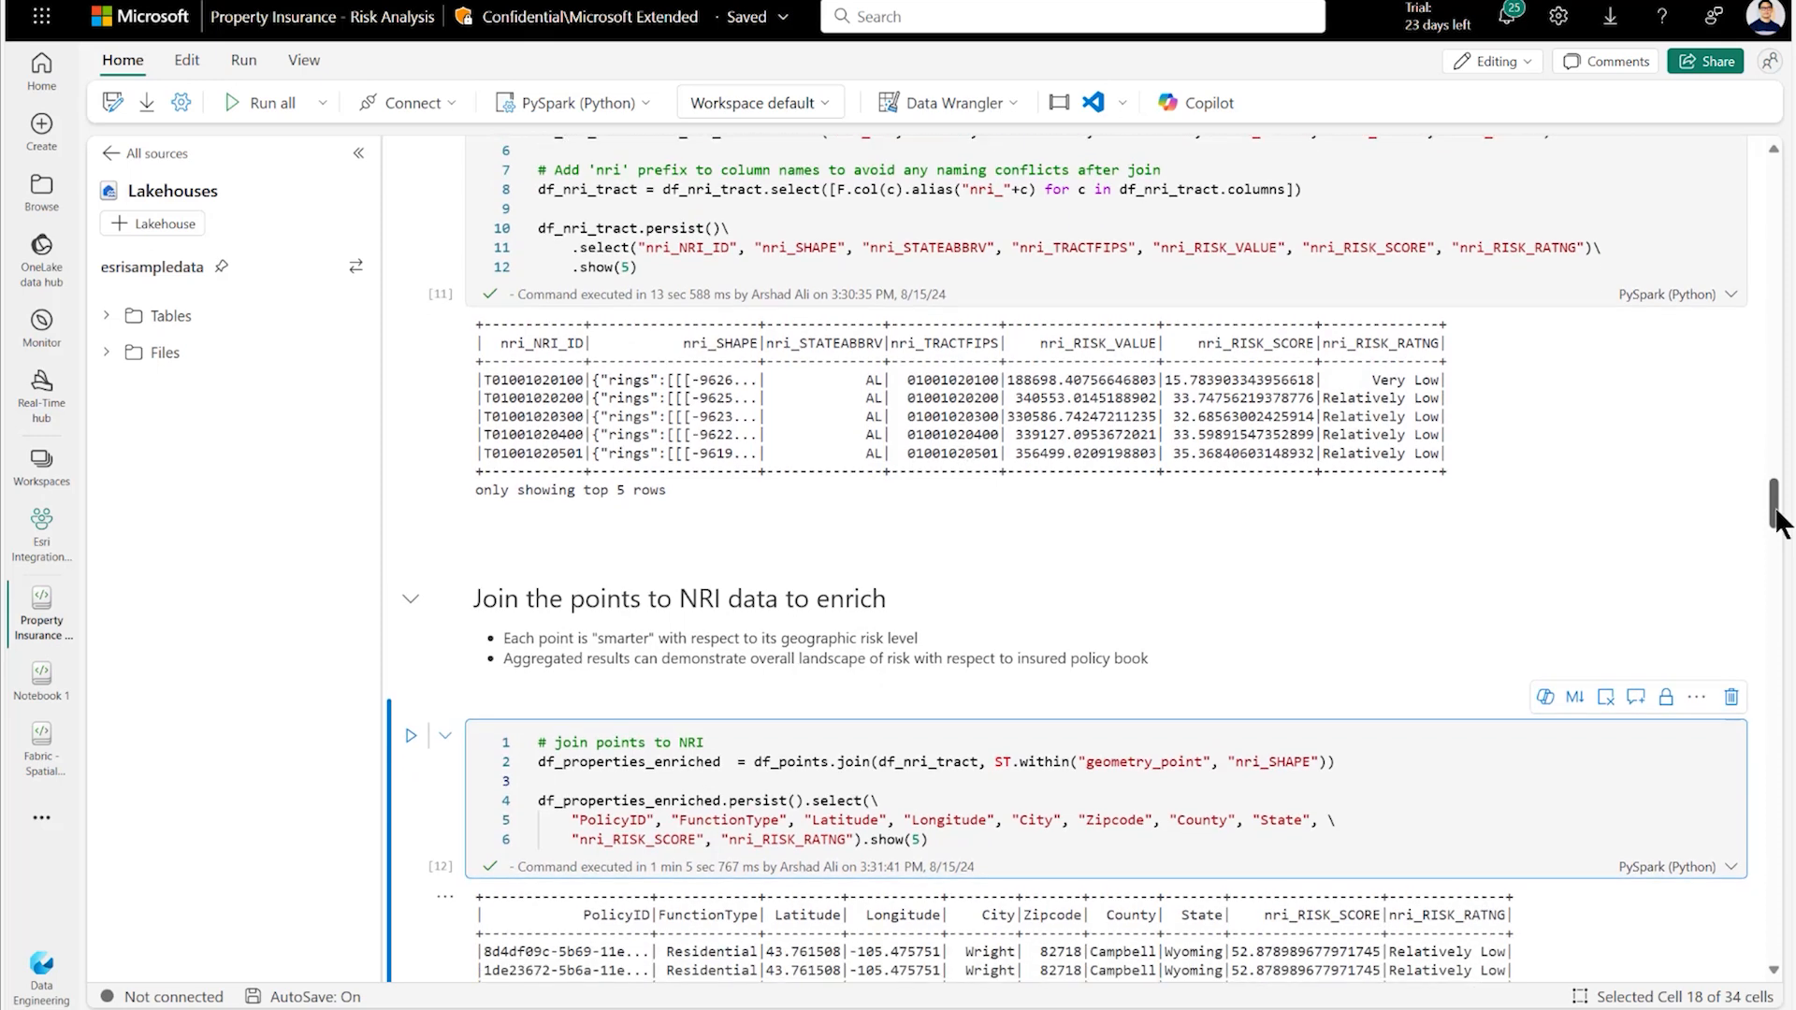
pyautogui.scroll(-3)
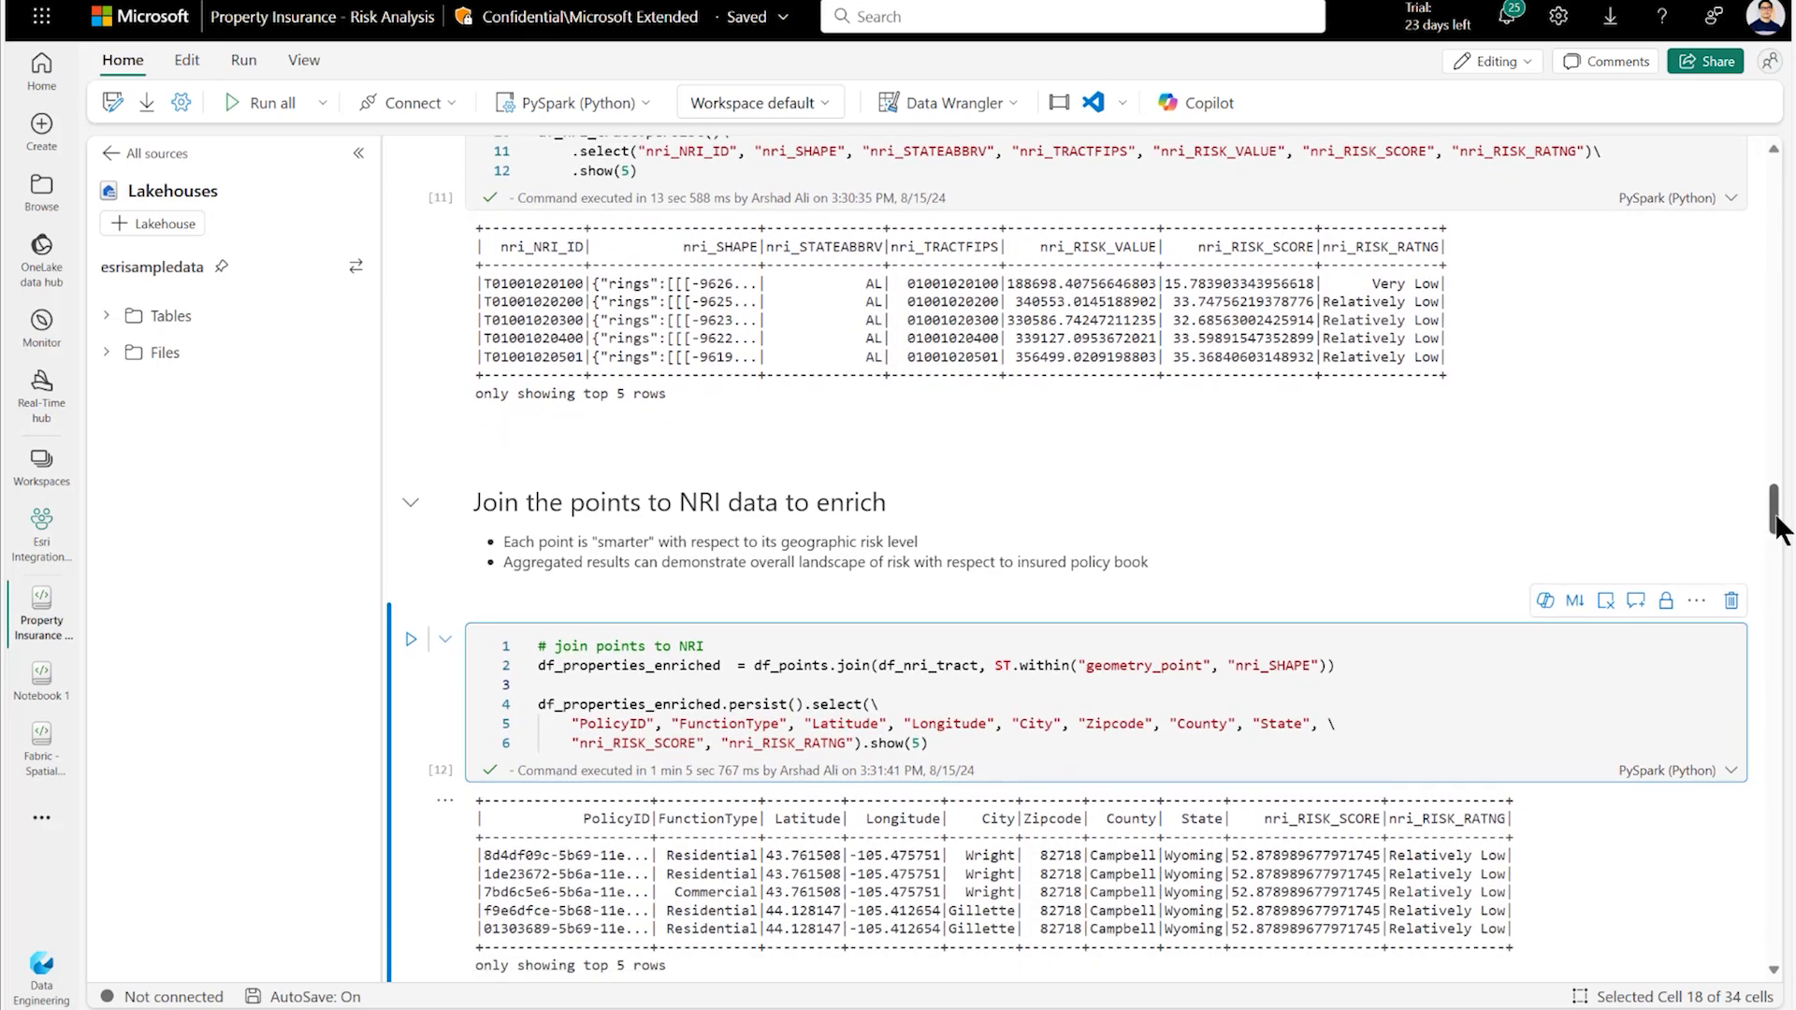
pyautogui.scroll(-3)
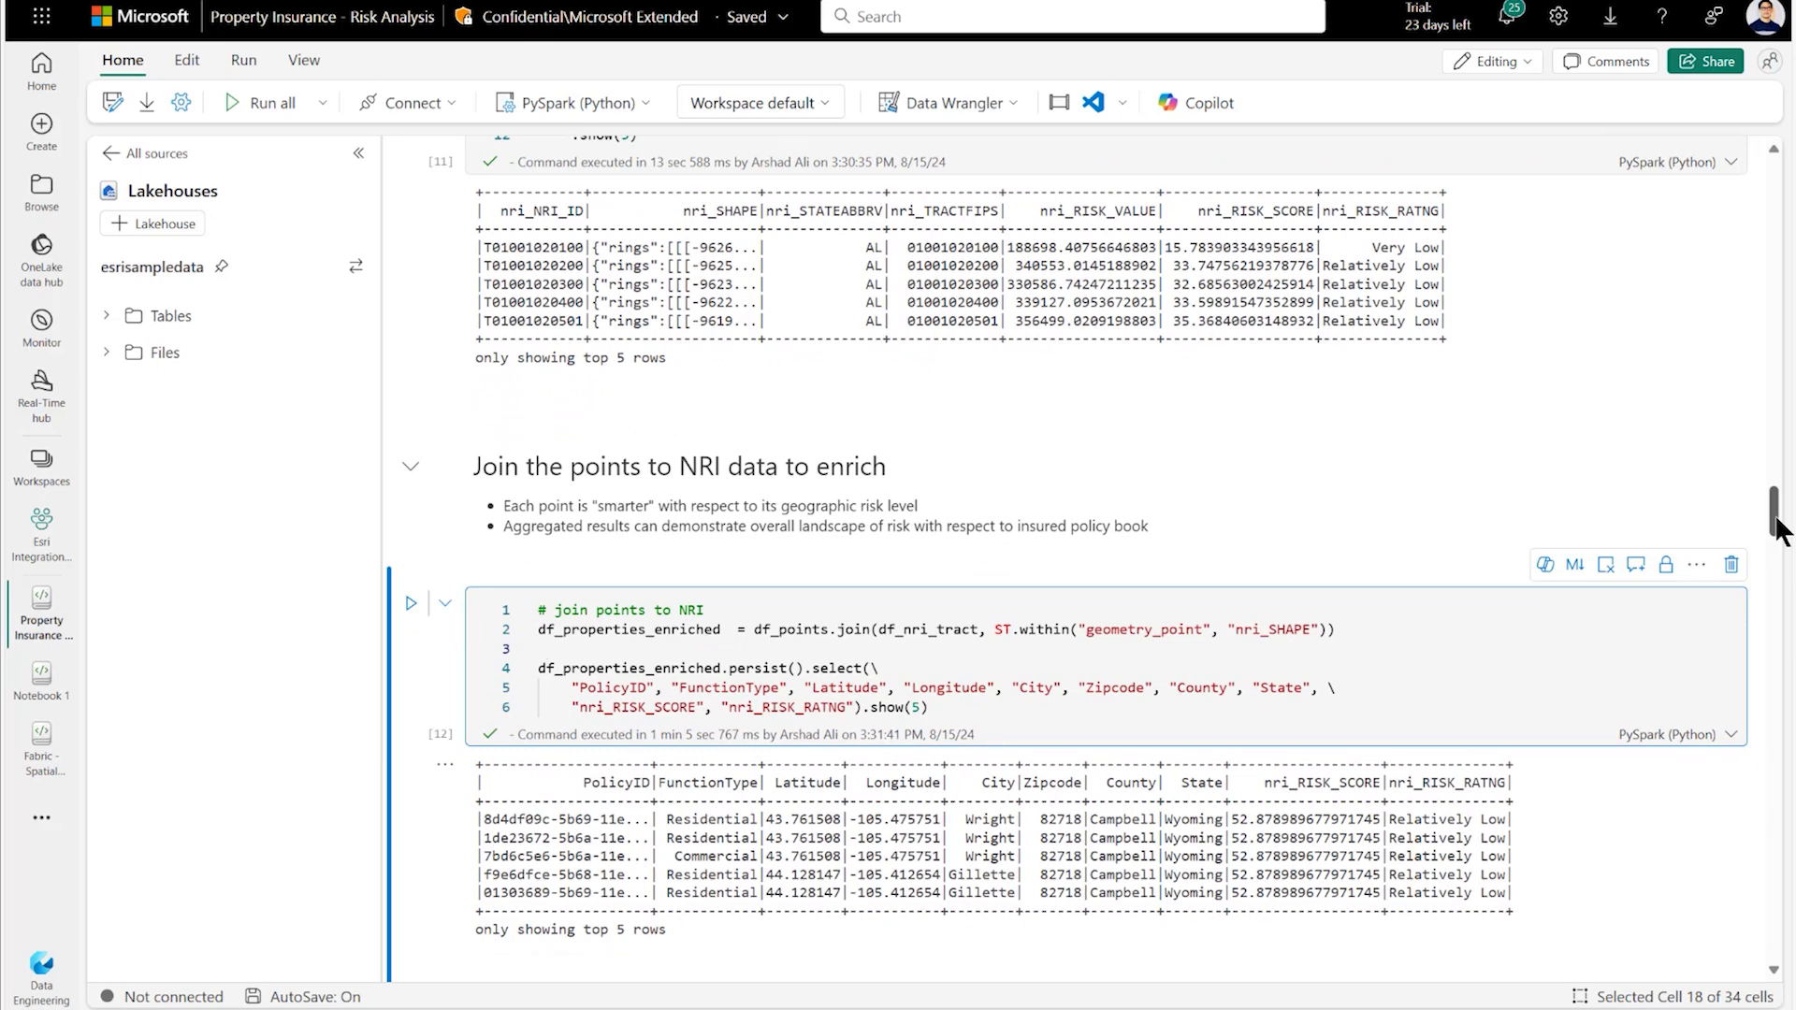
pyautogui.scroll(-3)
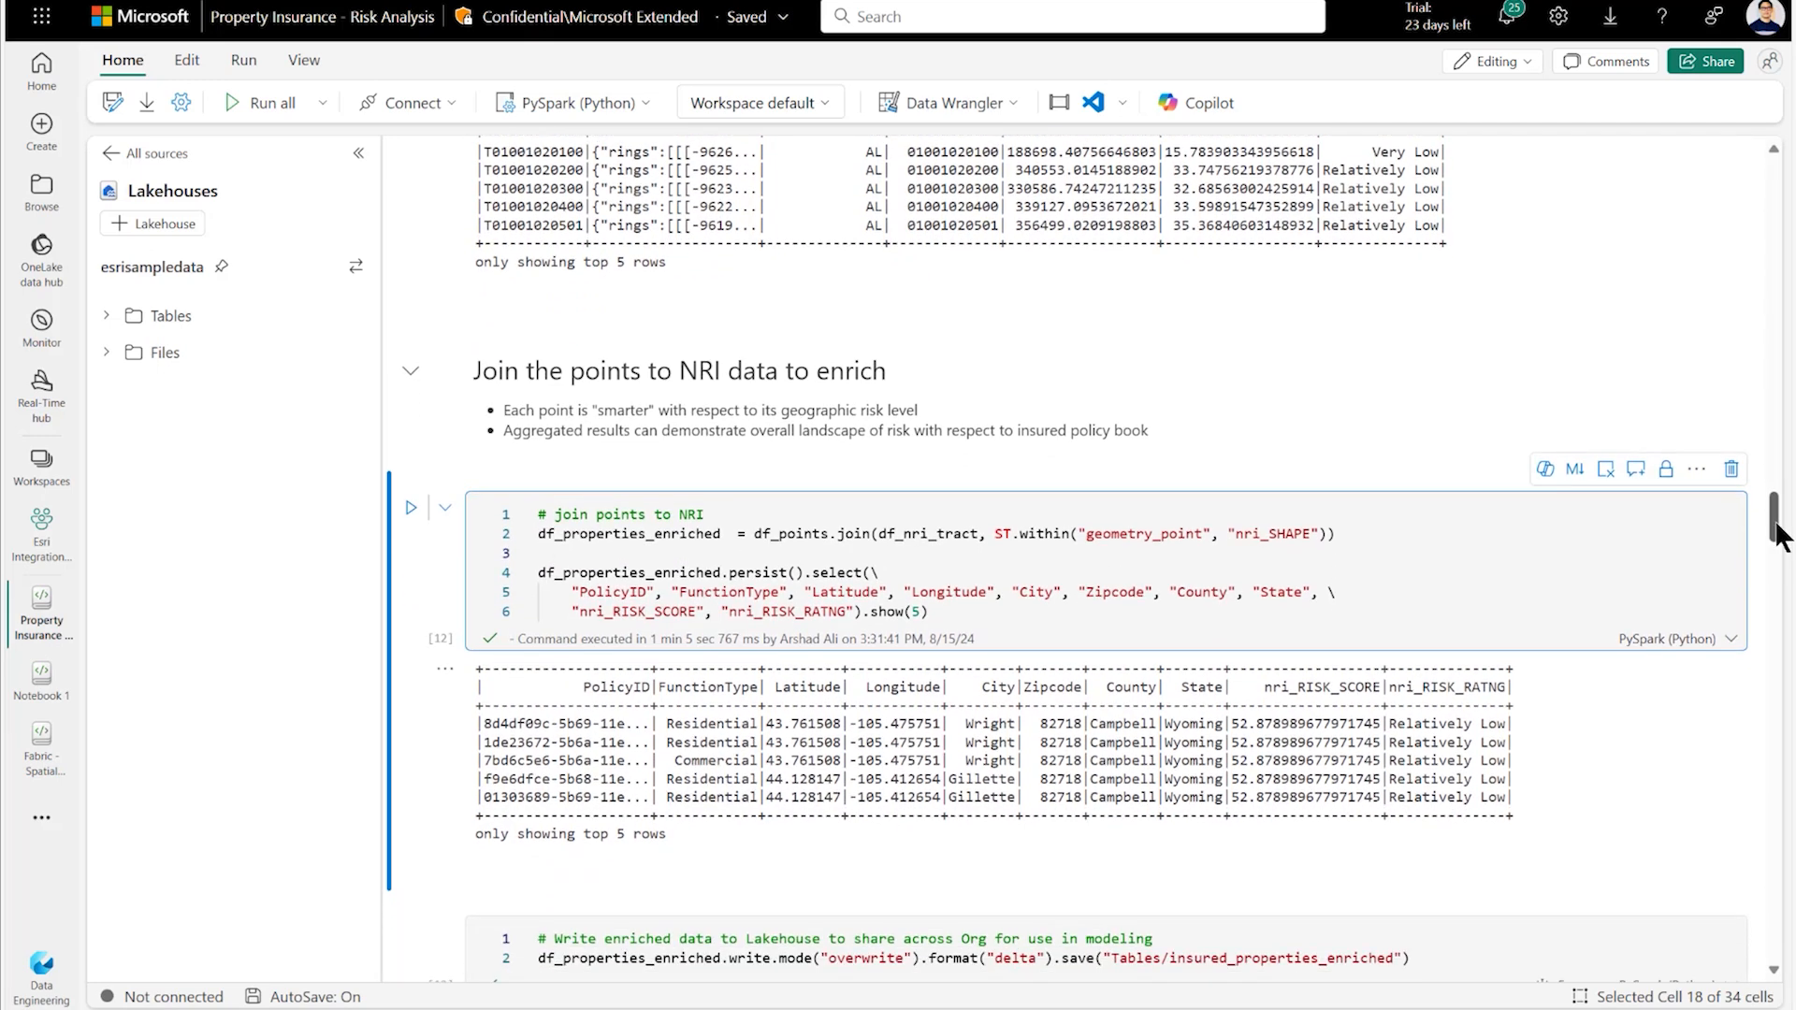
pyautogui.scroll(-3)
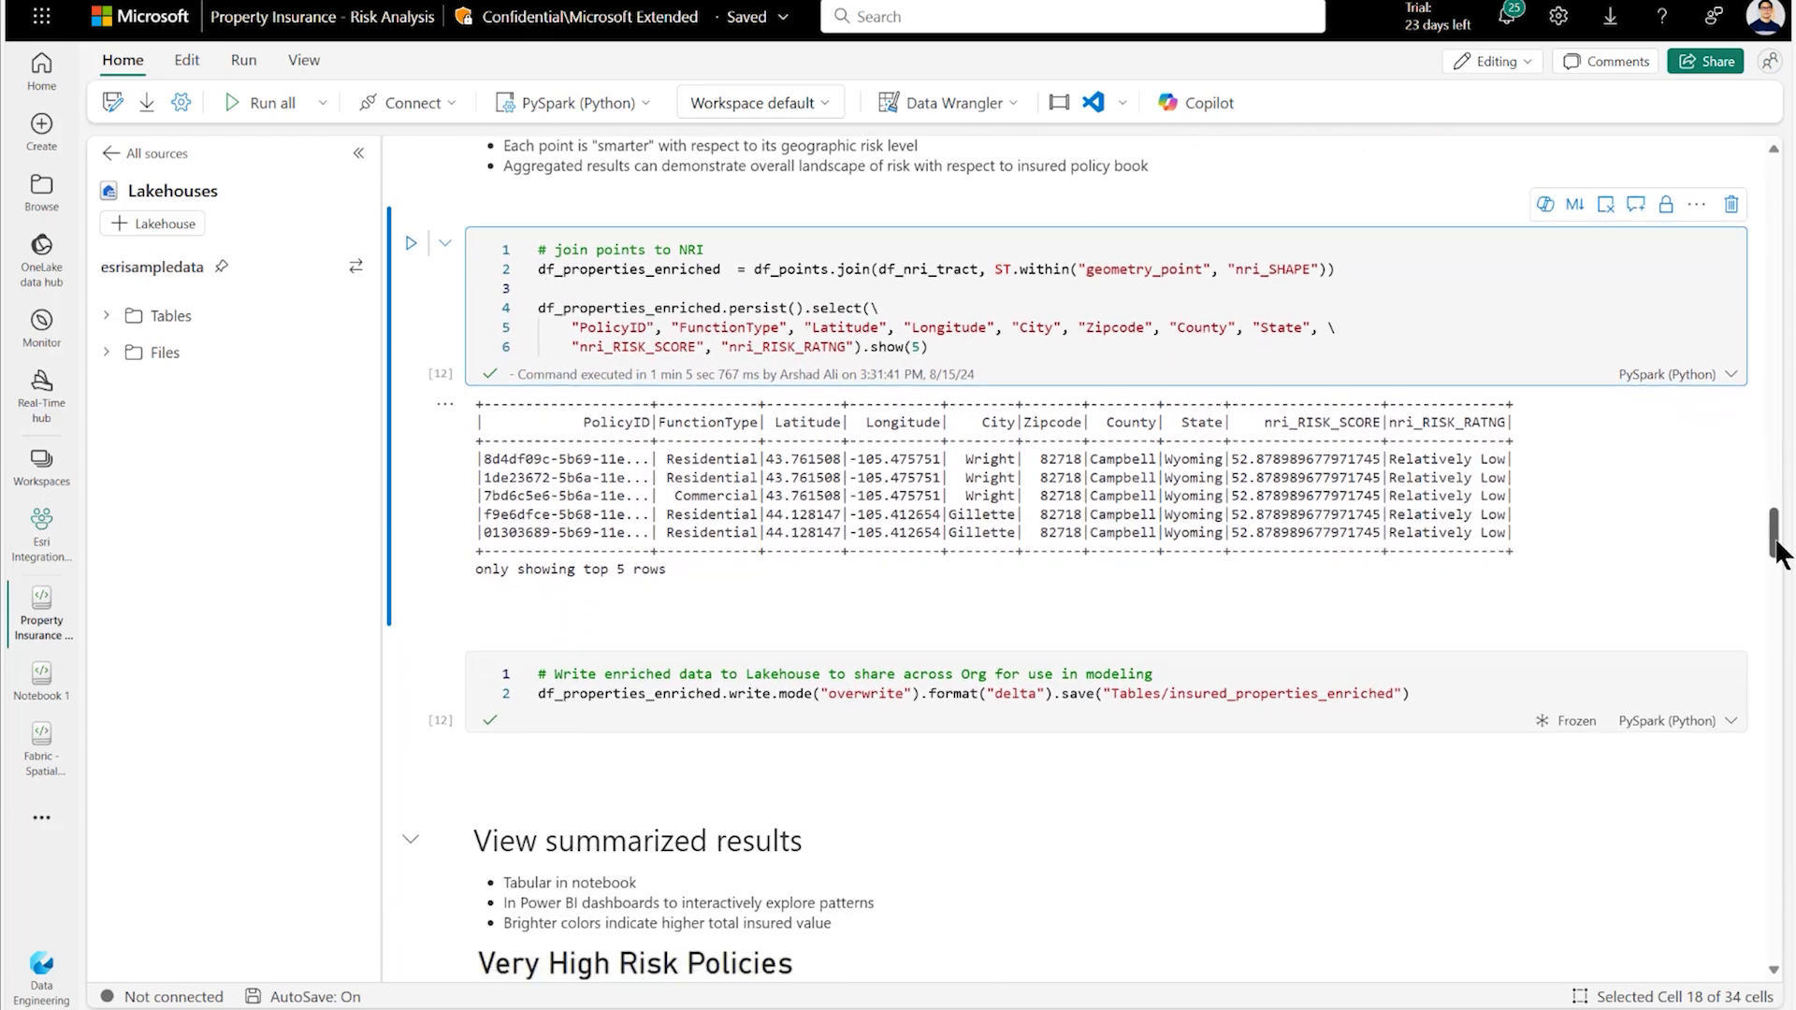
pyautogui.scroll(-3)
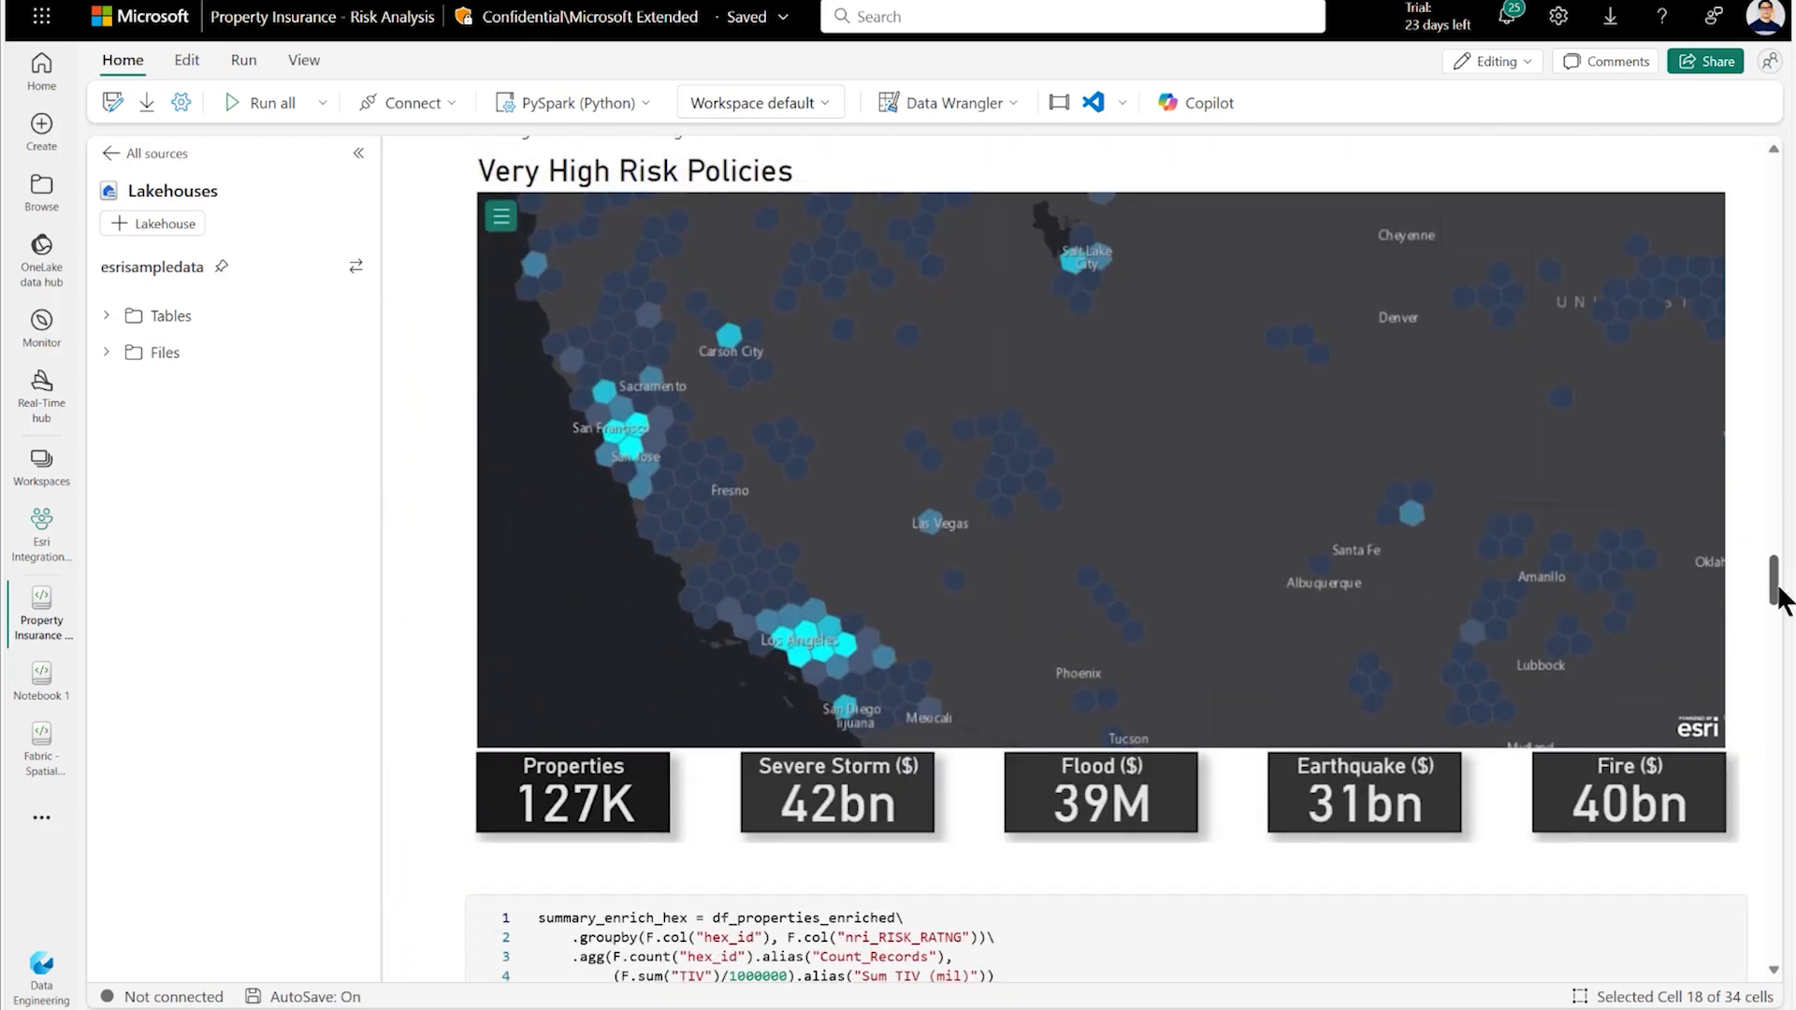
pyautogui.scroll(-3)
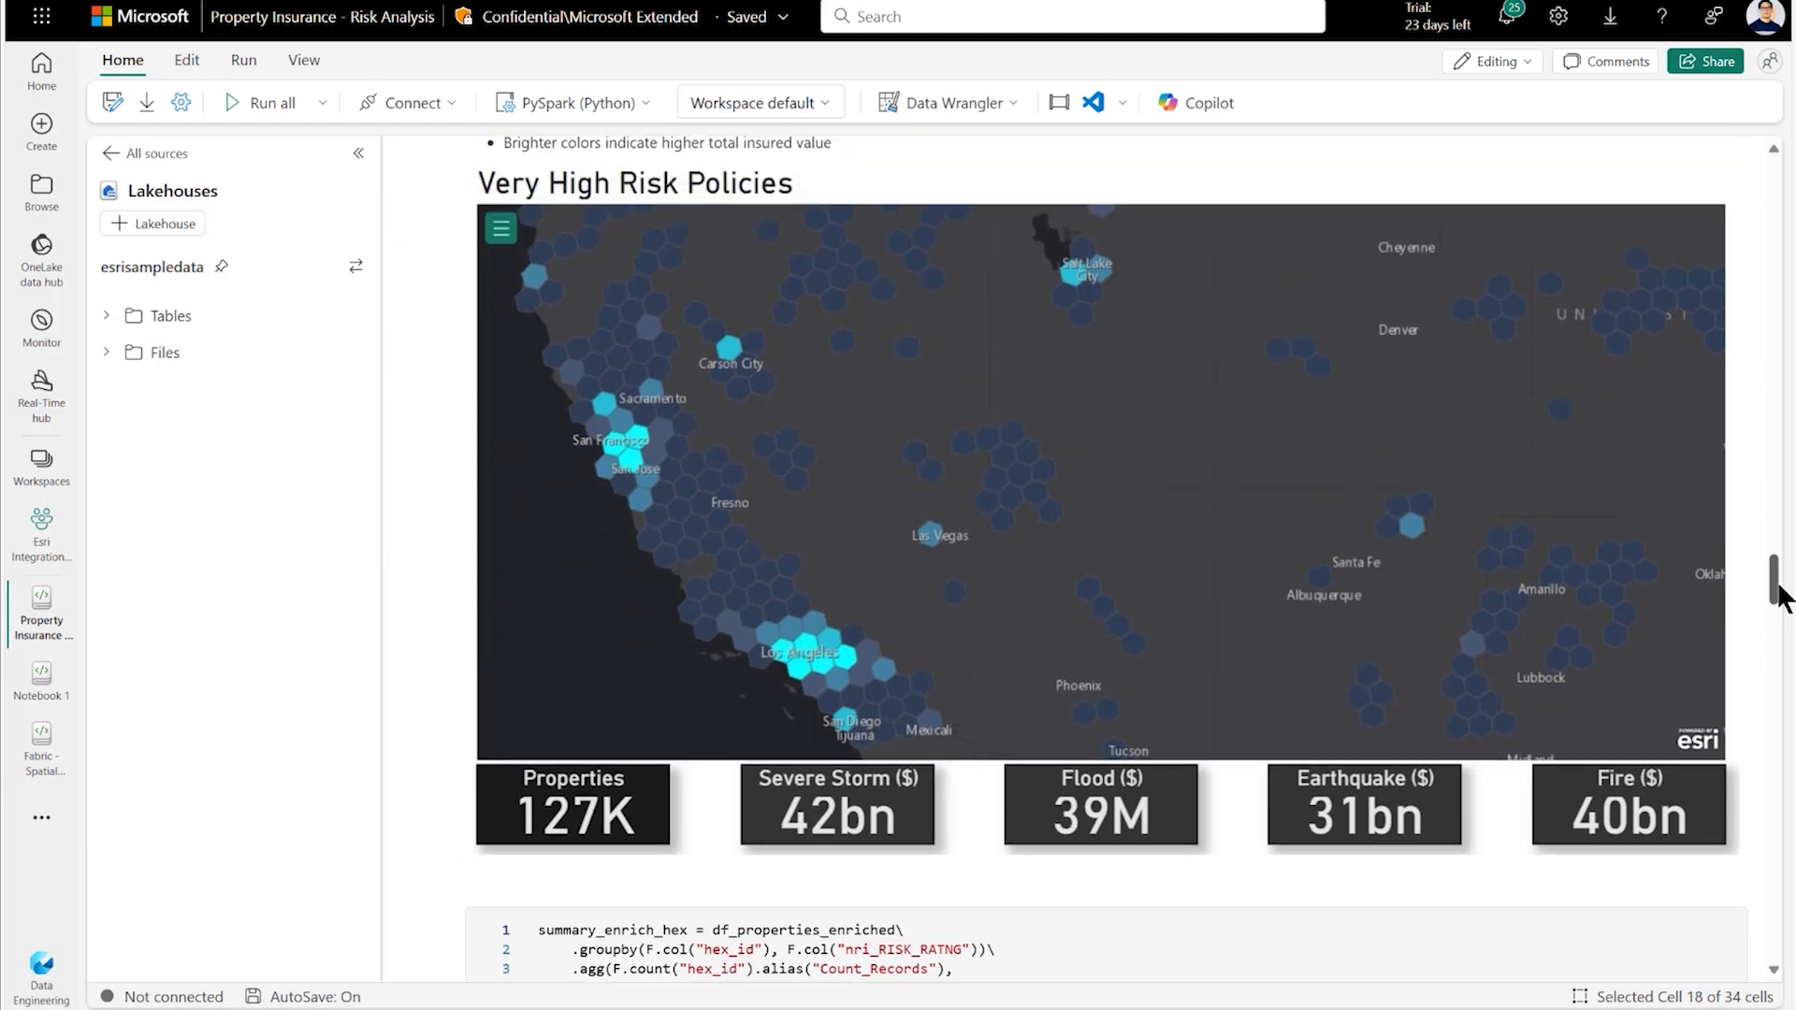
pyautogui.scroll(3)
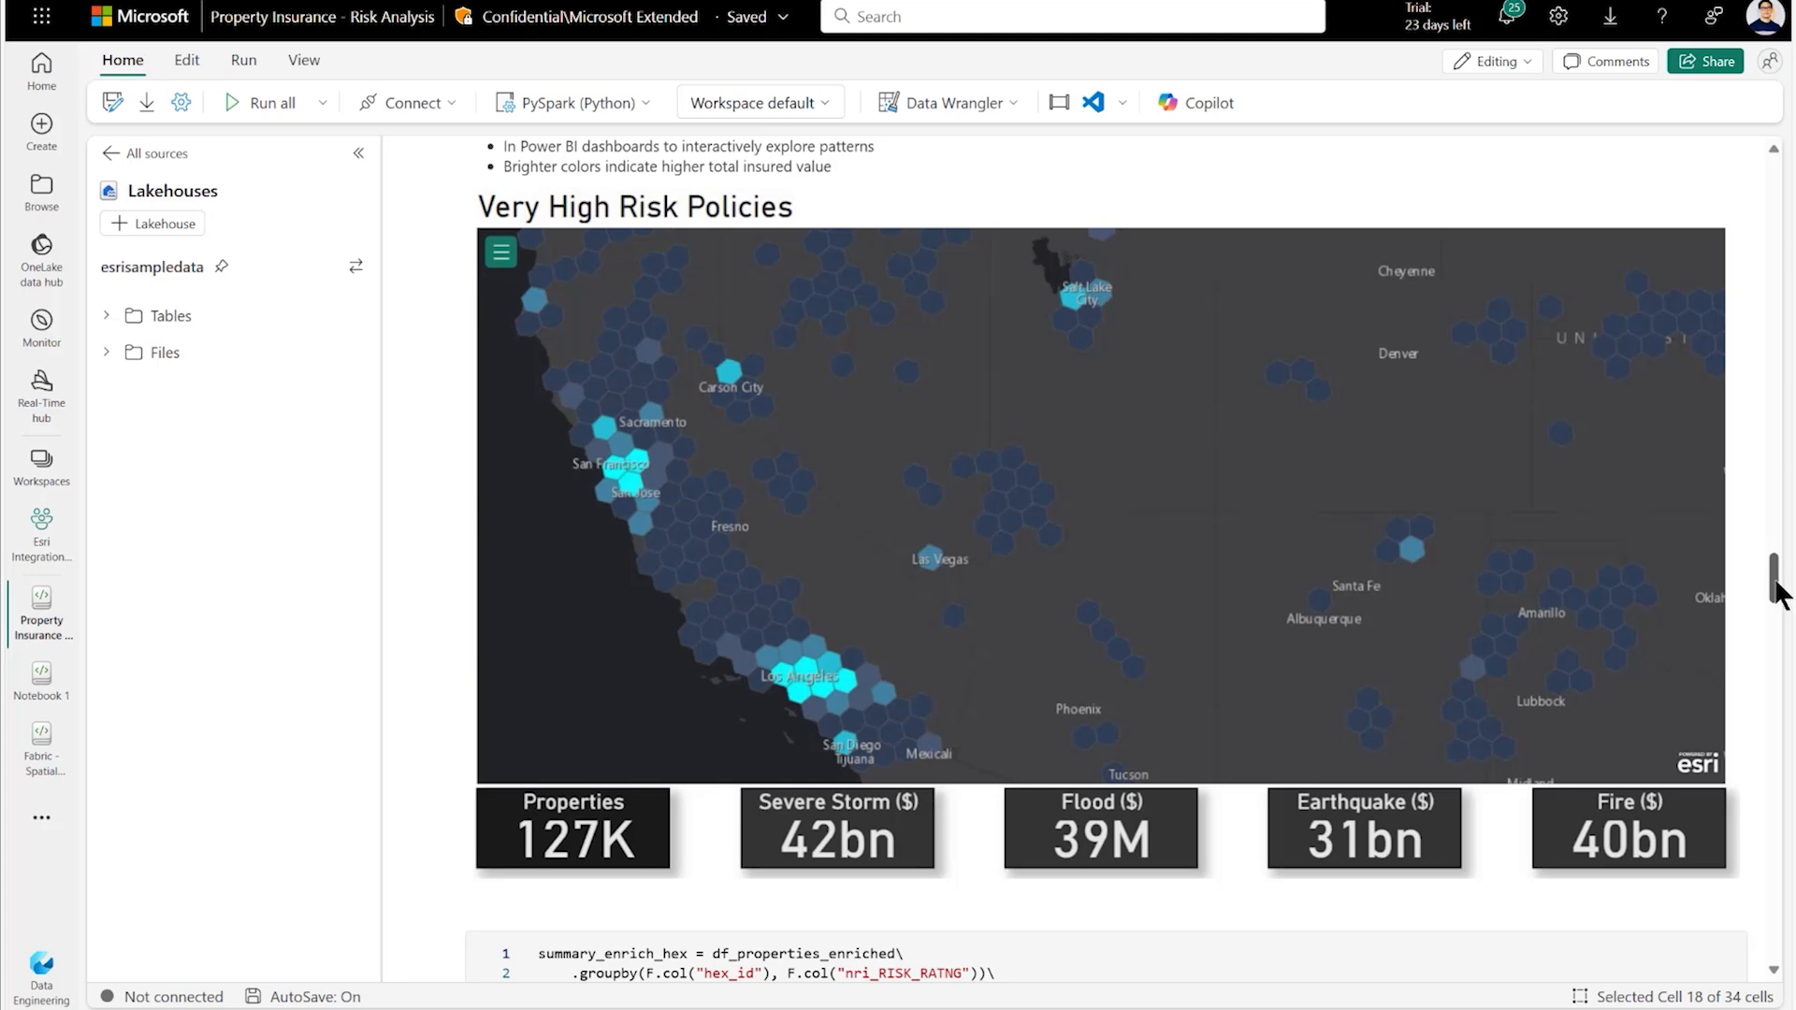
pyautogui.scroll(-3)
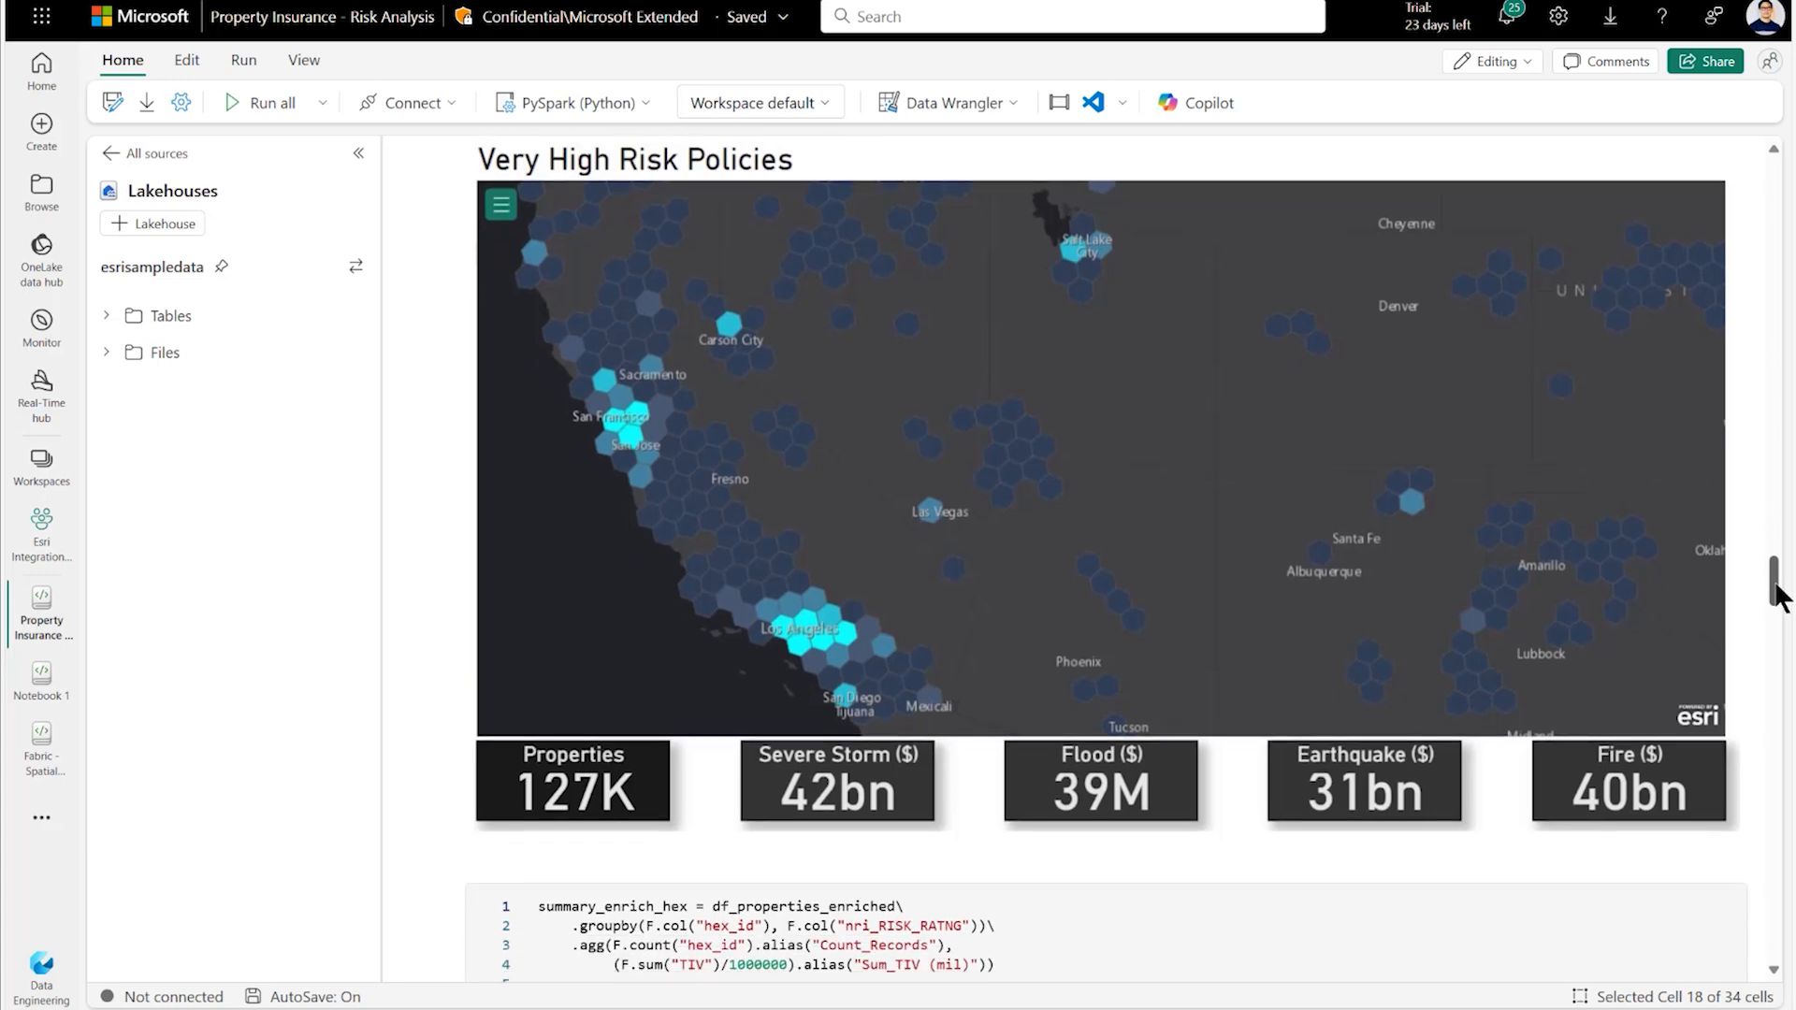
pyautogui.scroll(-3)
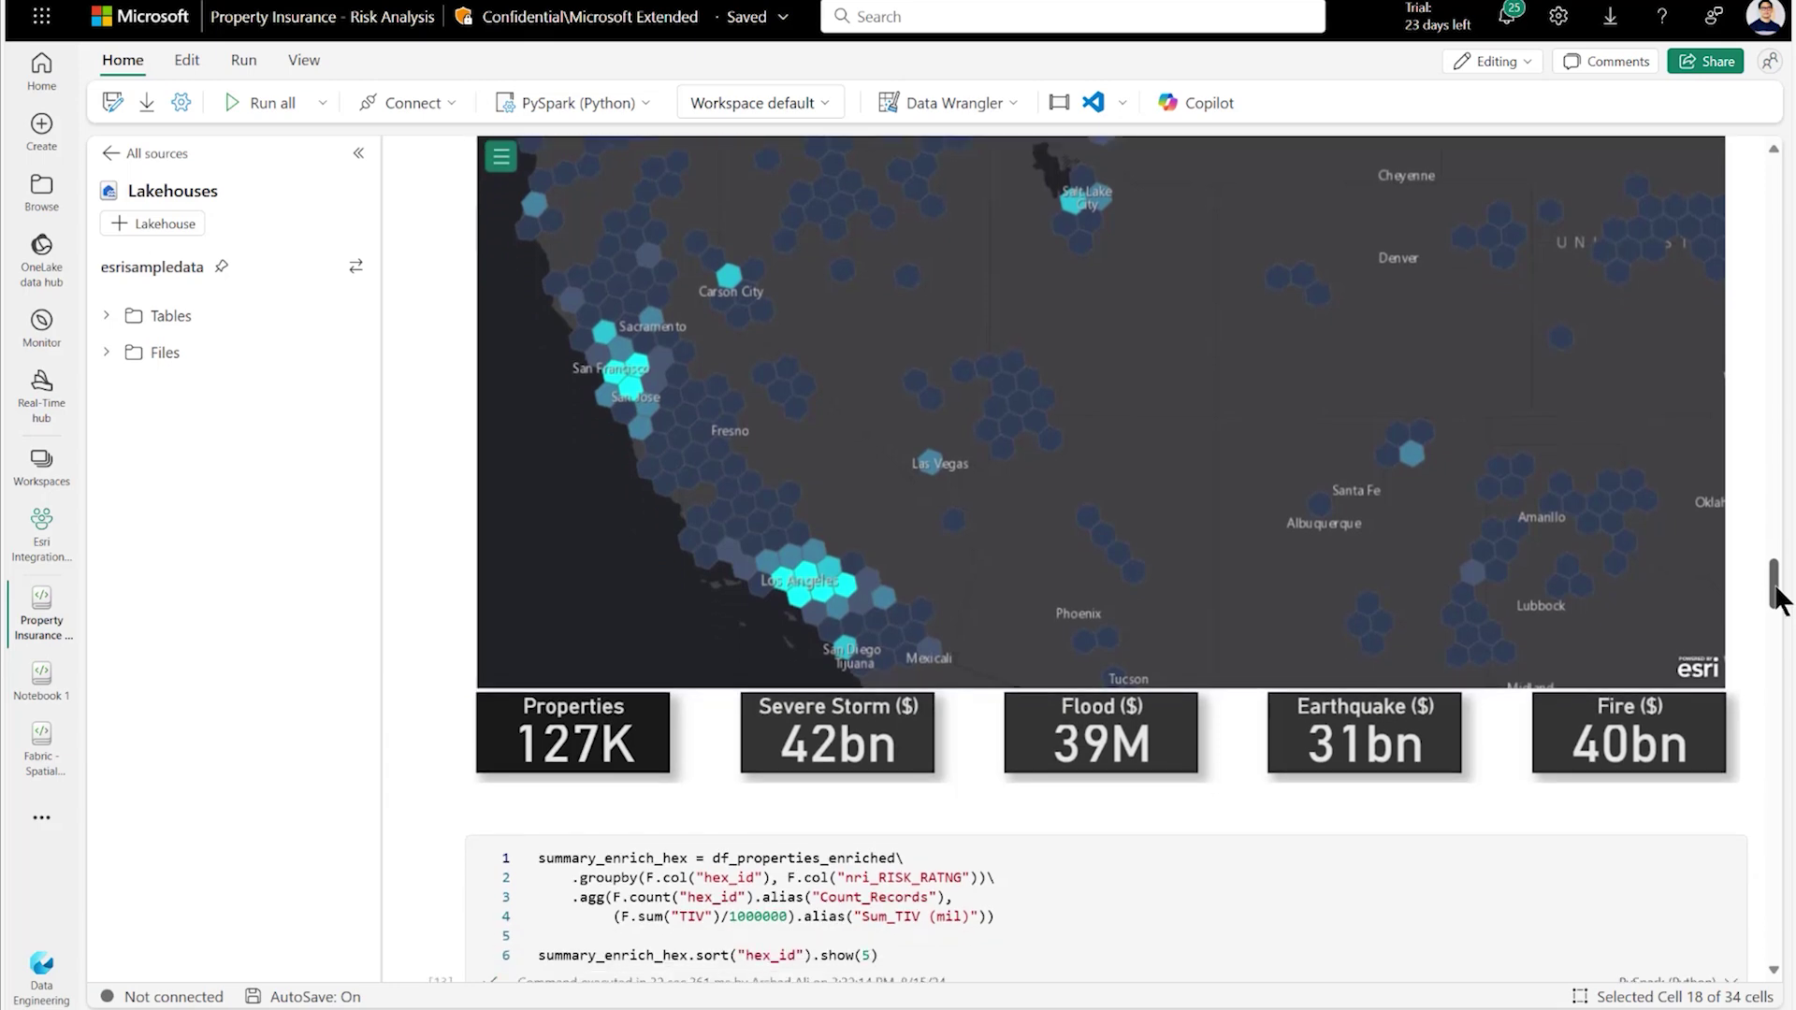
pyautogui.scroll(-3)
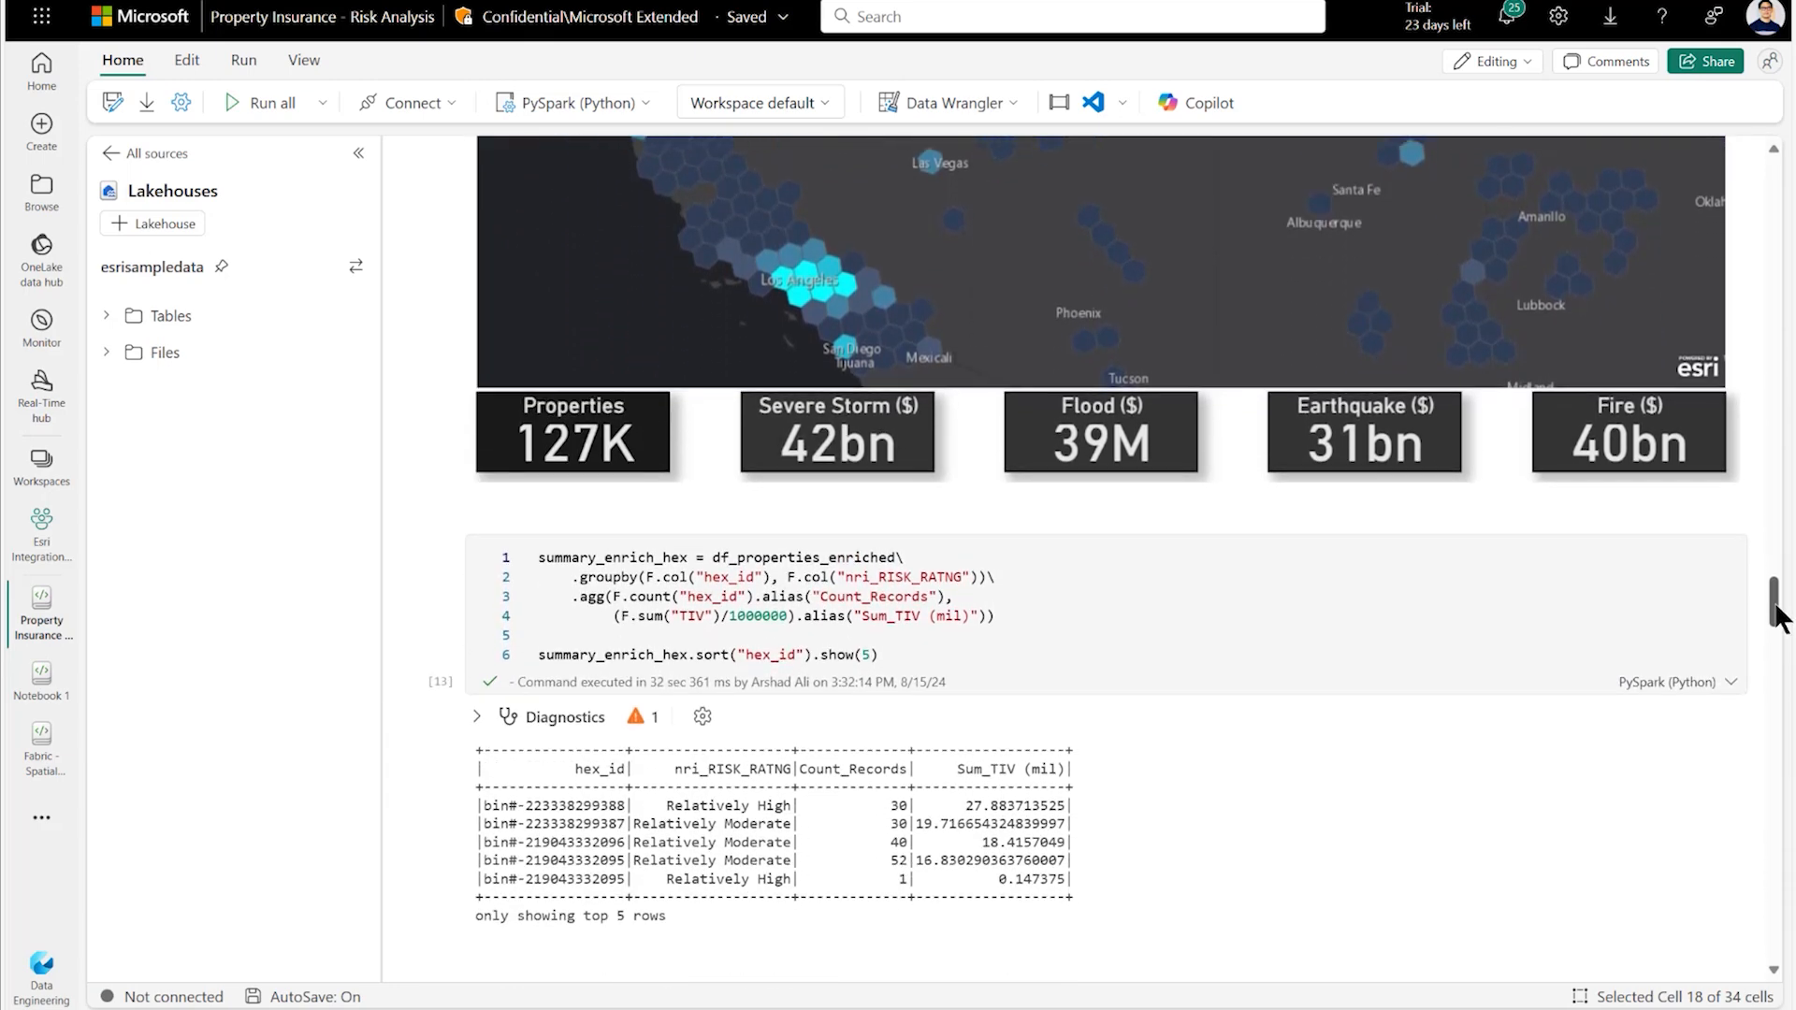
pyautogui.scroll(-3)
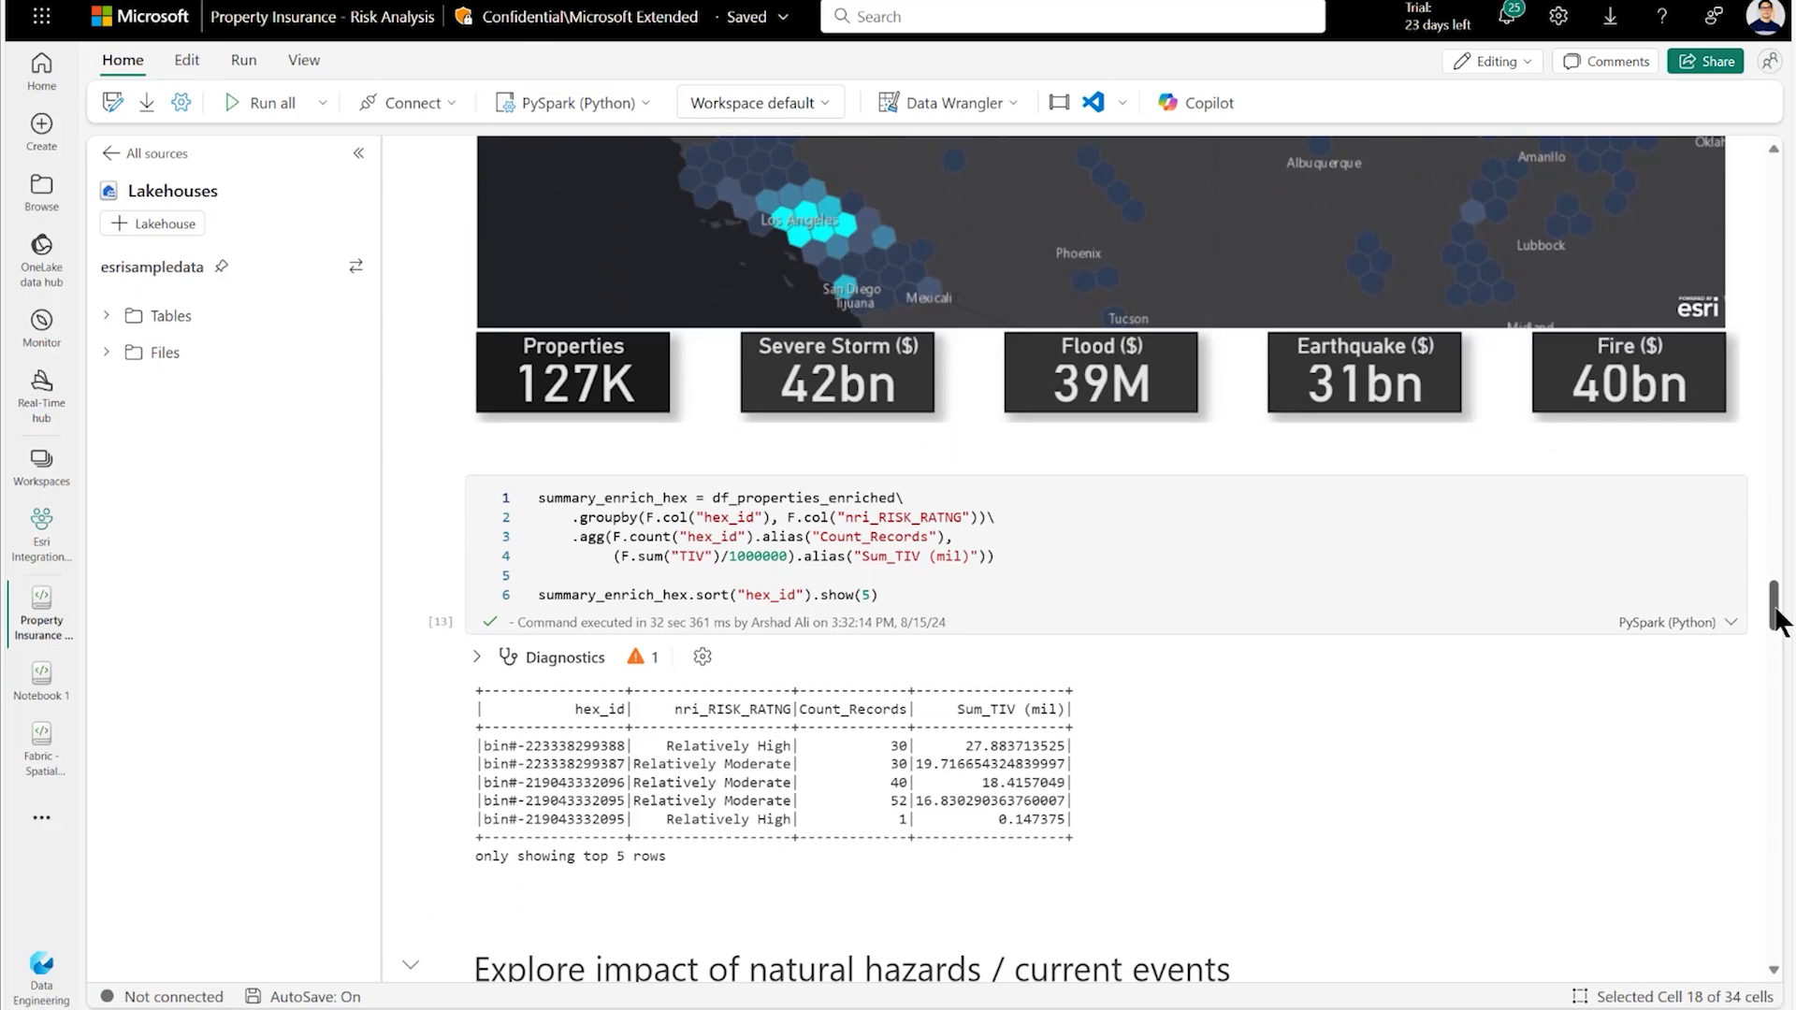
pyautogui.scroll(-3)
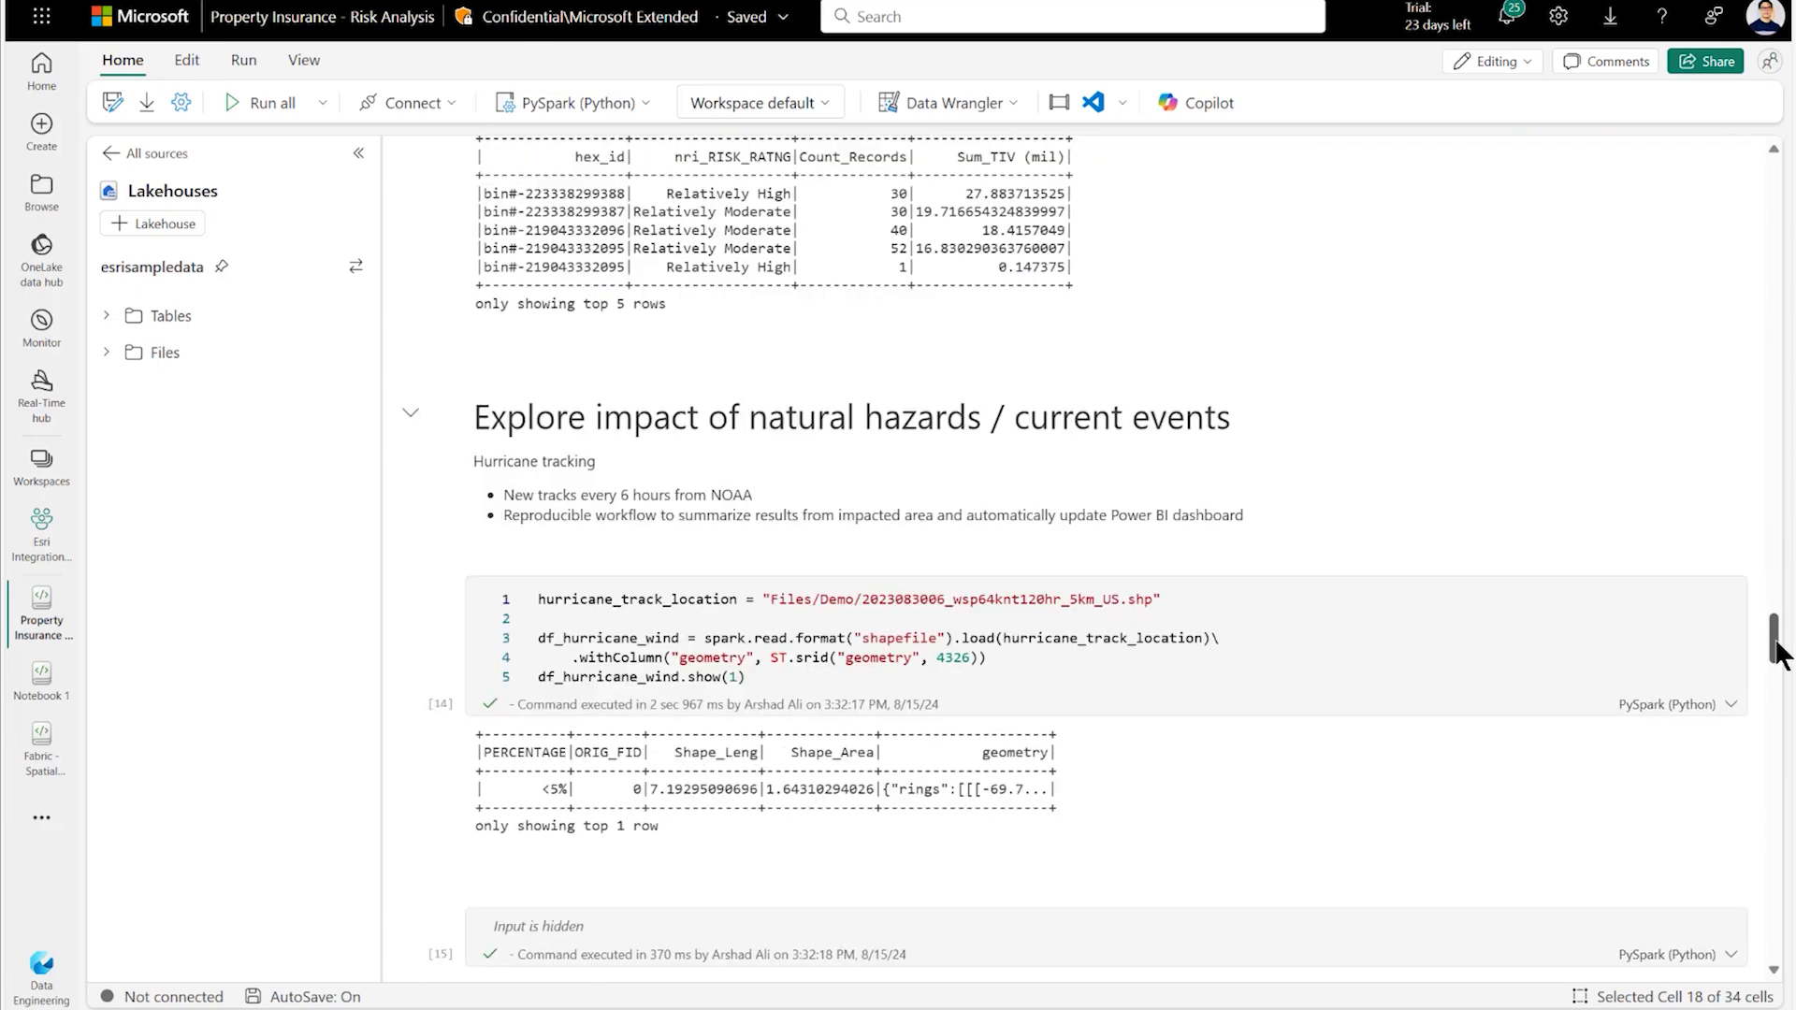
pyautogui.scroll(-3)
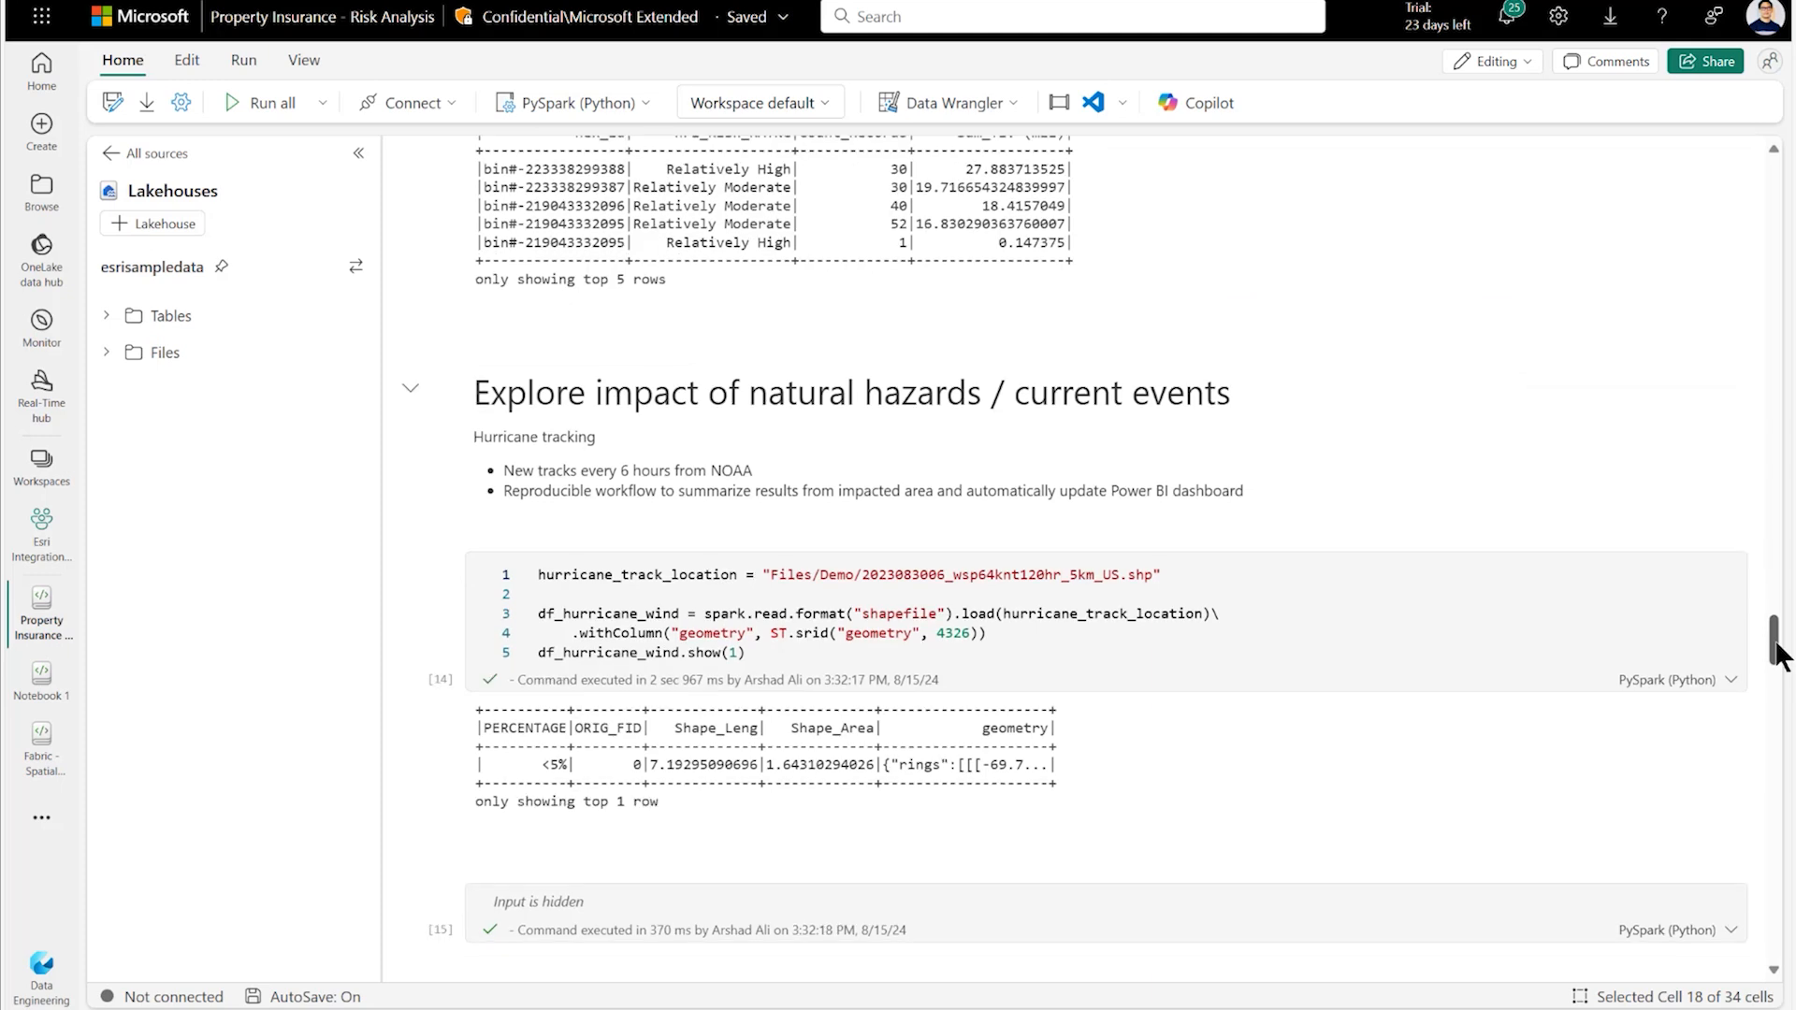
pyautogui.scroll(-3)
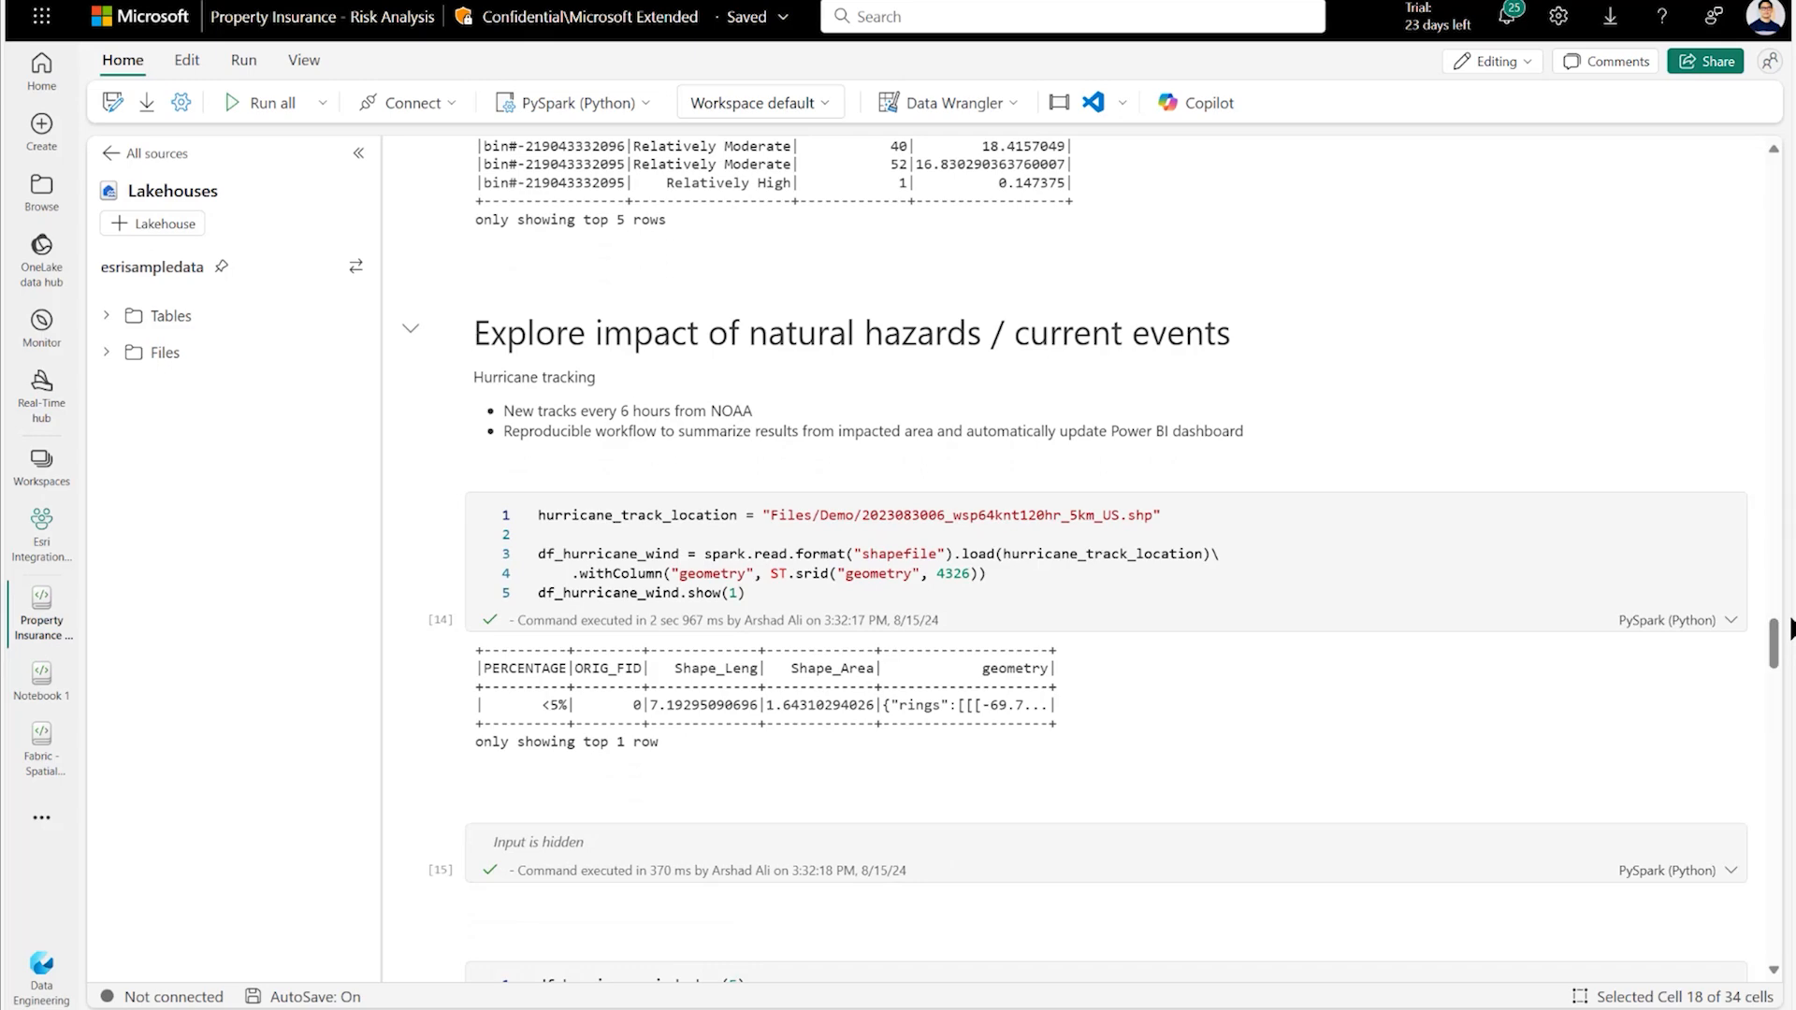
pyautogui.scroll(-3)
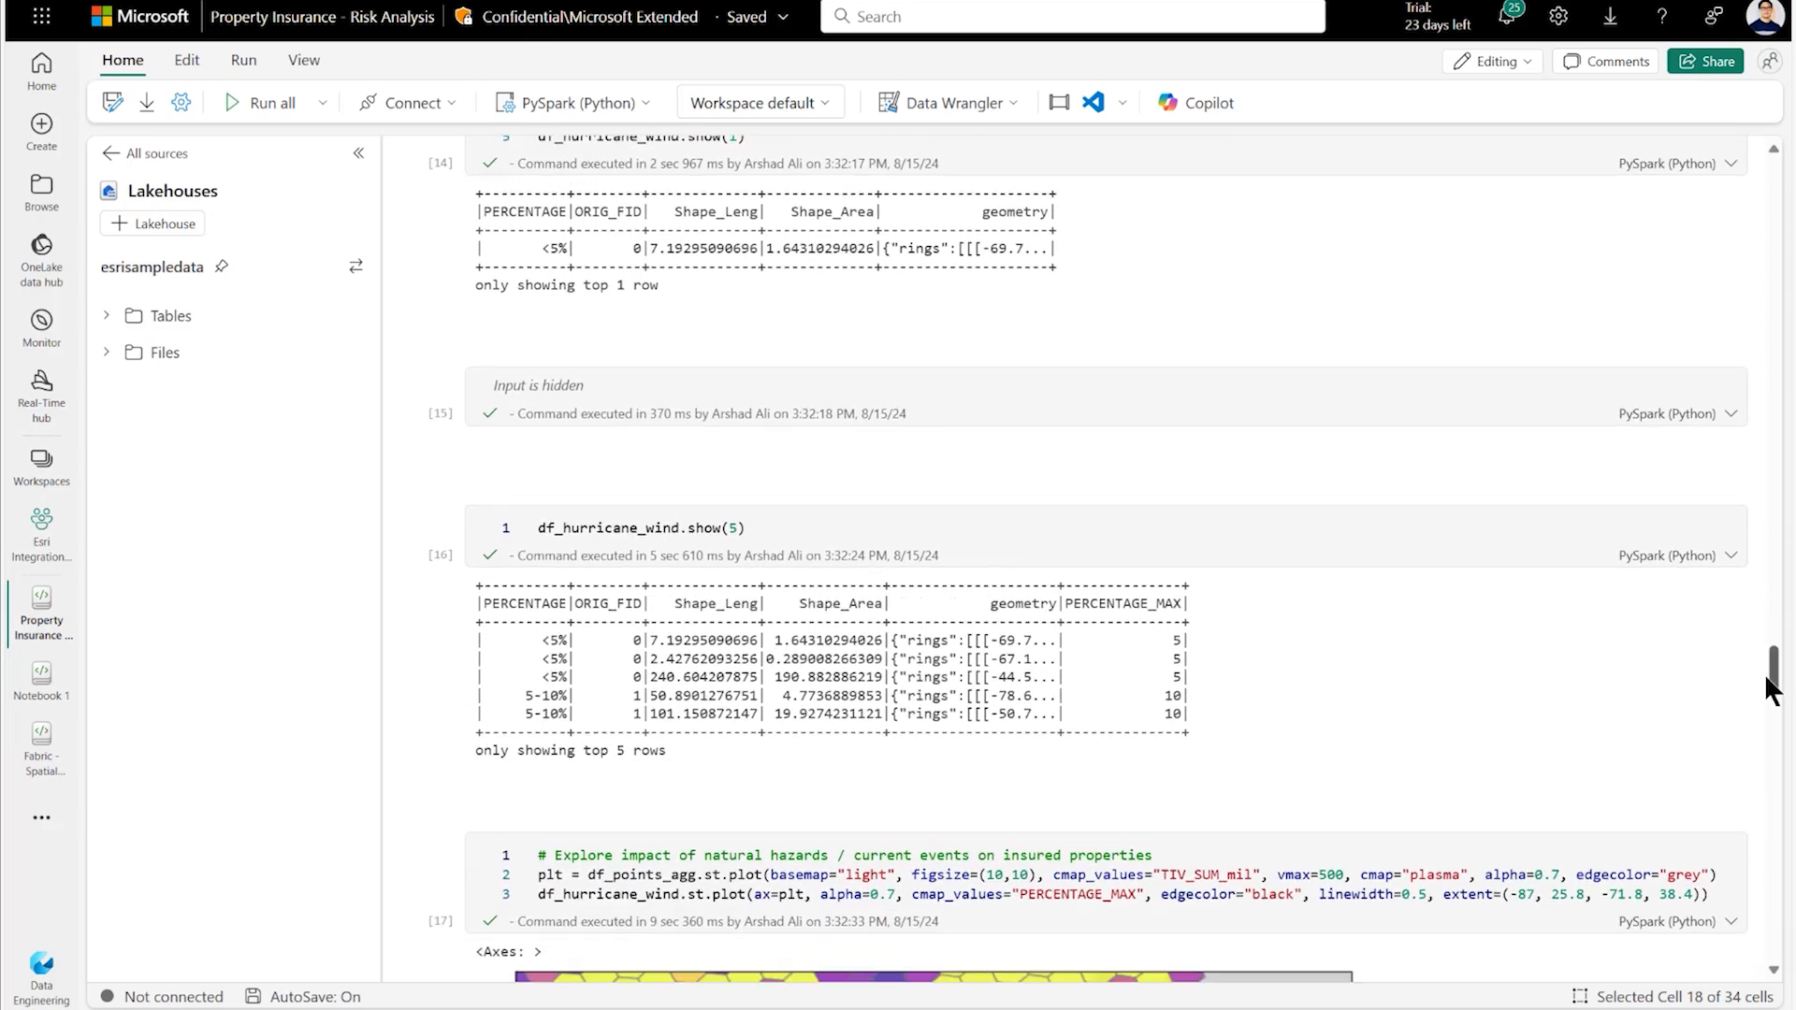
pyautogui.scroll(-3)
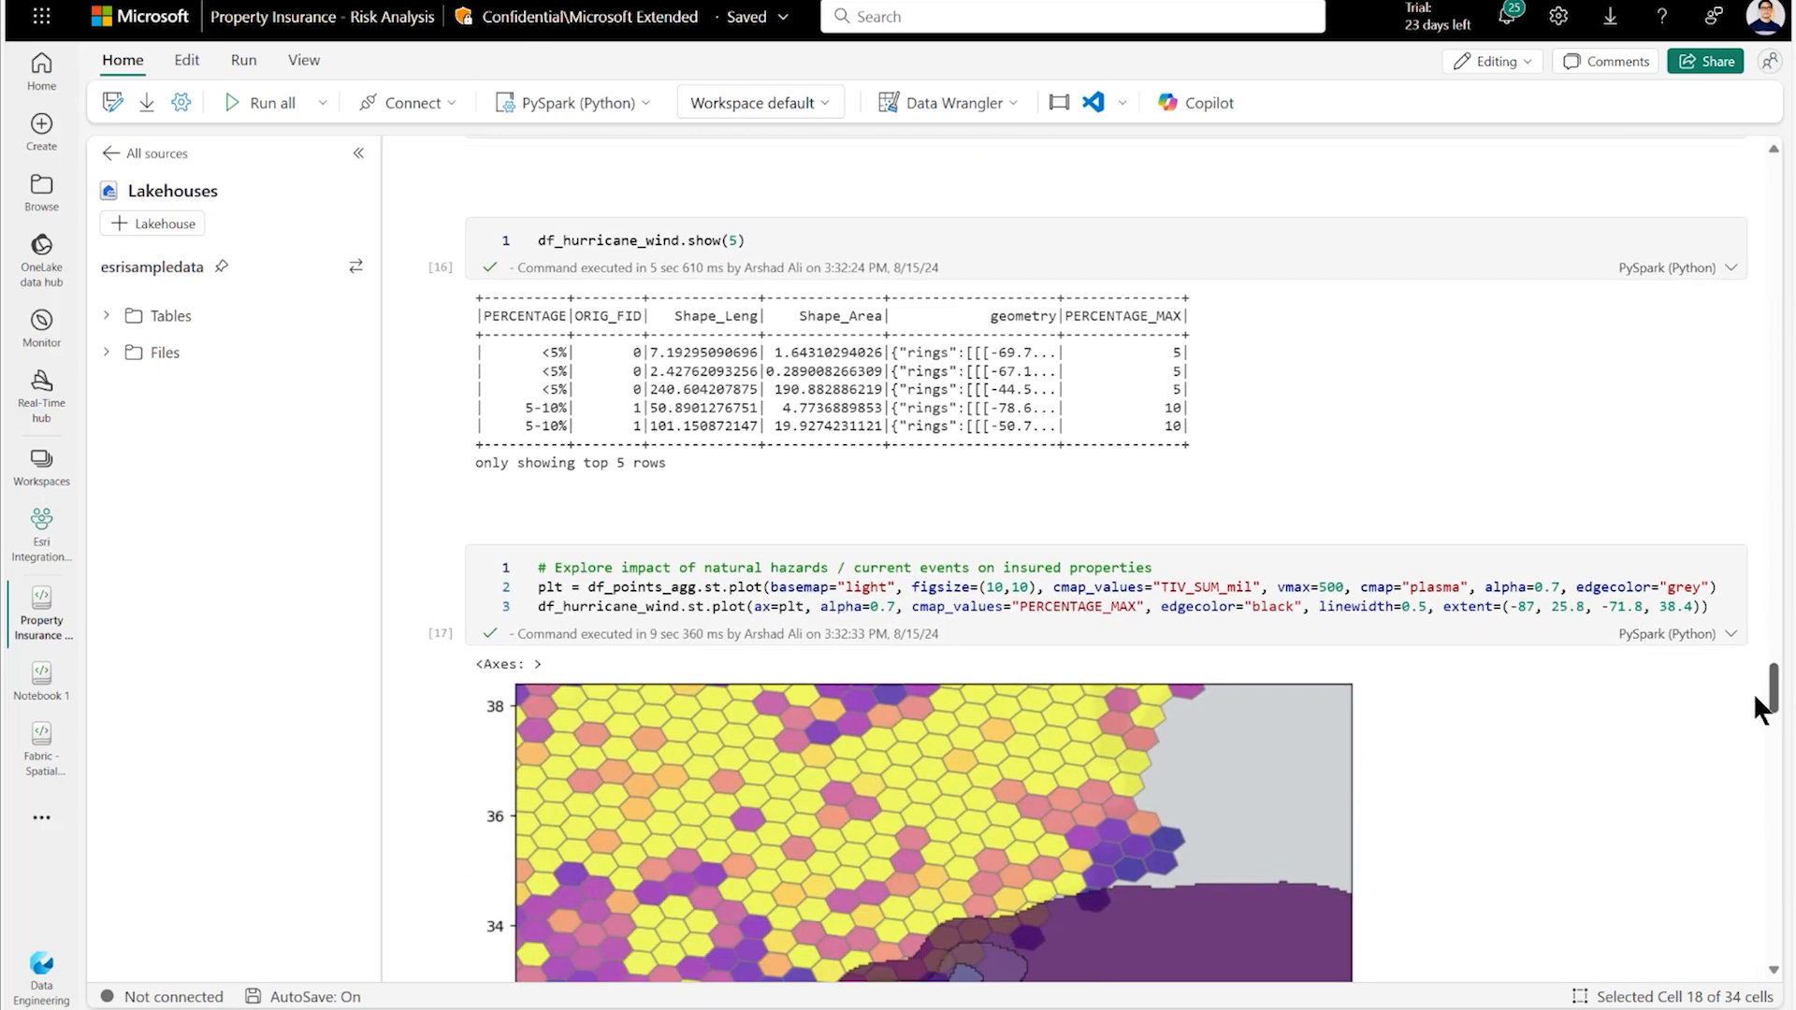
pyautogui.scroll(-3)
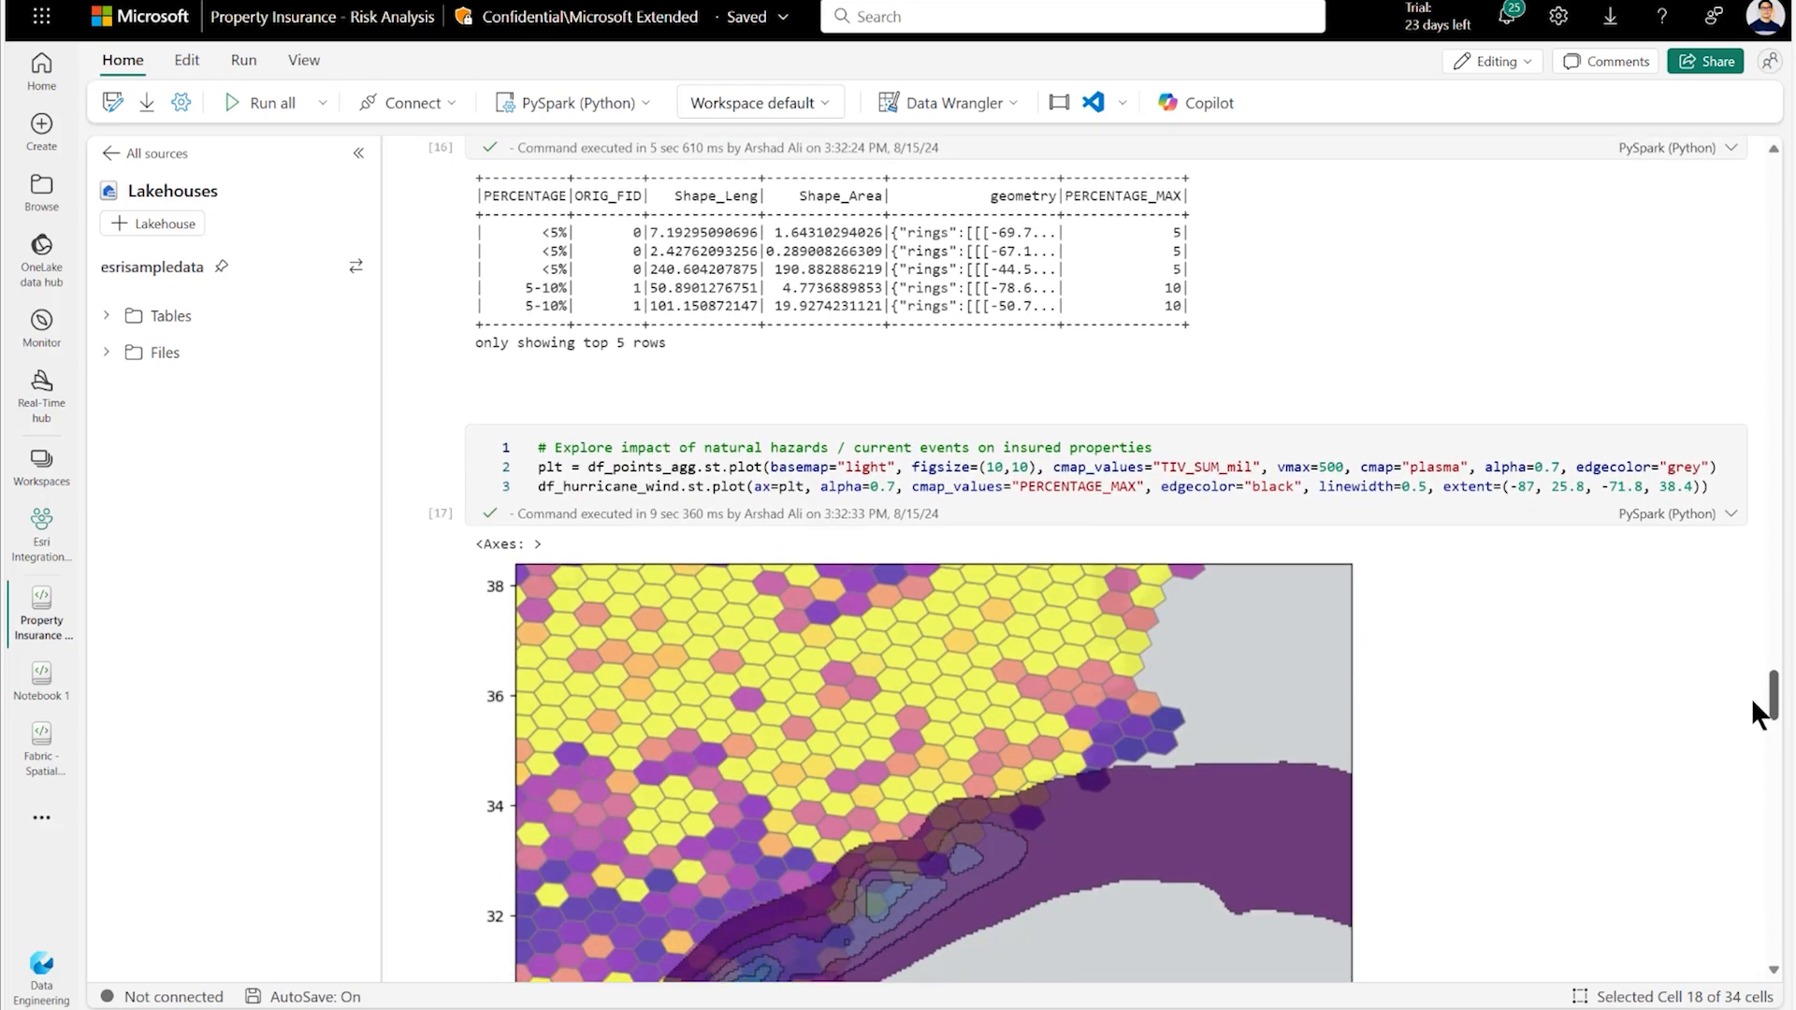
pyautogui.scroll(-3)
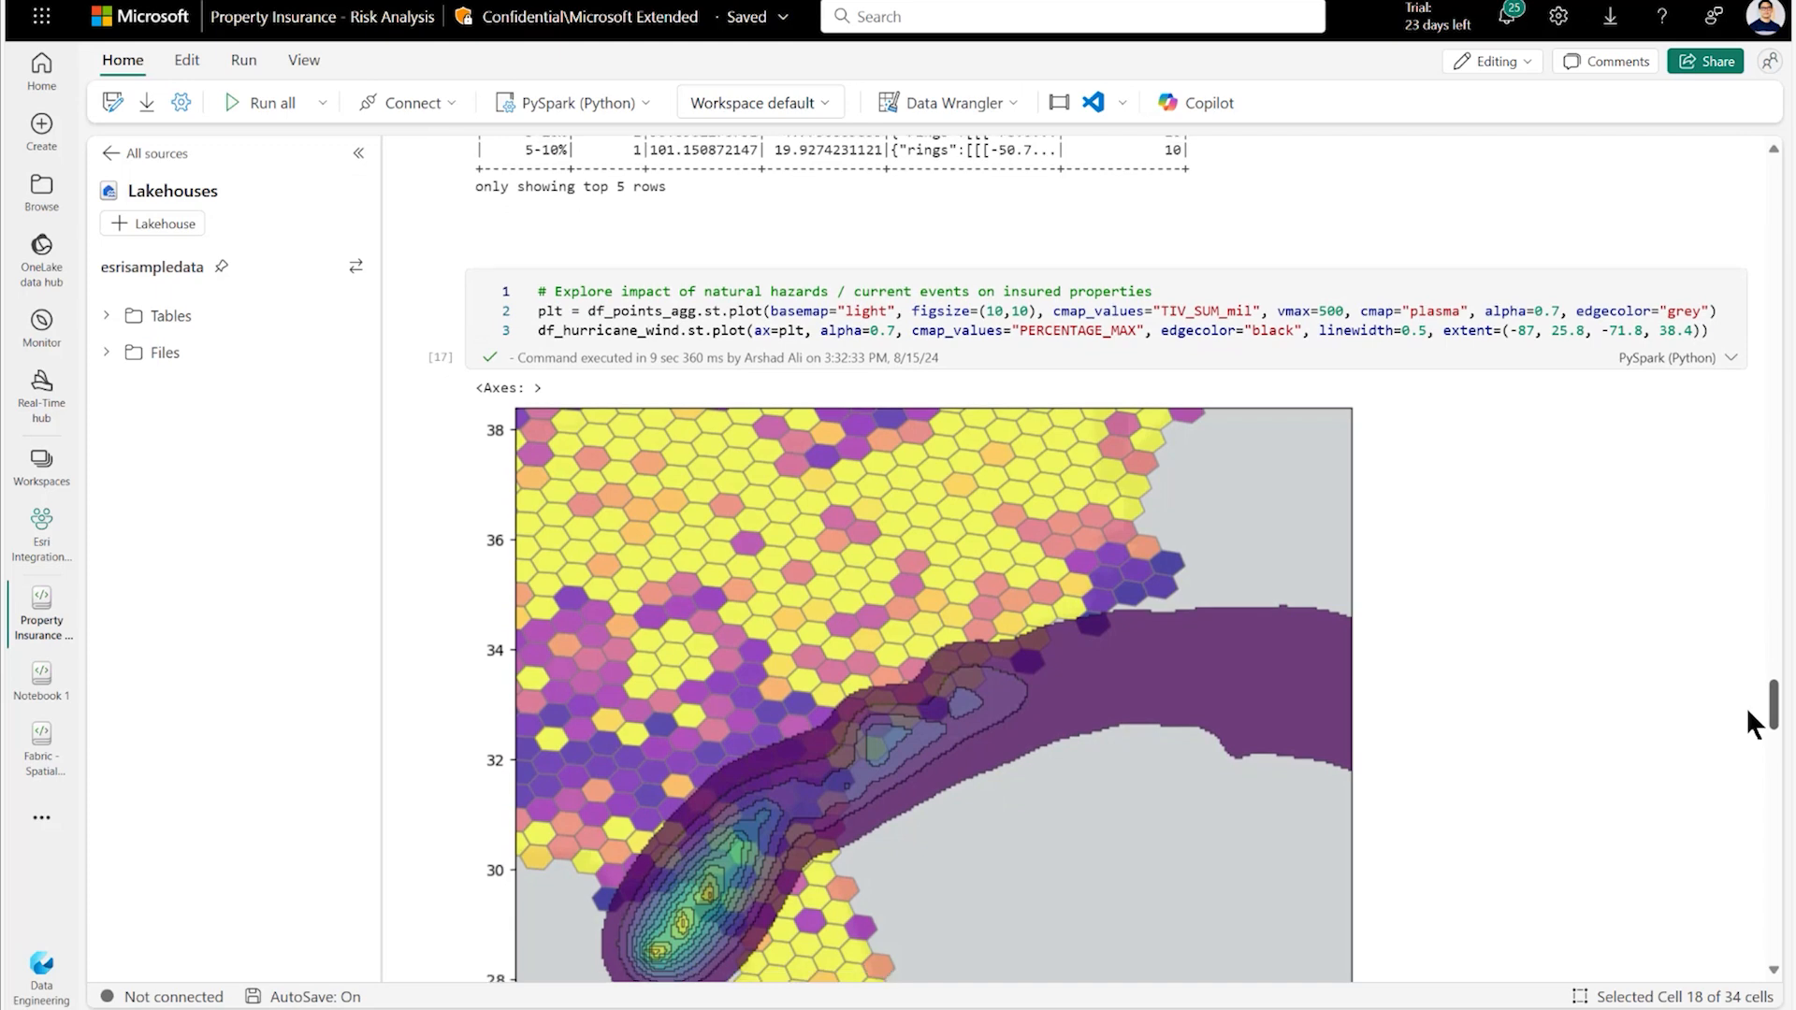
pyautogui.scroll(-3)
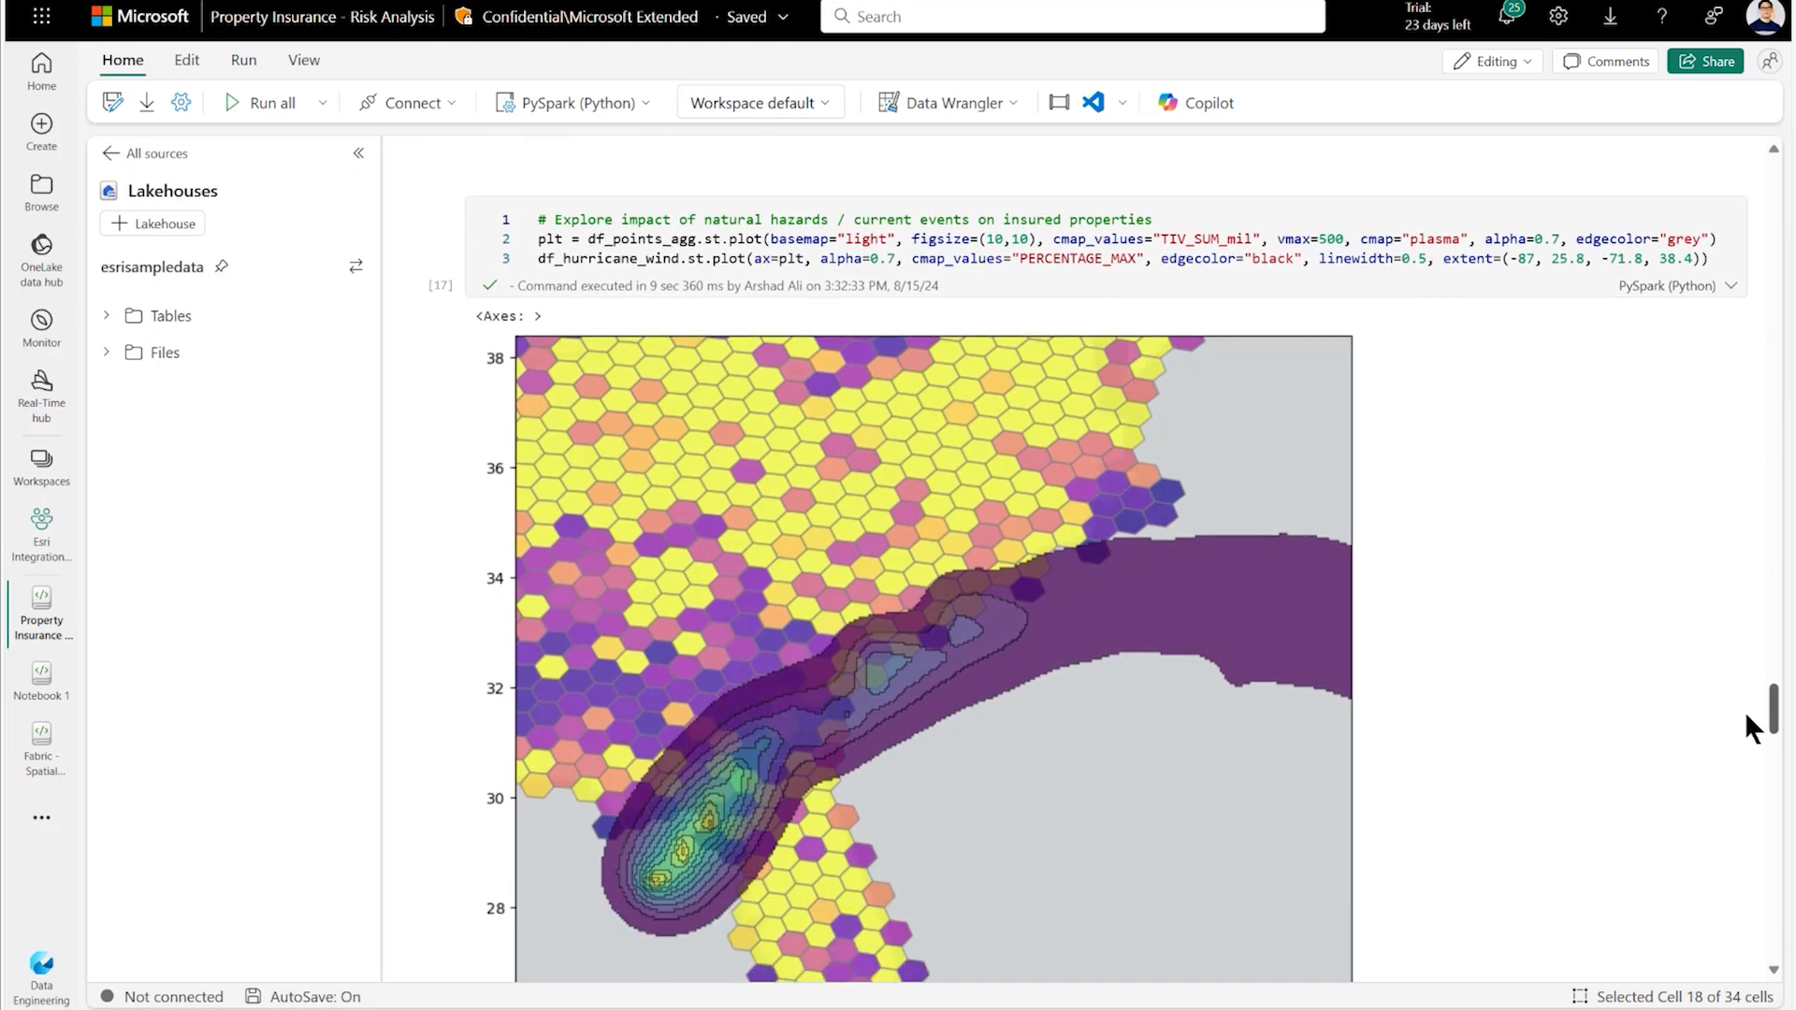
pyautogui.scroll(-3)
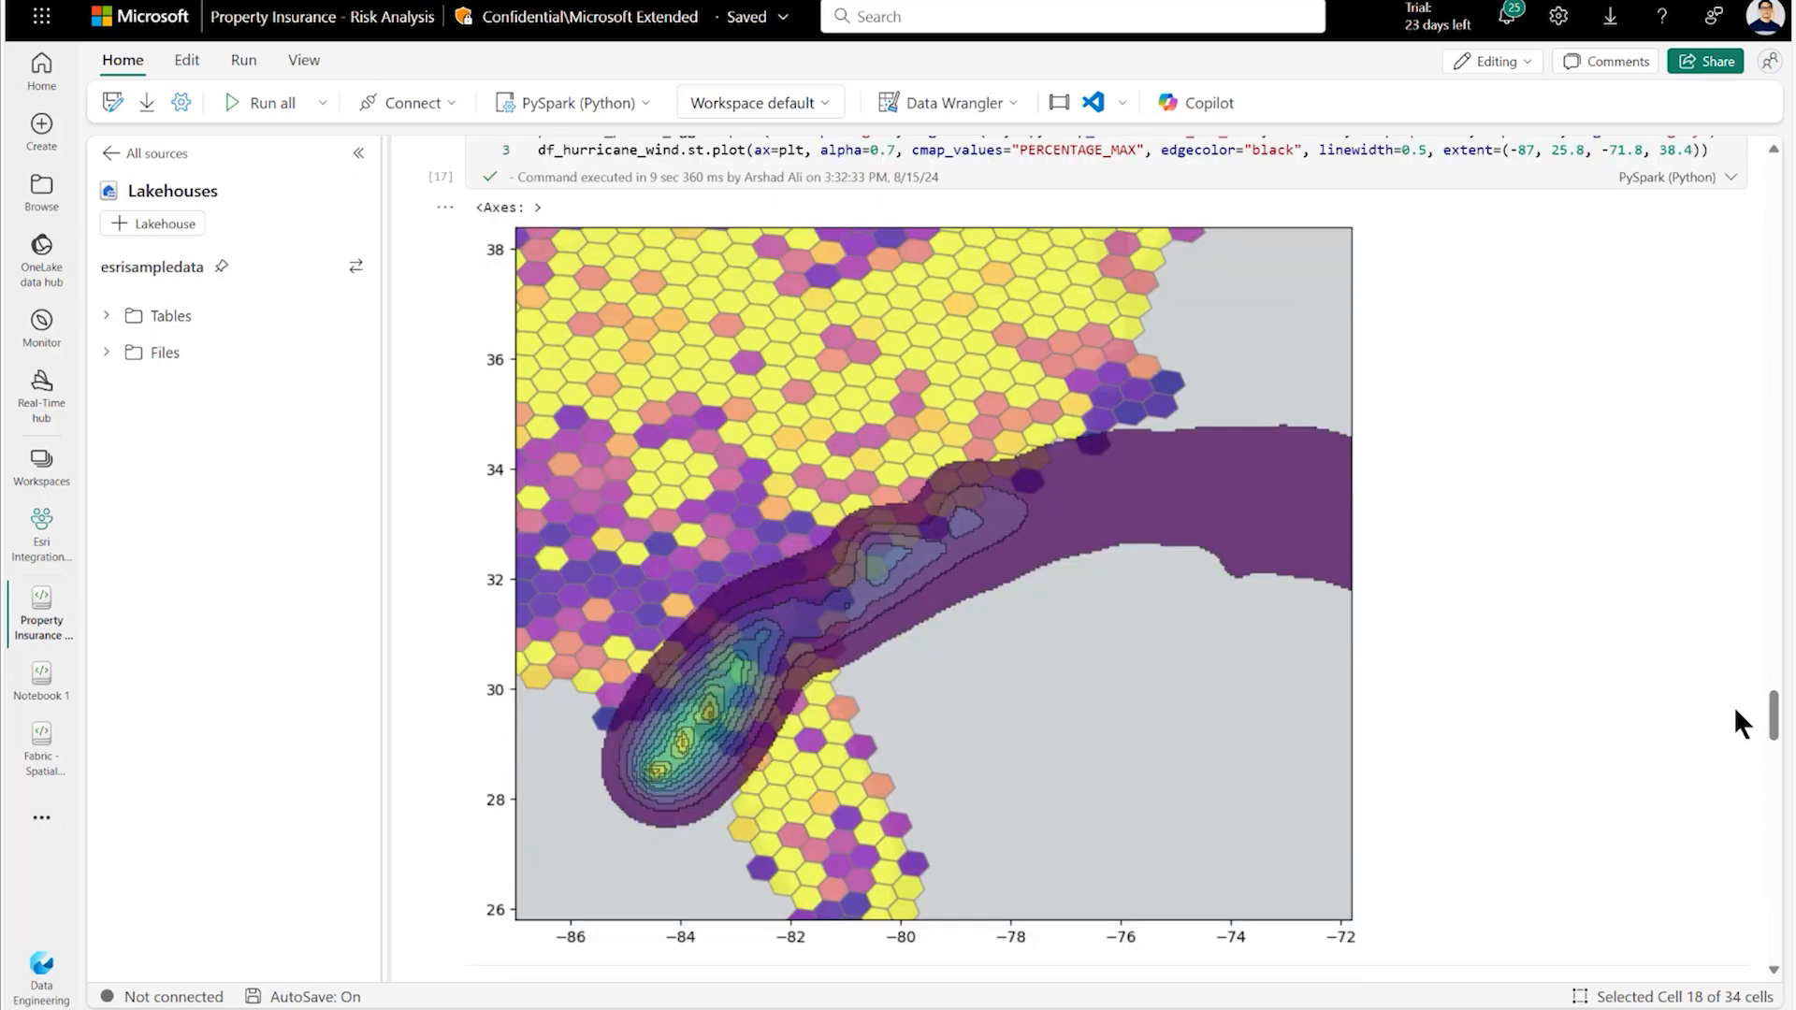
pyautogui.scroll(-3)
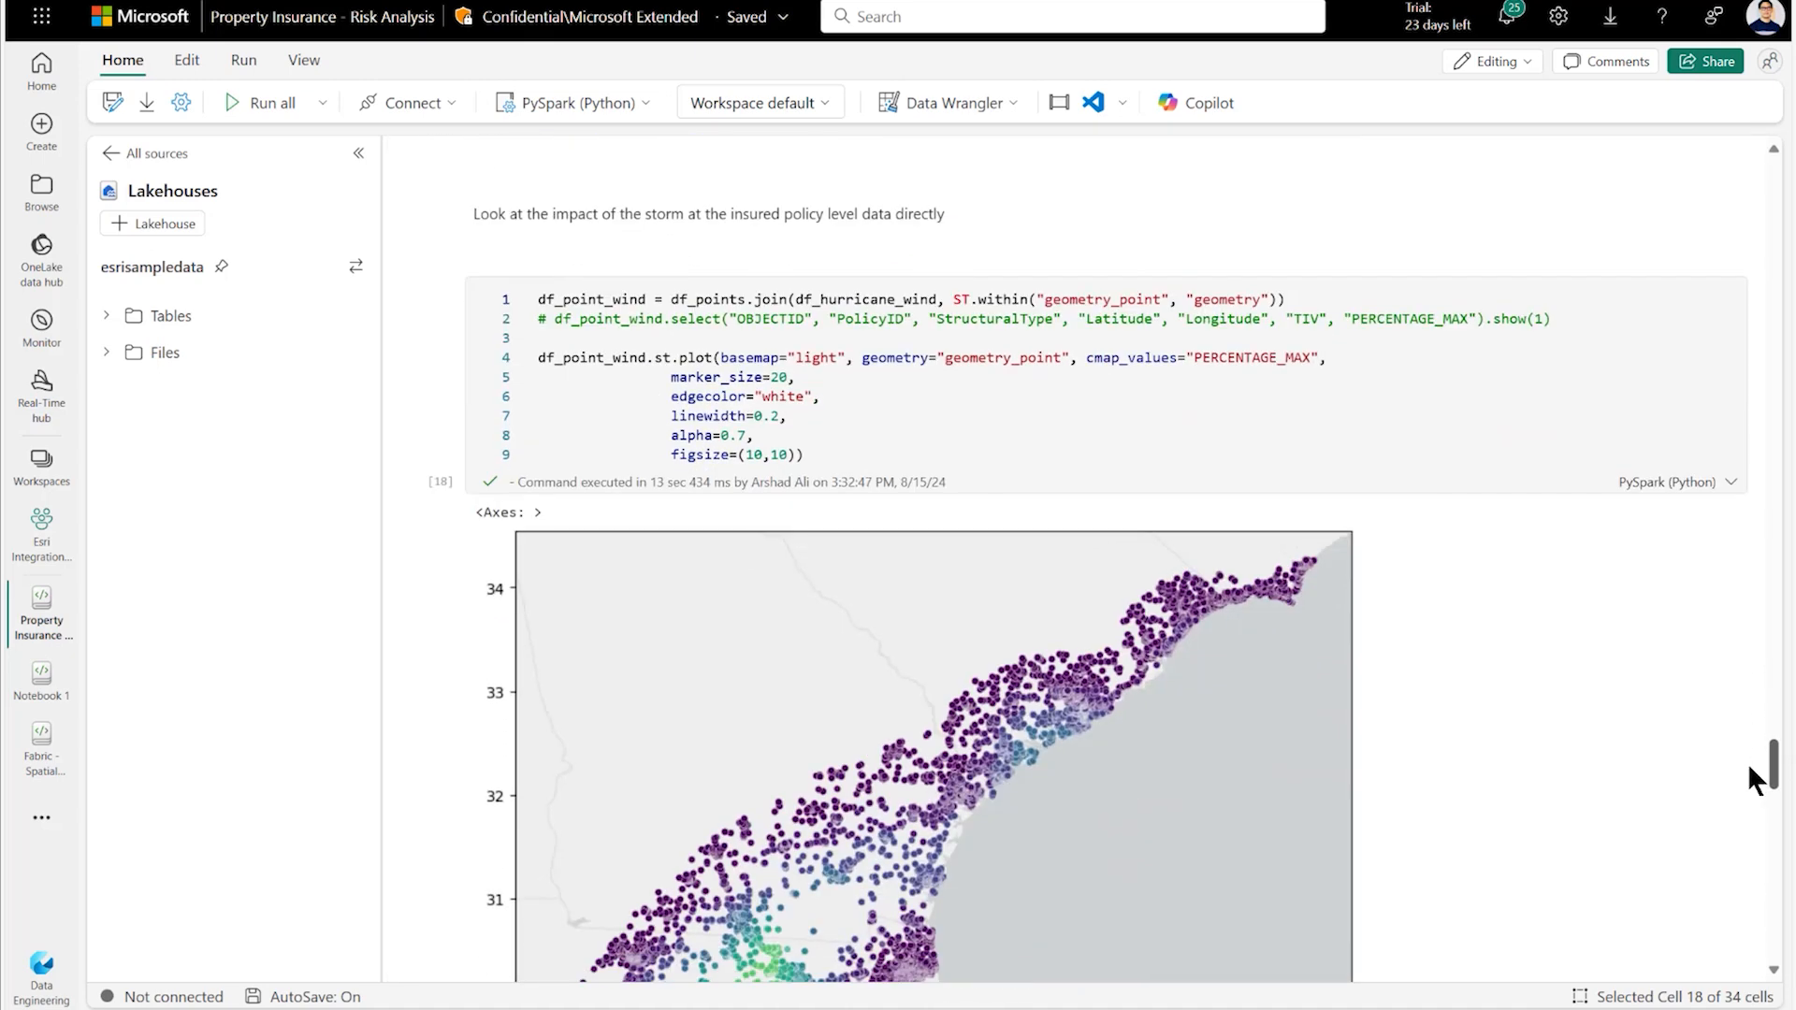
pyautogui.scroll(-3)
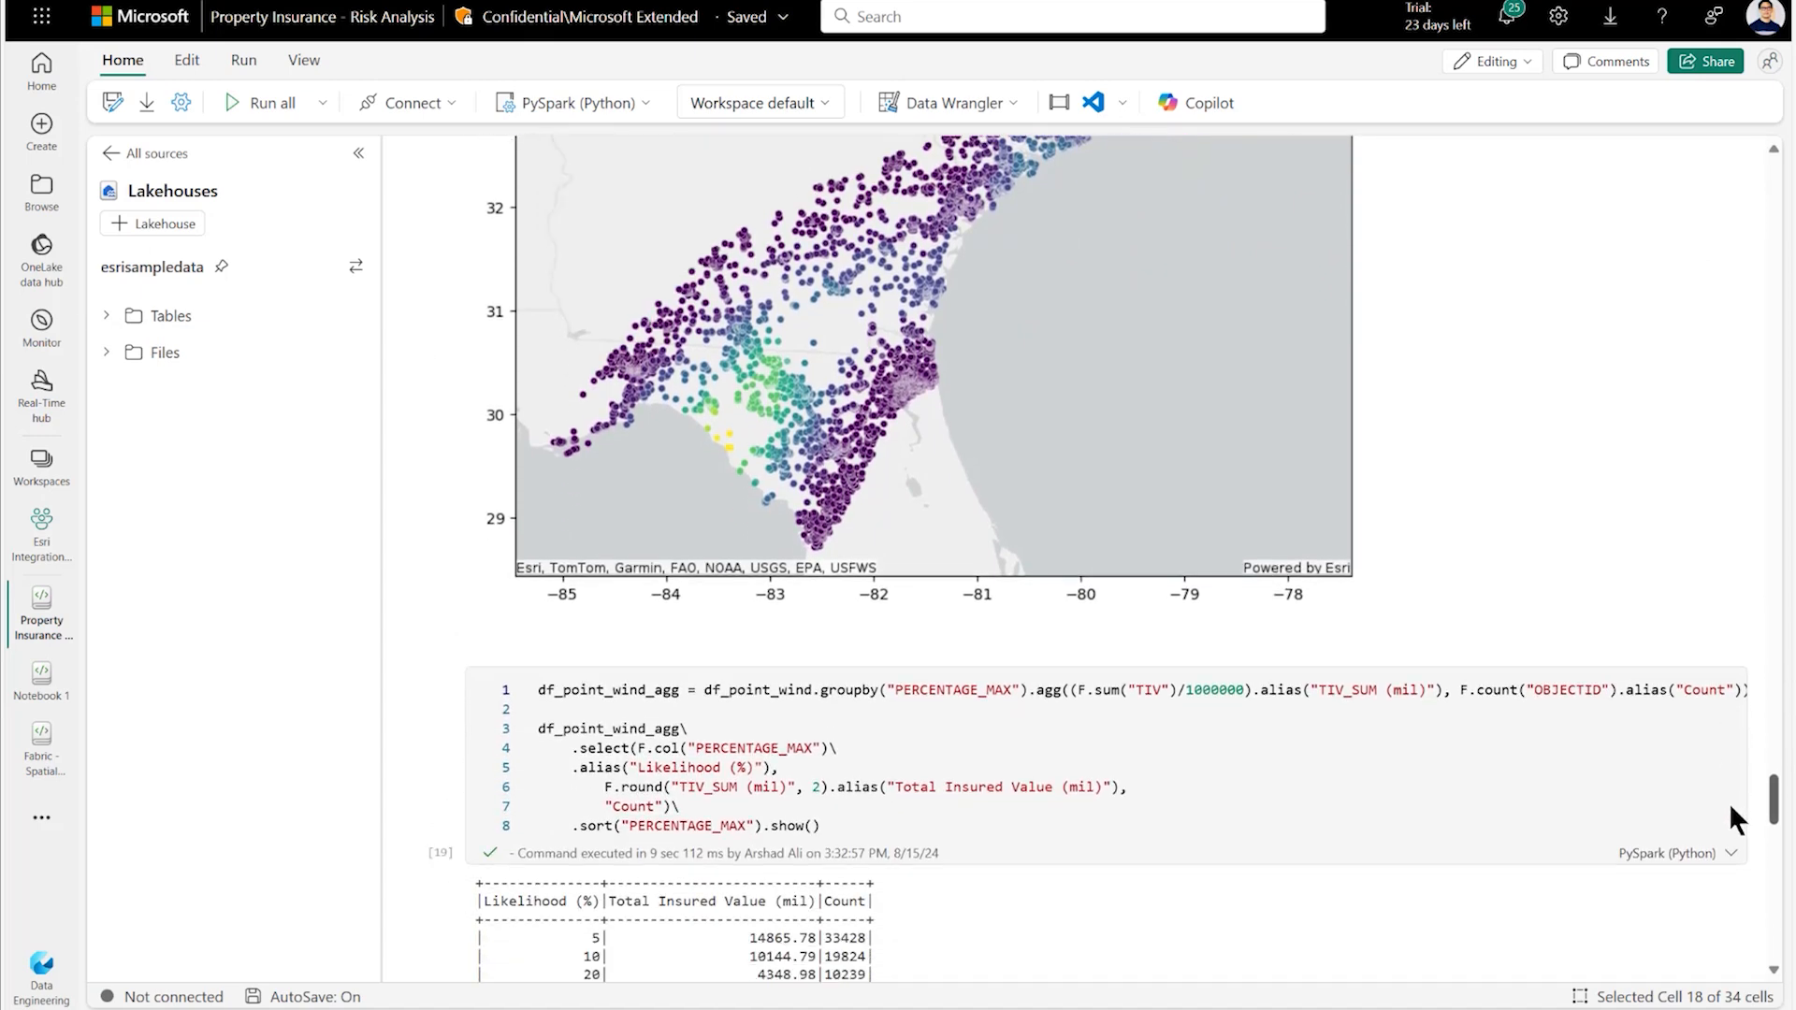
pyautogui.scroll(-3)
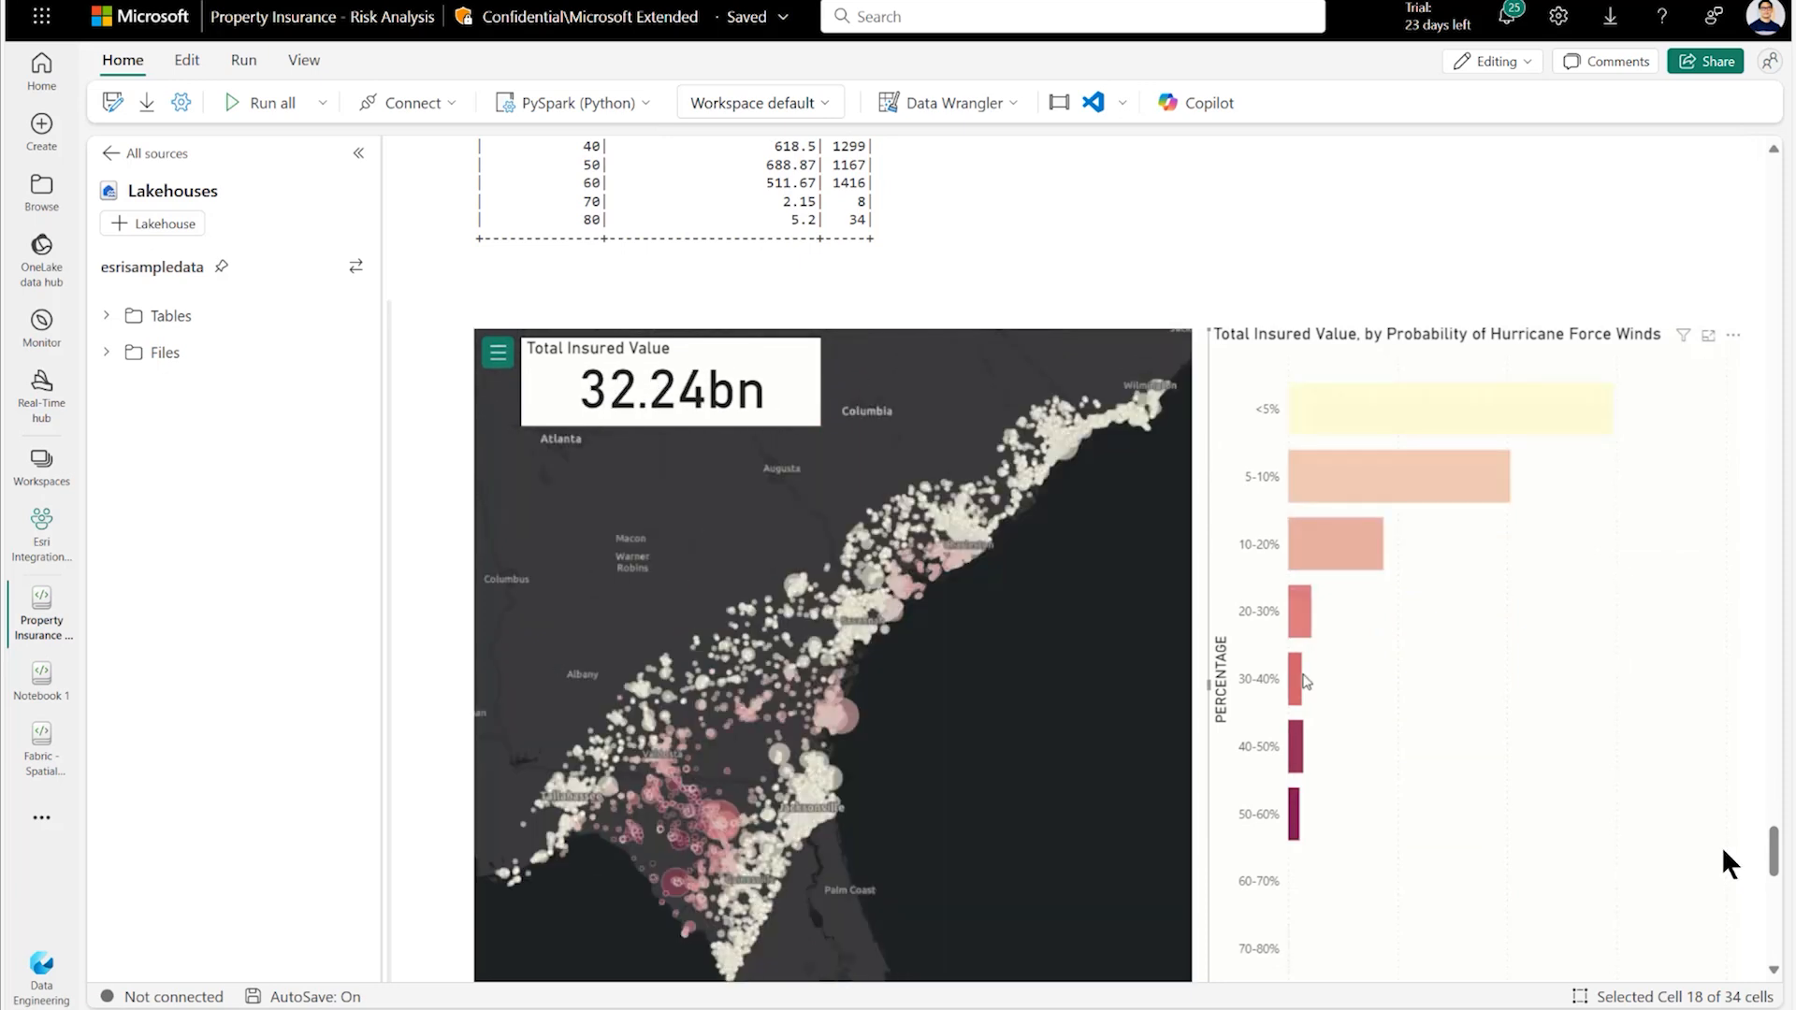
pyautogui.click(1294, 679)
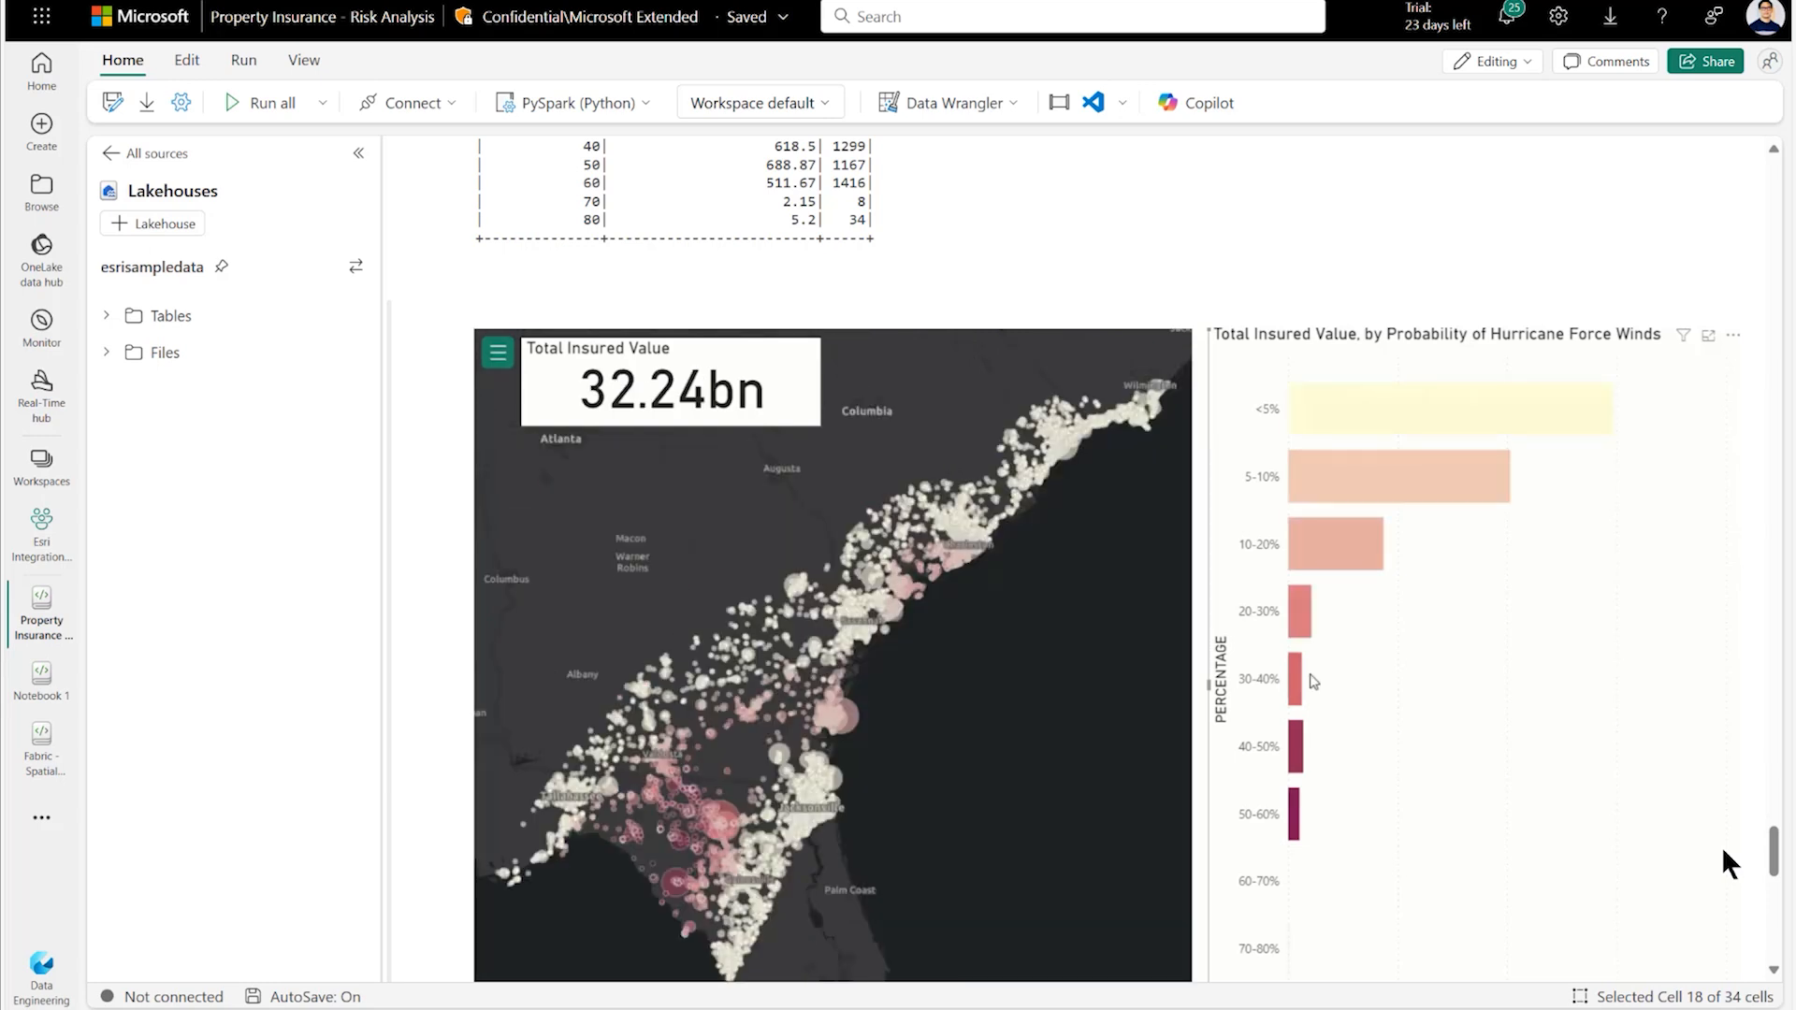
pyautogui.click(1295, 679)
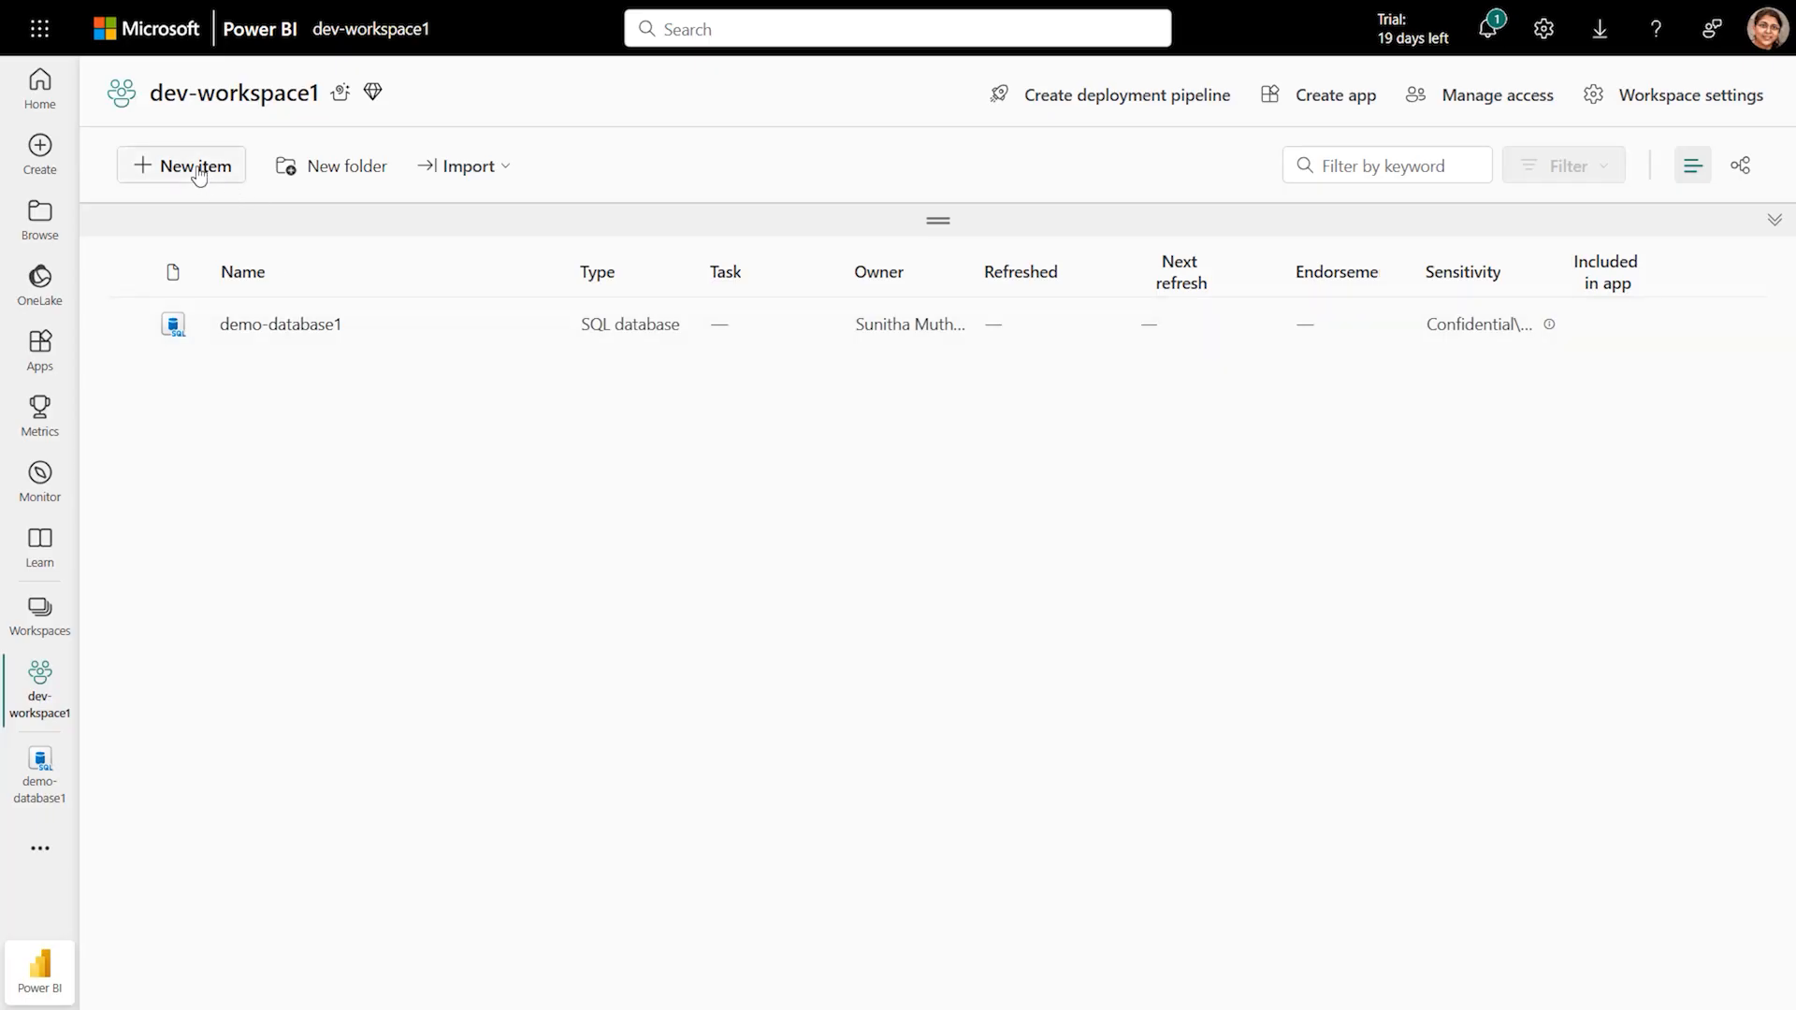
# Create function1 and add logging.info('Executing helo fabric function.') plus import json to hello_fabric.
pyautogui.click(192, 164)
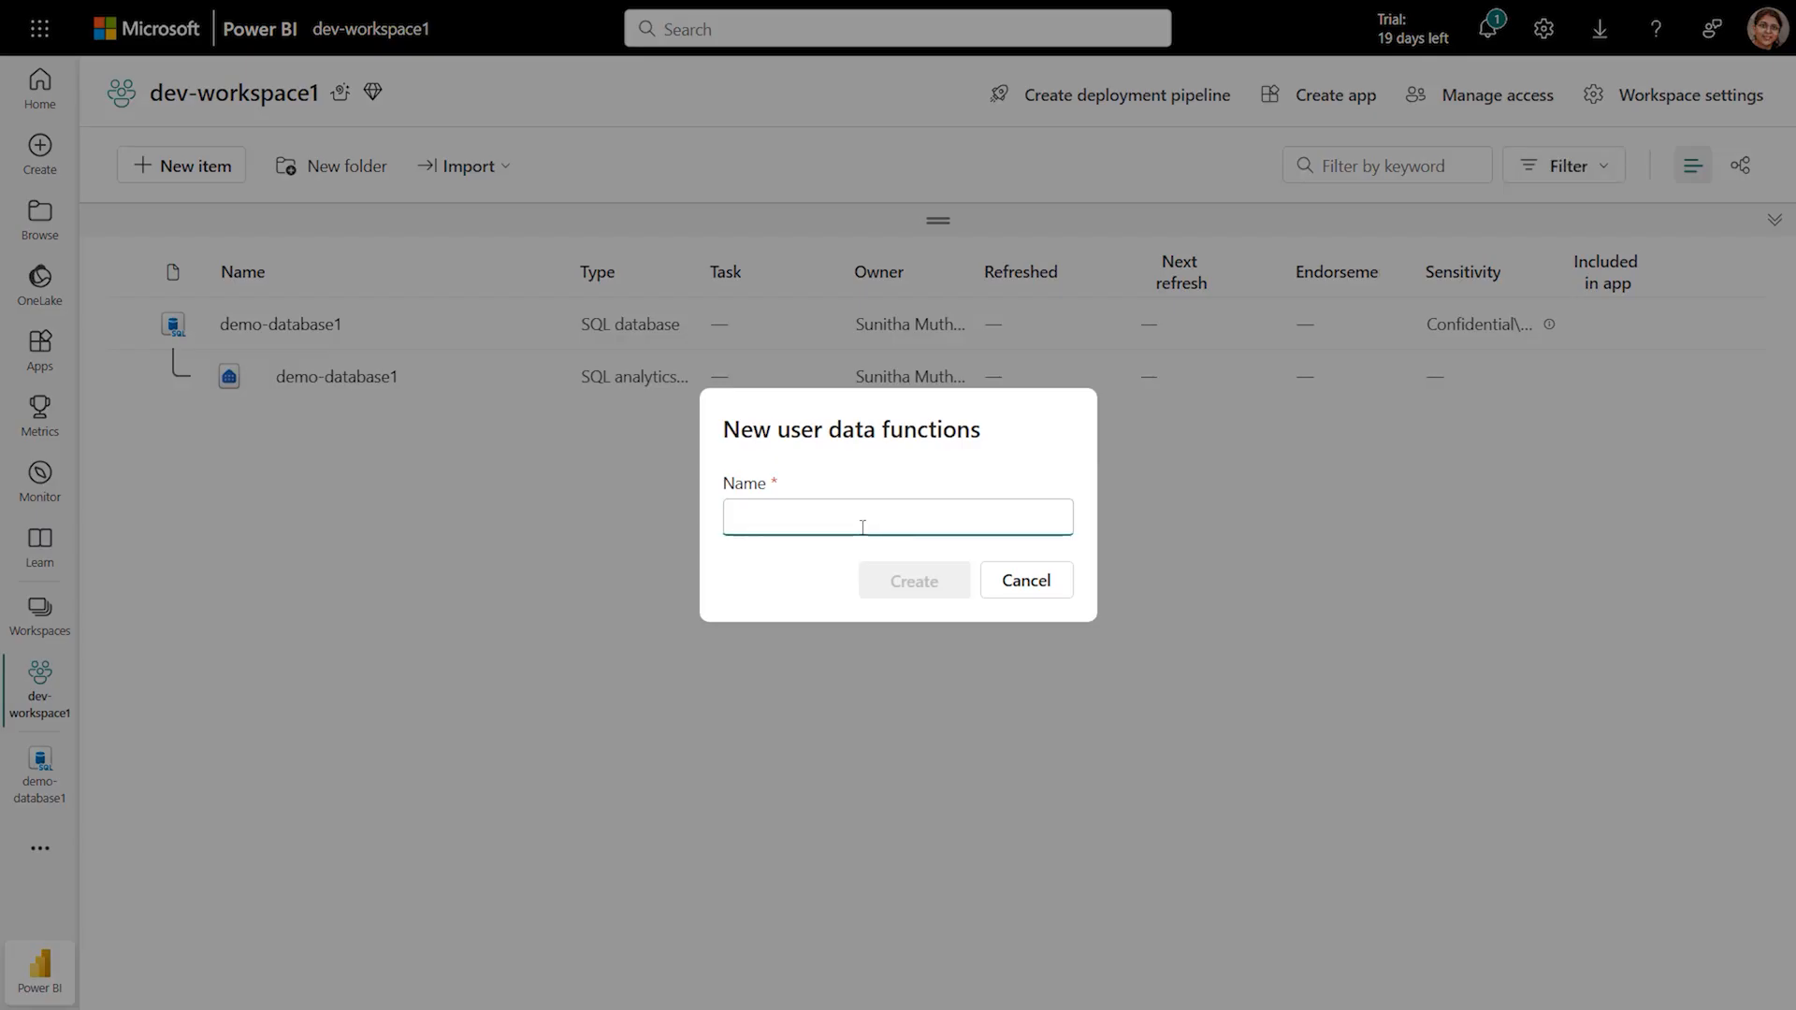
pyautogui.click(914, 580)
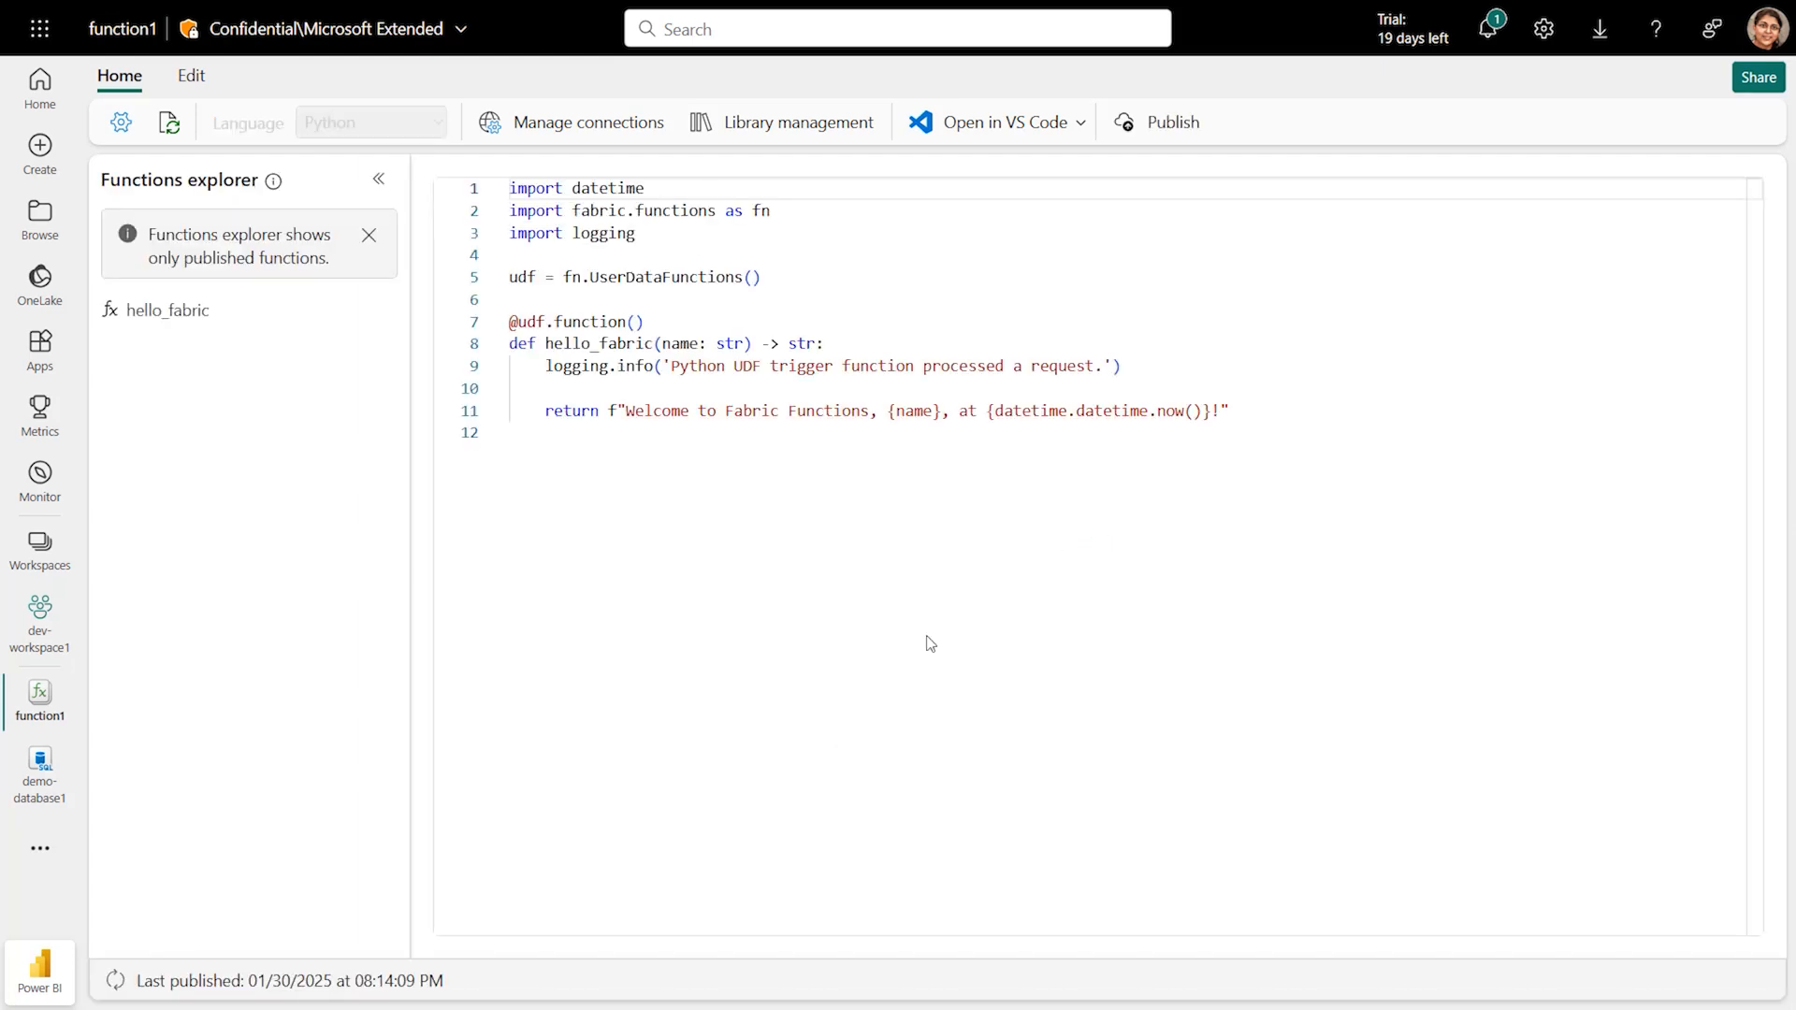
pyautogui.write("logging.info('Executing helo fabric function.')")
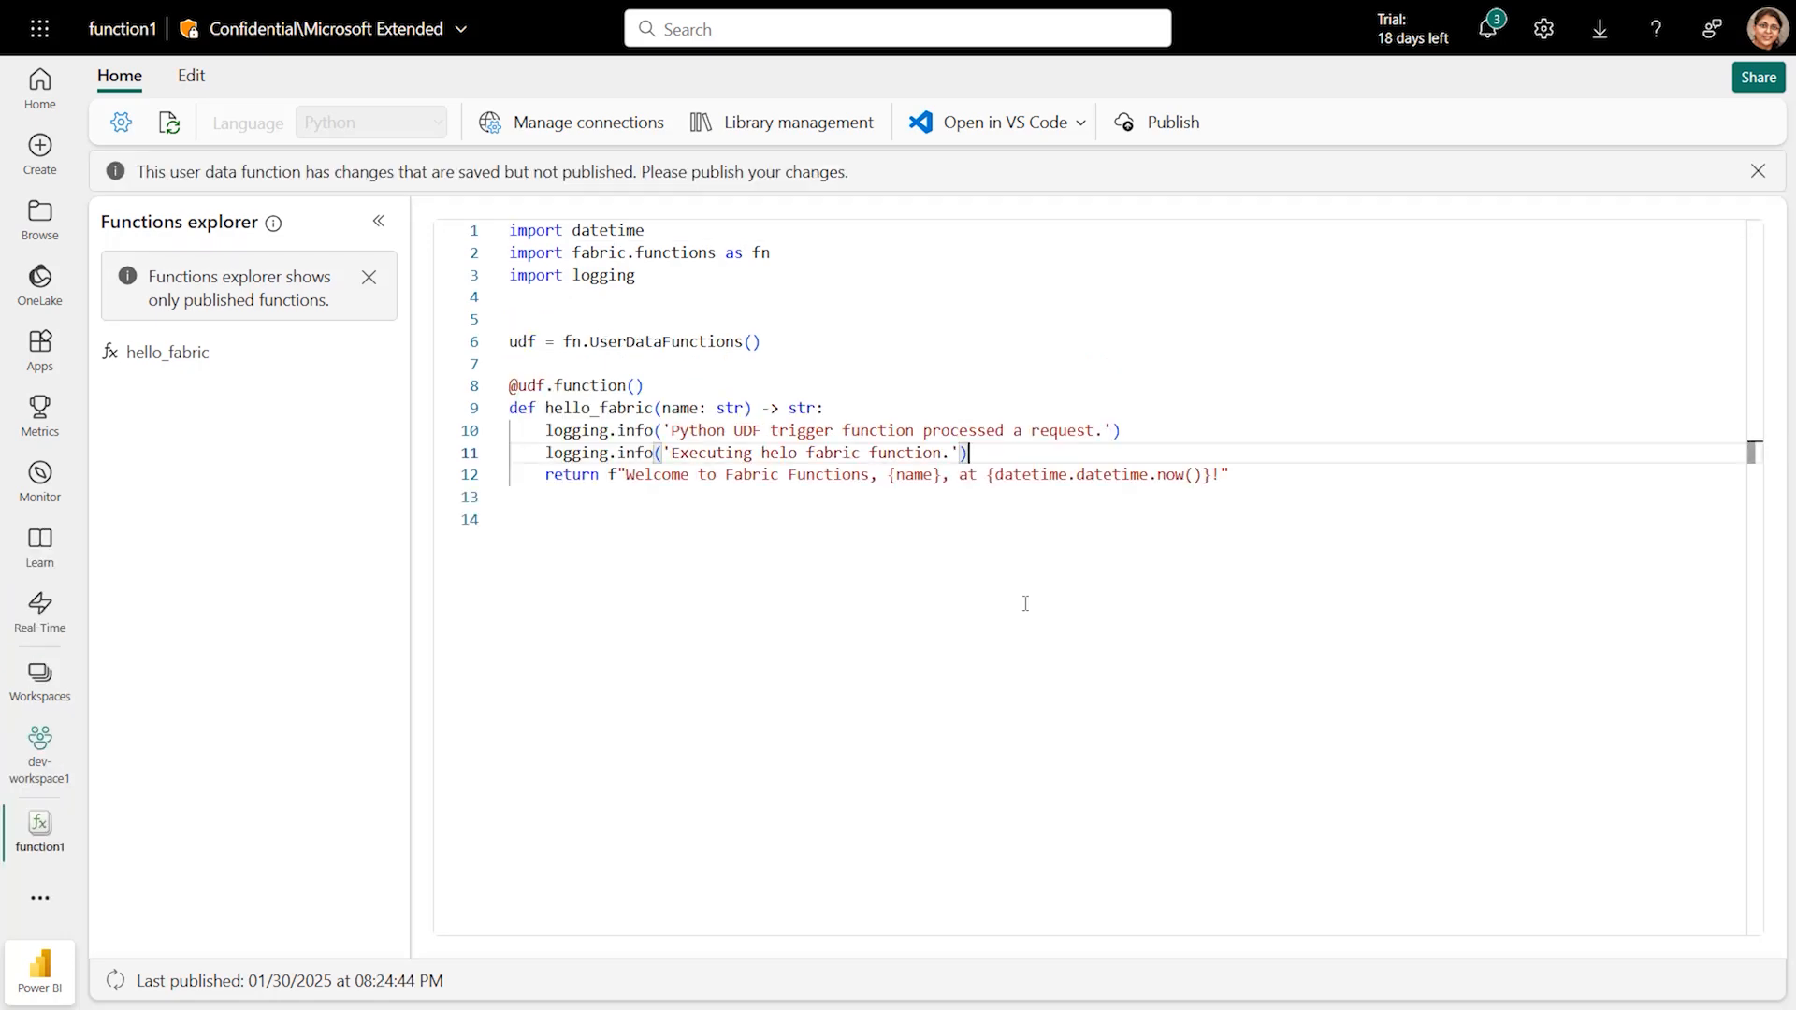
pyautogui.click(191, 76)
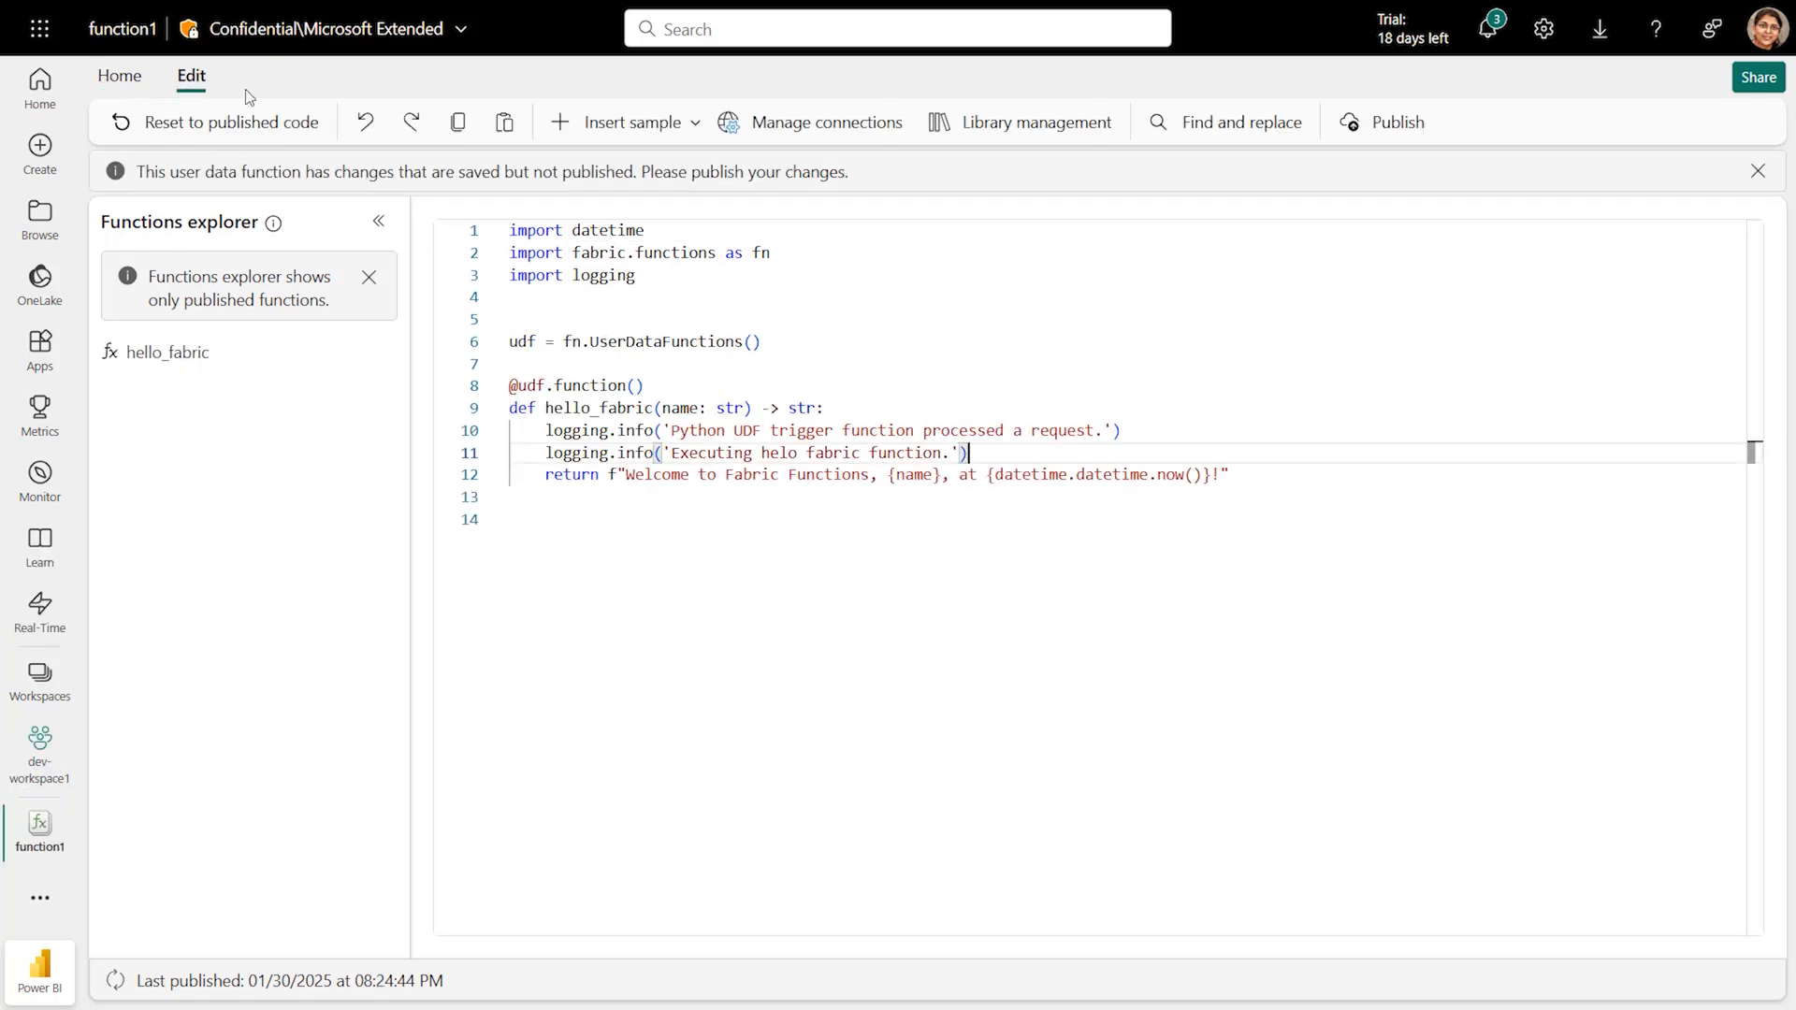
pyautogui.write('import jso')
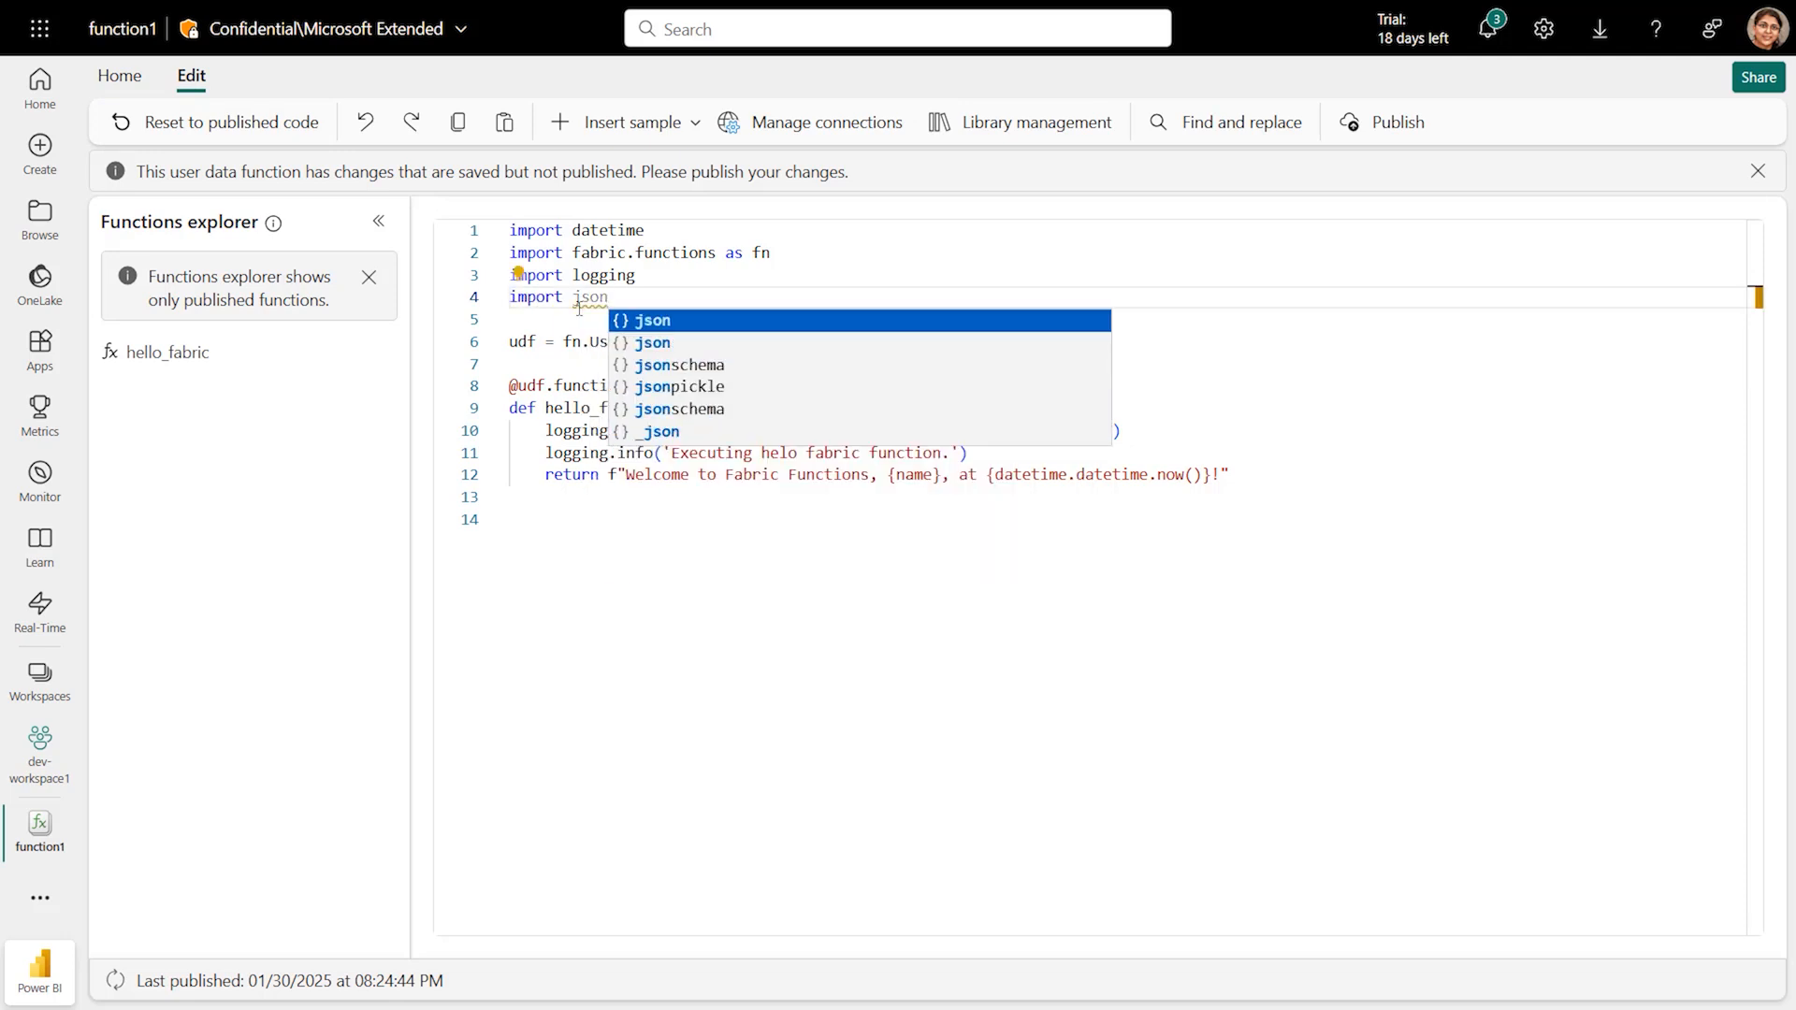
pyautogui.write('name.')
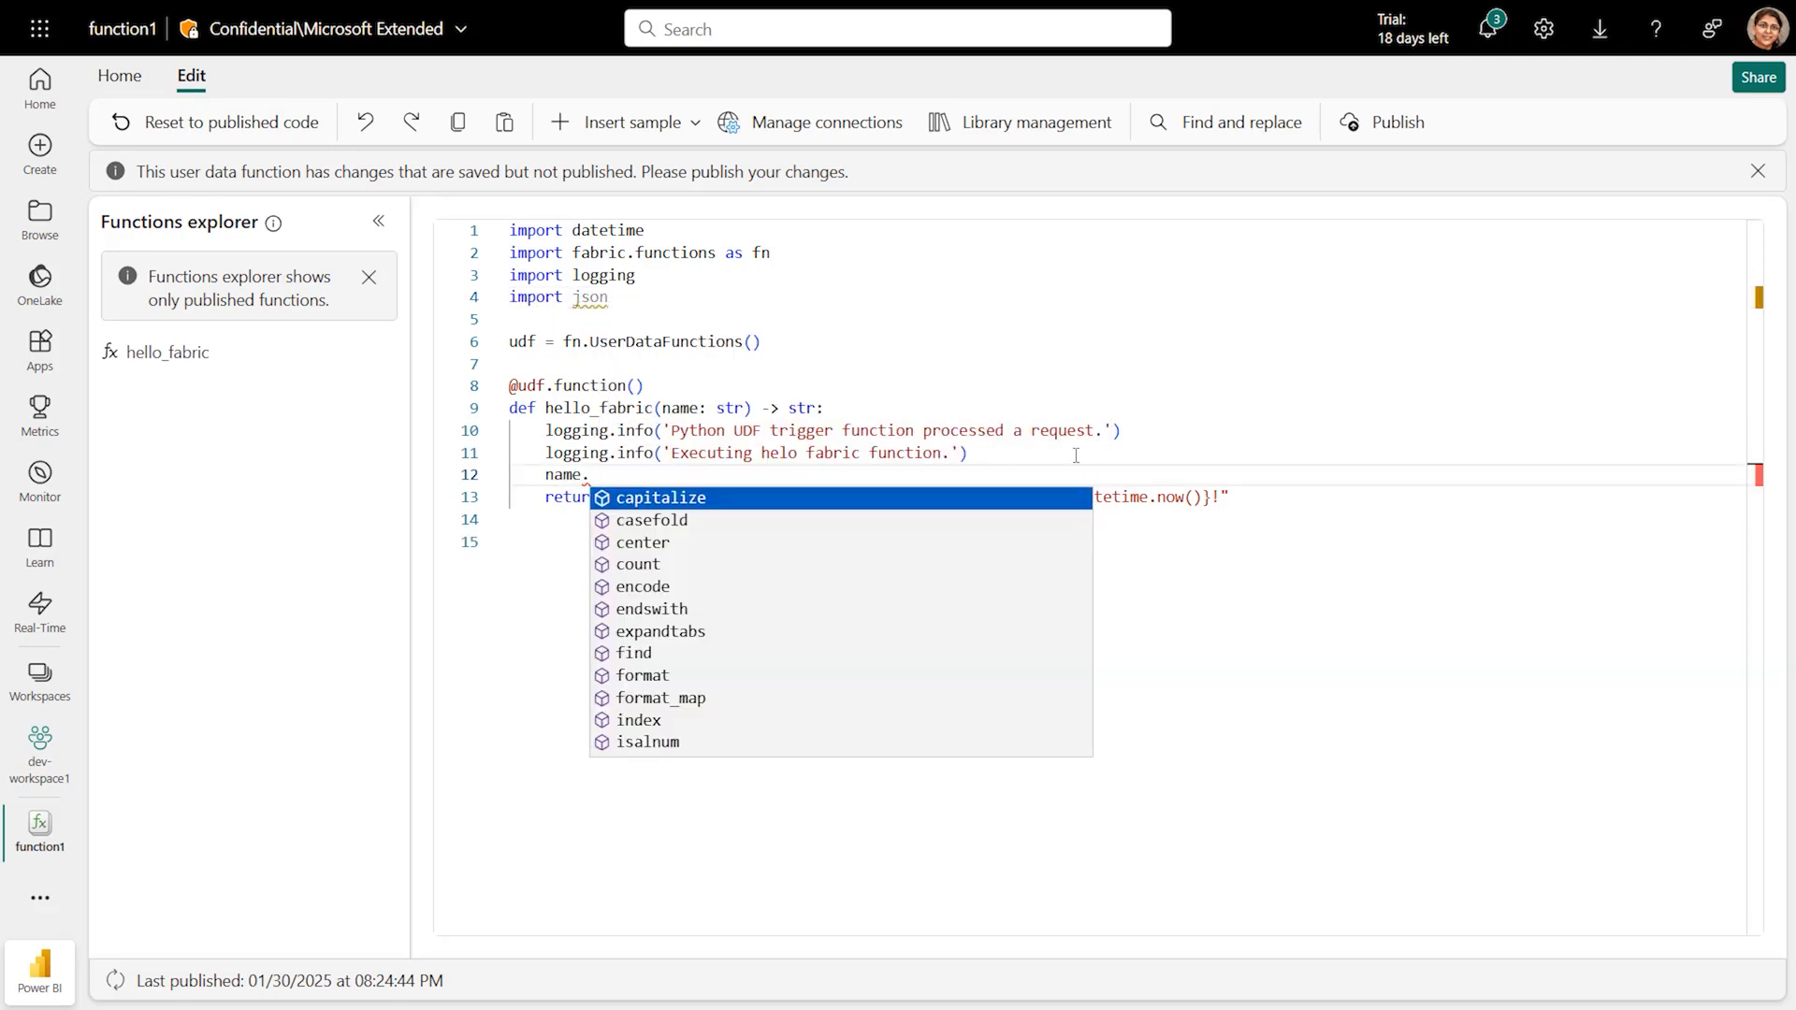
pyautogui.click(661, 497)
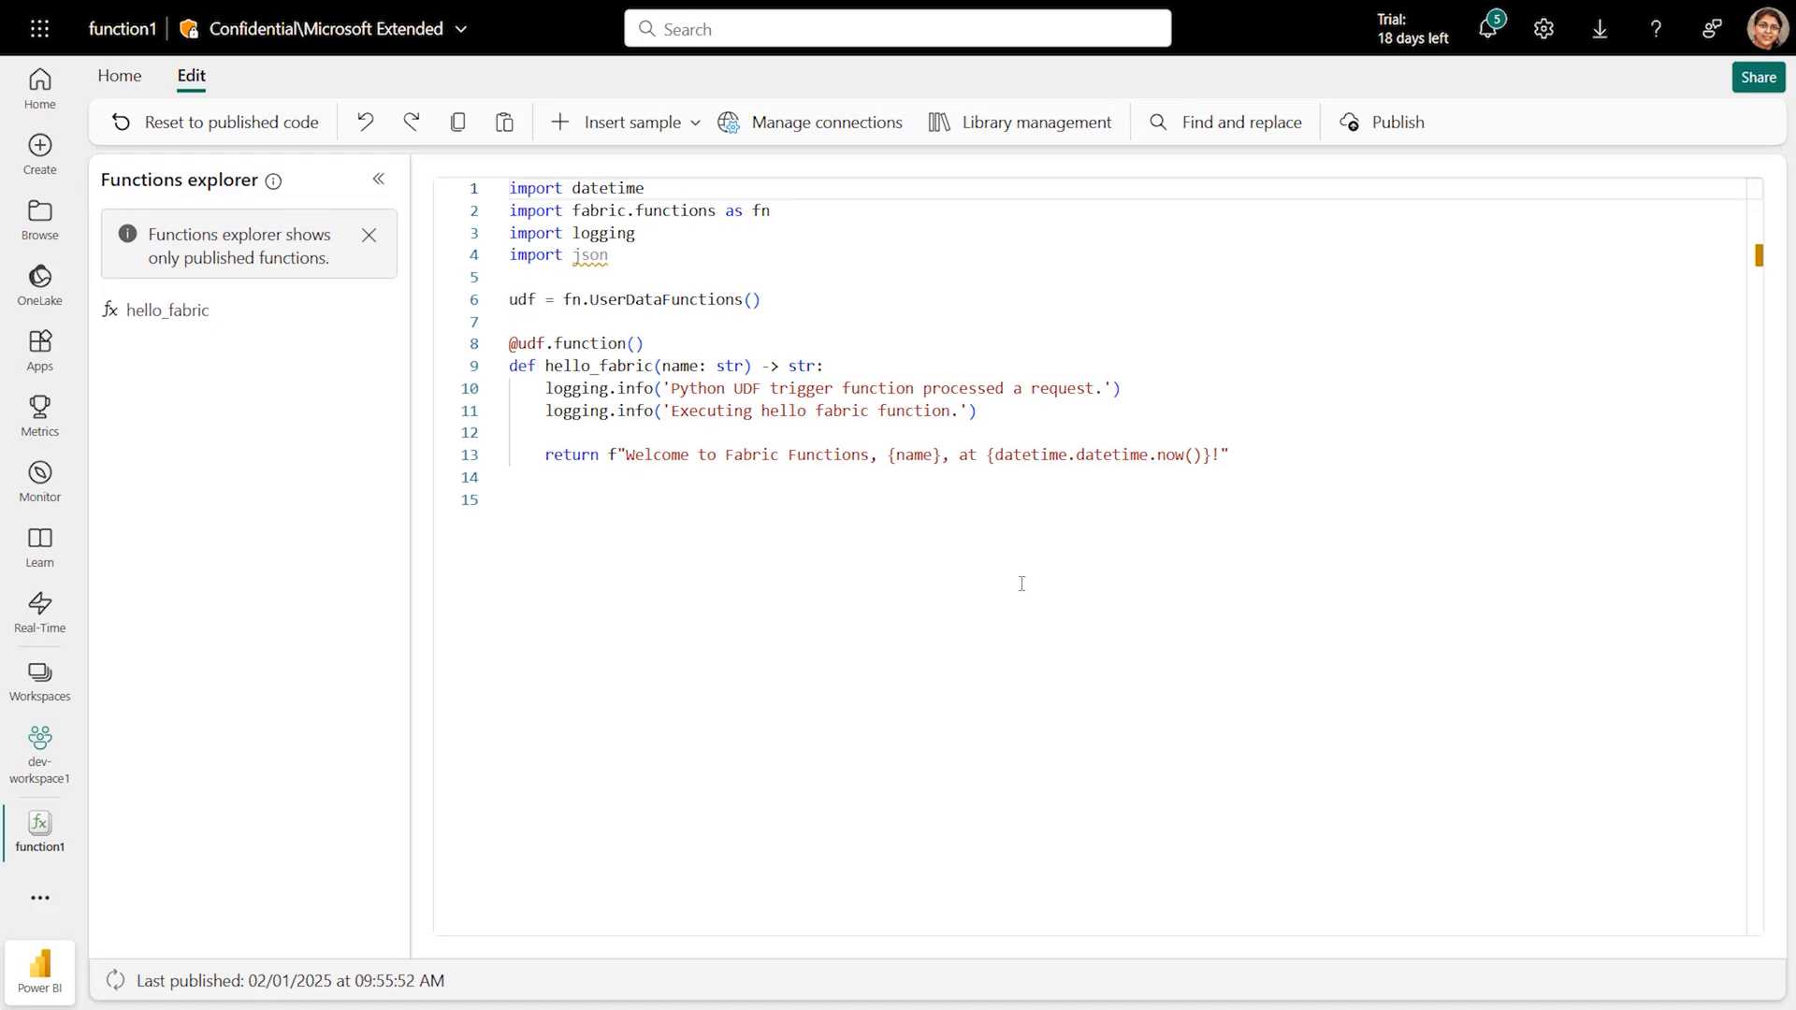
pyautogui.moveTo(865, 130)
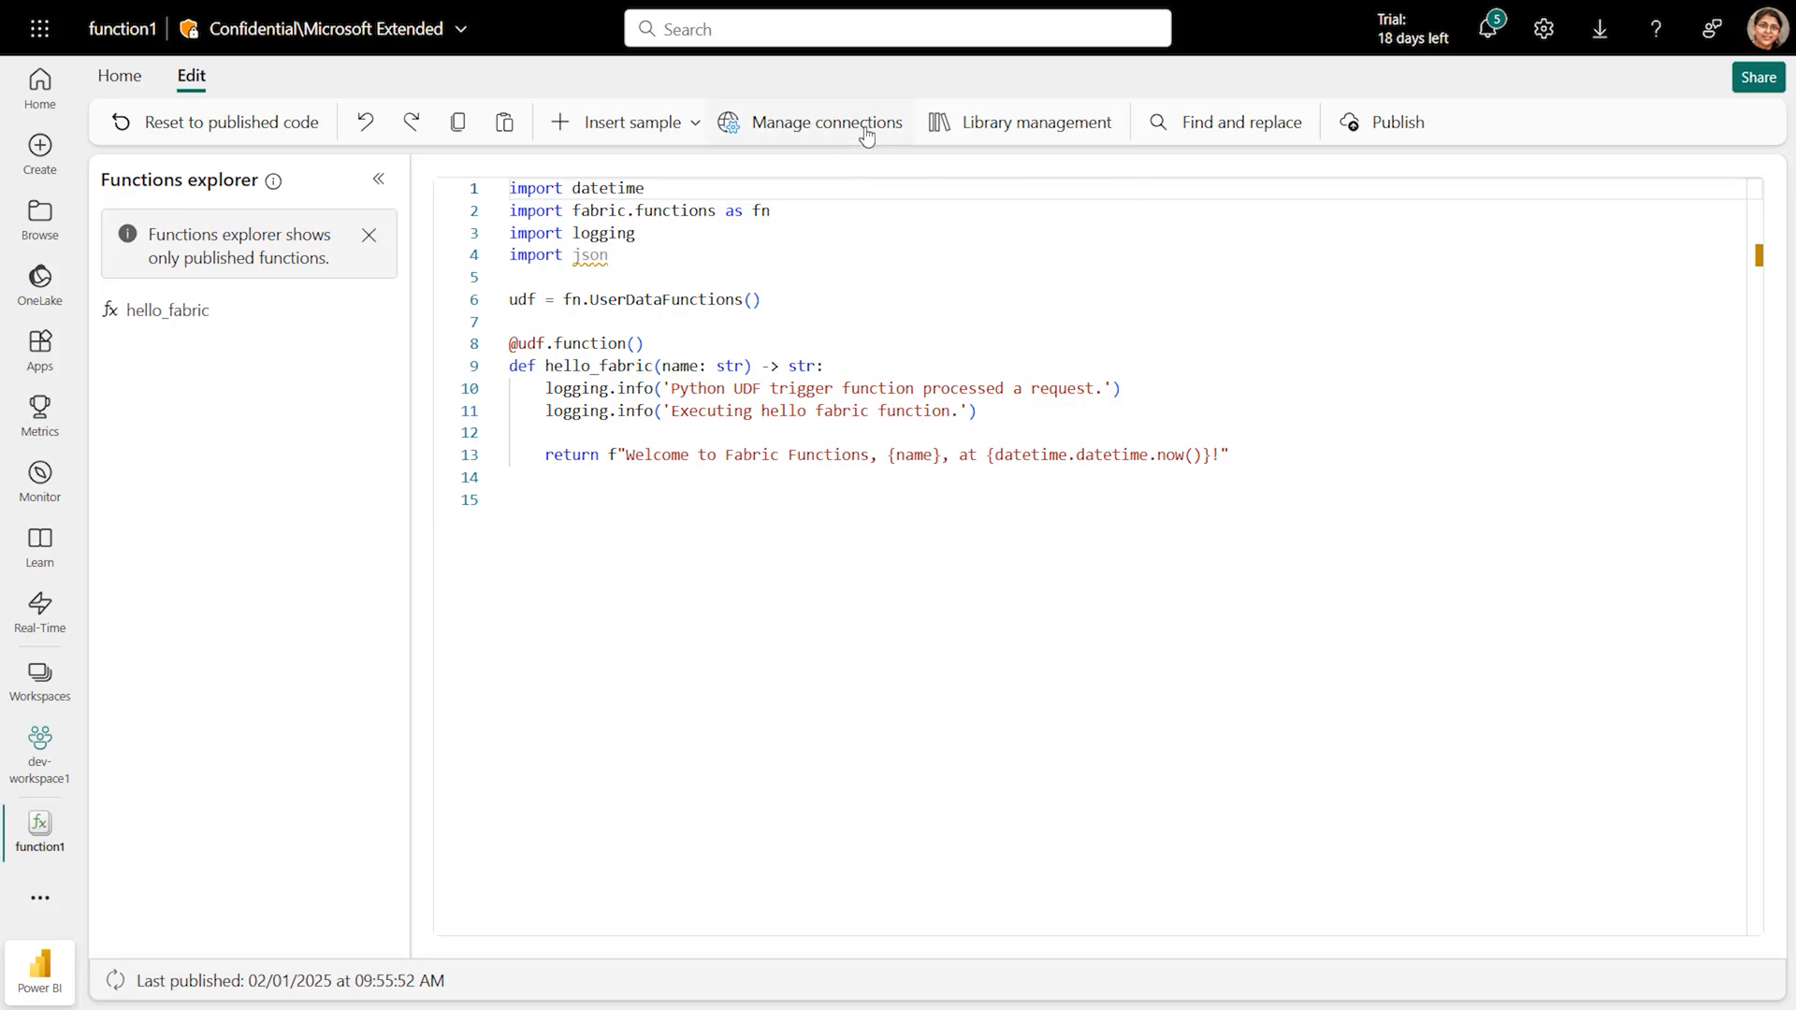
# Connect the demo-database1 SQL database to function1 from the OneLake catalog.
pyautogui.click(826, 123)
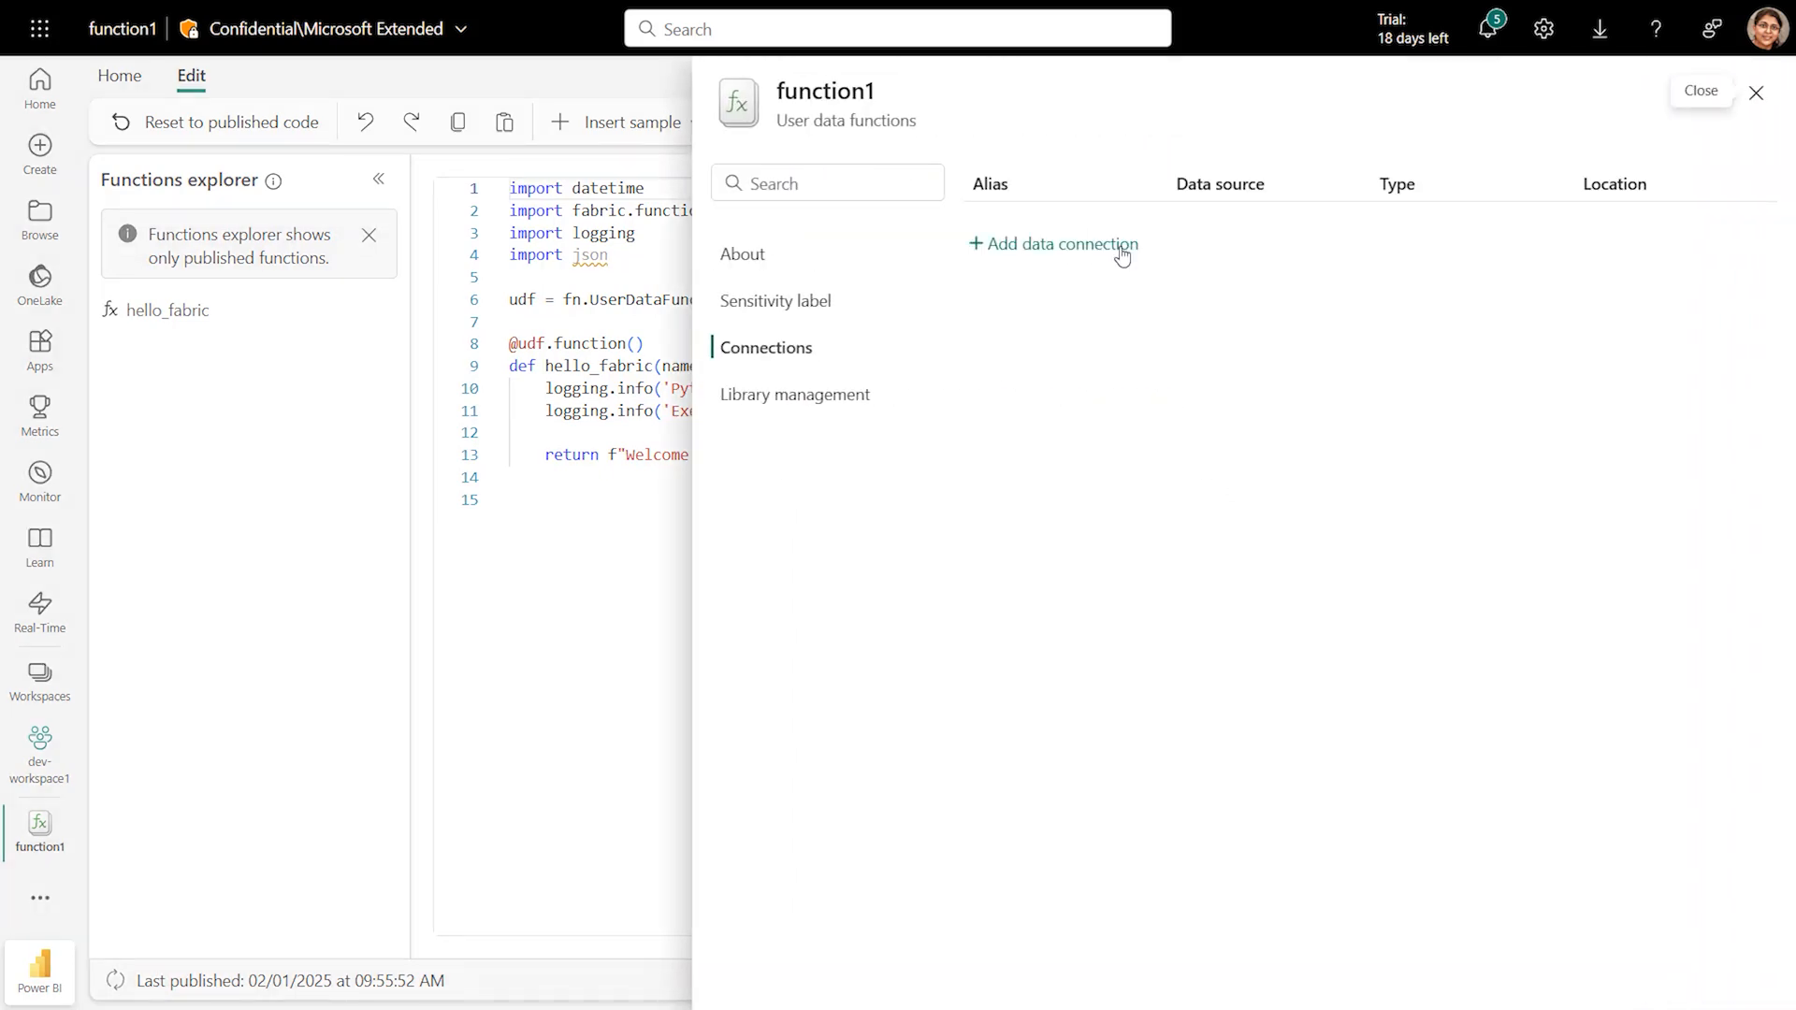
pyautogui.click(1060, 244)
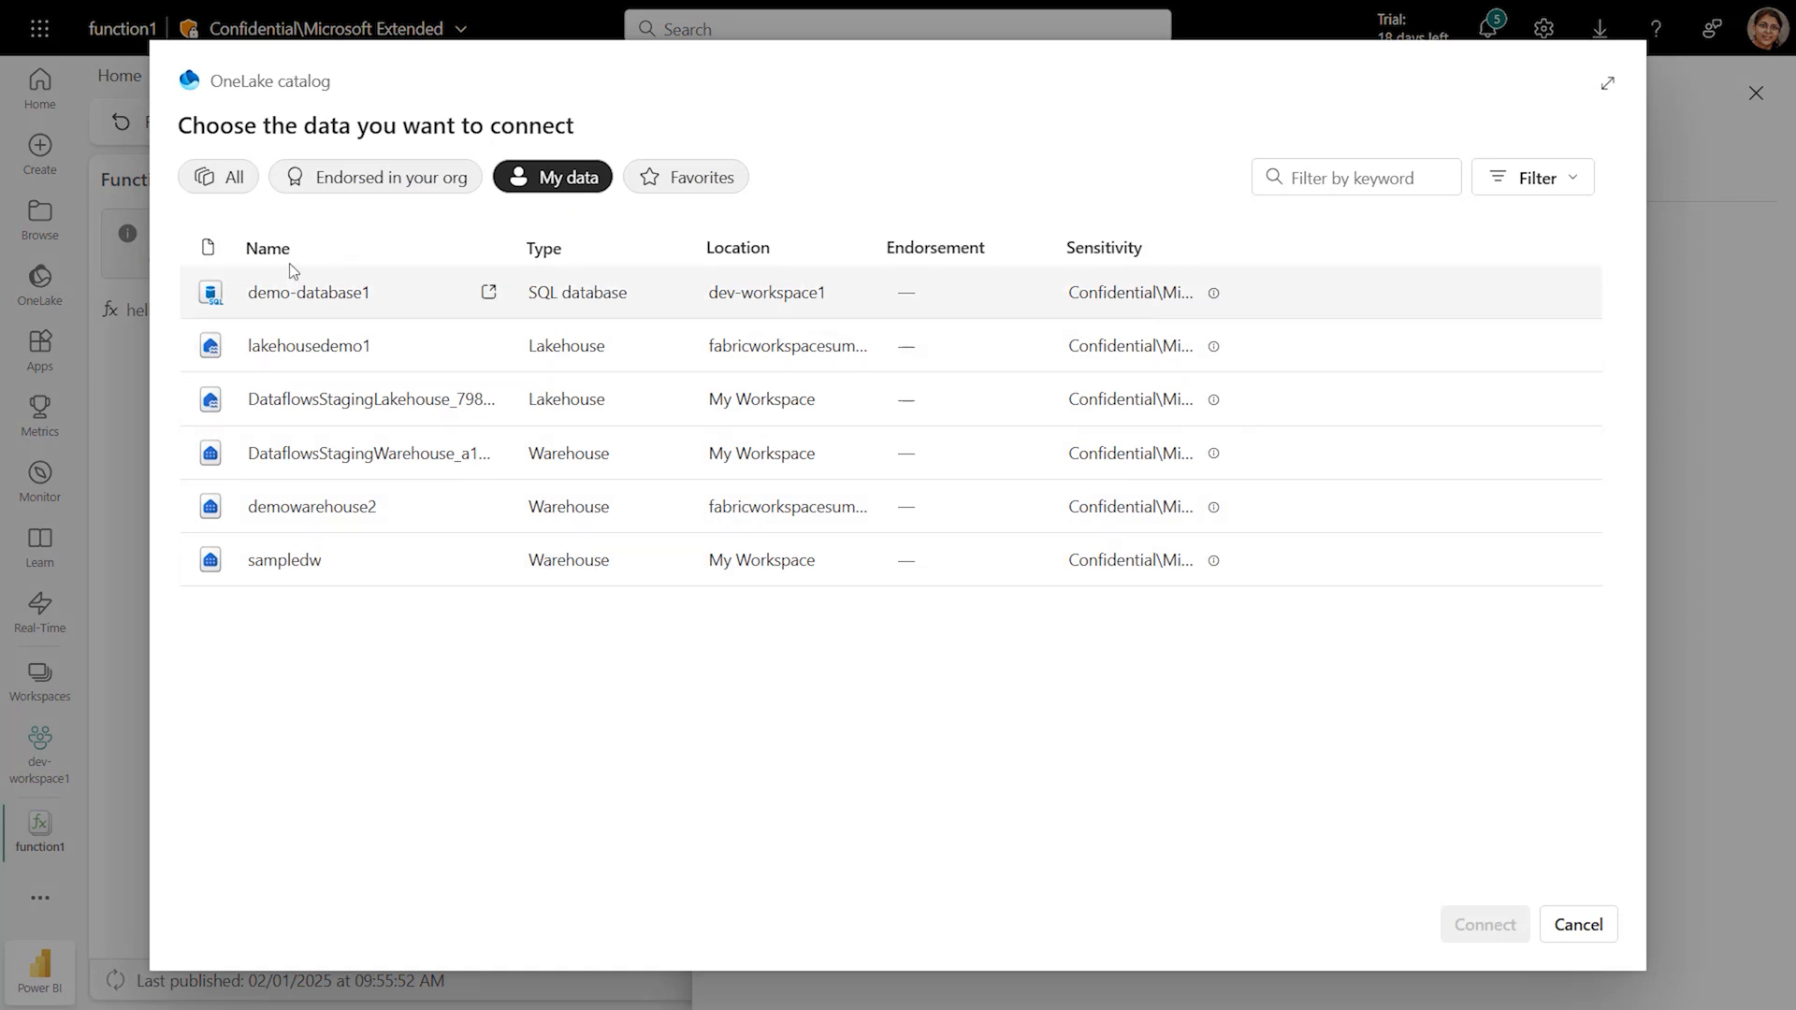
pyautogui.click(309, 292)
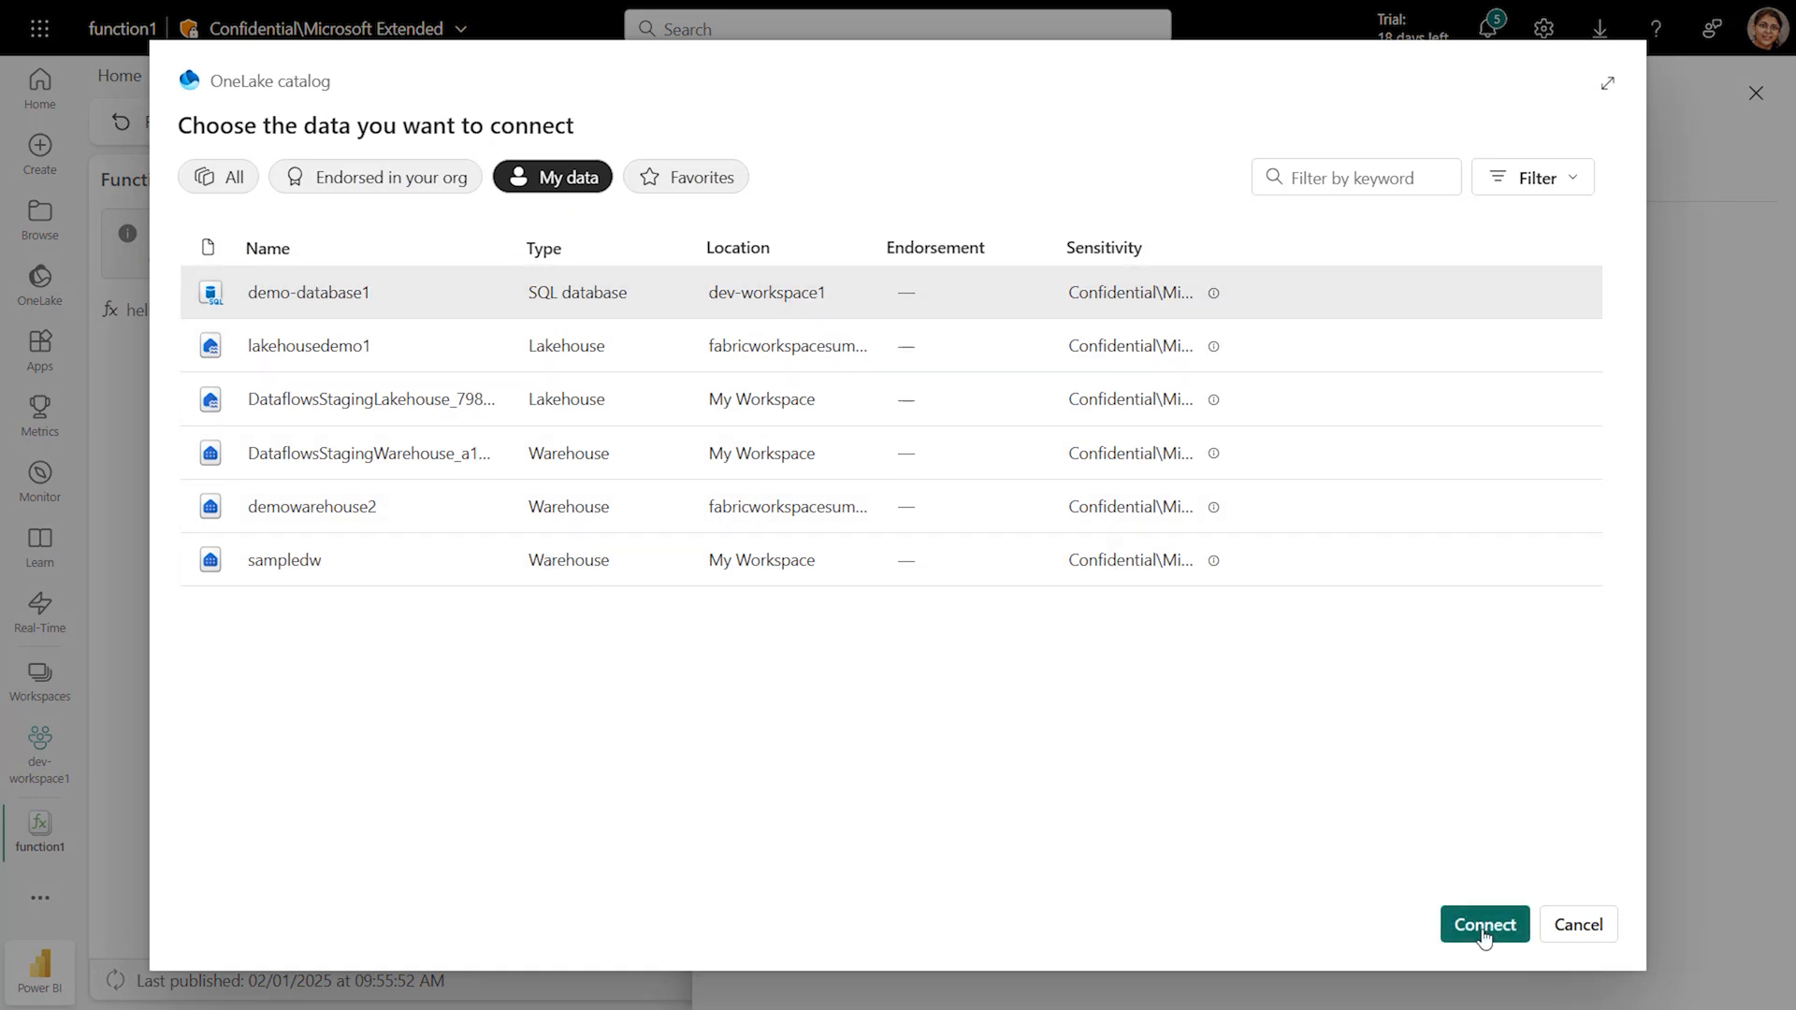
pyautogui.click(1483, 924)
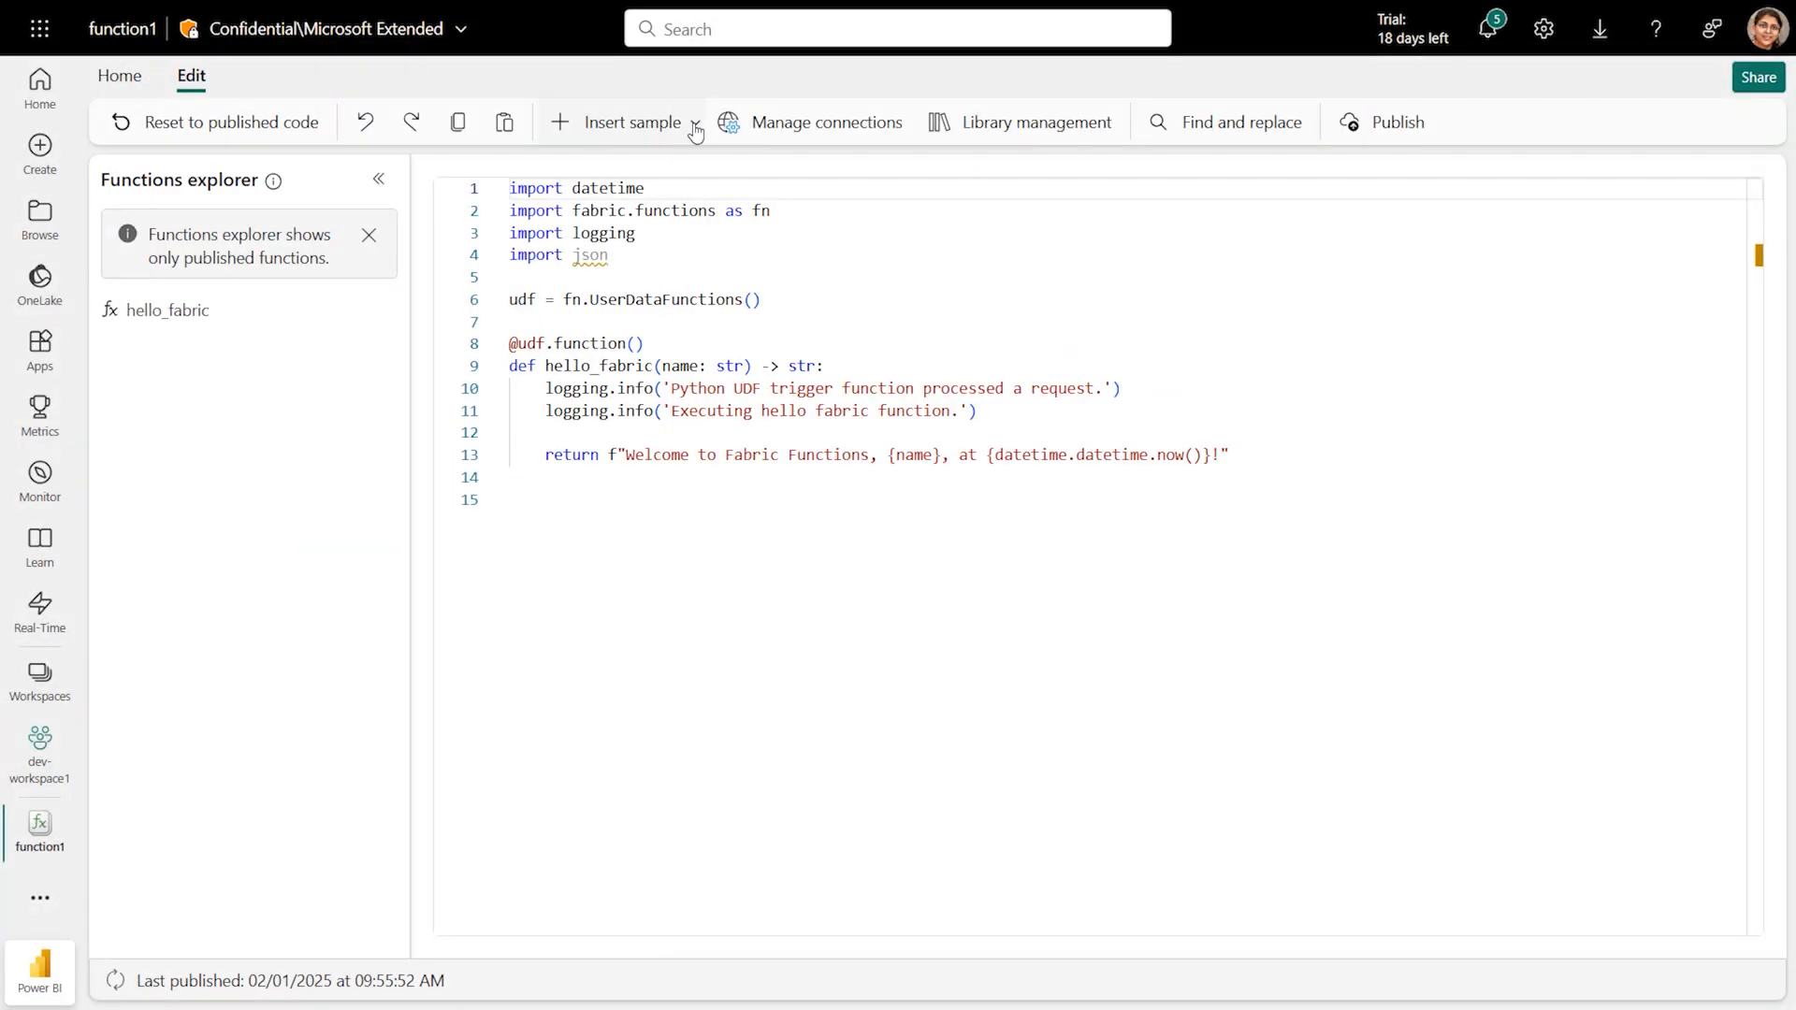
# Insert the SQL Database Read data sample with alias demodatabase1 and publish.
pyautogui.click(632, 122)
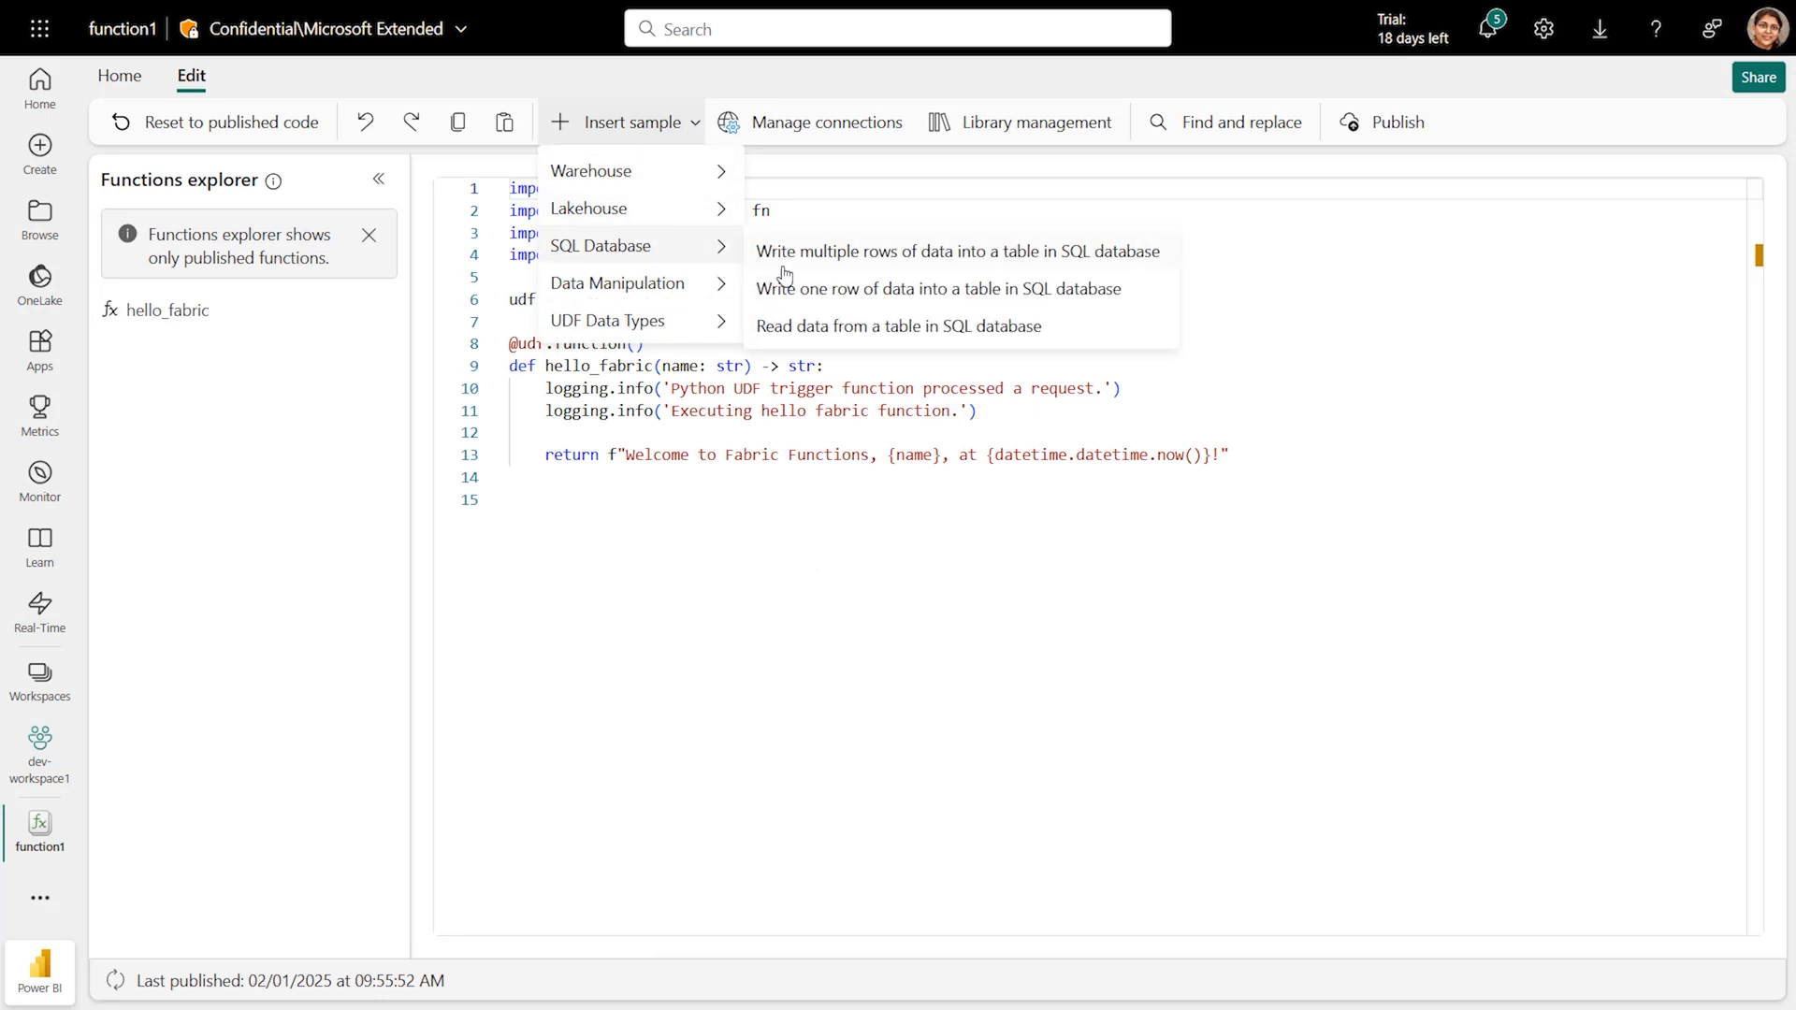
pyautogui.moveTo(941, 326)
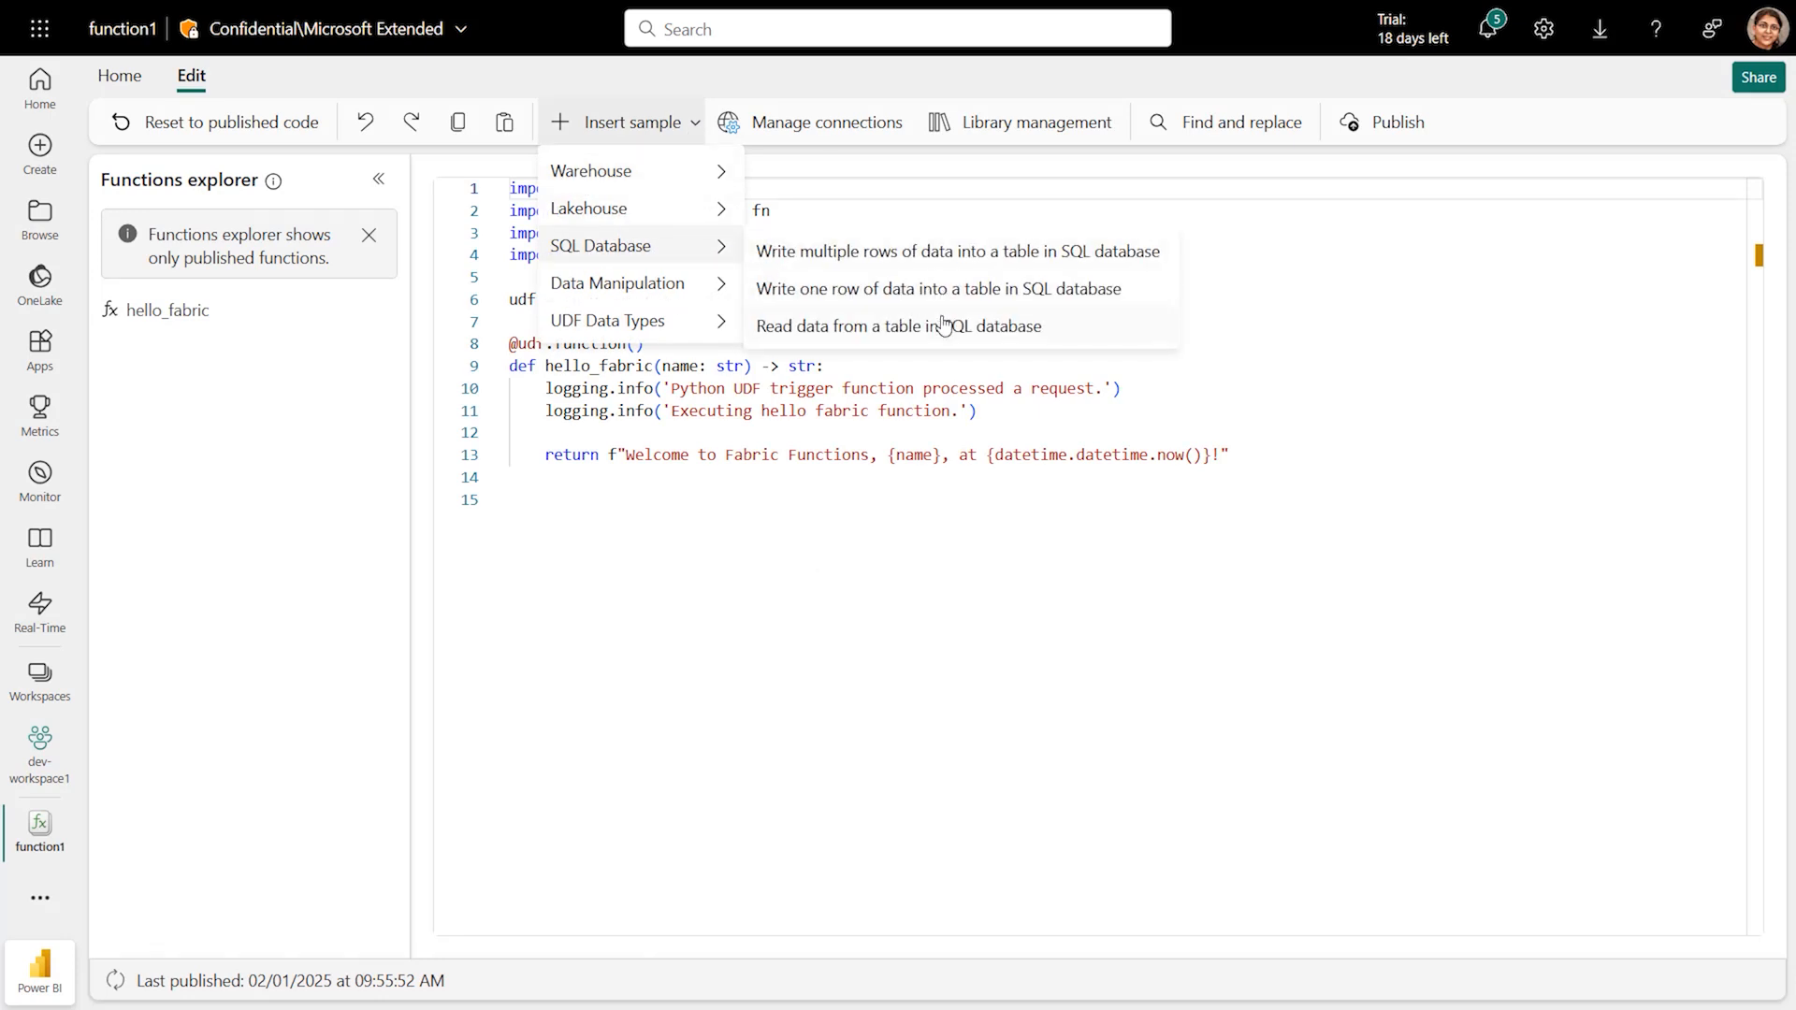
pyautogui.click(898, 326)
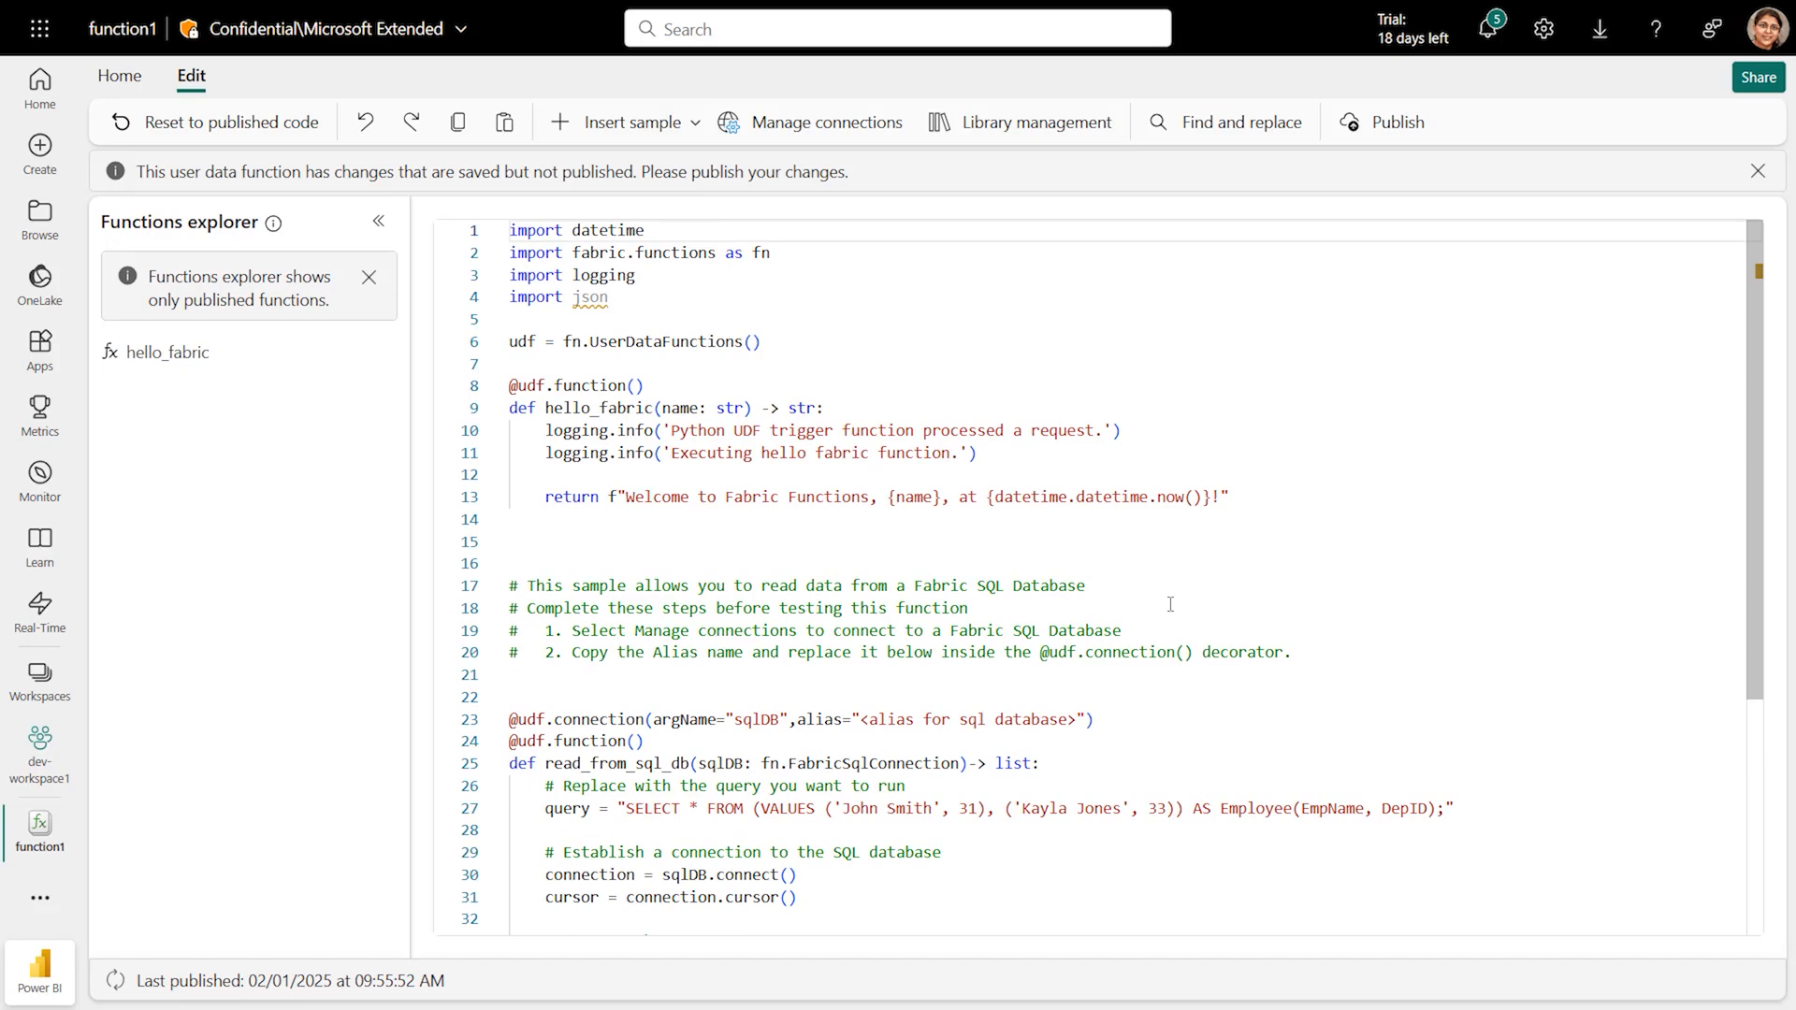
pyautogui.scroll(-3)
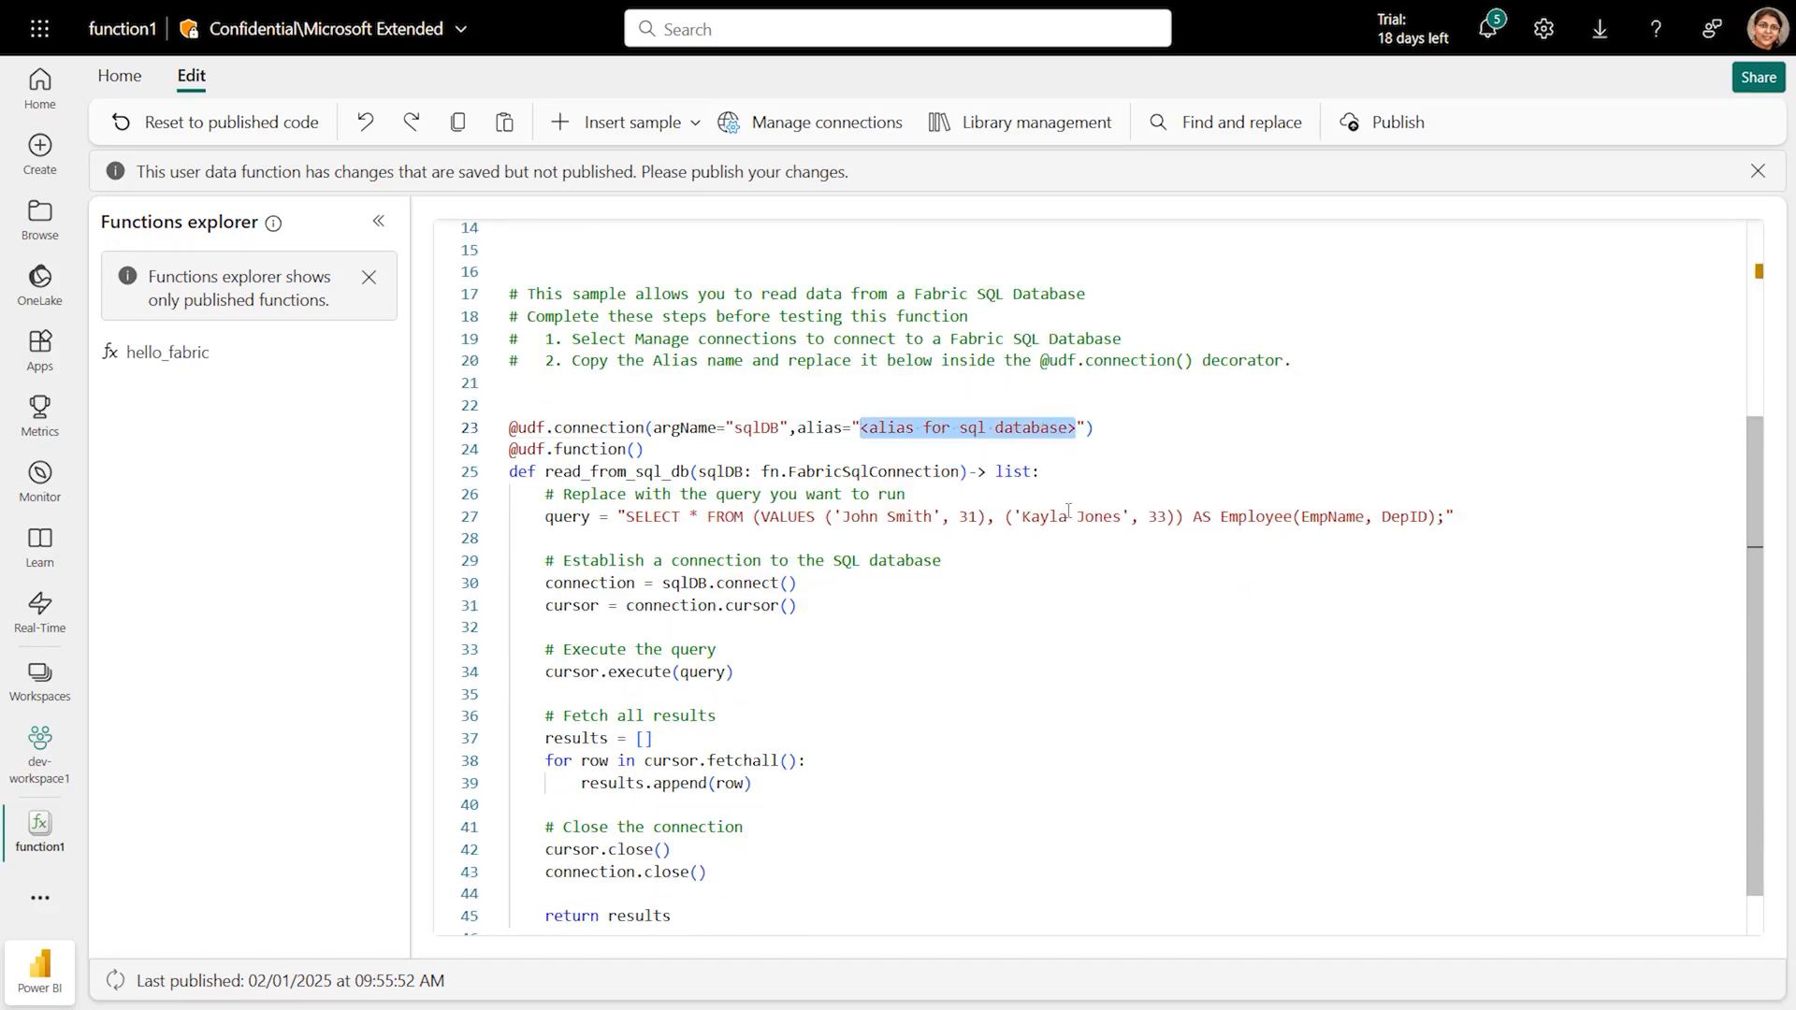
pyautogui.write('demodatabase1')
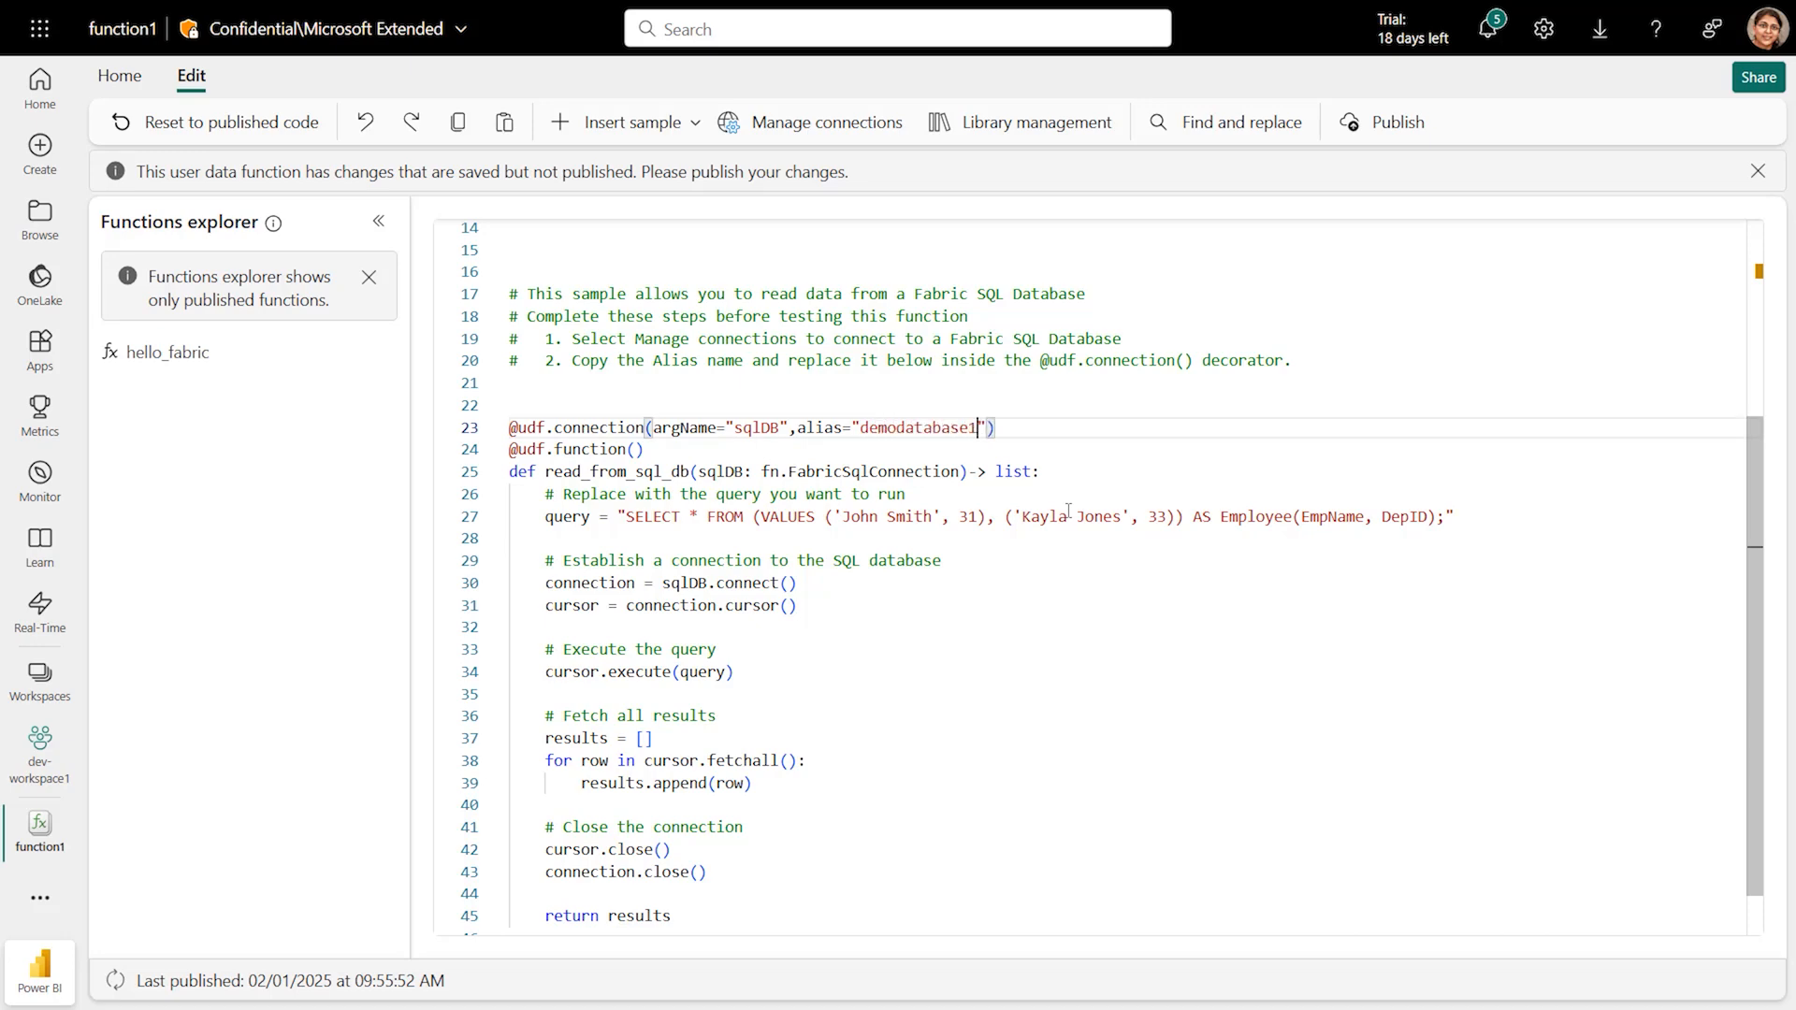
pyautogui.click(120, 75)
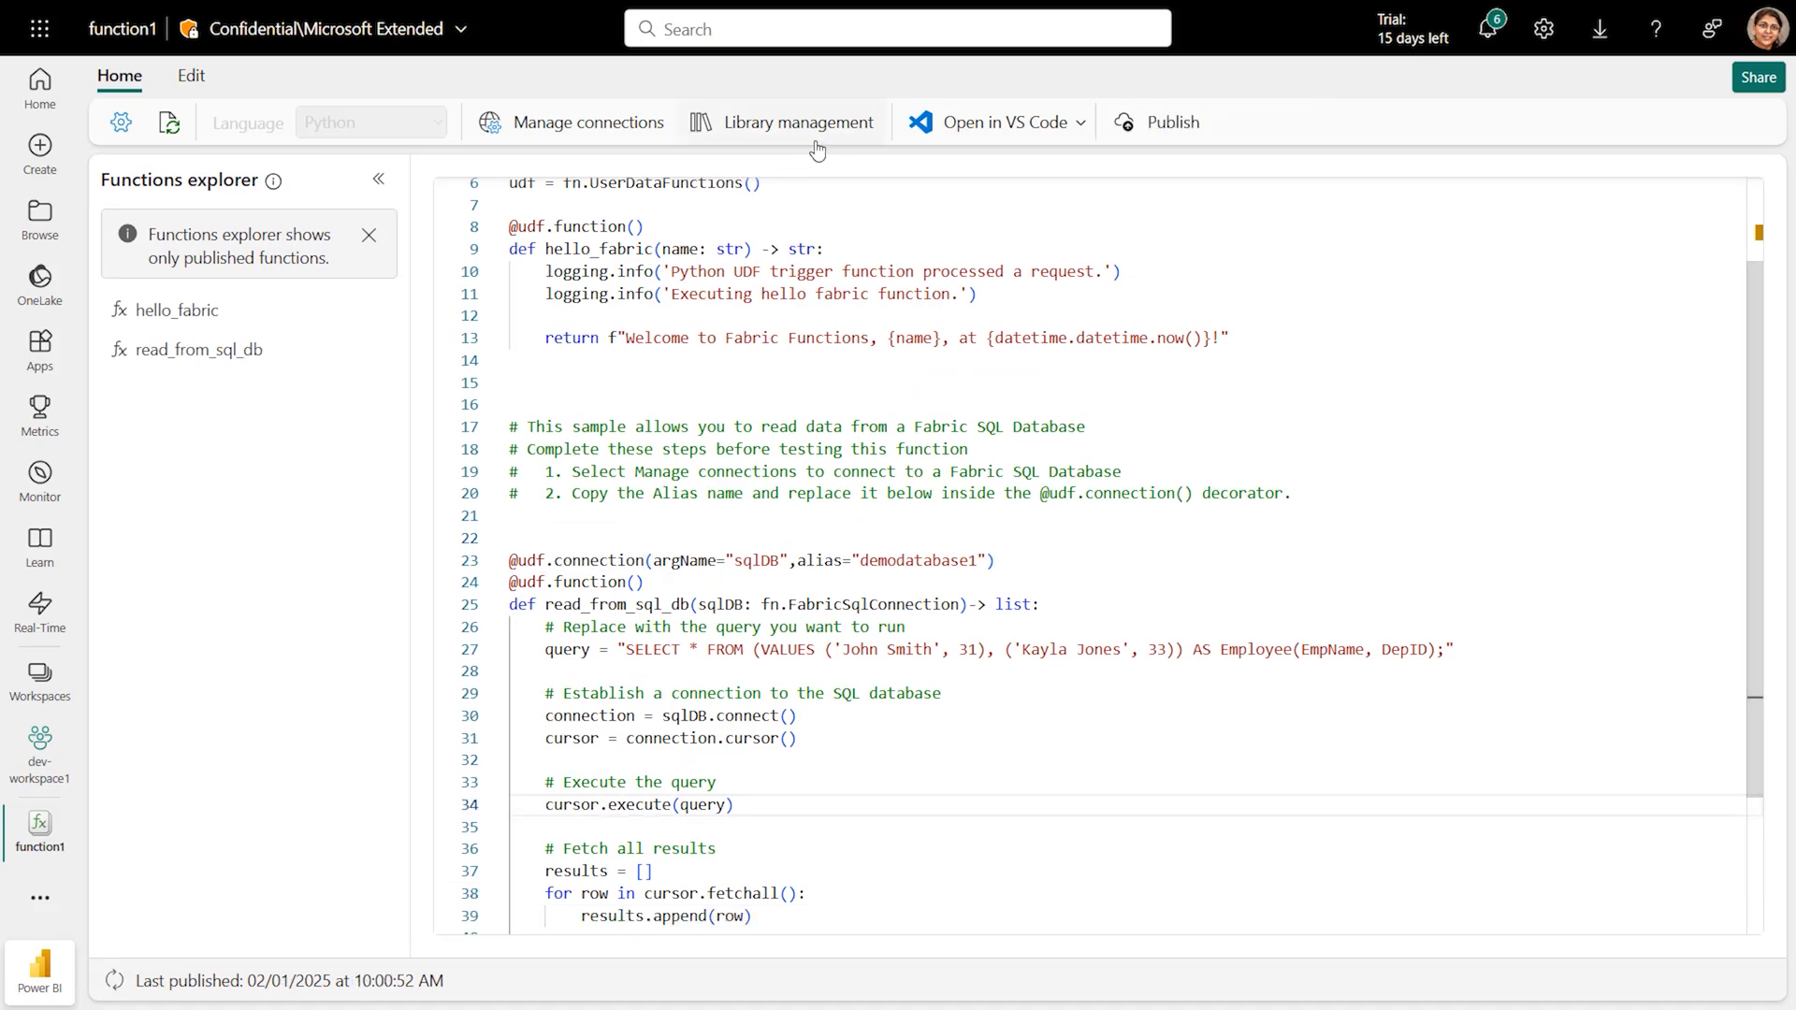
pyautogui.moveTo(866, 343)
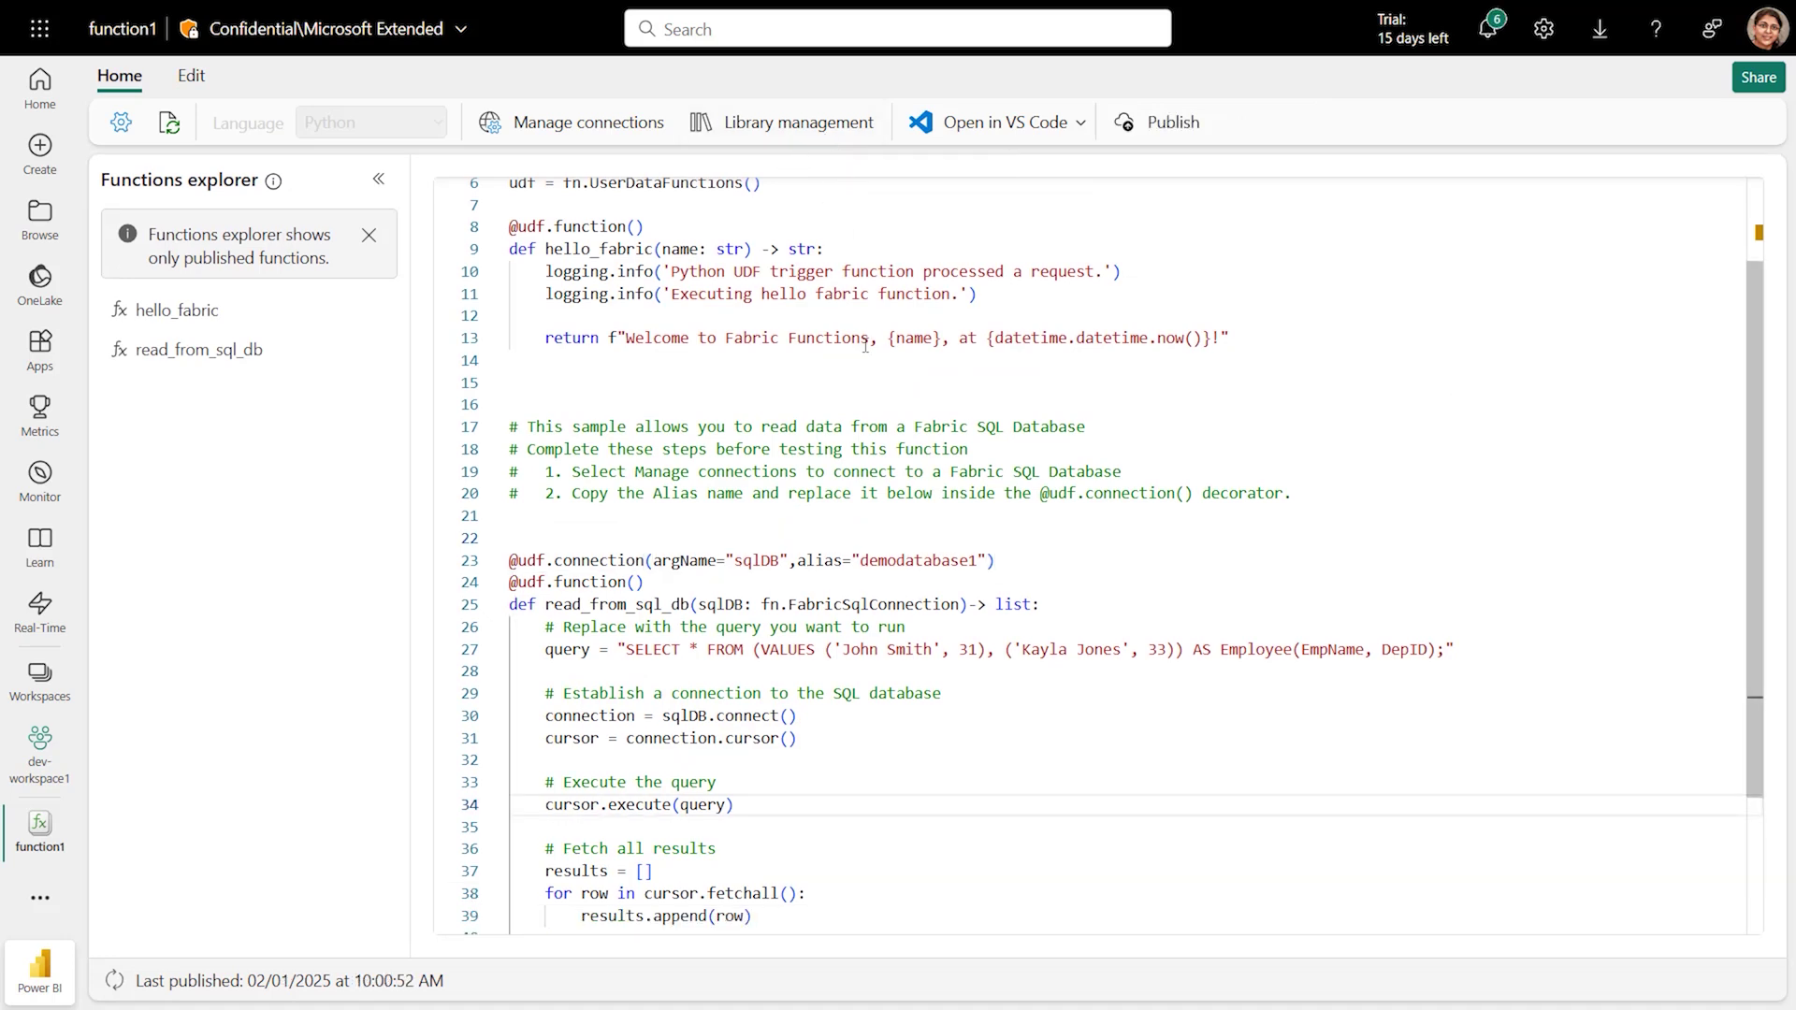
pyautogui.moveTo(800, 126)
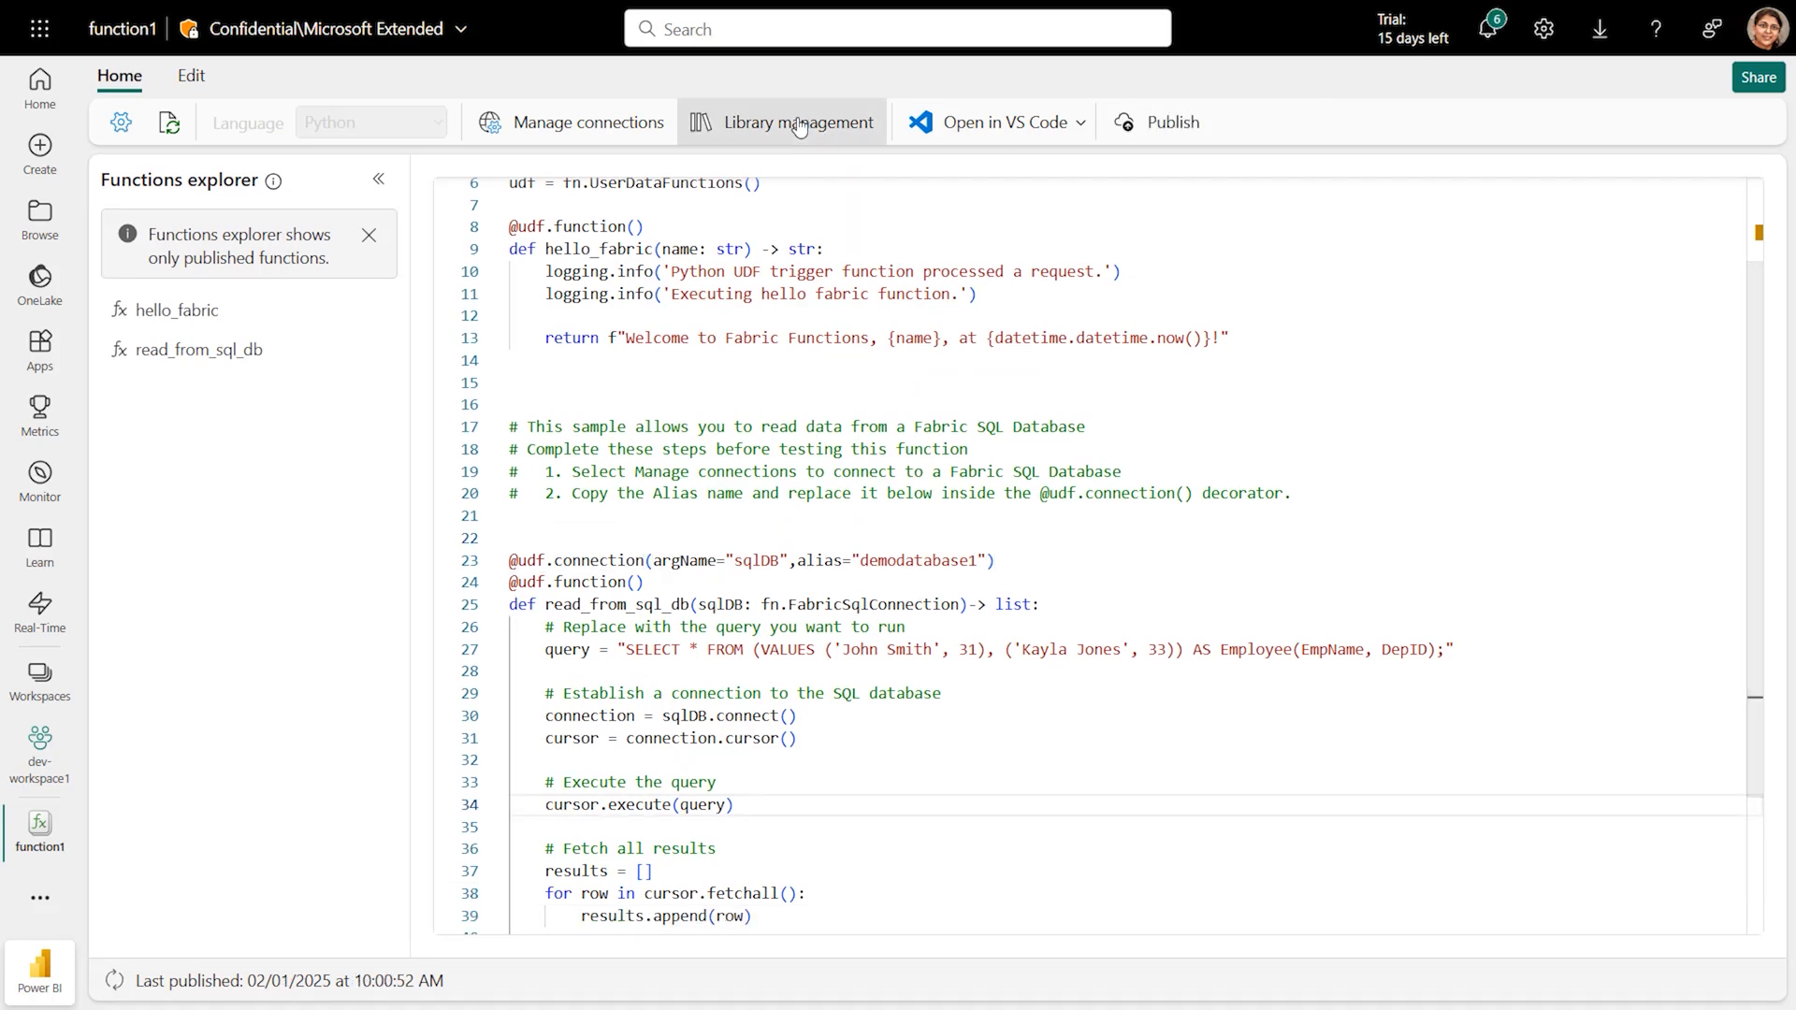
# Add the pandas 2.2.3 library and an import pandas line to the code.
pyautogui.click(800, 123)
pyautogui.write('p')
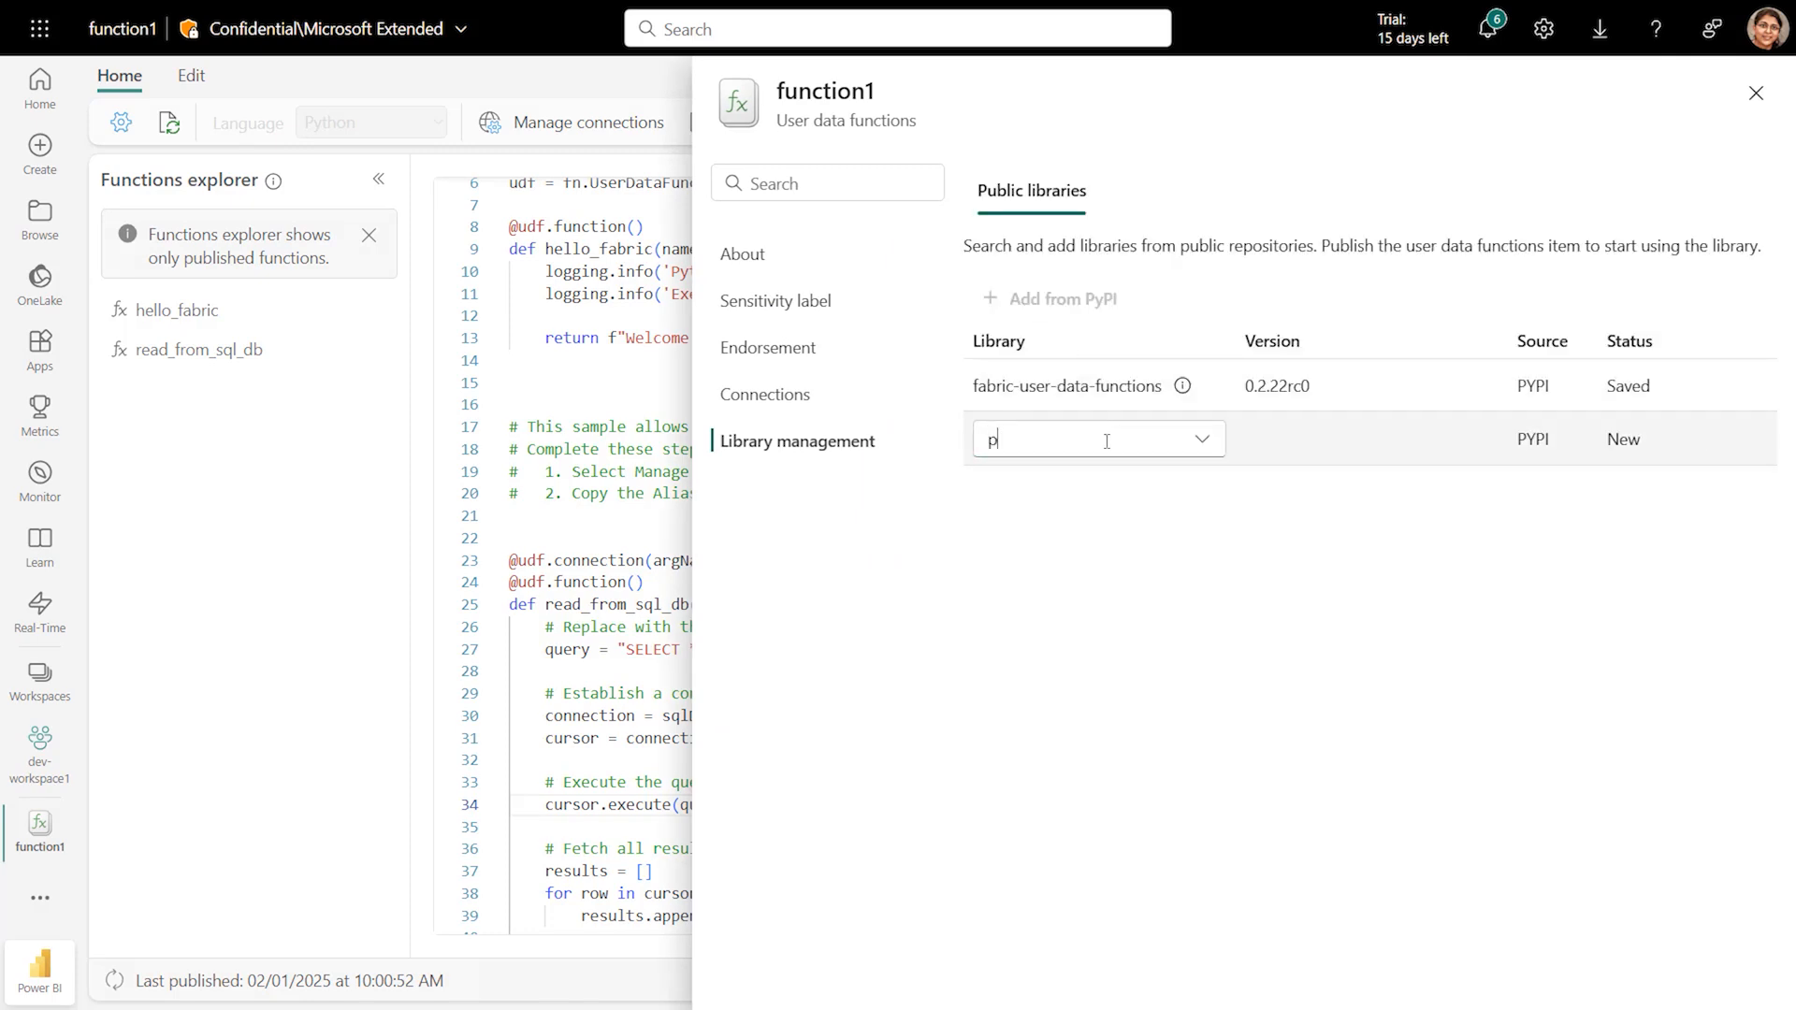
pyautogui.write('an')
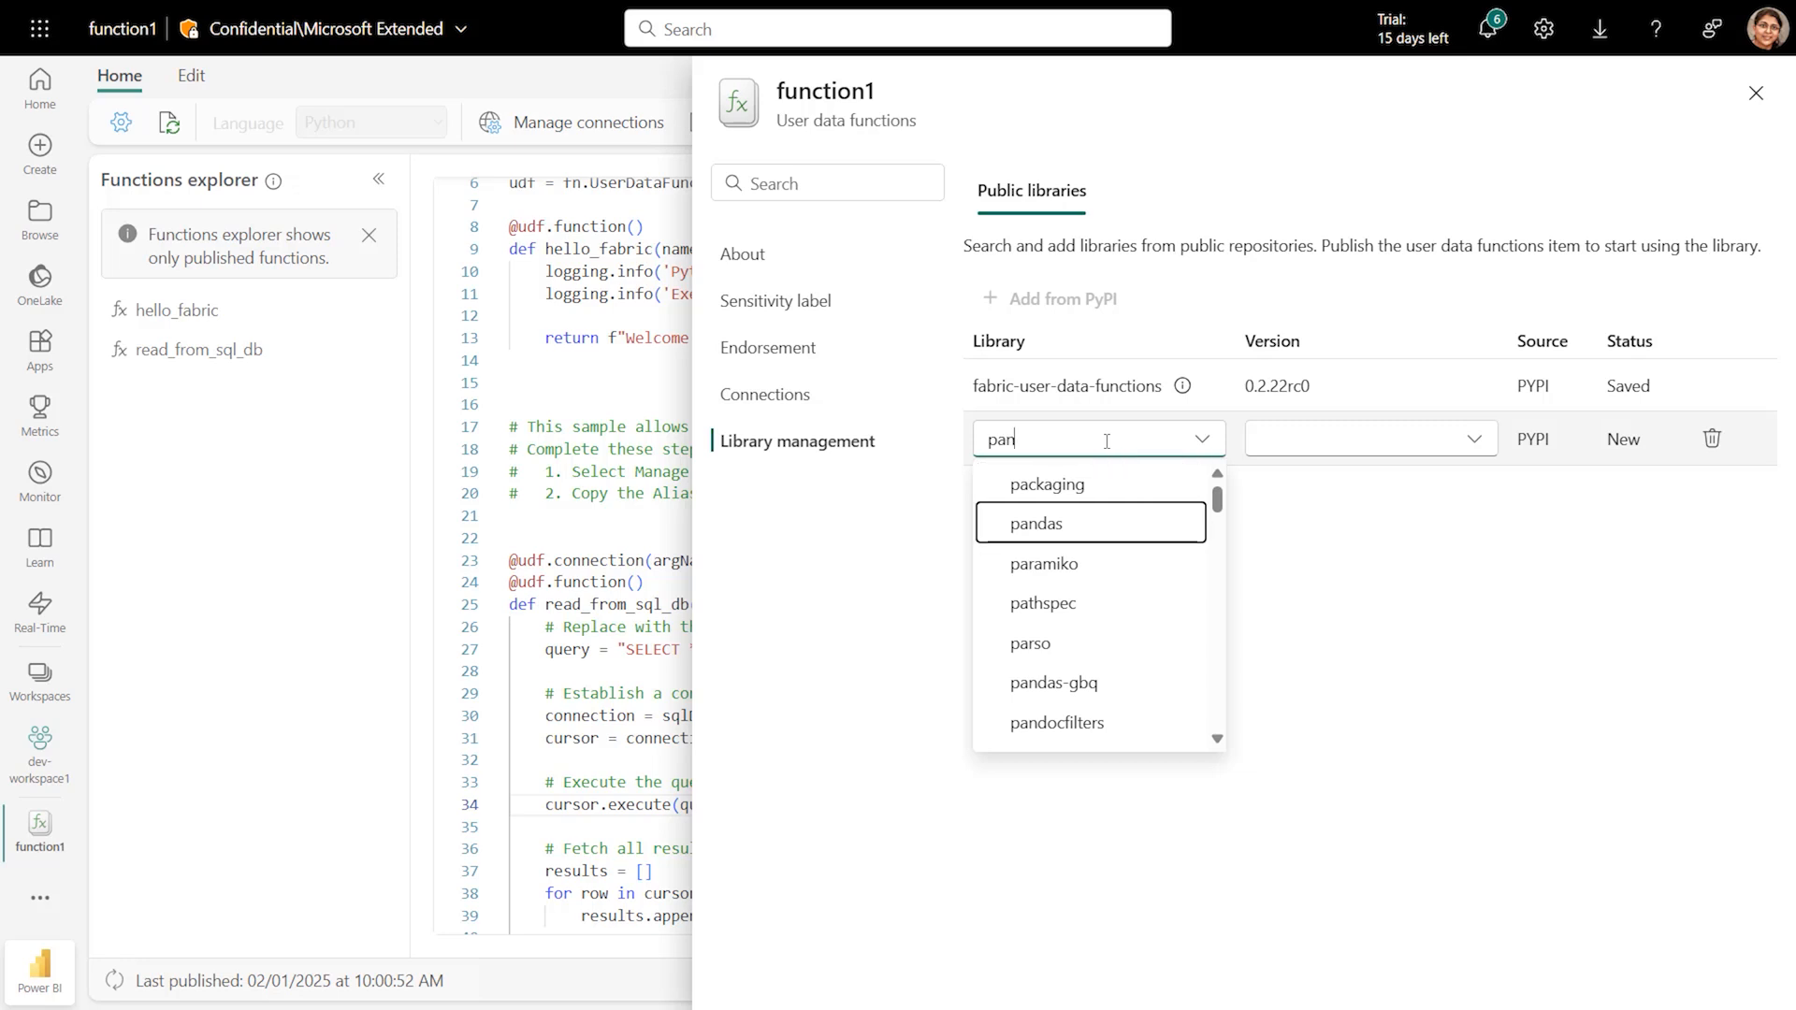
pyautogui.click(1038, 523)
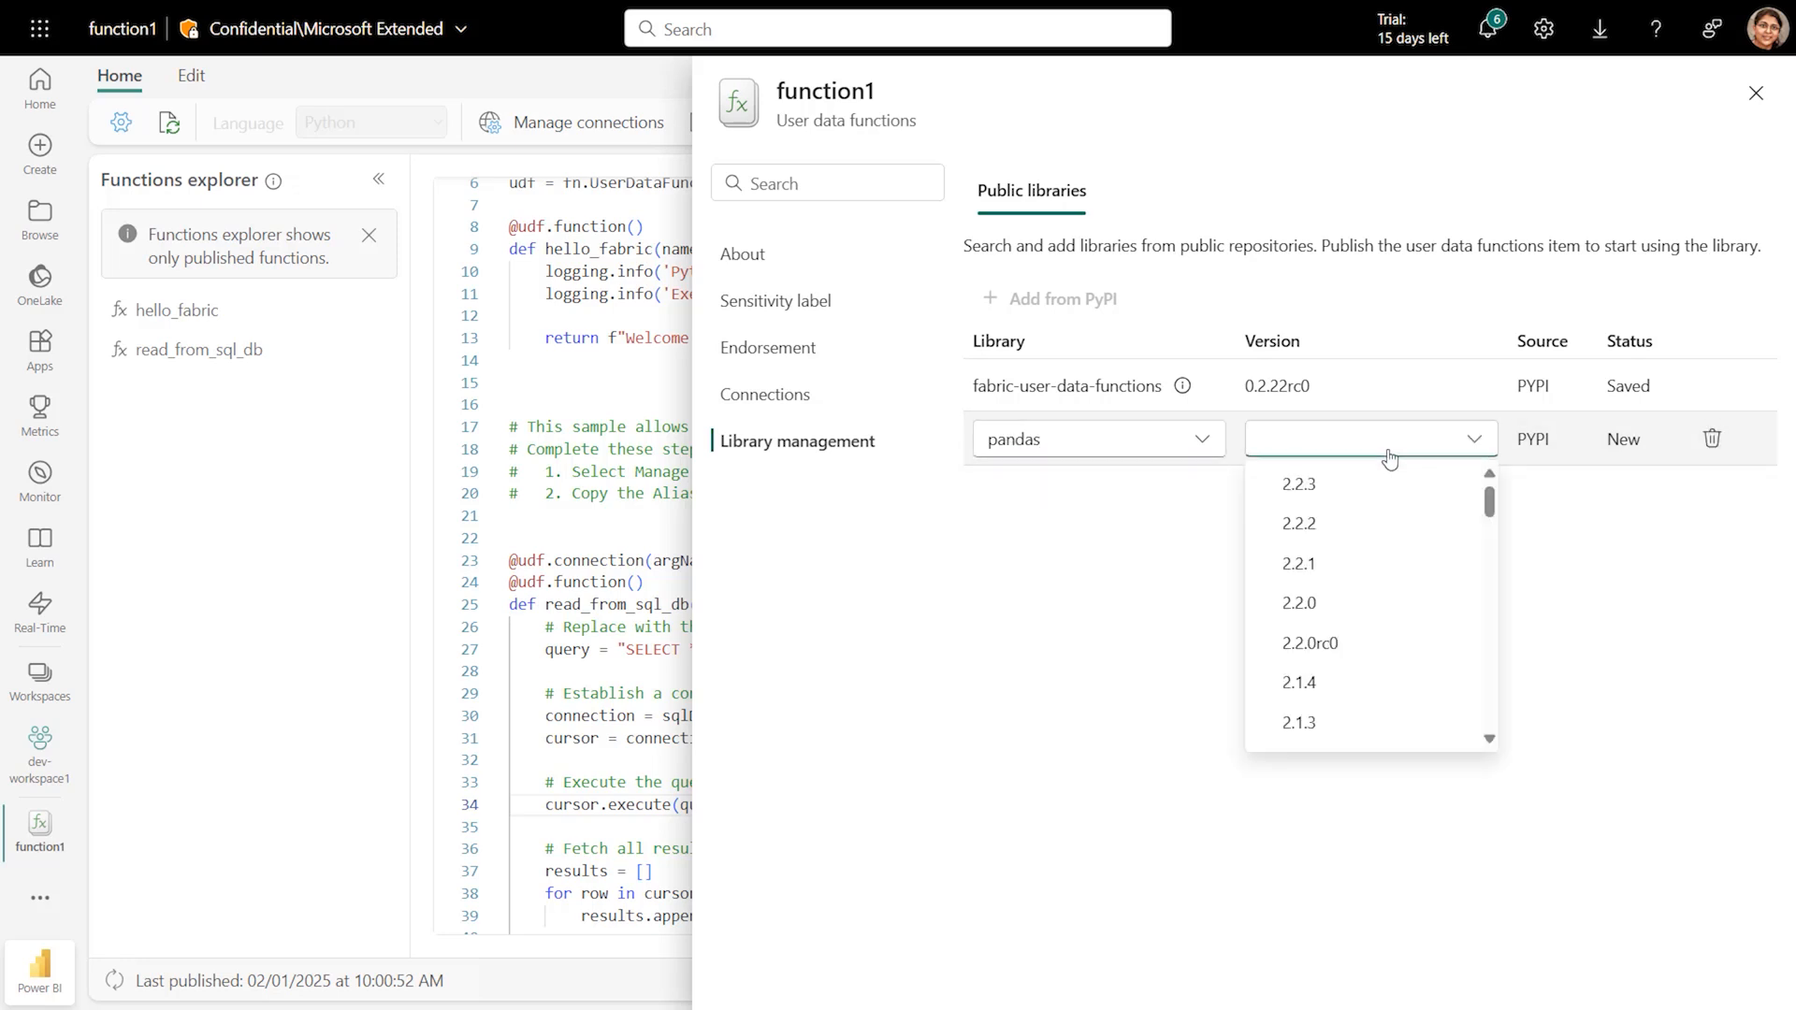
pyautogui.click(1299, 484)
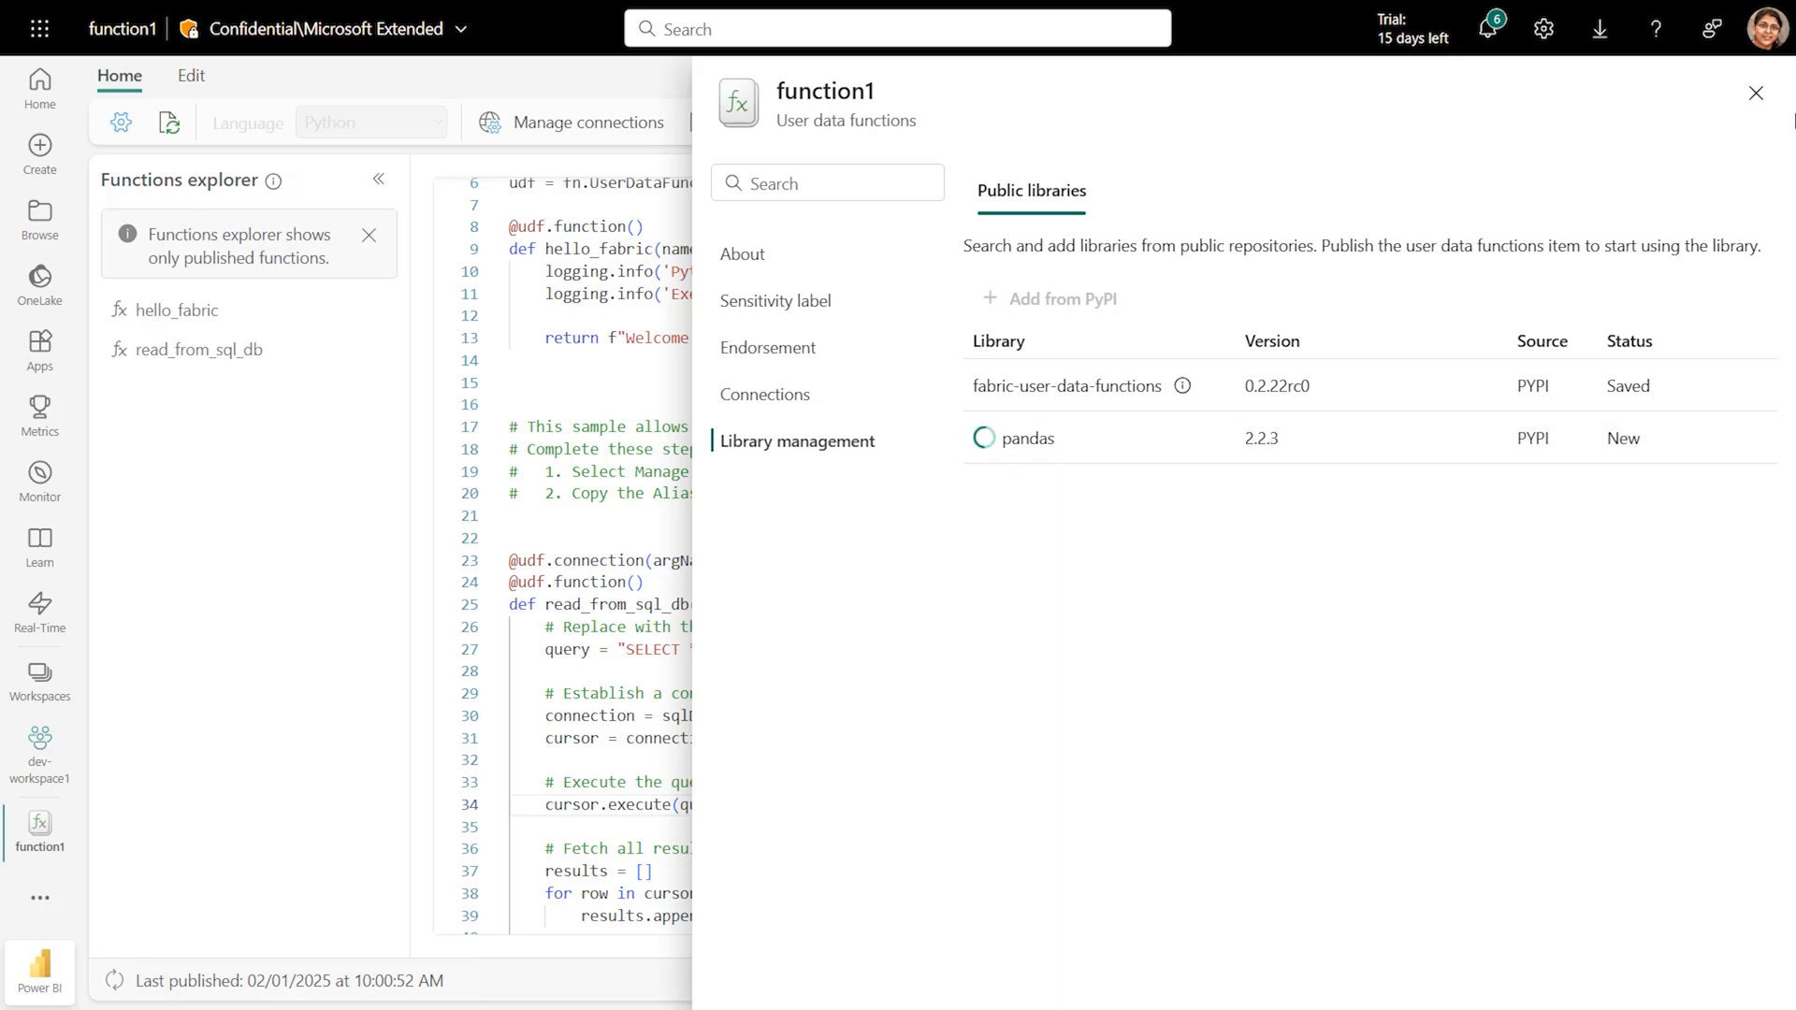
pyautogui.click(1755, 93)
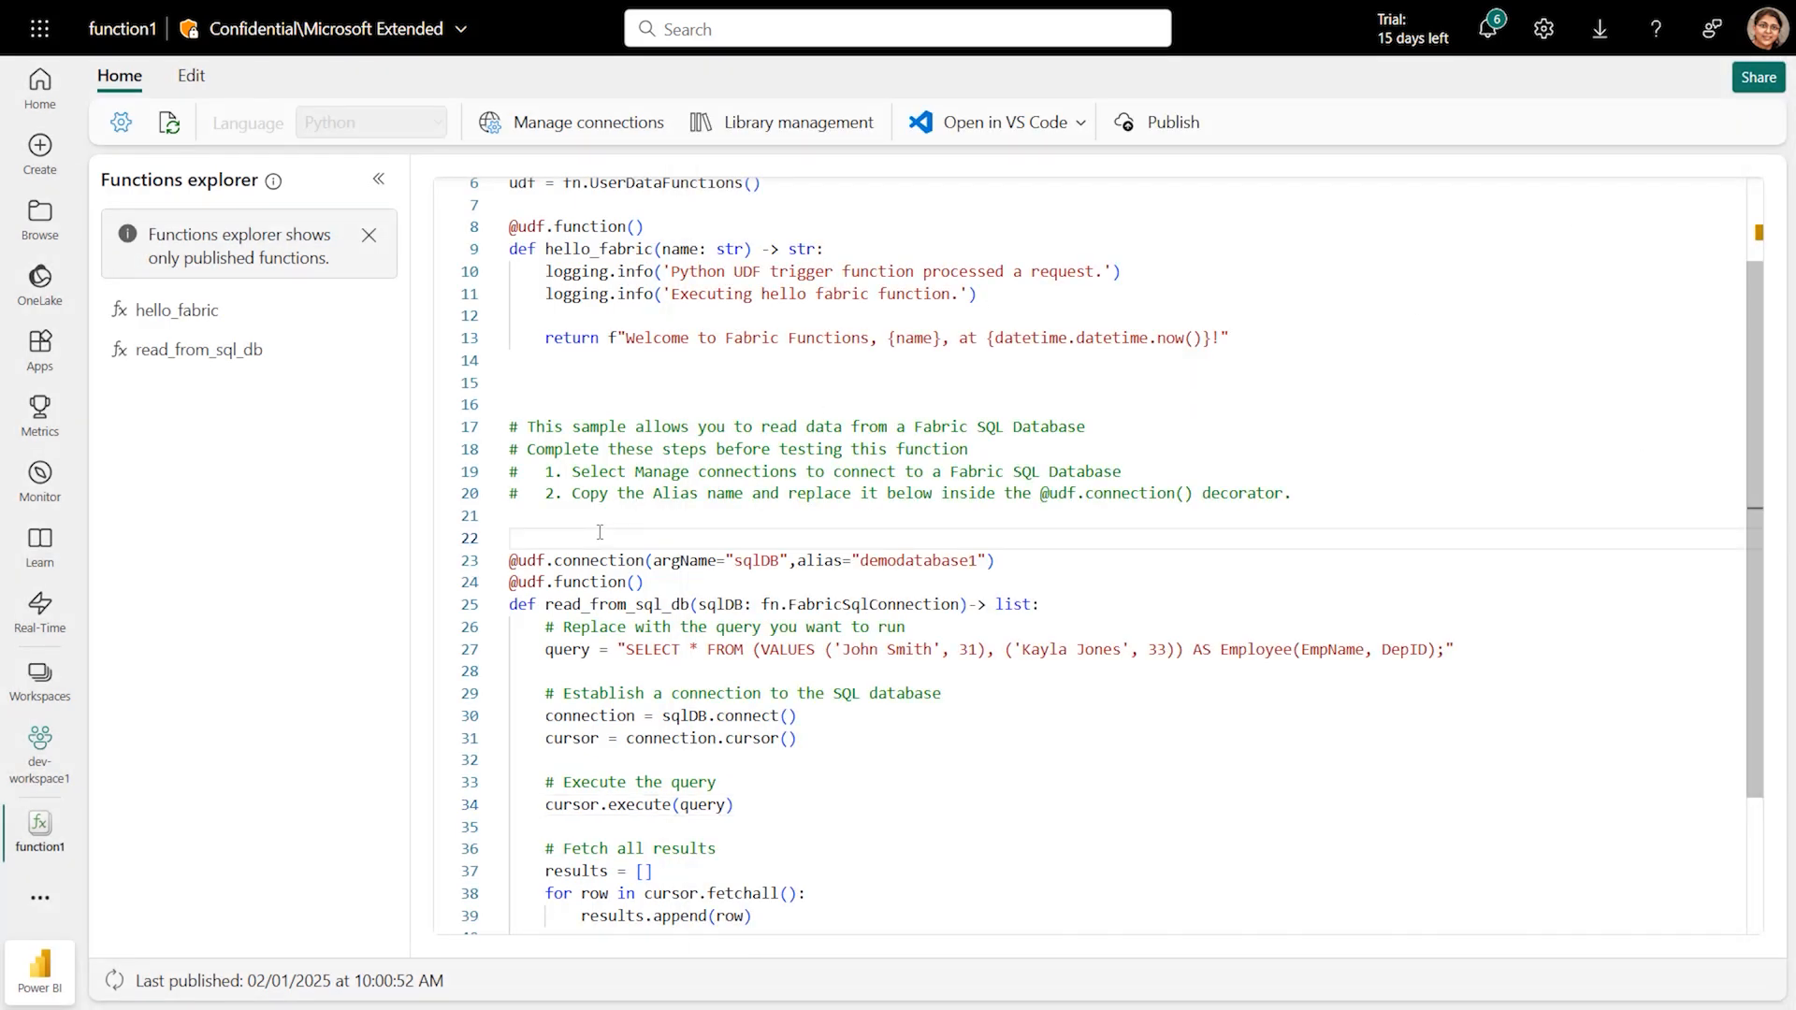
pyautogui.write('import pan')
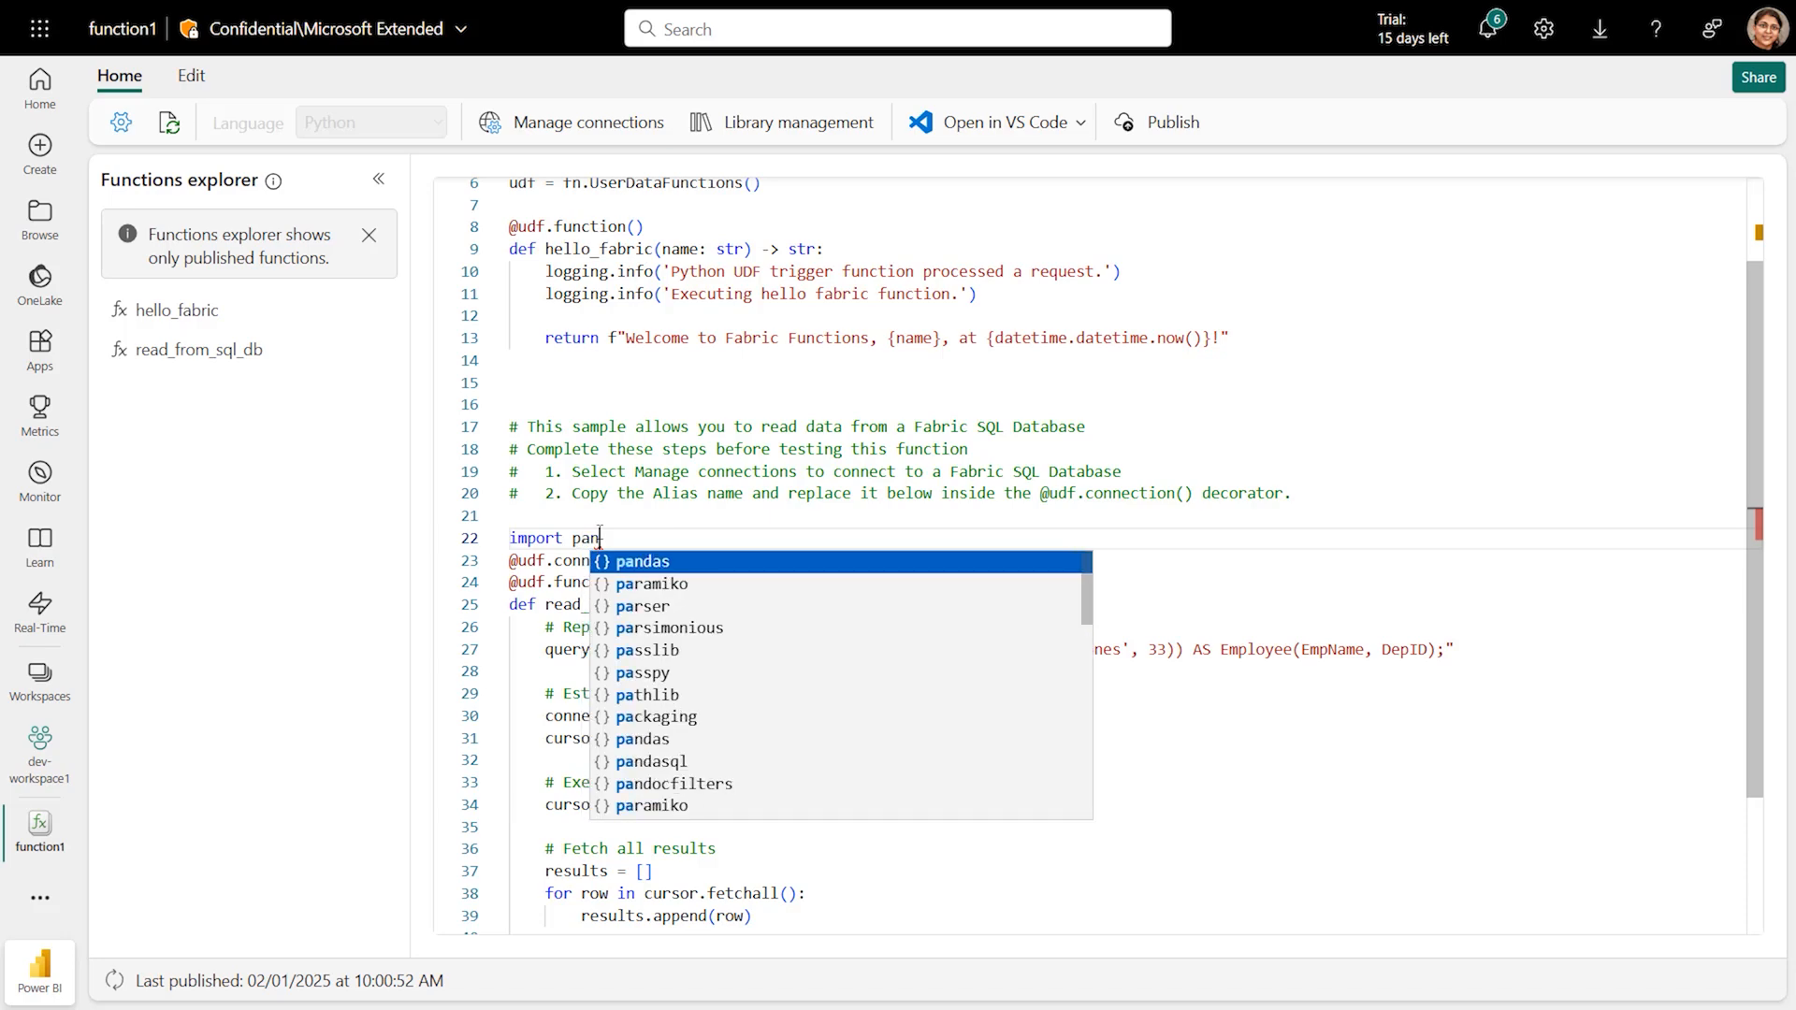
pyautogui.press('Enter')
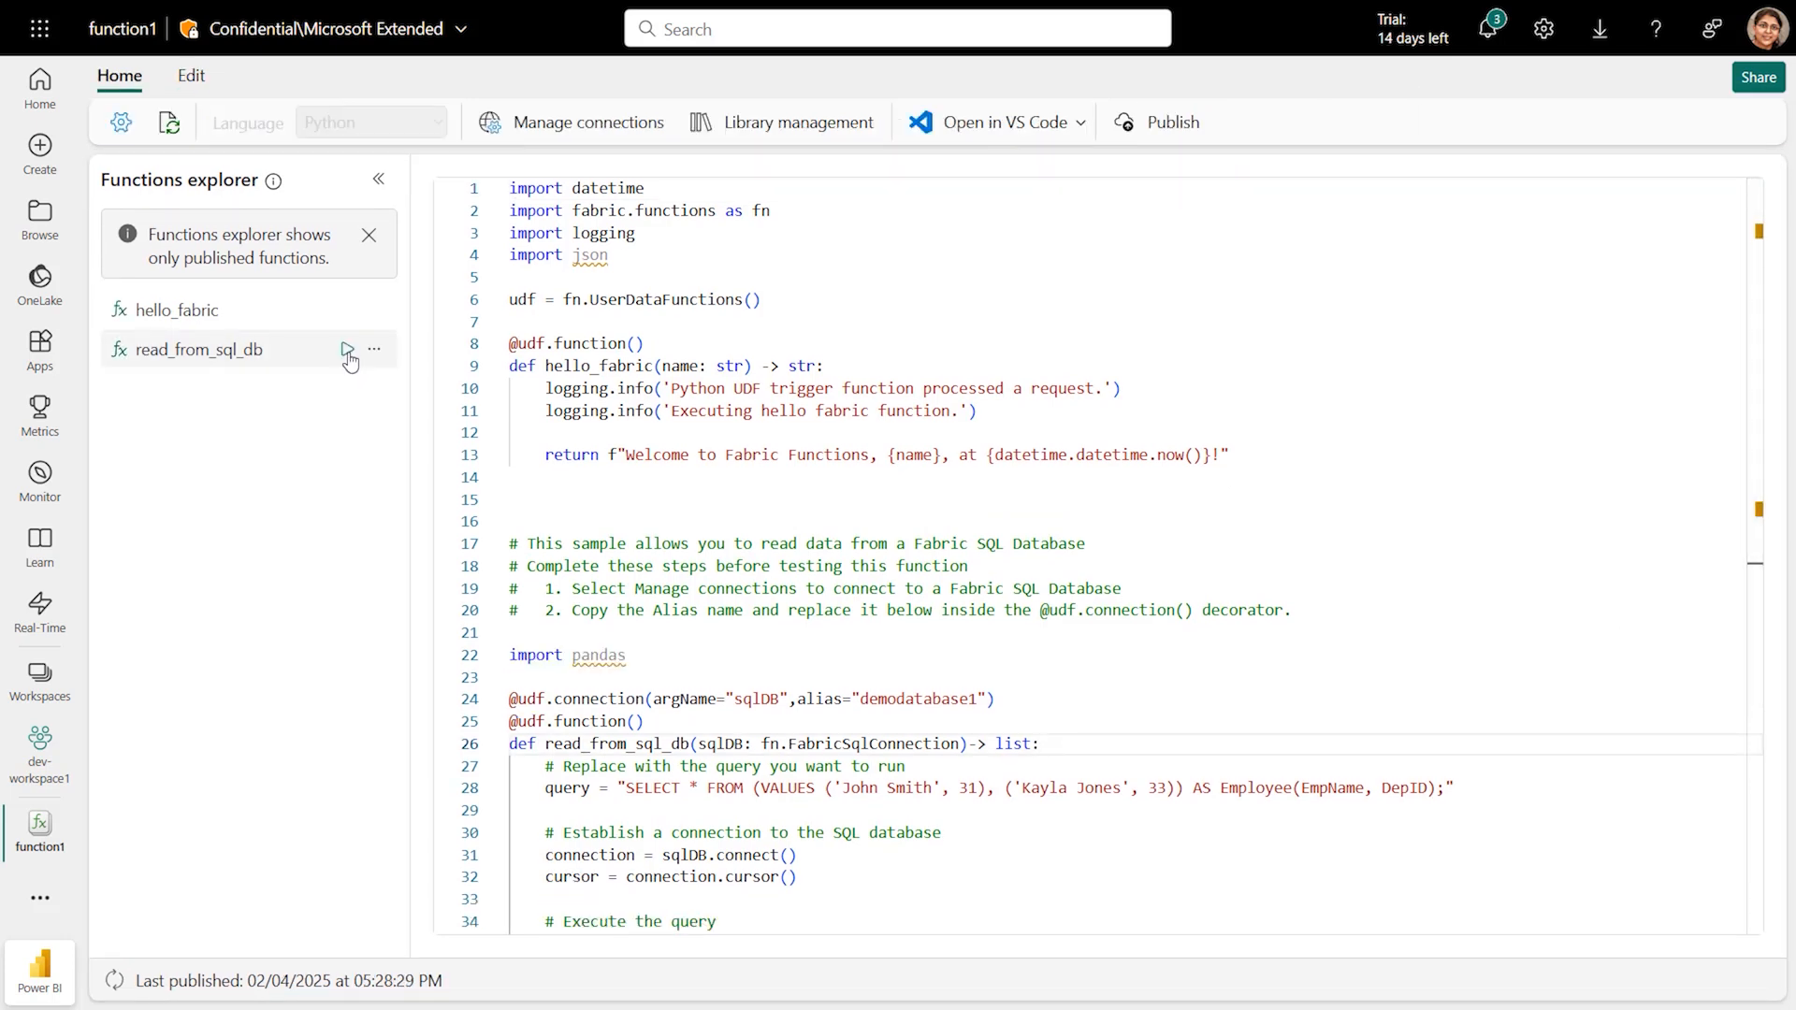
# Test-run read_from_sql_db, which returns two employee rows.
pyautogui.click(346, 350)
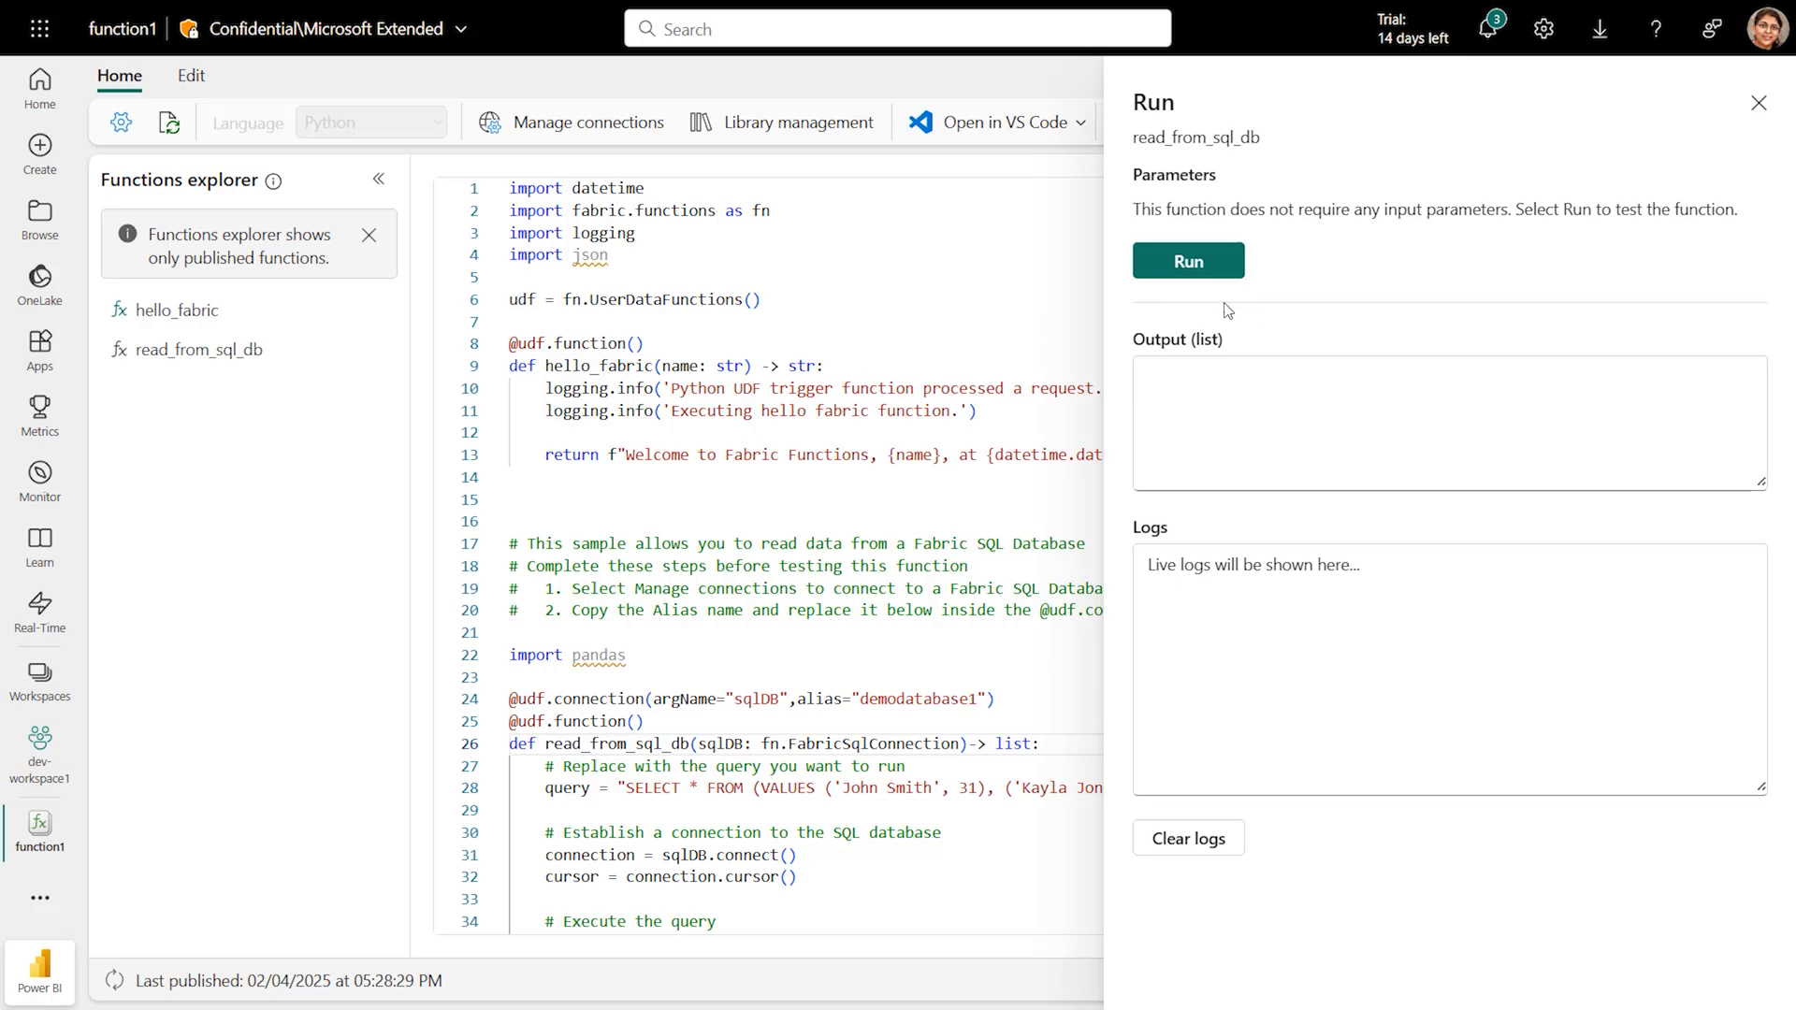
pyautogui.click(1188, 261)
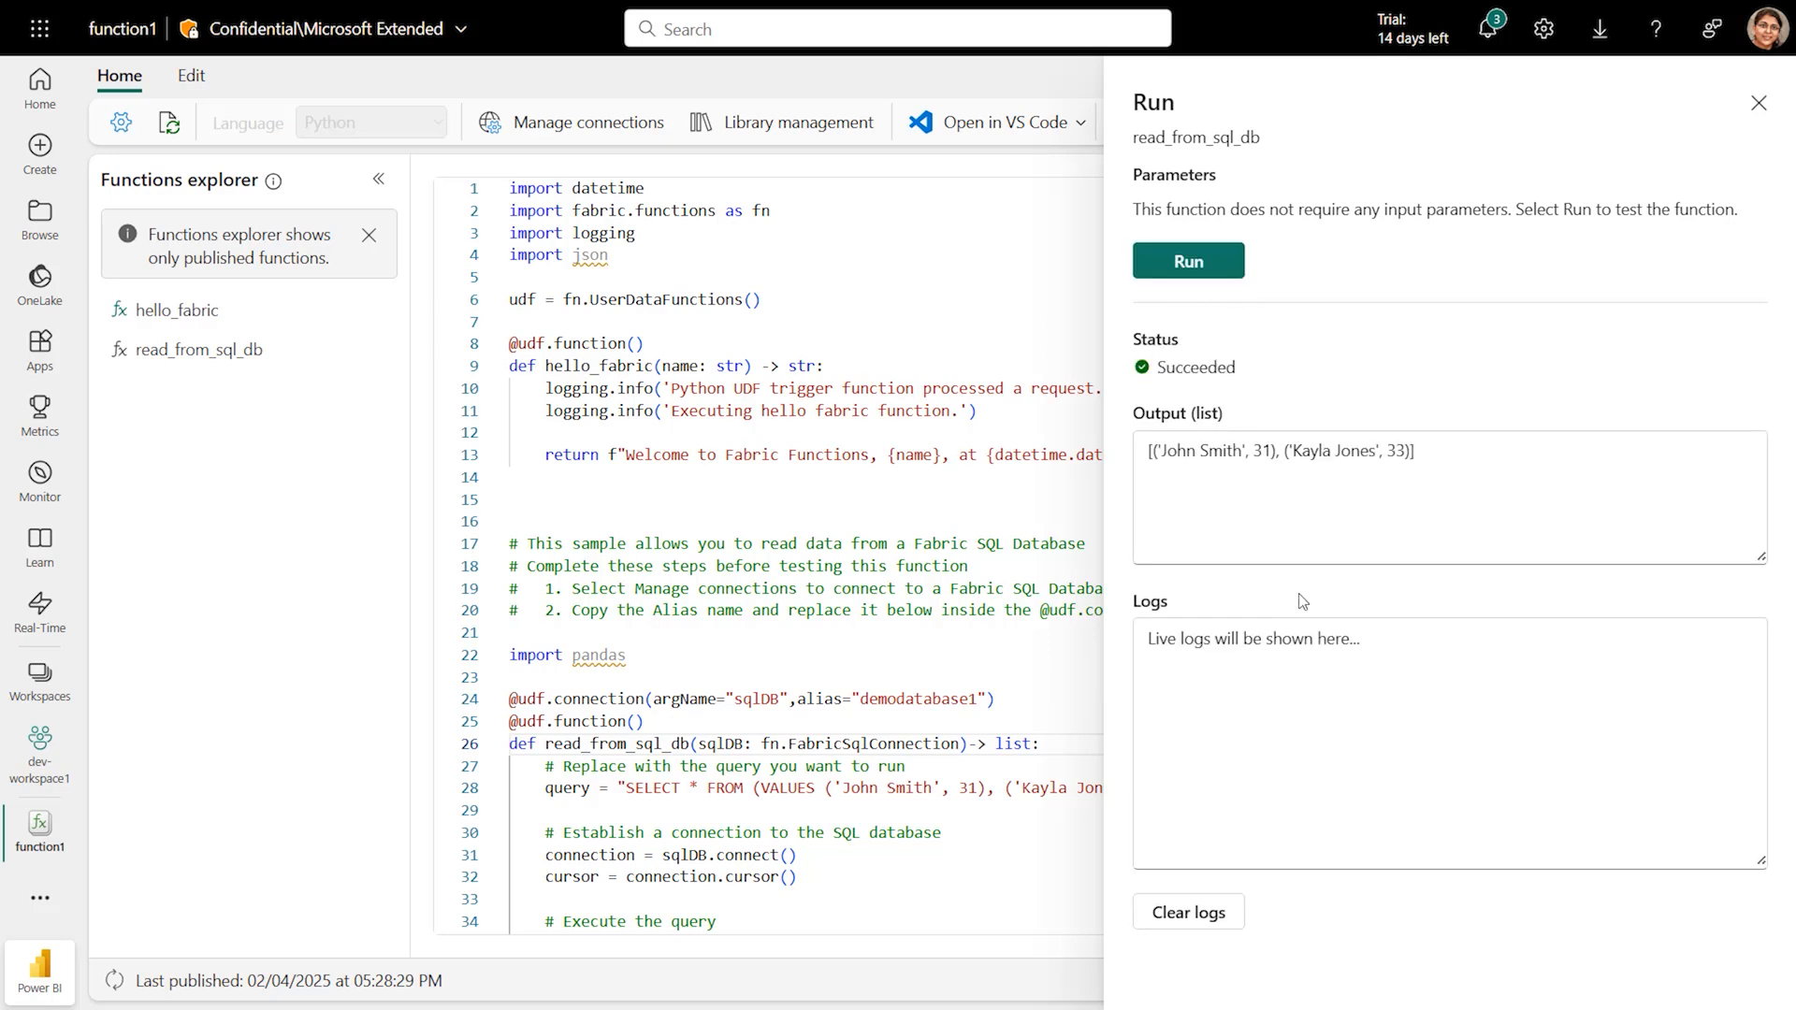
pyautogui.click(1756, 101)
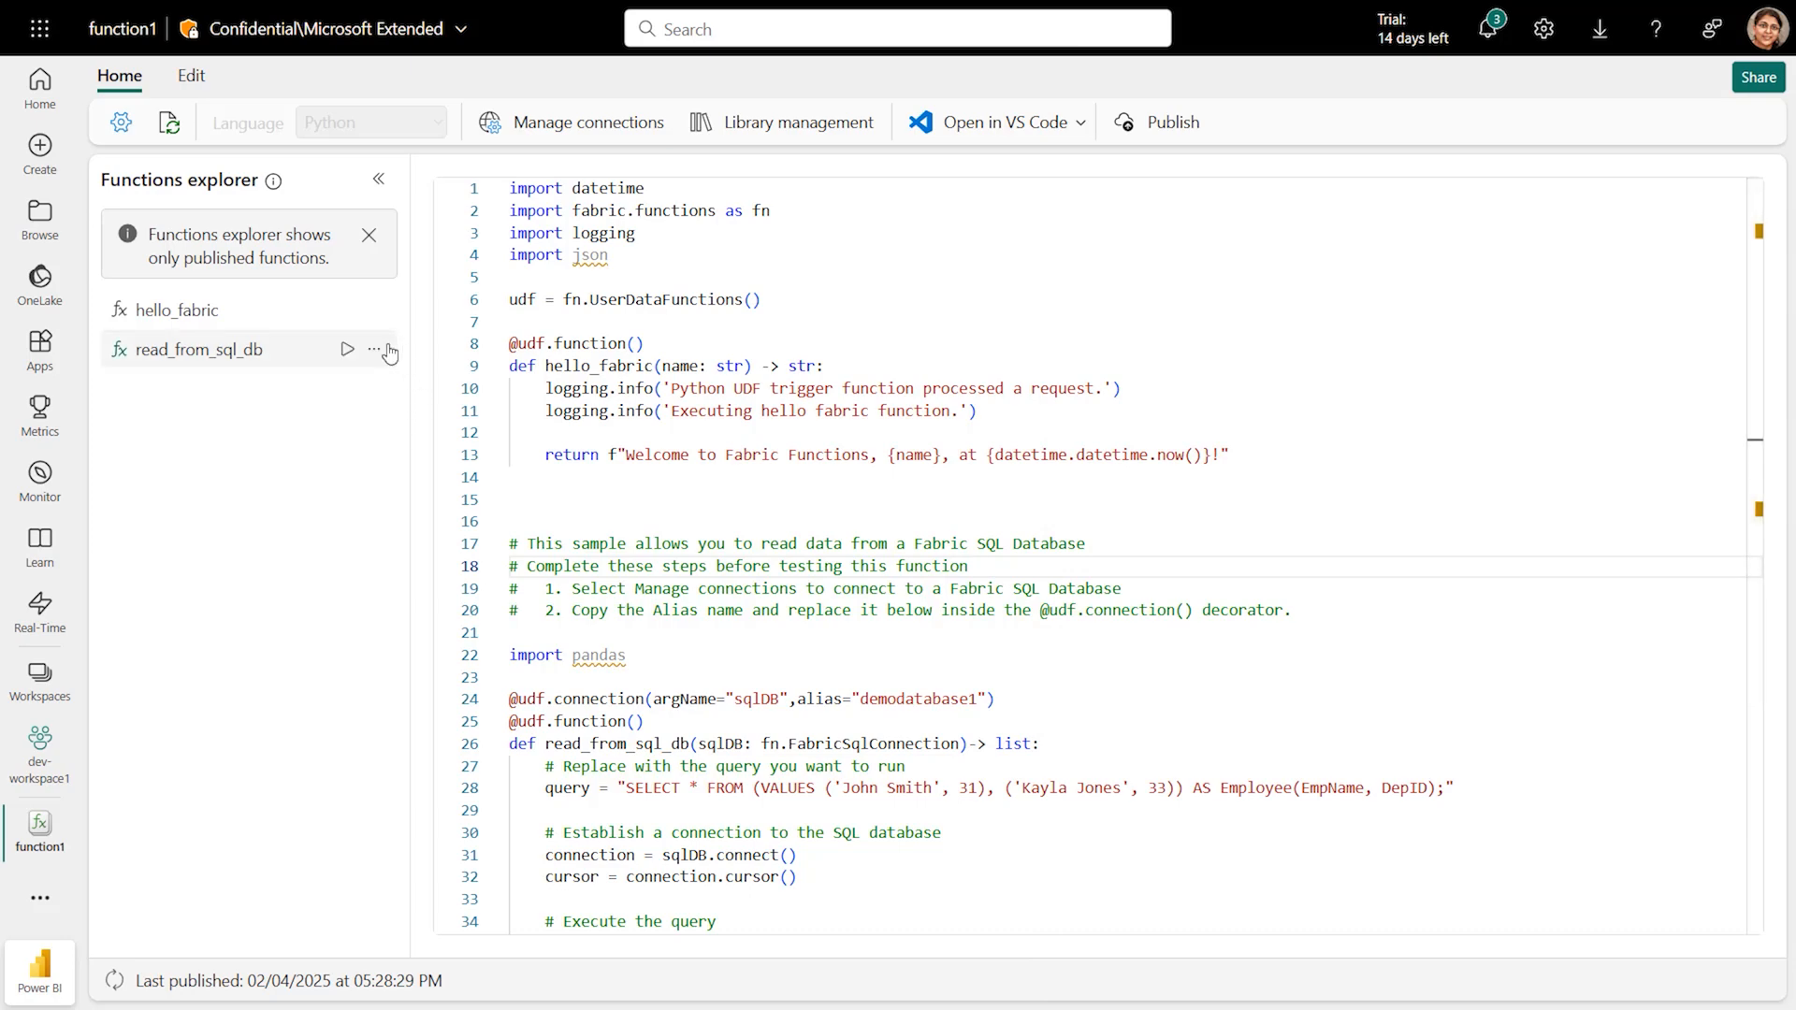
# Open read_from_sql_db's historical log showing five runs: four succeeded, one failed.
pyautogui.click(374, 349)
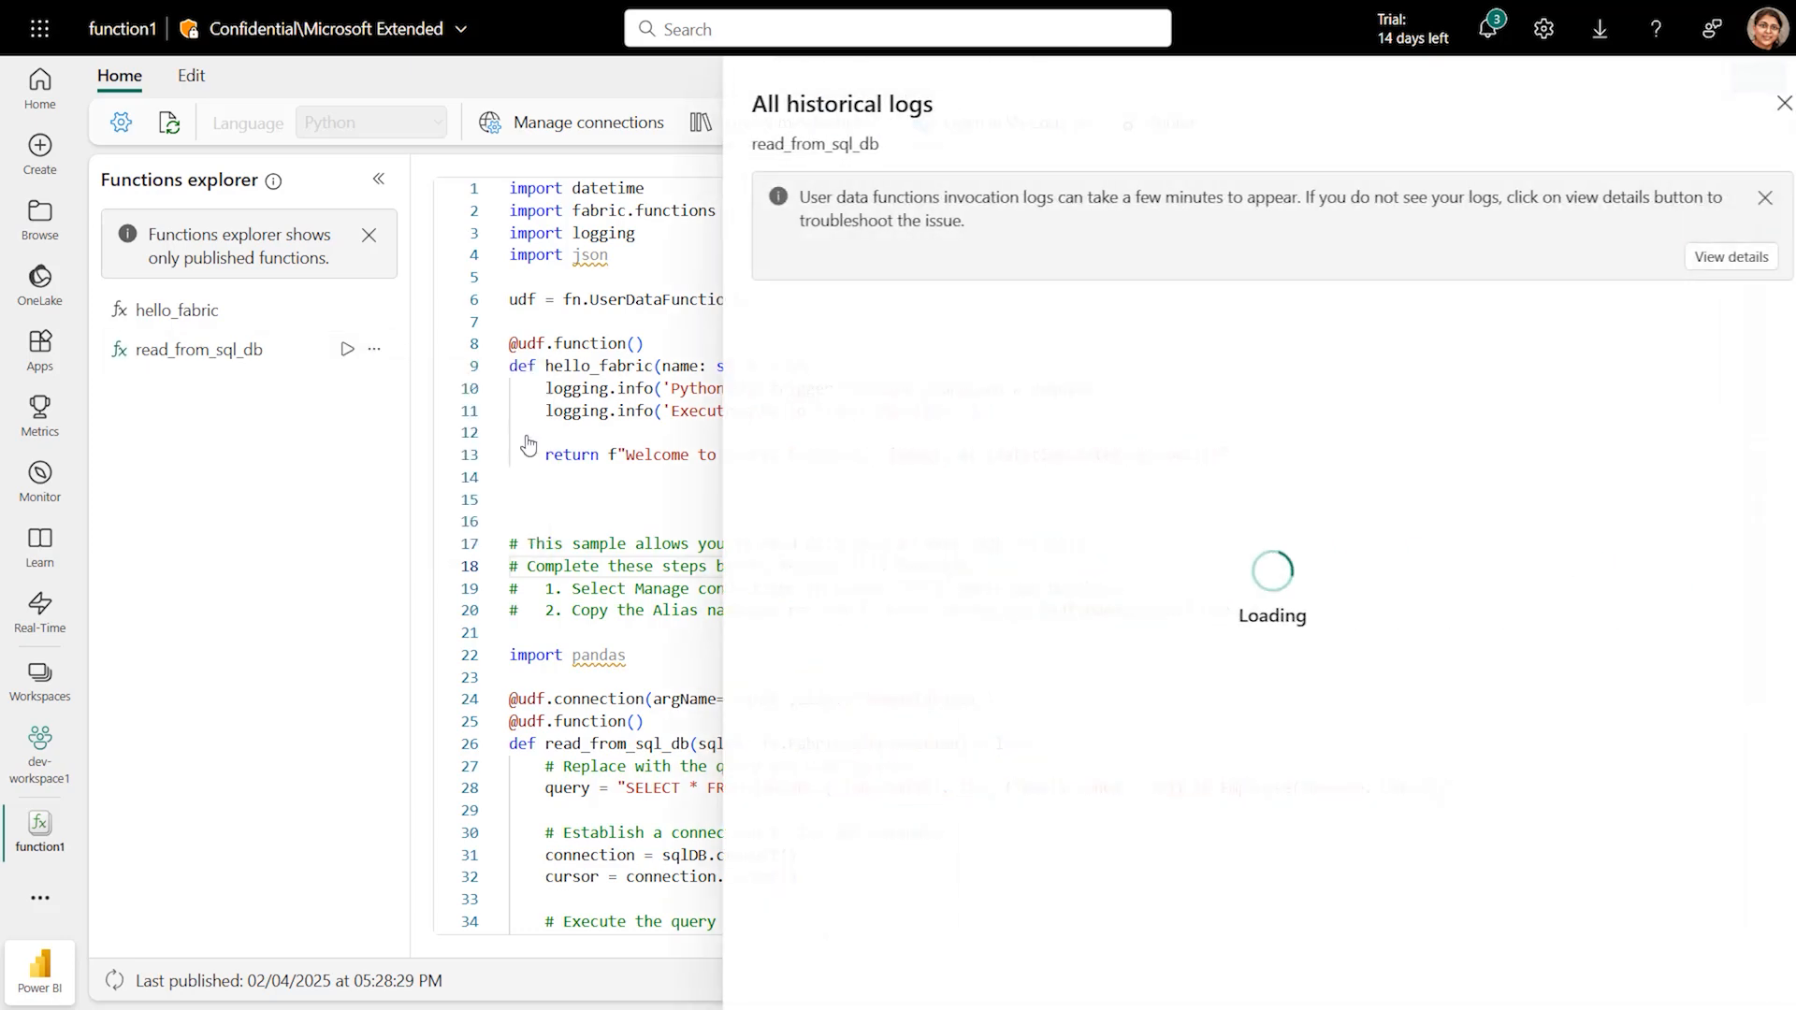
pyautogui.click(373, 349)
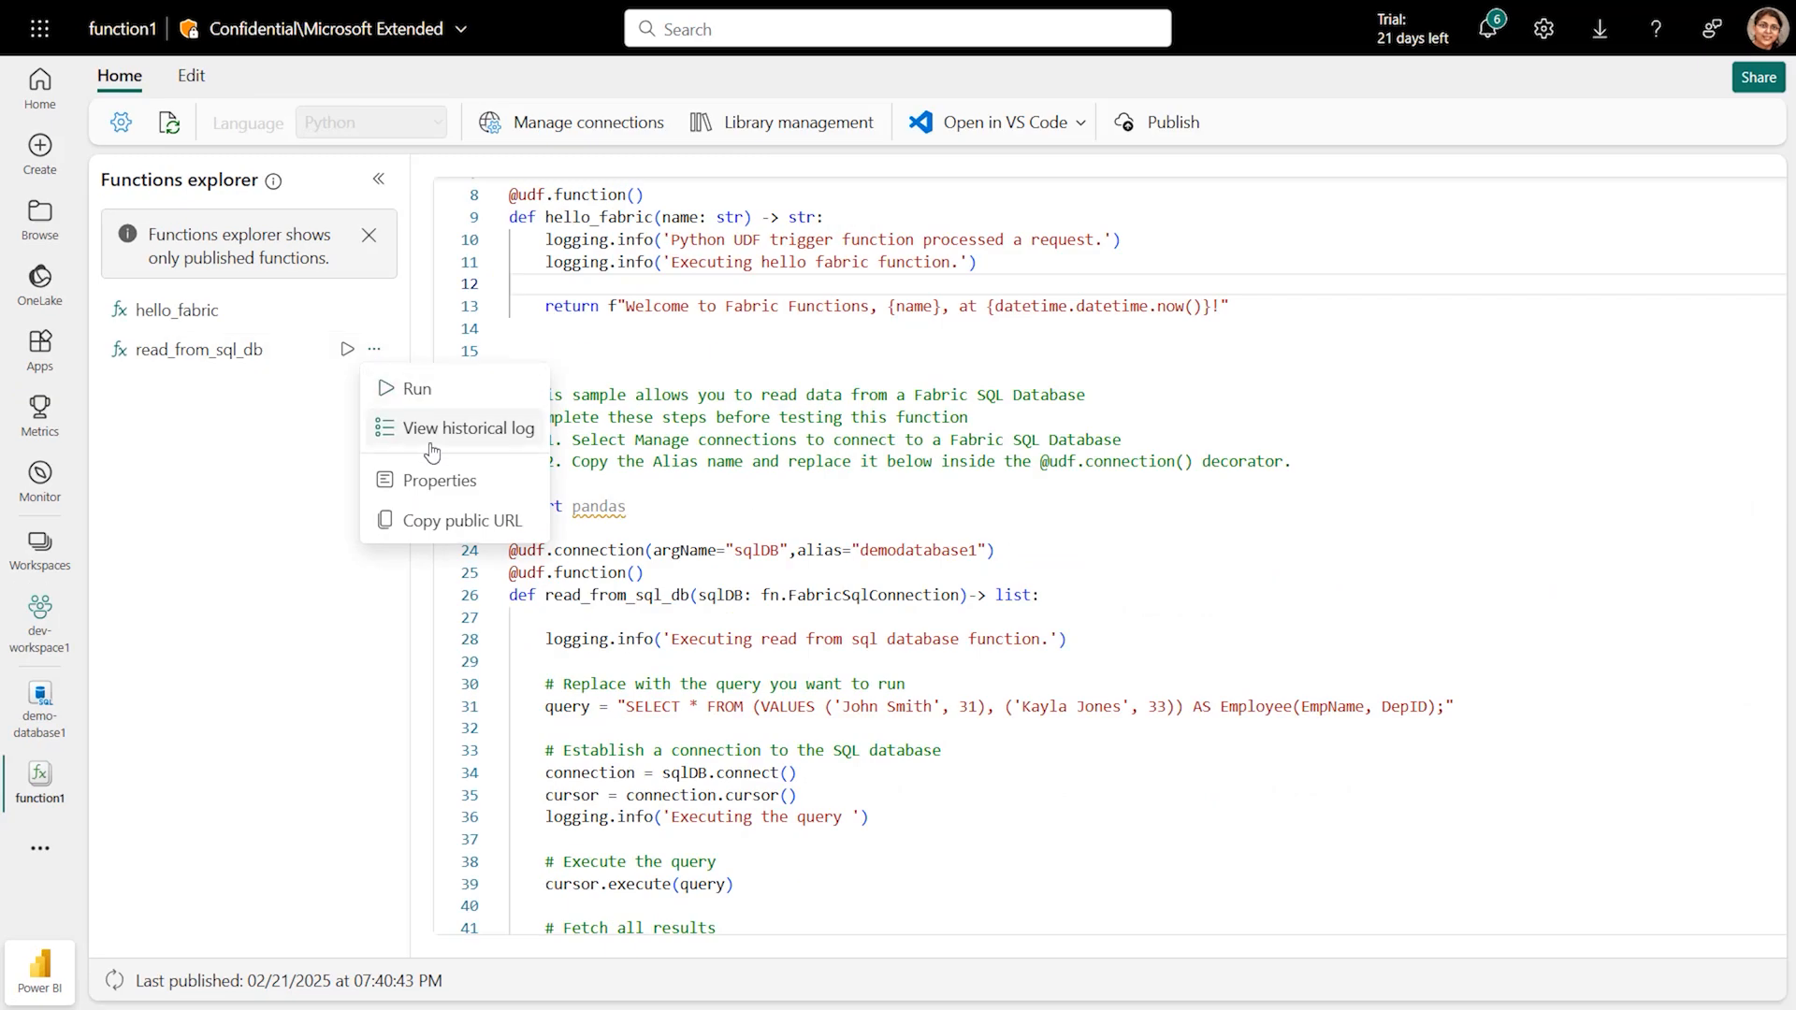
pyautogui.click(466, 427)
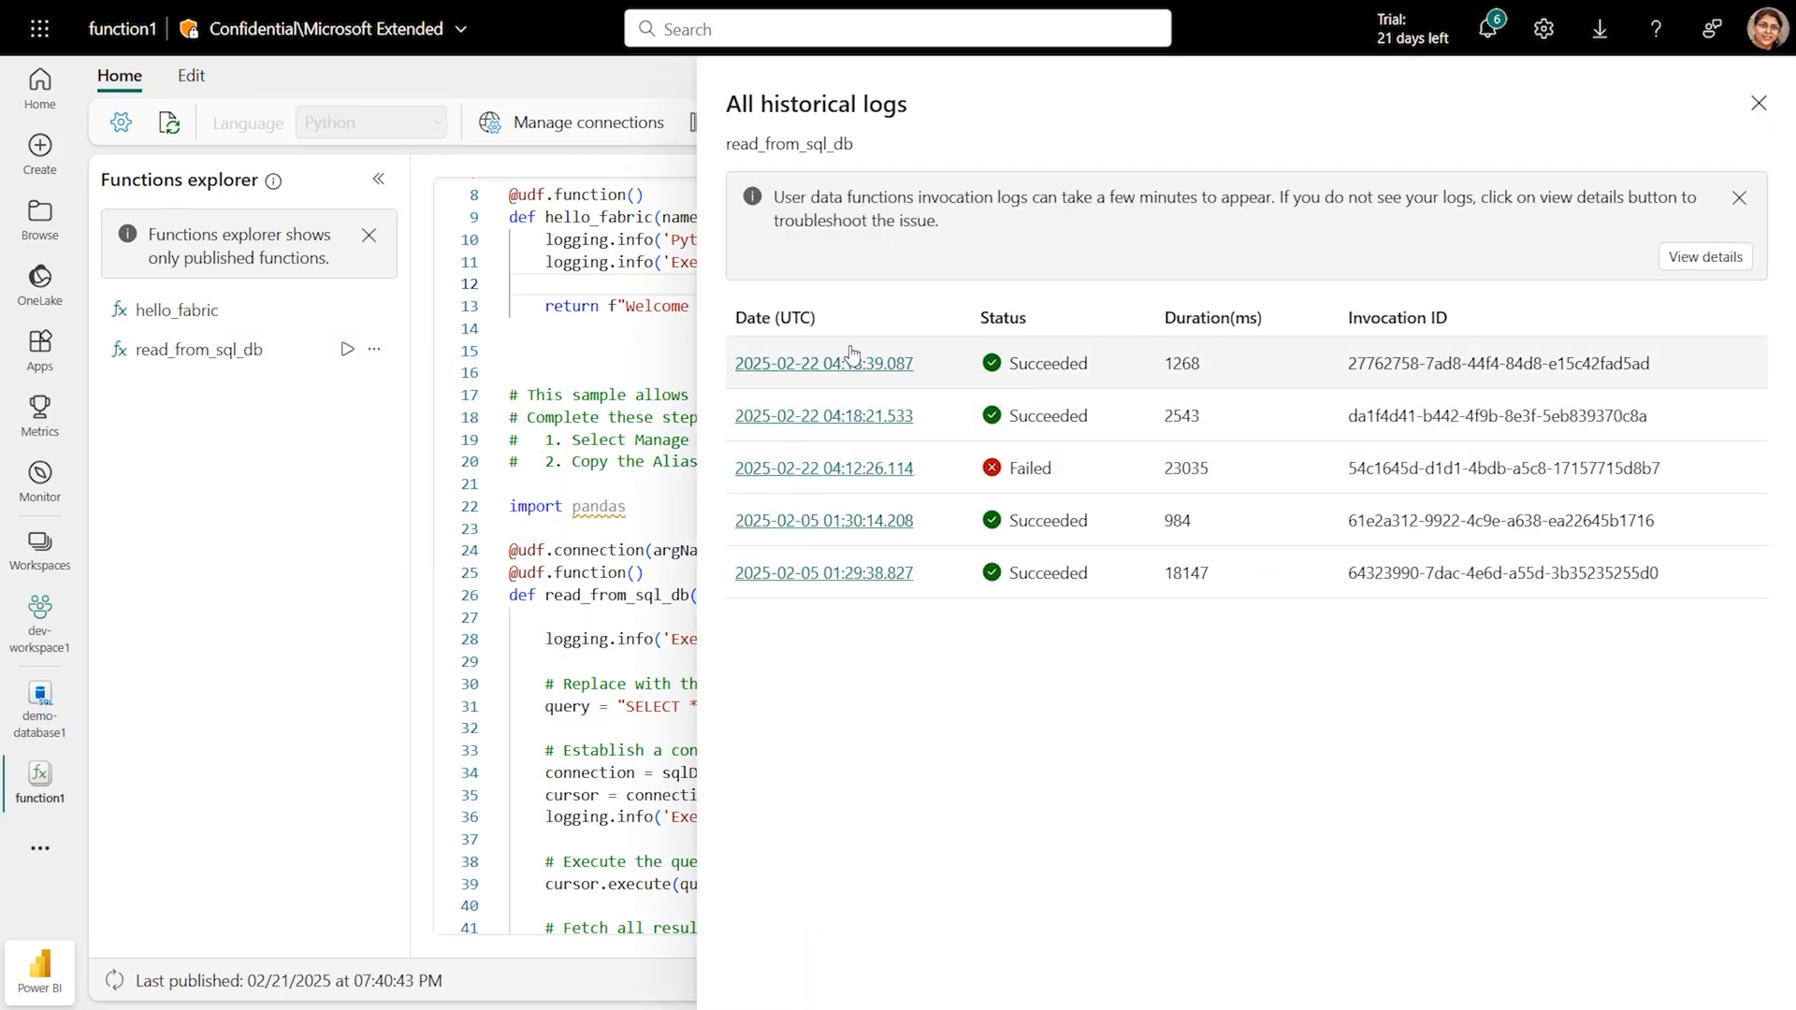
pyautogui.click(824, 362)
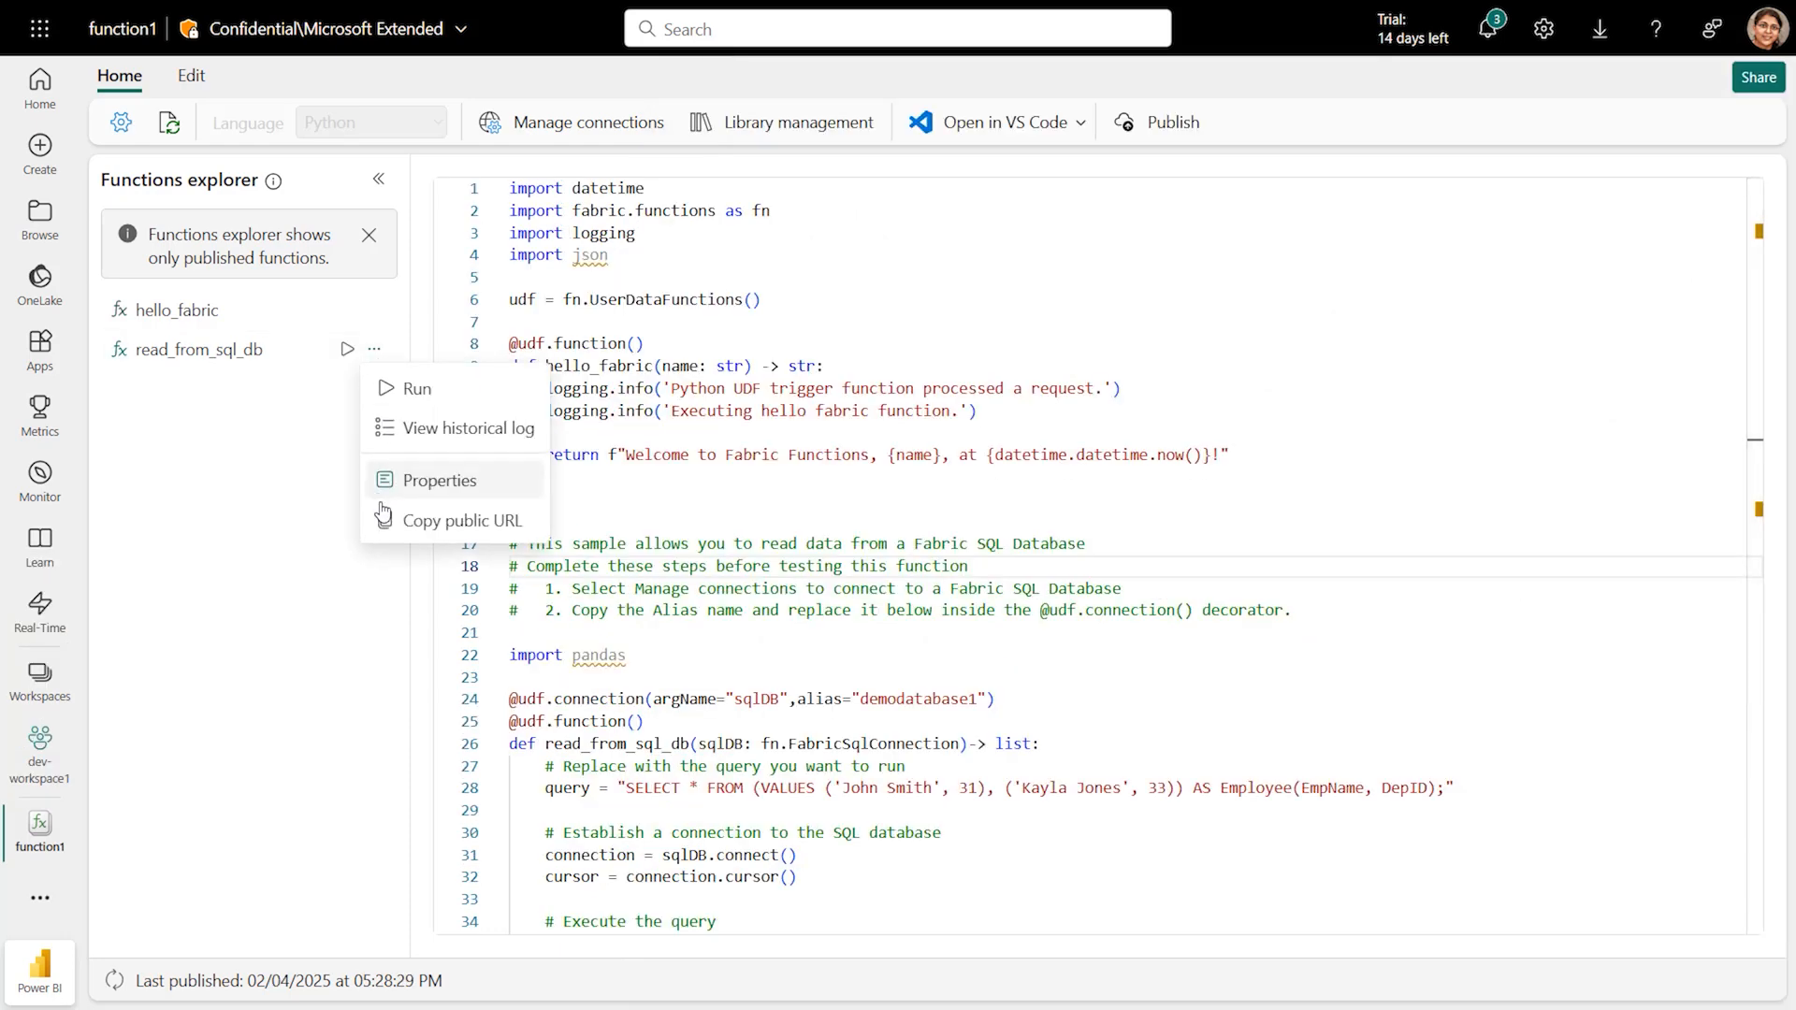
# Copy read_from_sql_db's public URL, then go to the Functions hub listing function1.
pyautogui.click(463, 520)
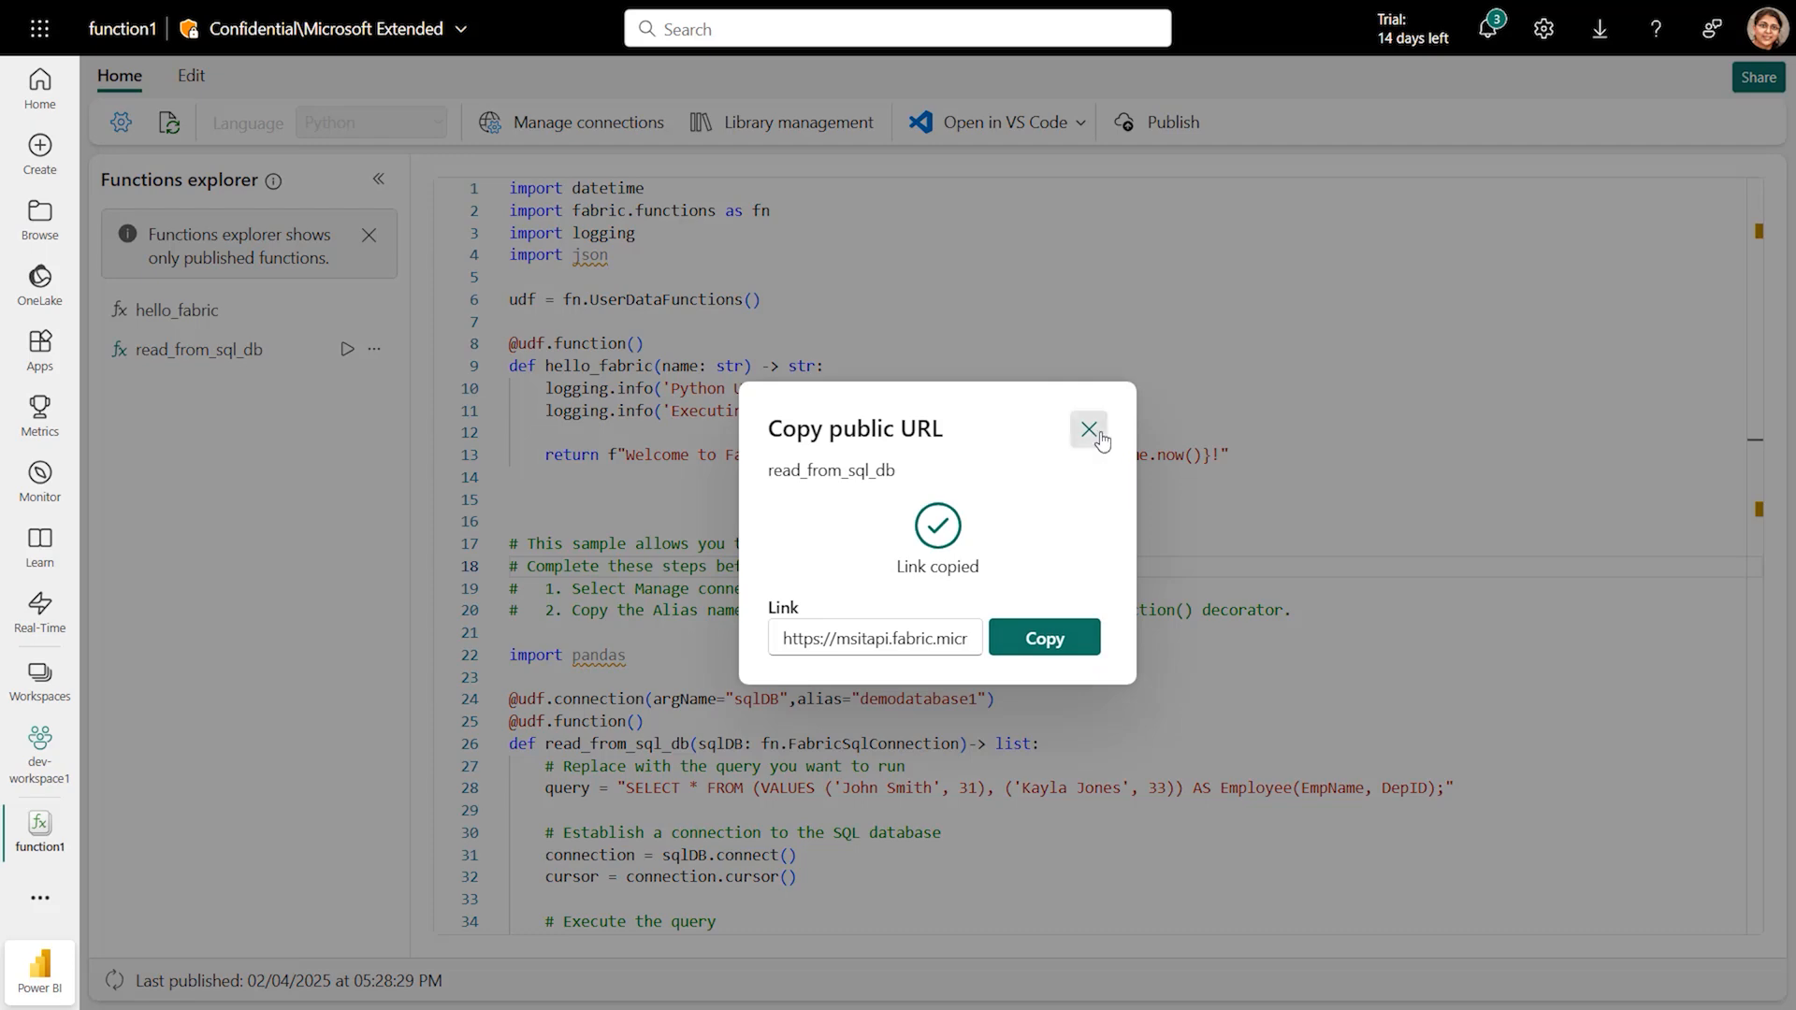
pyautogui.click(1088, 429)
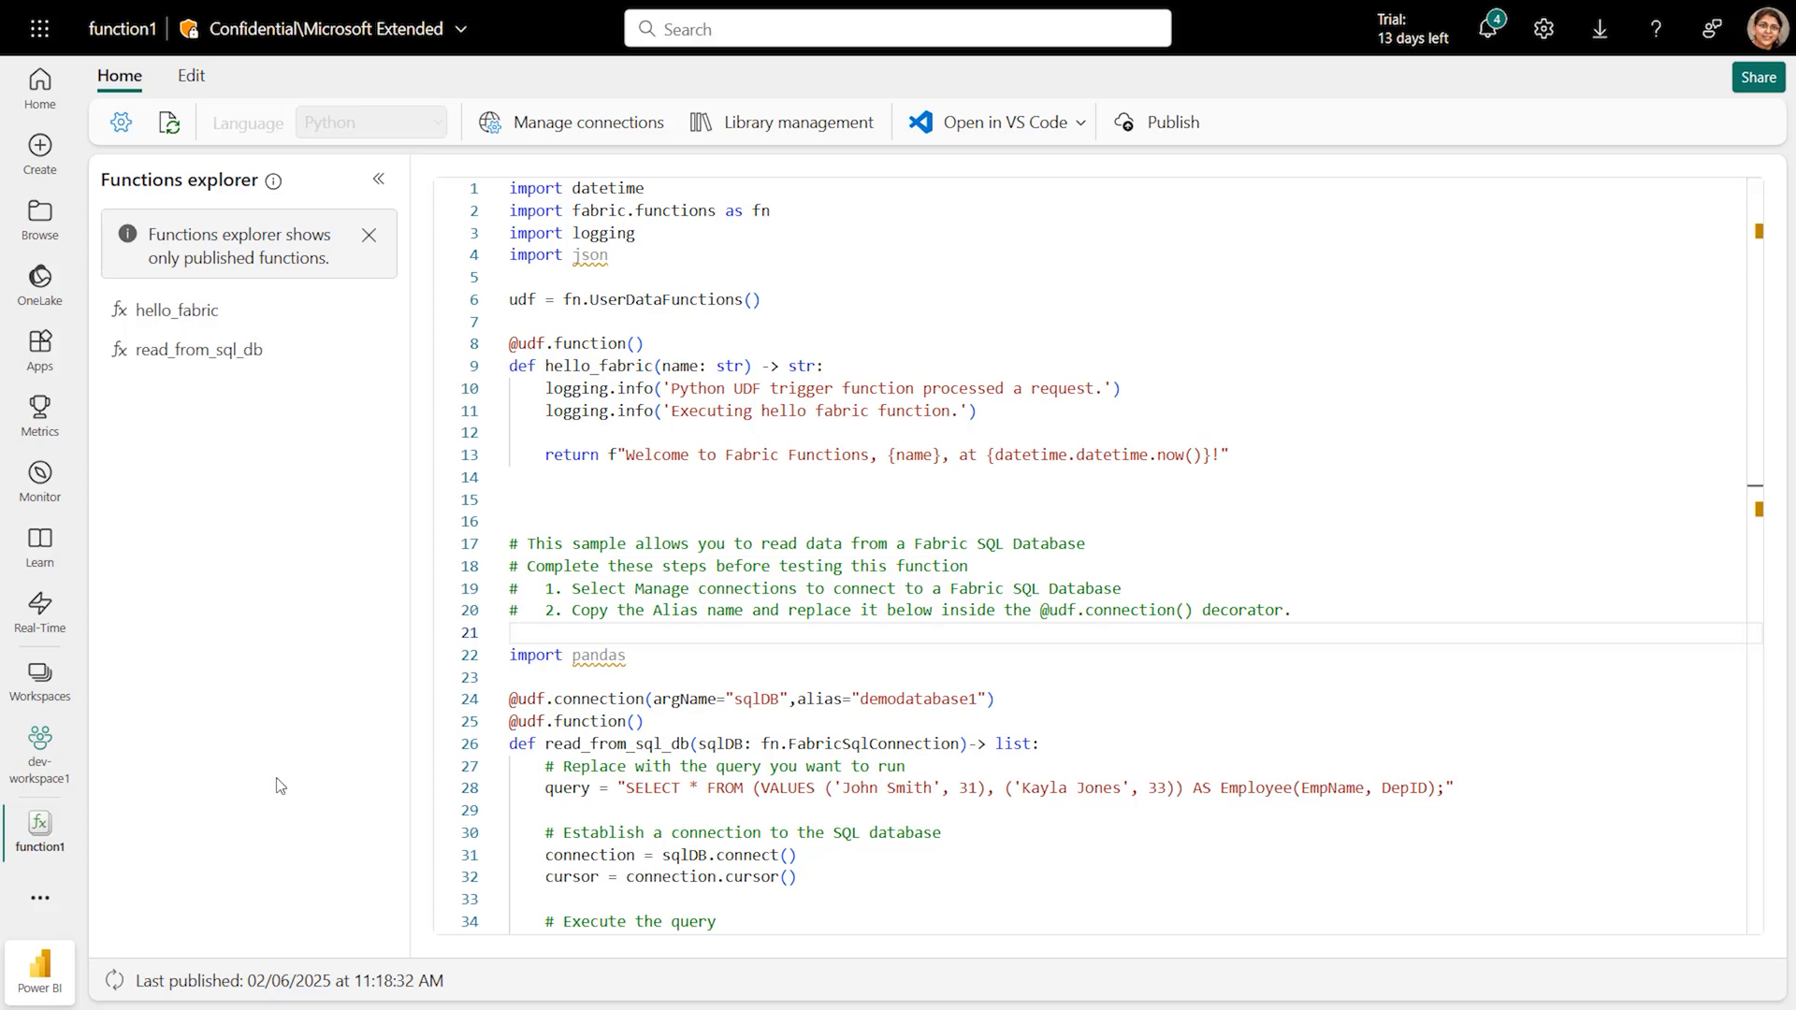
pyautogui.click(39, 896)
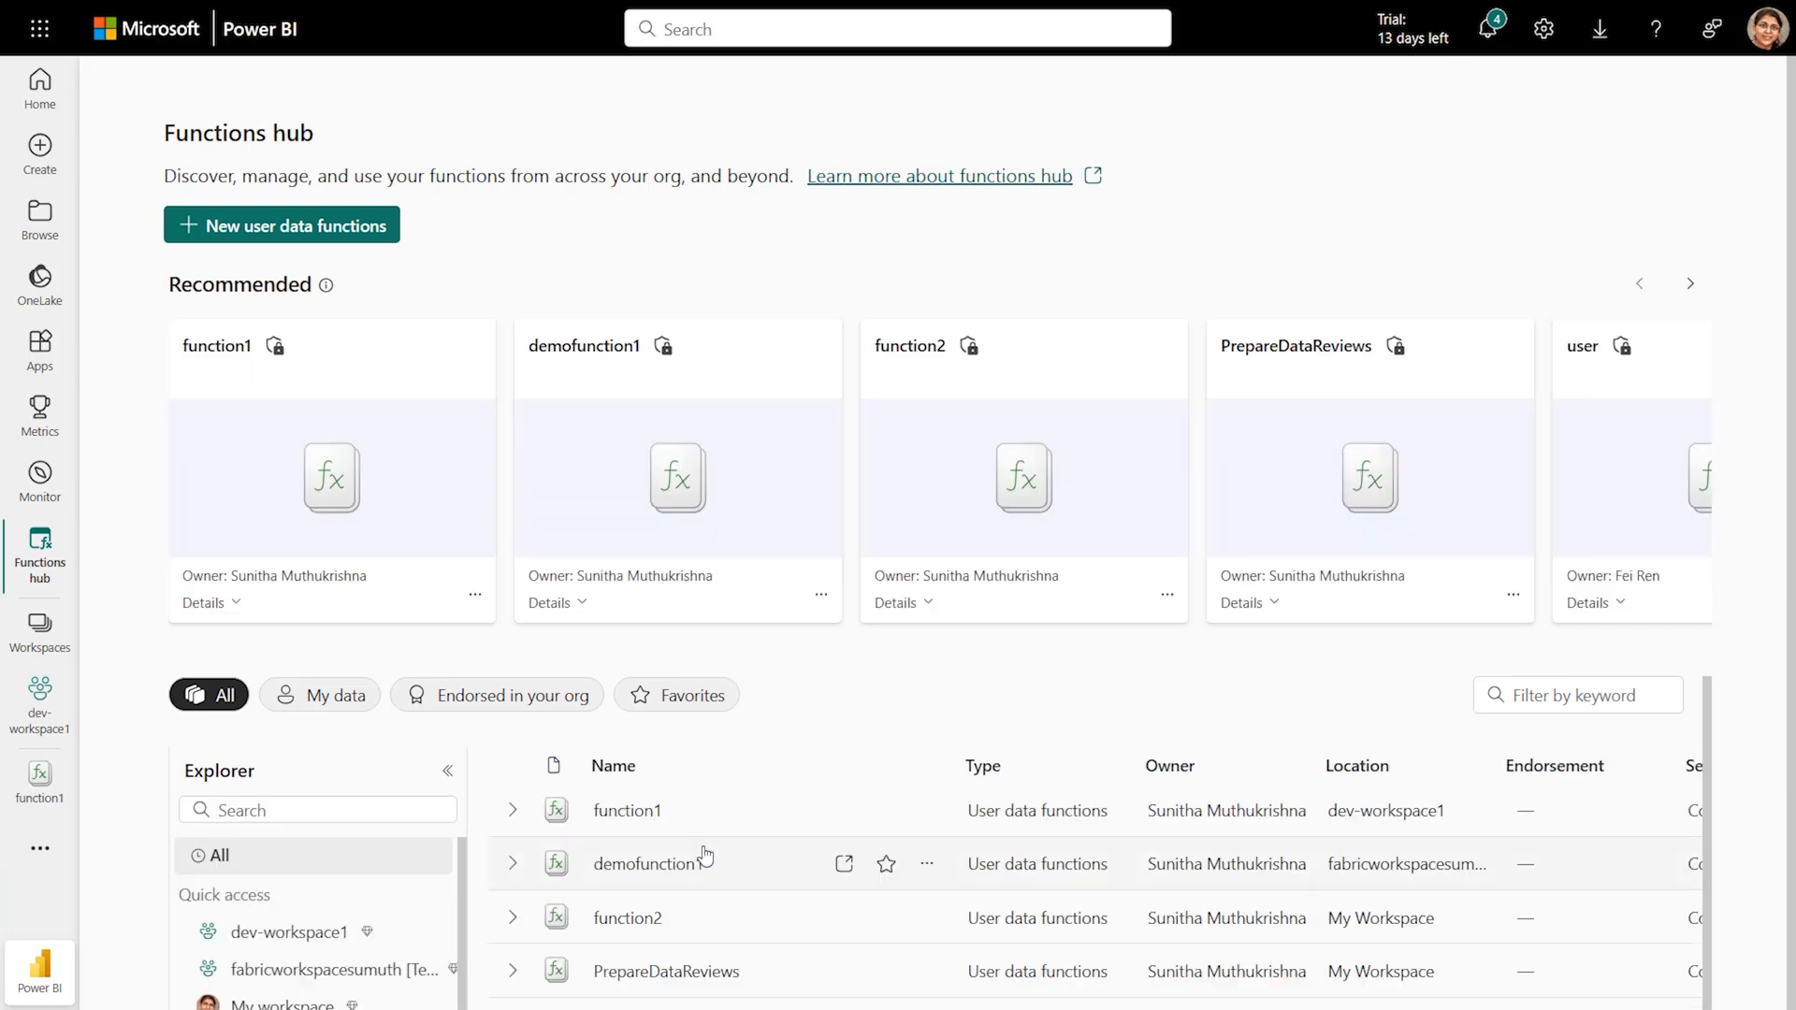
pyautogui.moveTo(1265, 719)
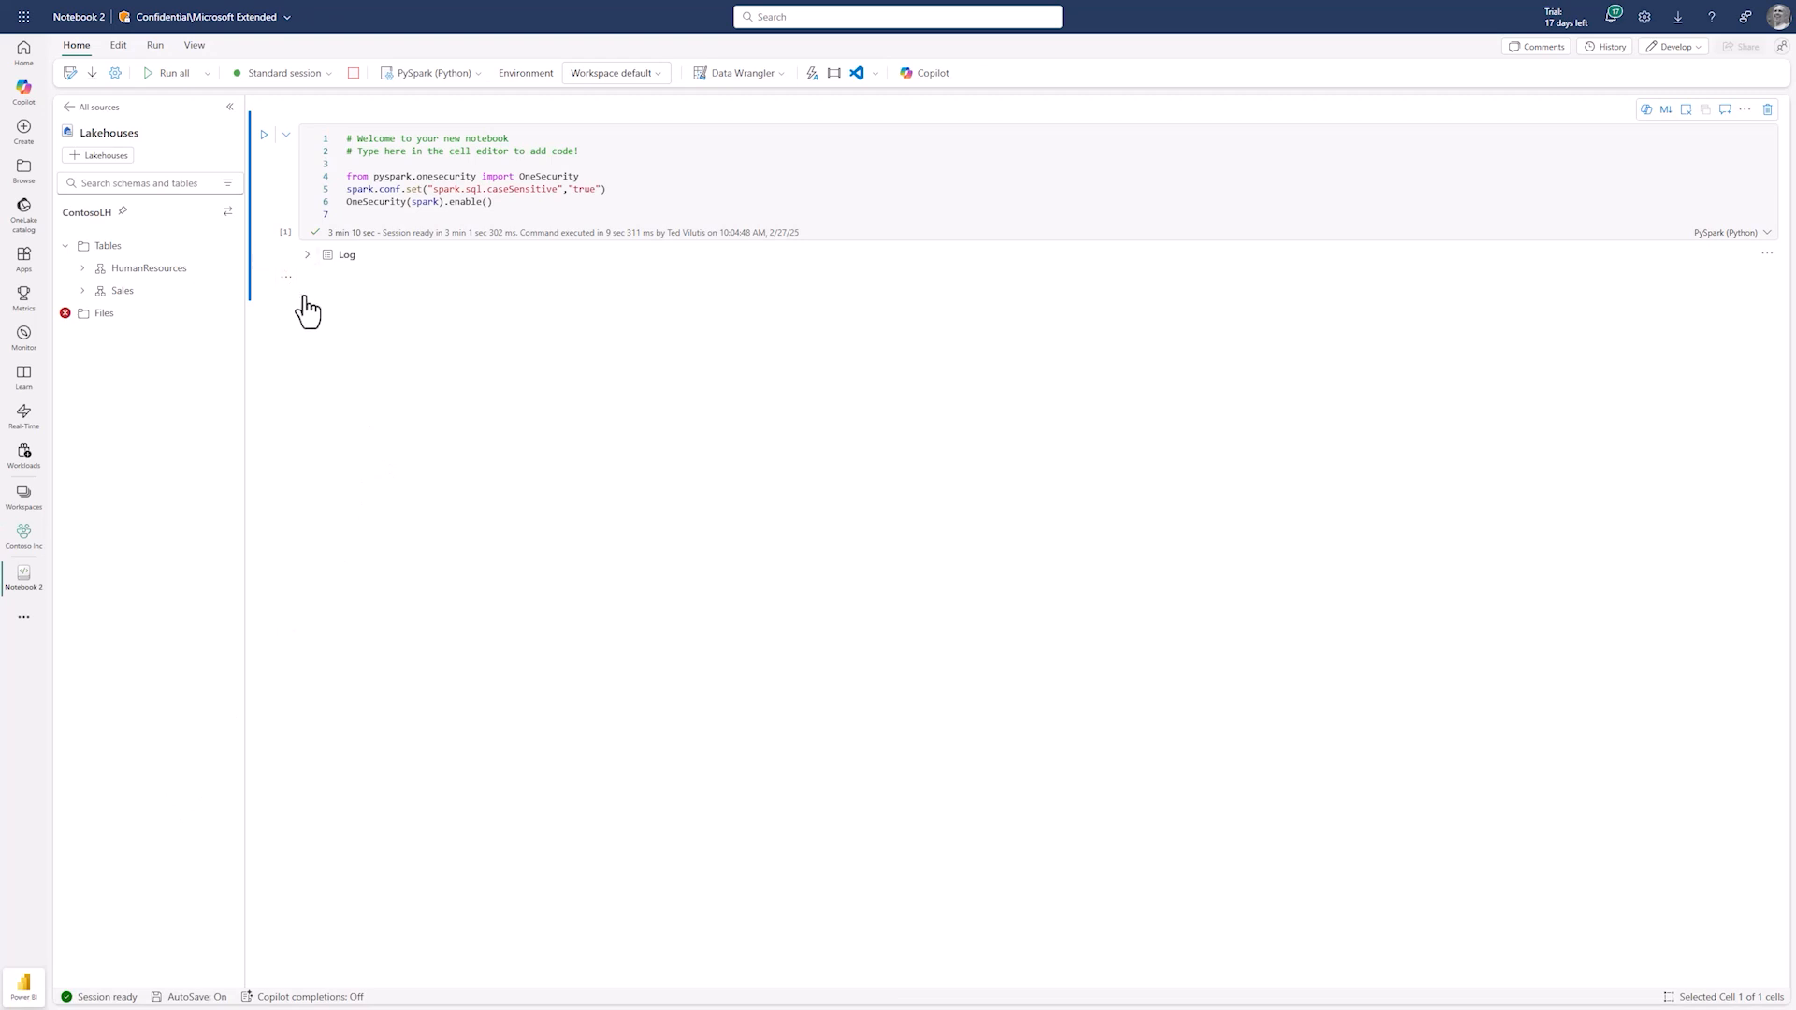
# Run a new Spark SQL cell: select * from HumanResources.employees, showing salaries and security levels.
pyautogui.click(1731, 350)
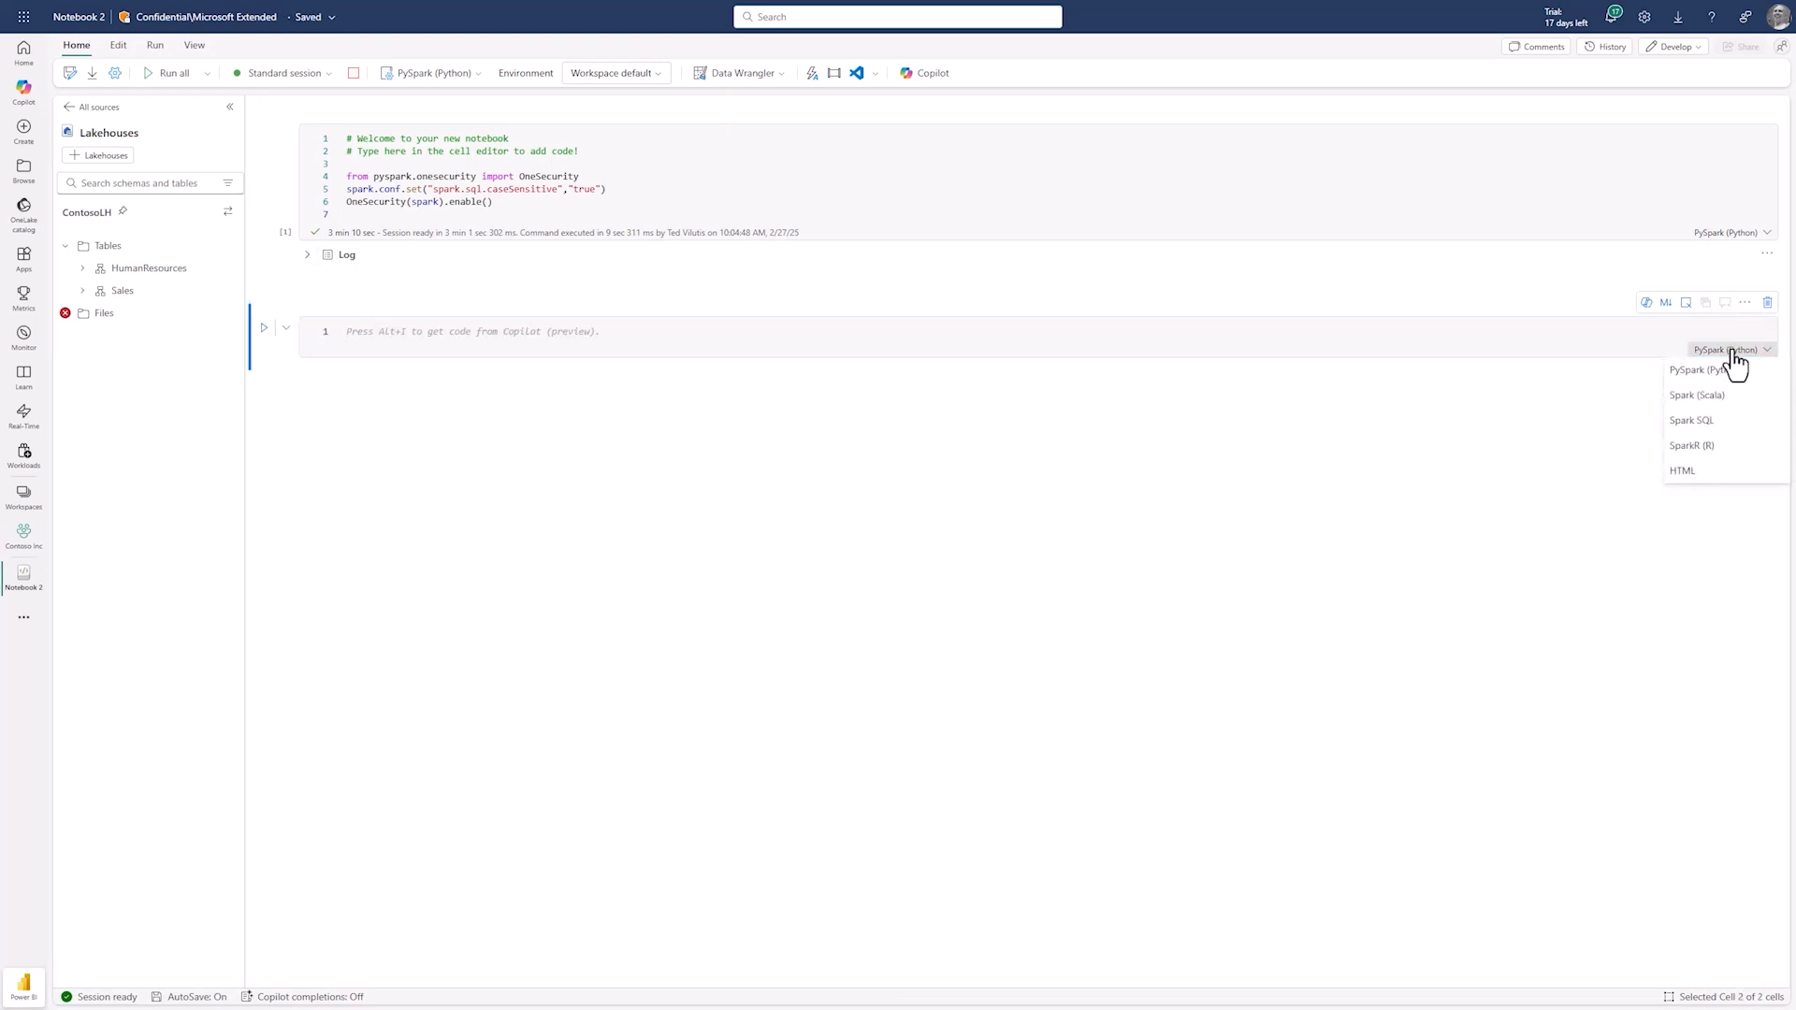
pyautogui.click(1686, 420)
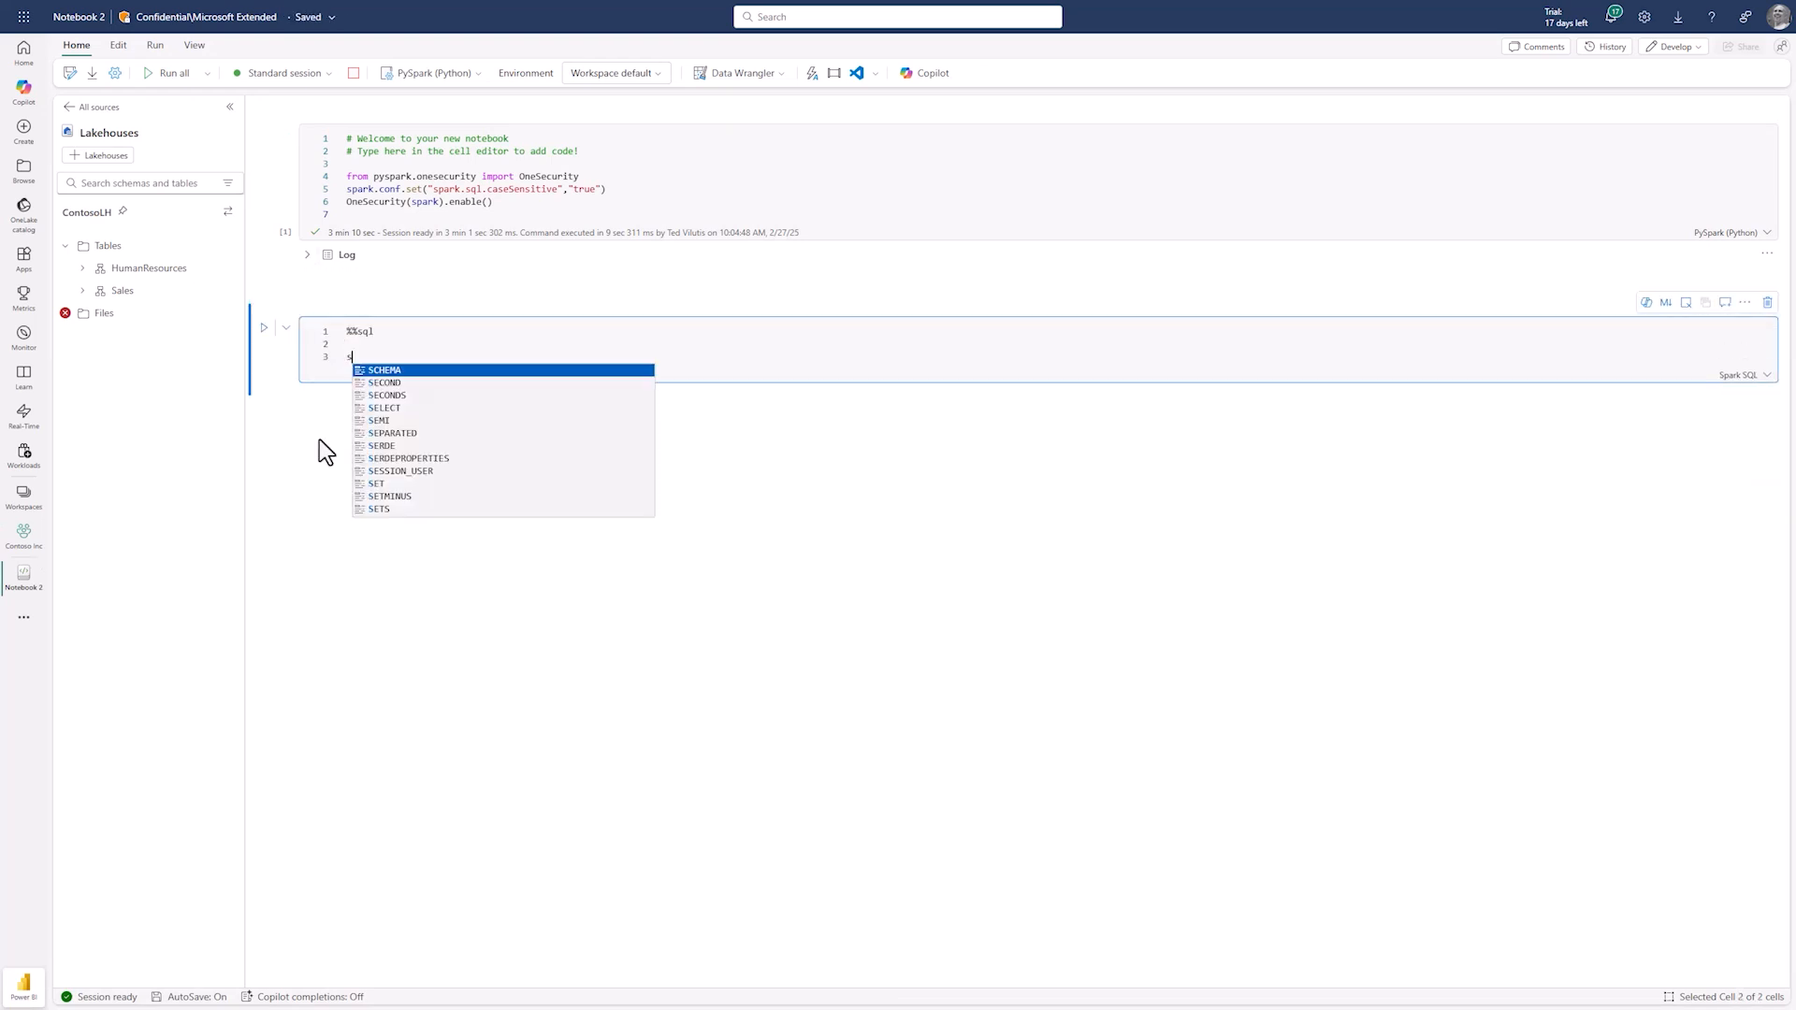
pyautogui.write('select * from HumanResources.employees')
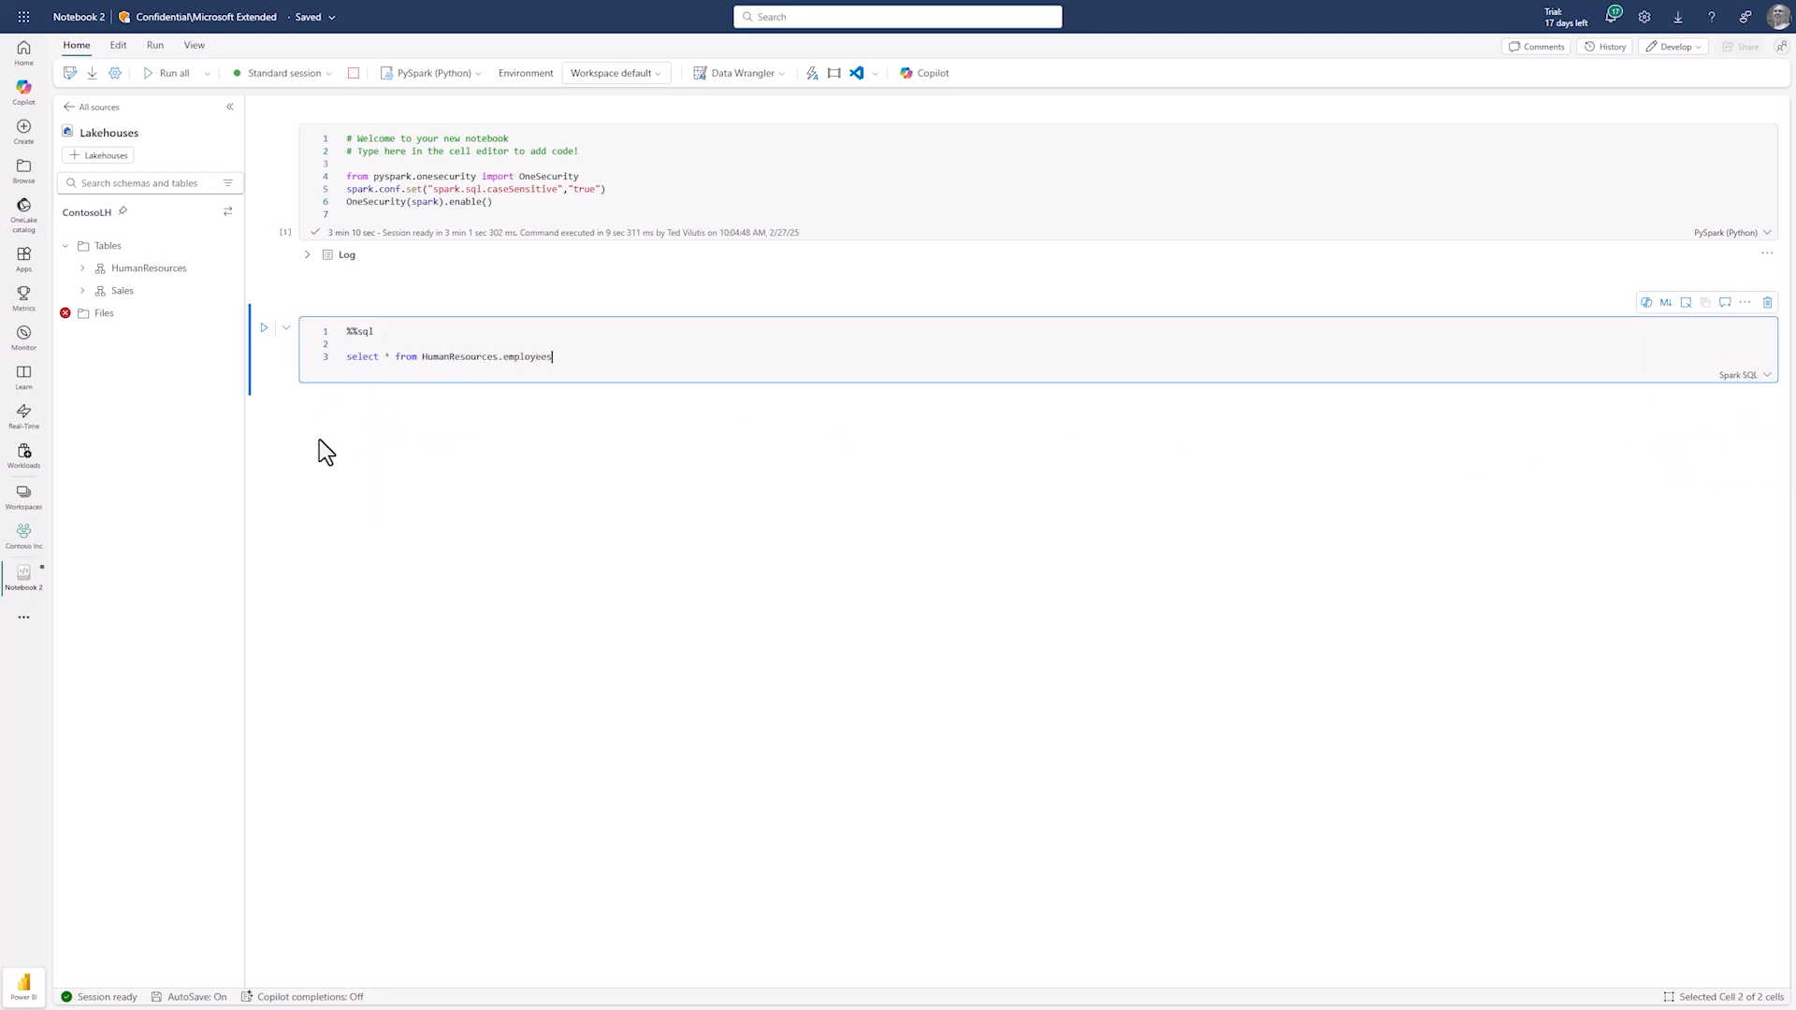
pyautogui.click(265, 328)
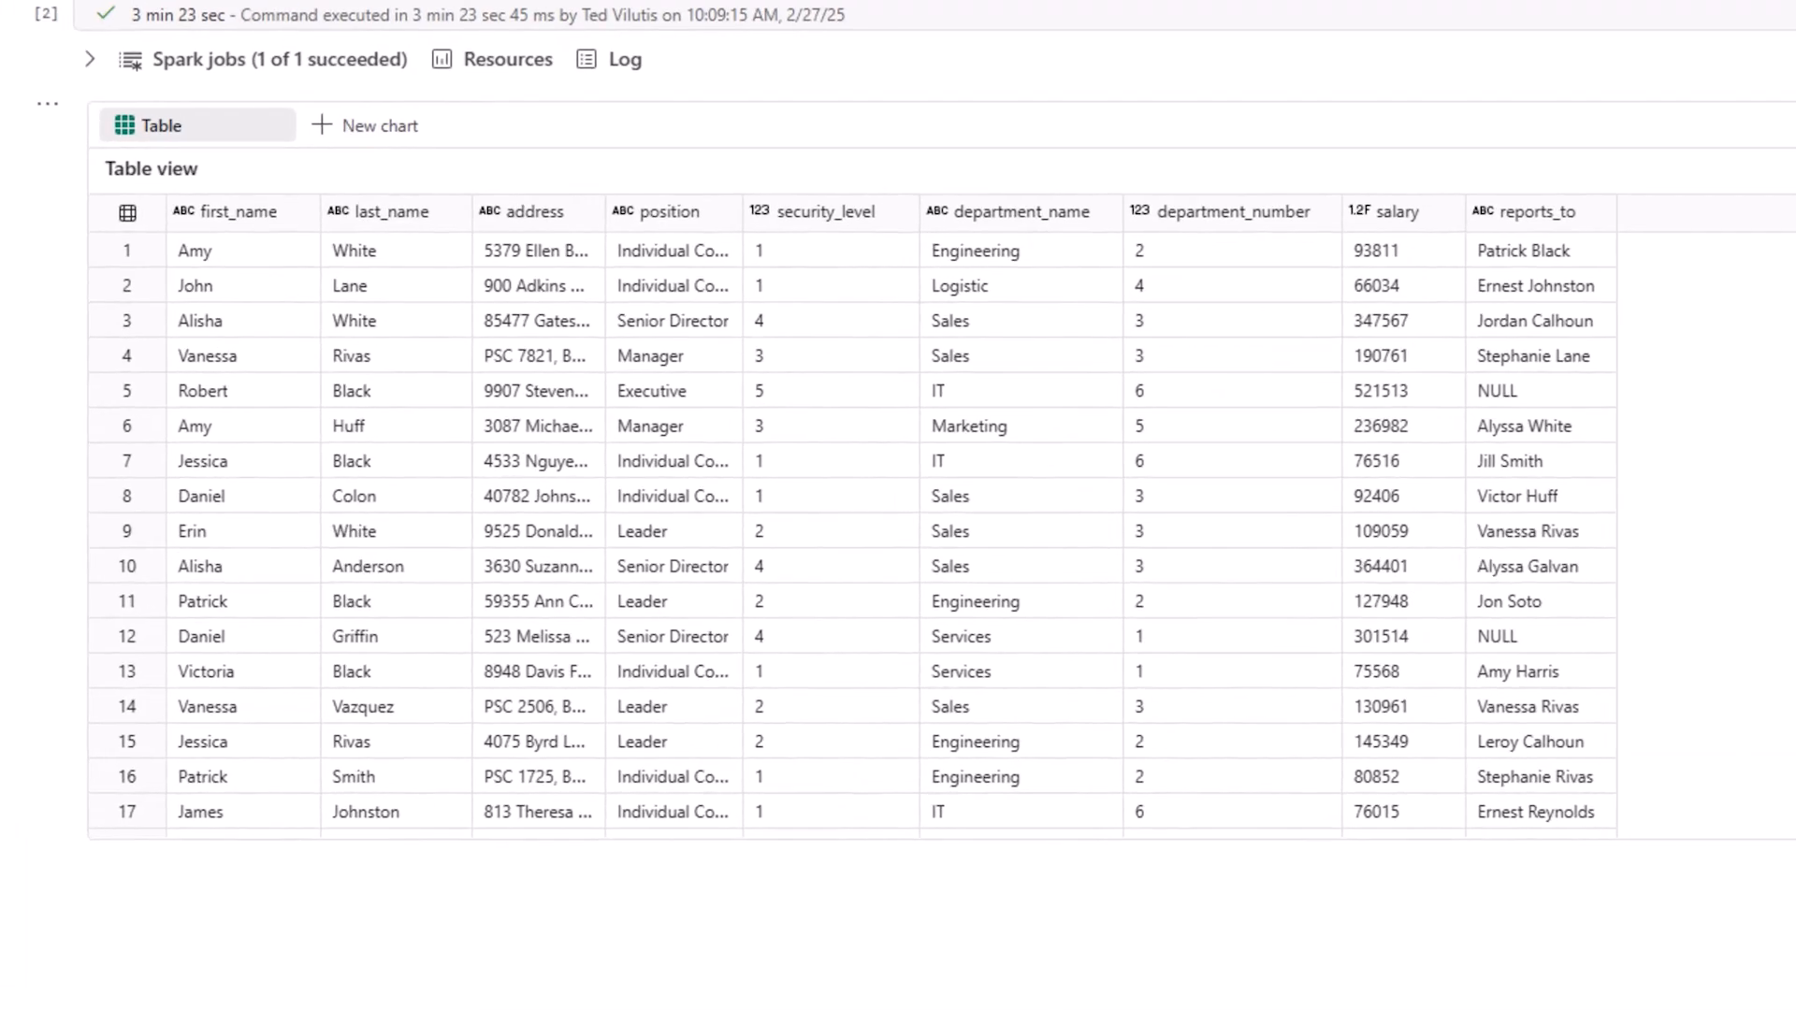
pyautogui.moveTo(1473, 460)
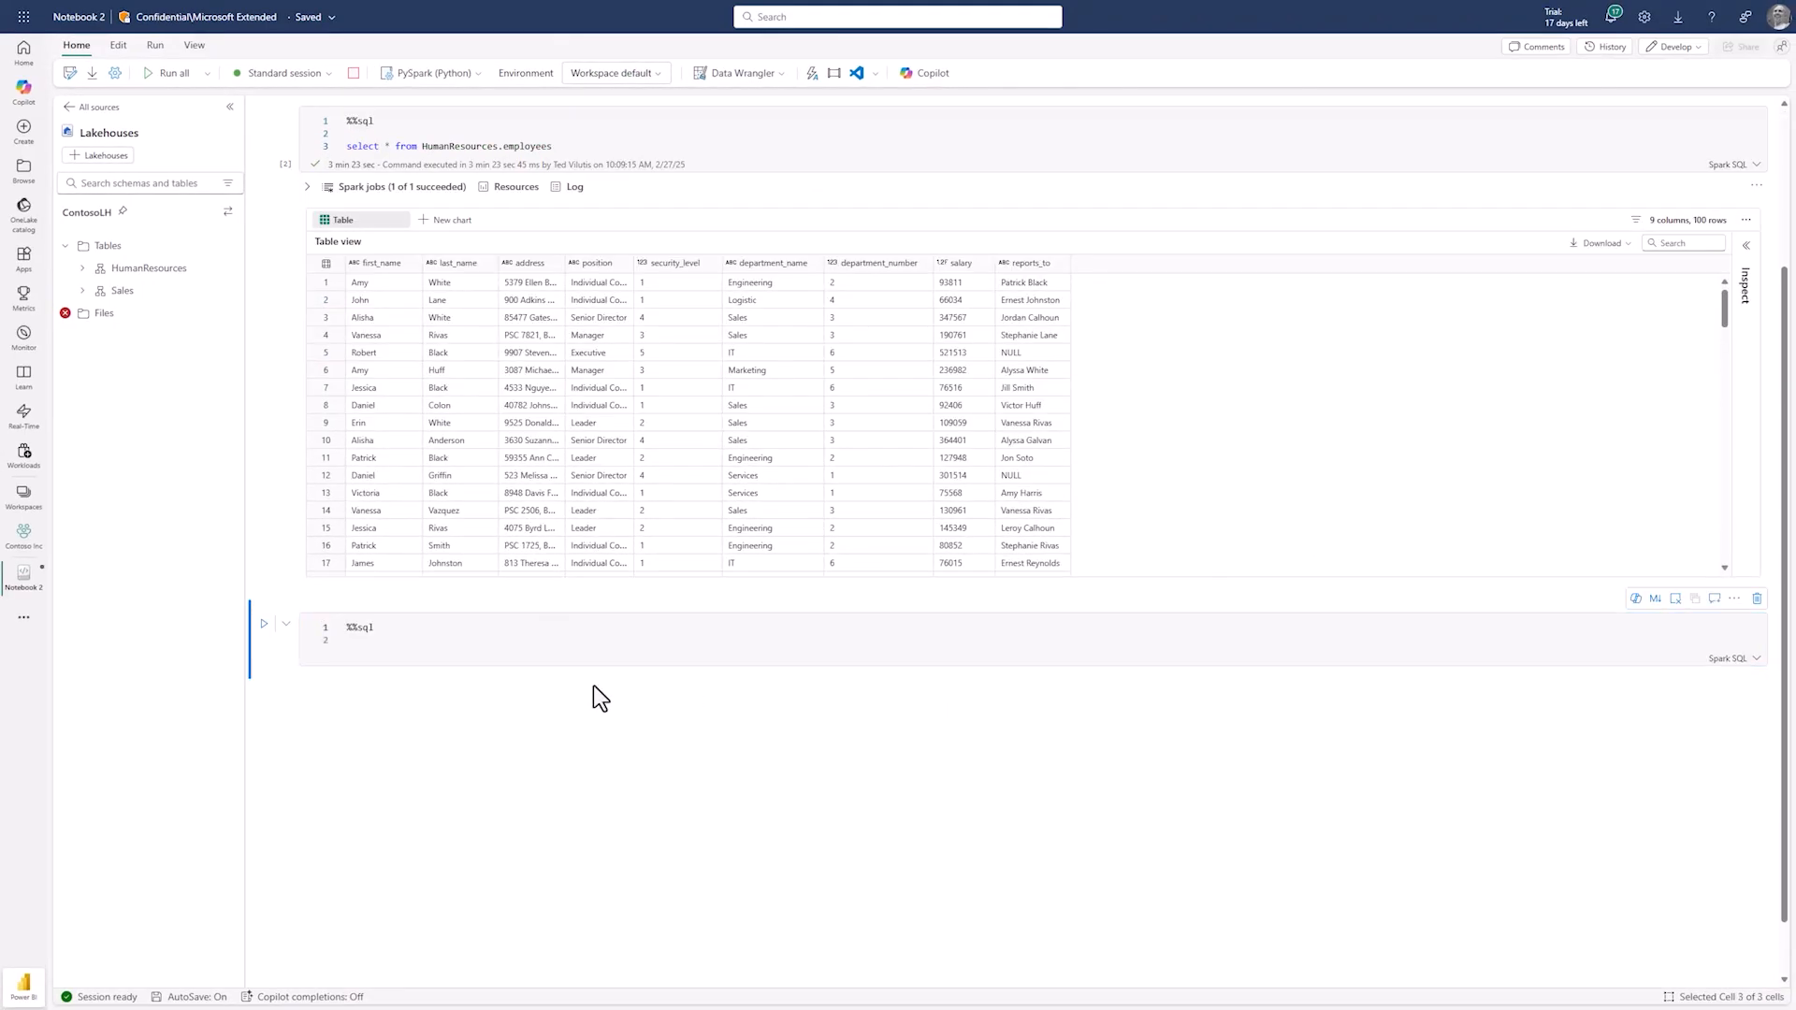
# Query the Sales.orders table with a select * Spark SQL cell and run it.
pyautogui.write('select * from Sales.orders')
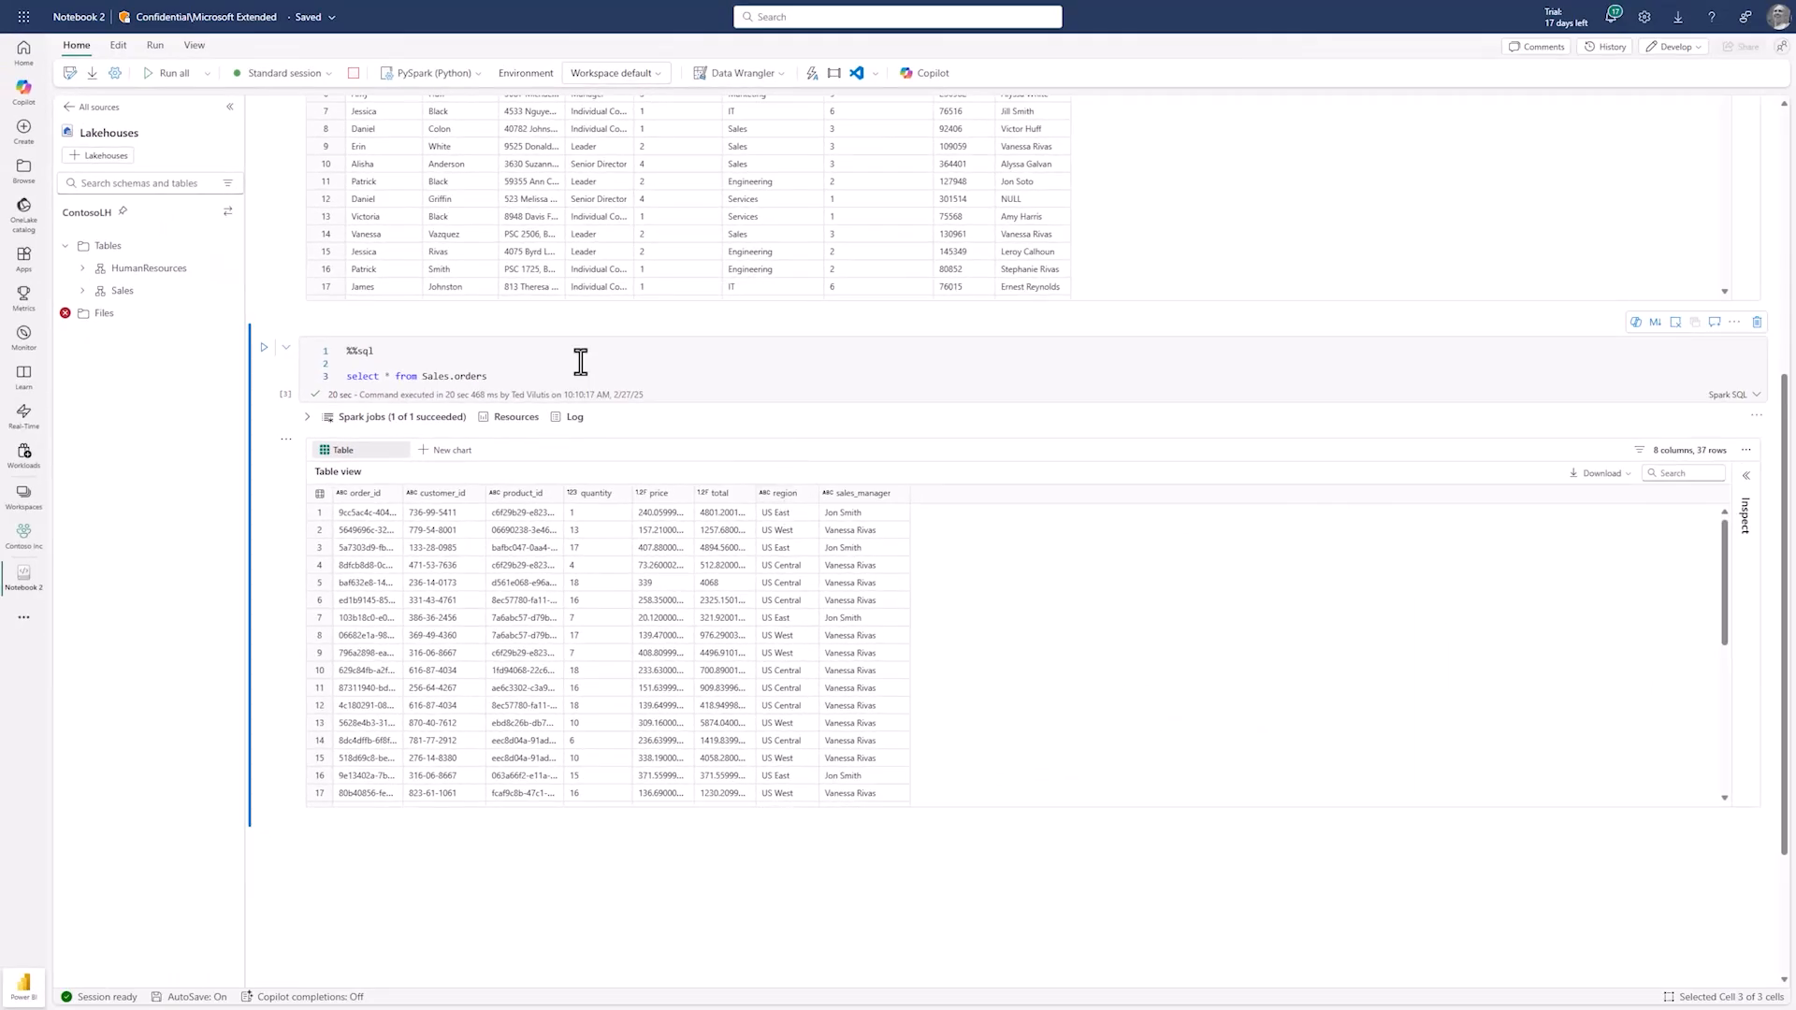
pyautogui.click(23, 530)
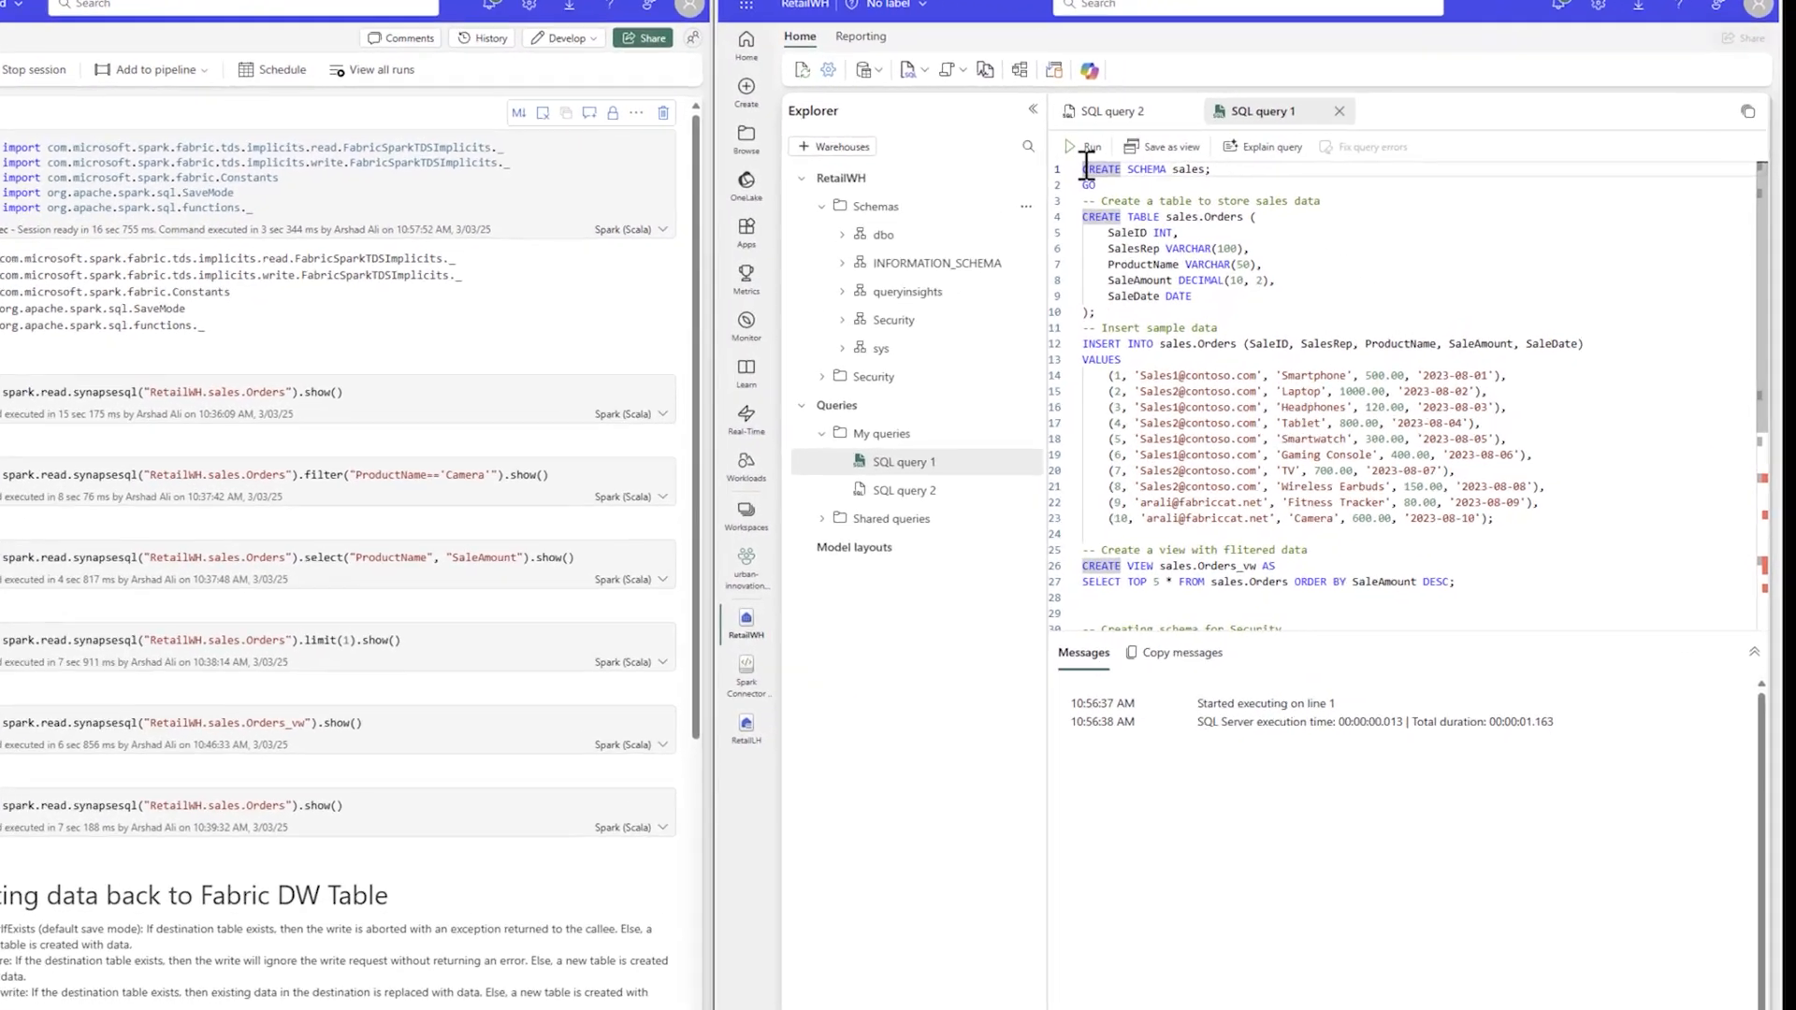
# Select and run the RetailWH script that creates and fills sales.Orders.
pyautogui.moveTo(1077, 169); pyautogui.dragTo(1435, 586)
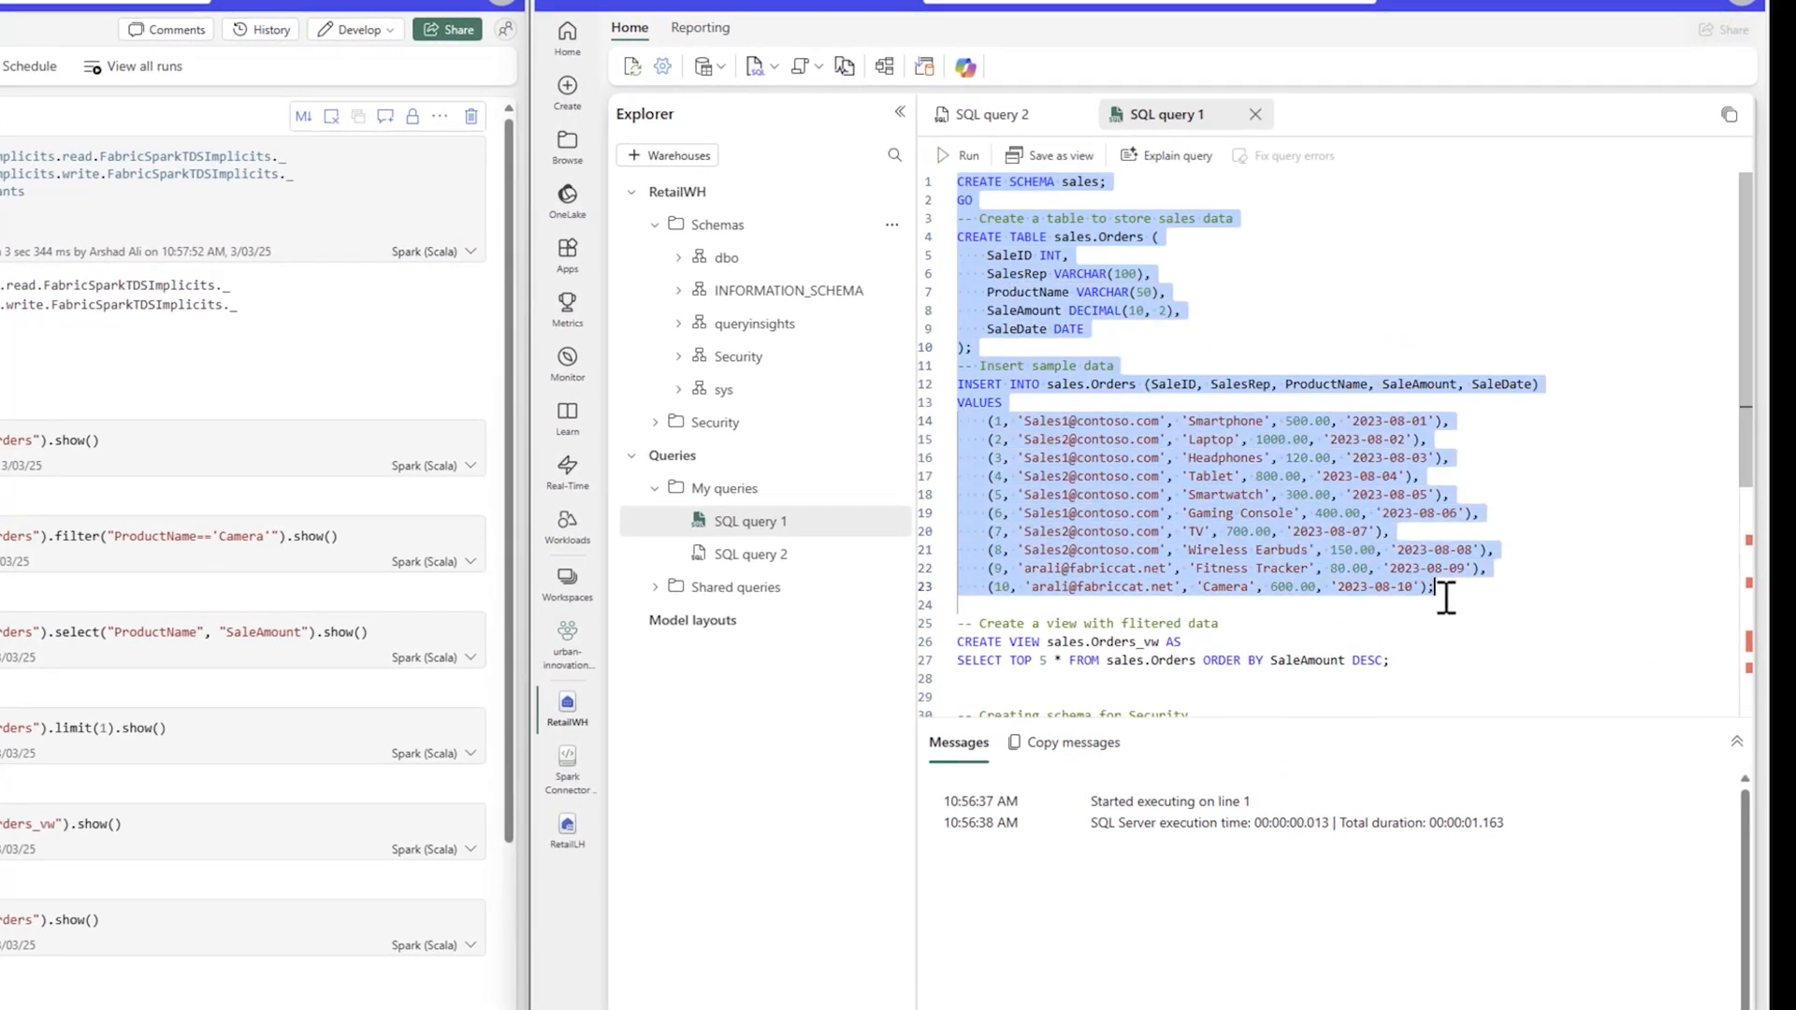
pyautogui.click(952, 155)
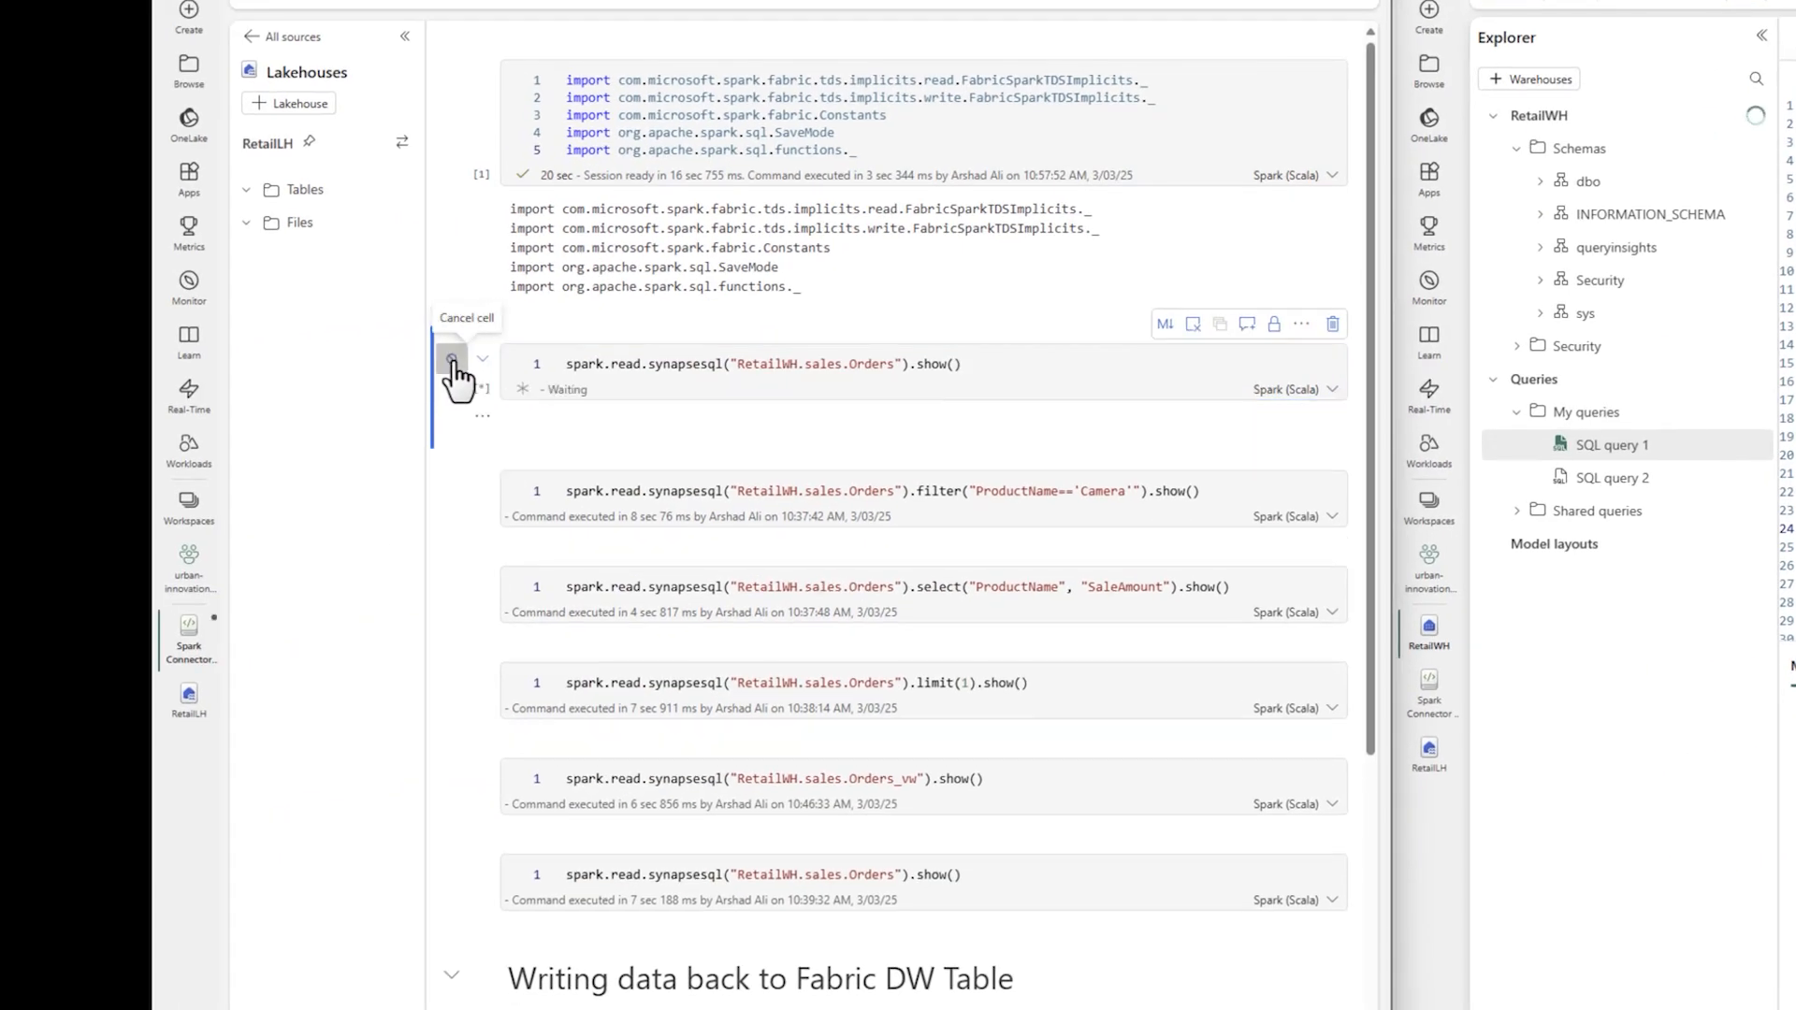
# Run the cells reading all sales orders, filtering to Camera, and selecting product names and amounts.
pyautogui.click(450, 356)
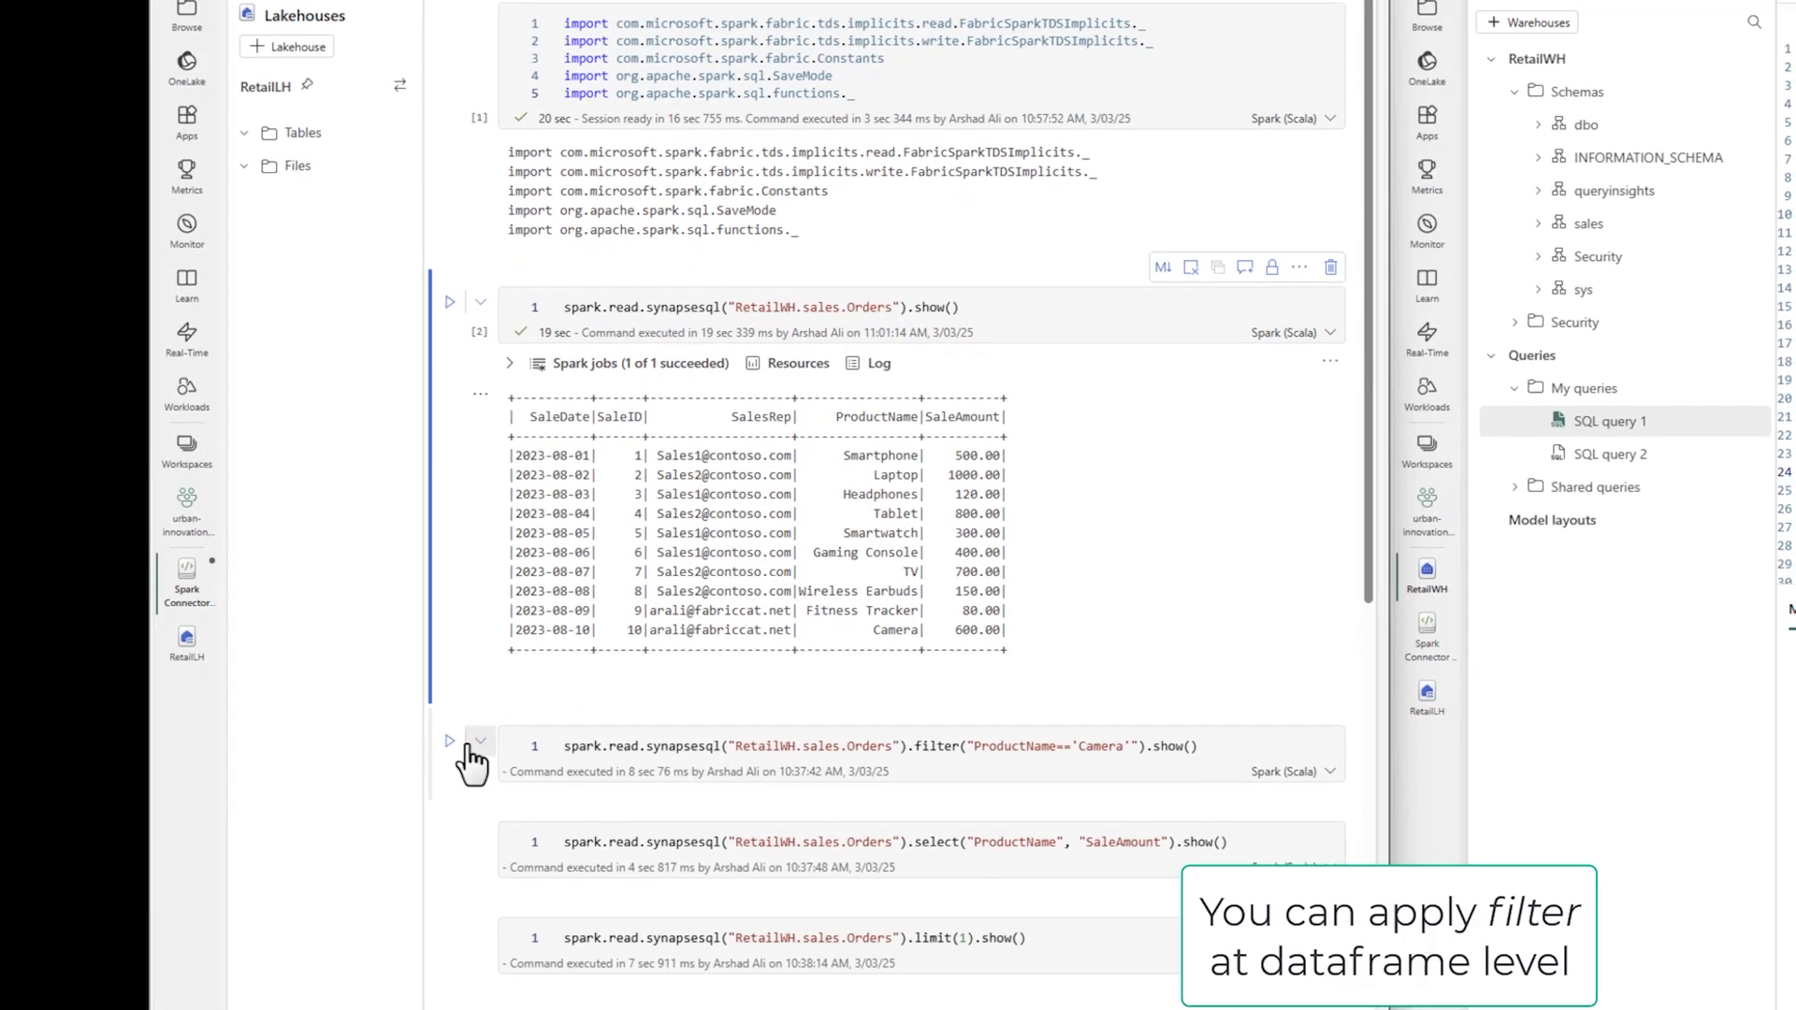
pyautogui.click(445, 739)
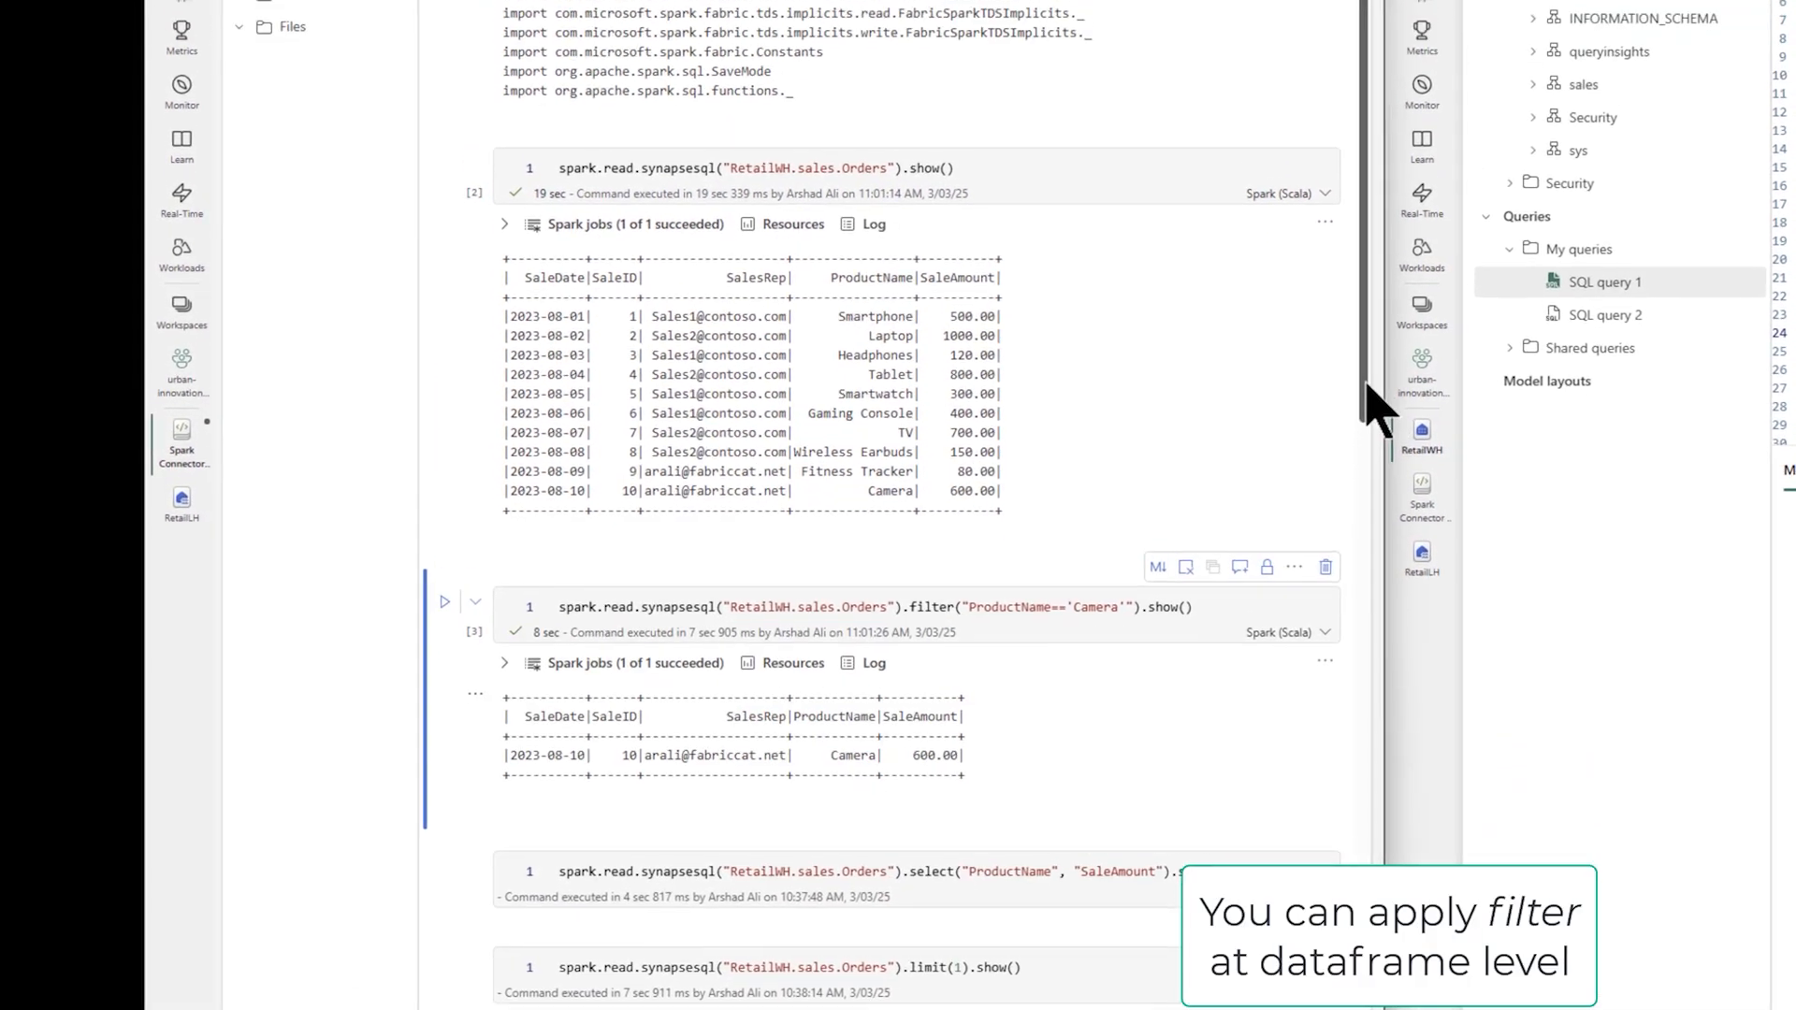
pyautogui.scroll(-3)
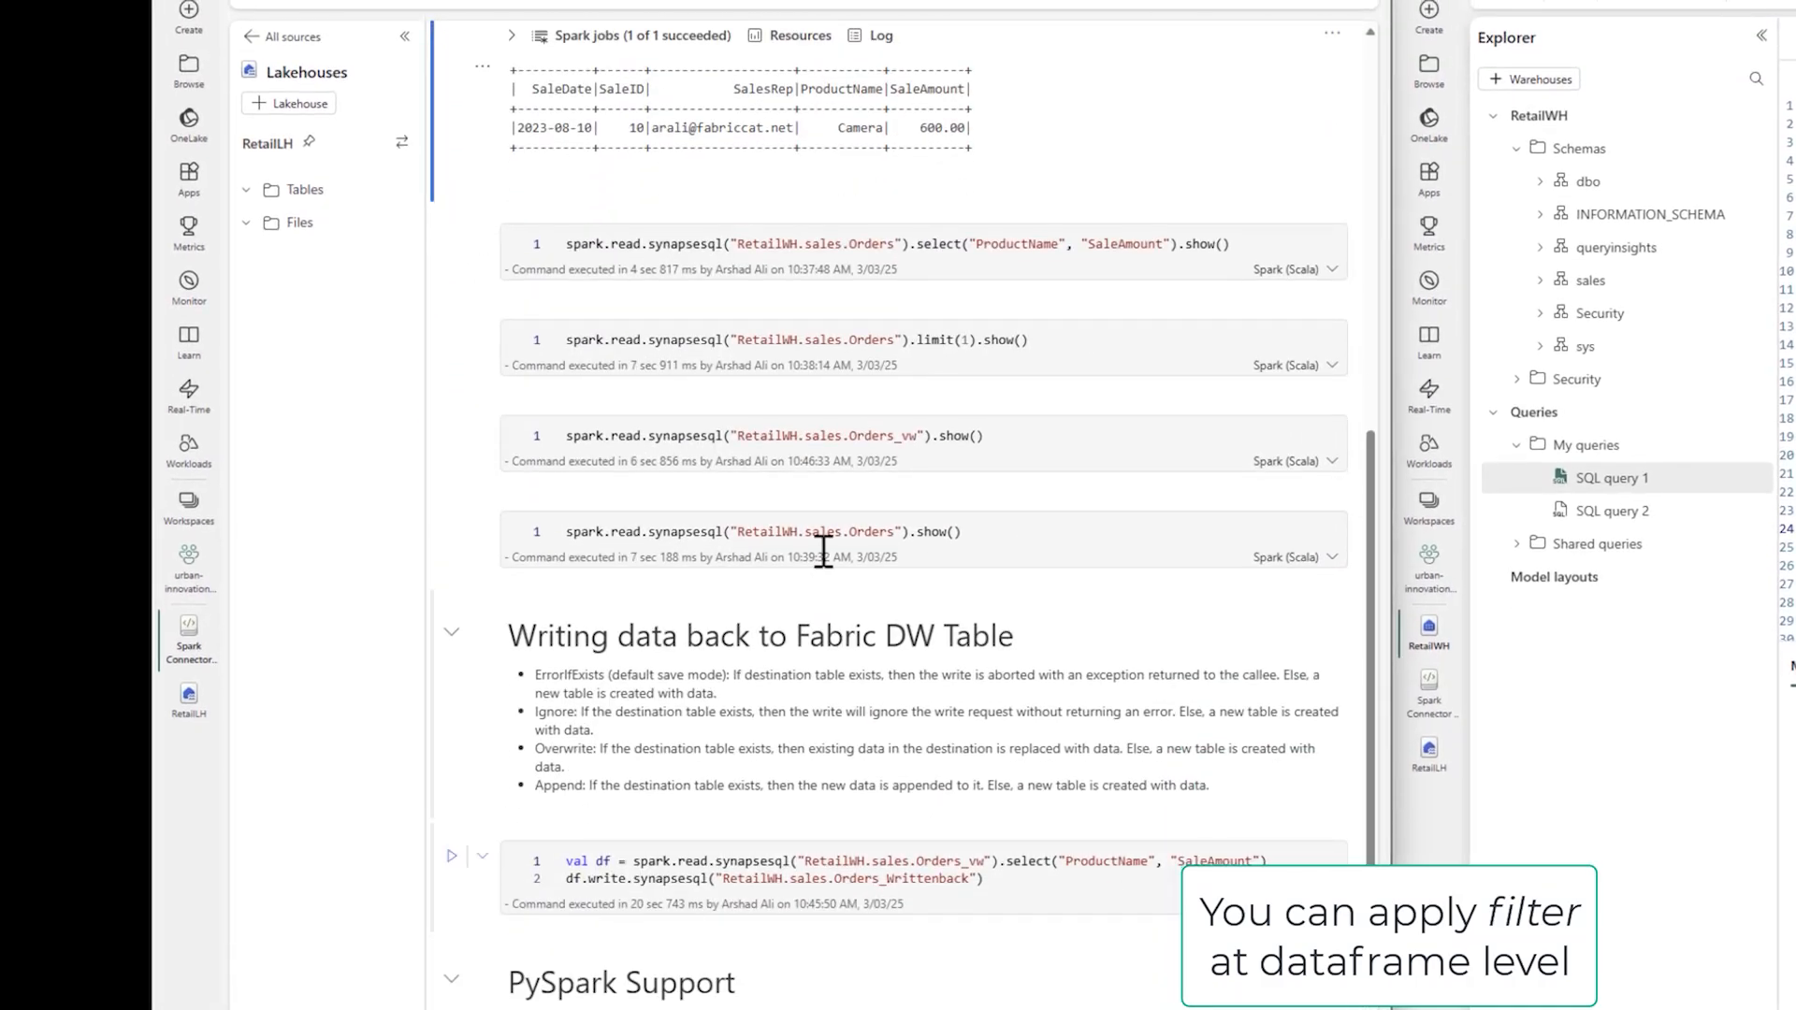
pyautogui.click(452, 243)
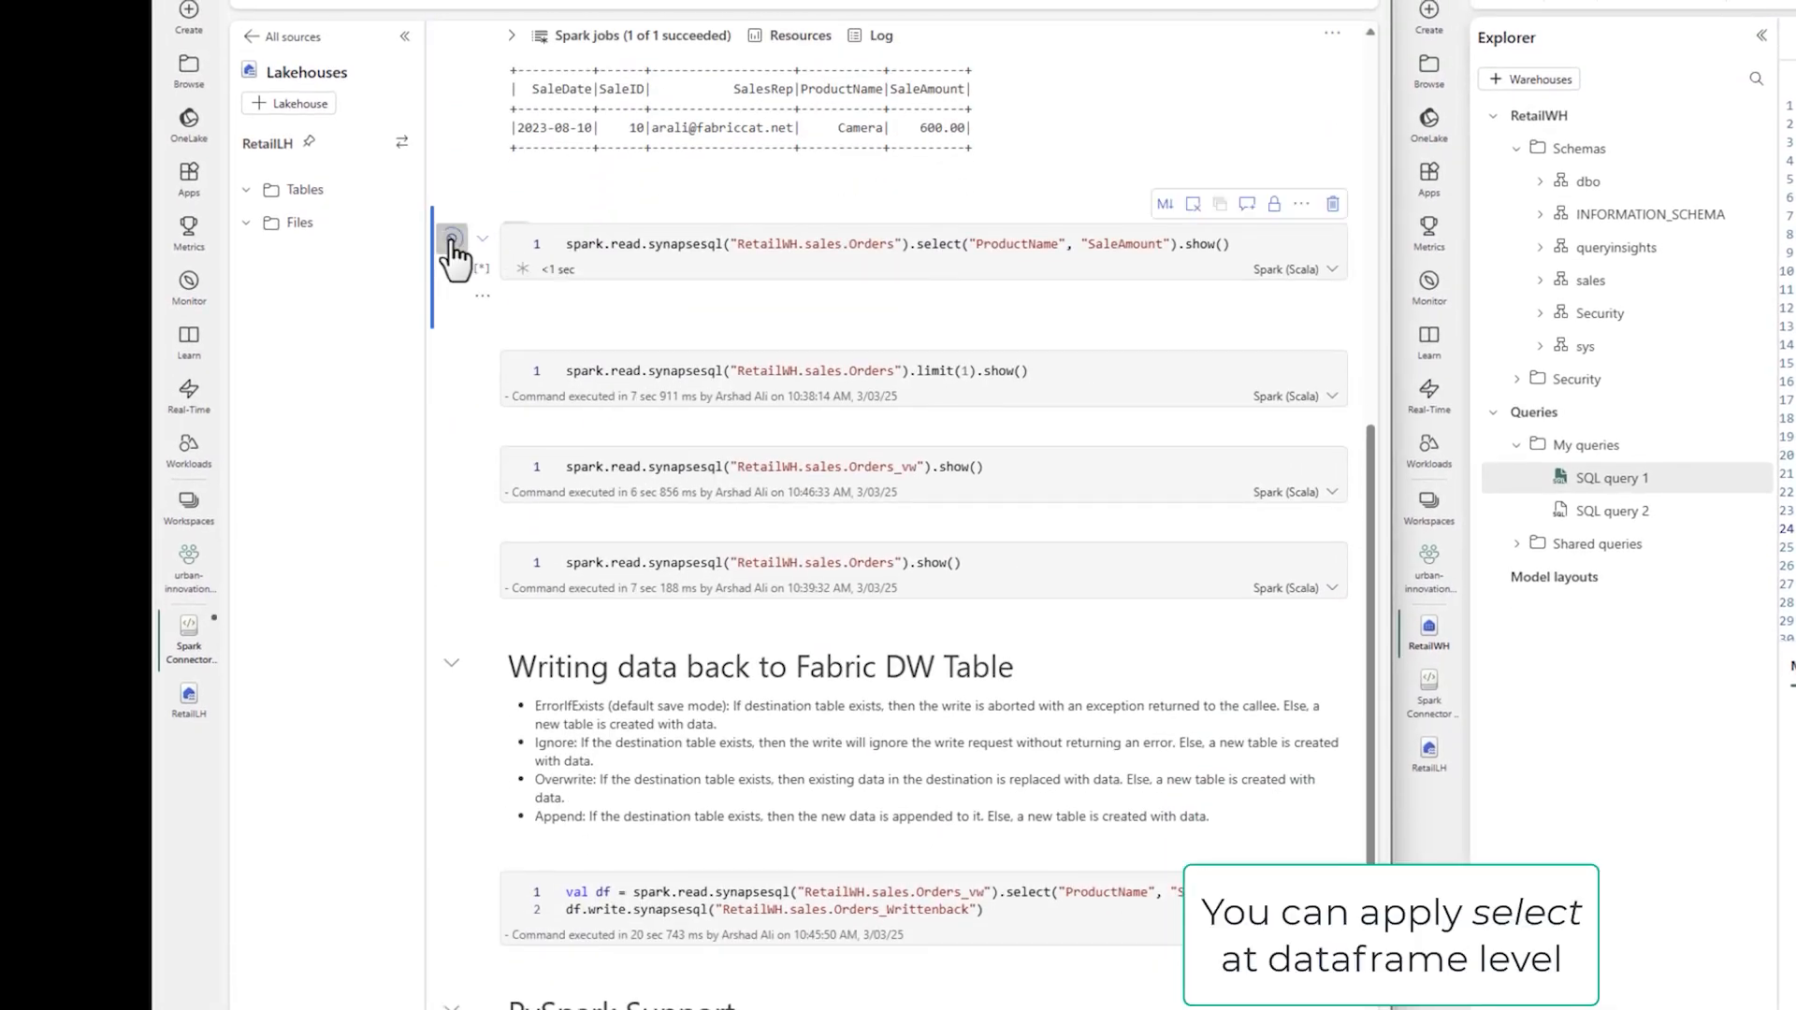
# Run the single-order limit(1) cell and the Orders_vw view read cell.
pyautogui.click(450, 239)
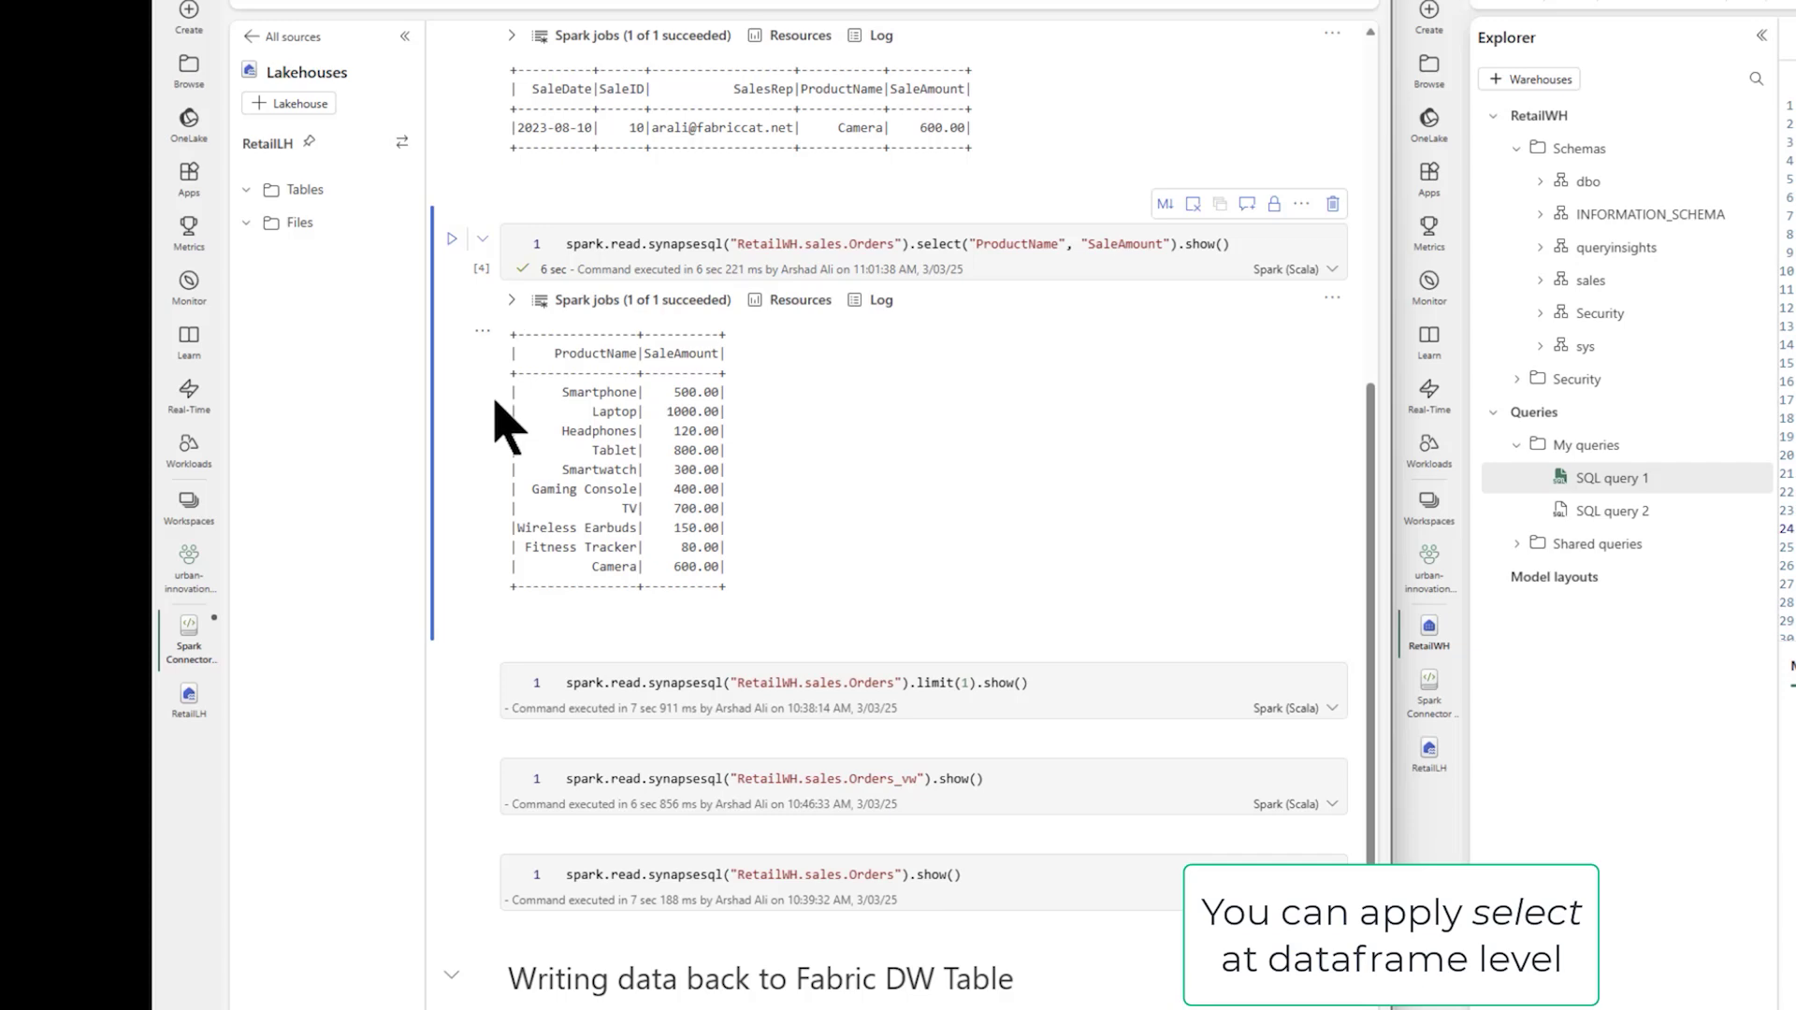
pyautogui.click(451, 678)
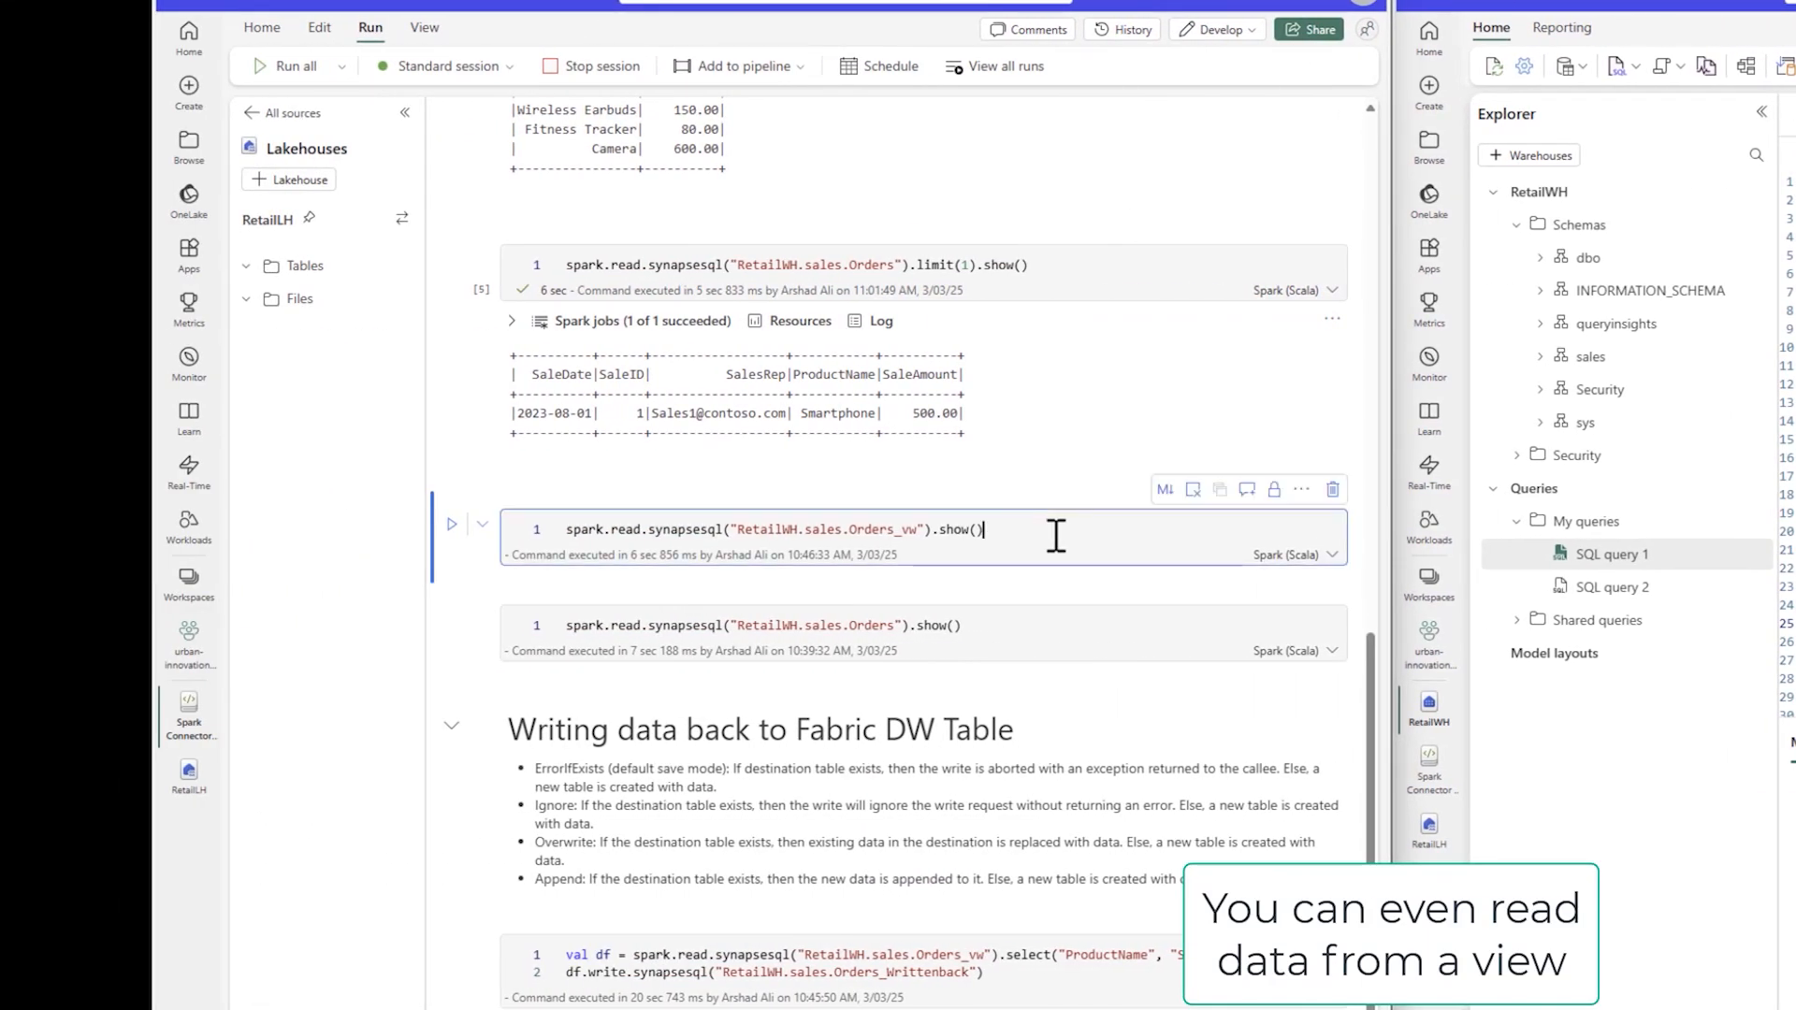
pyautogui.click(451, 524)
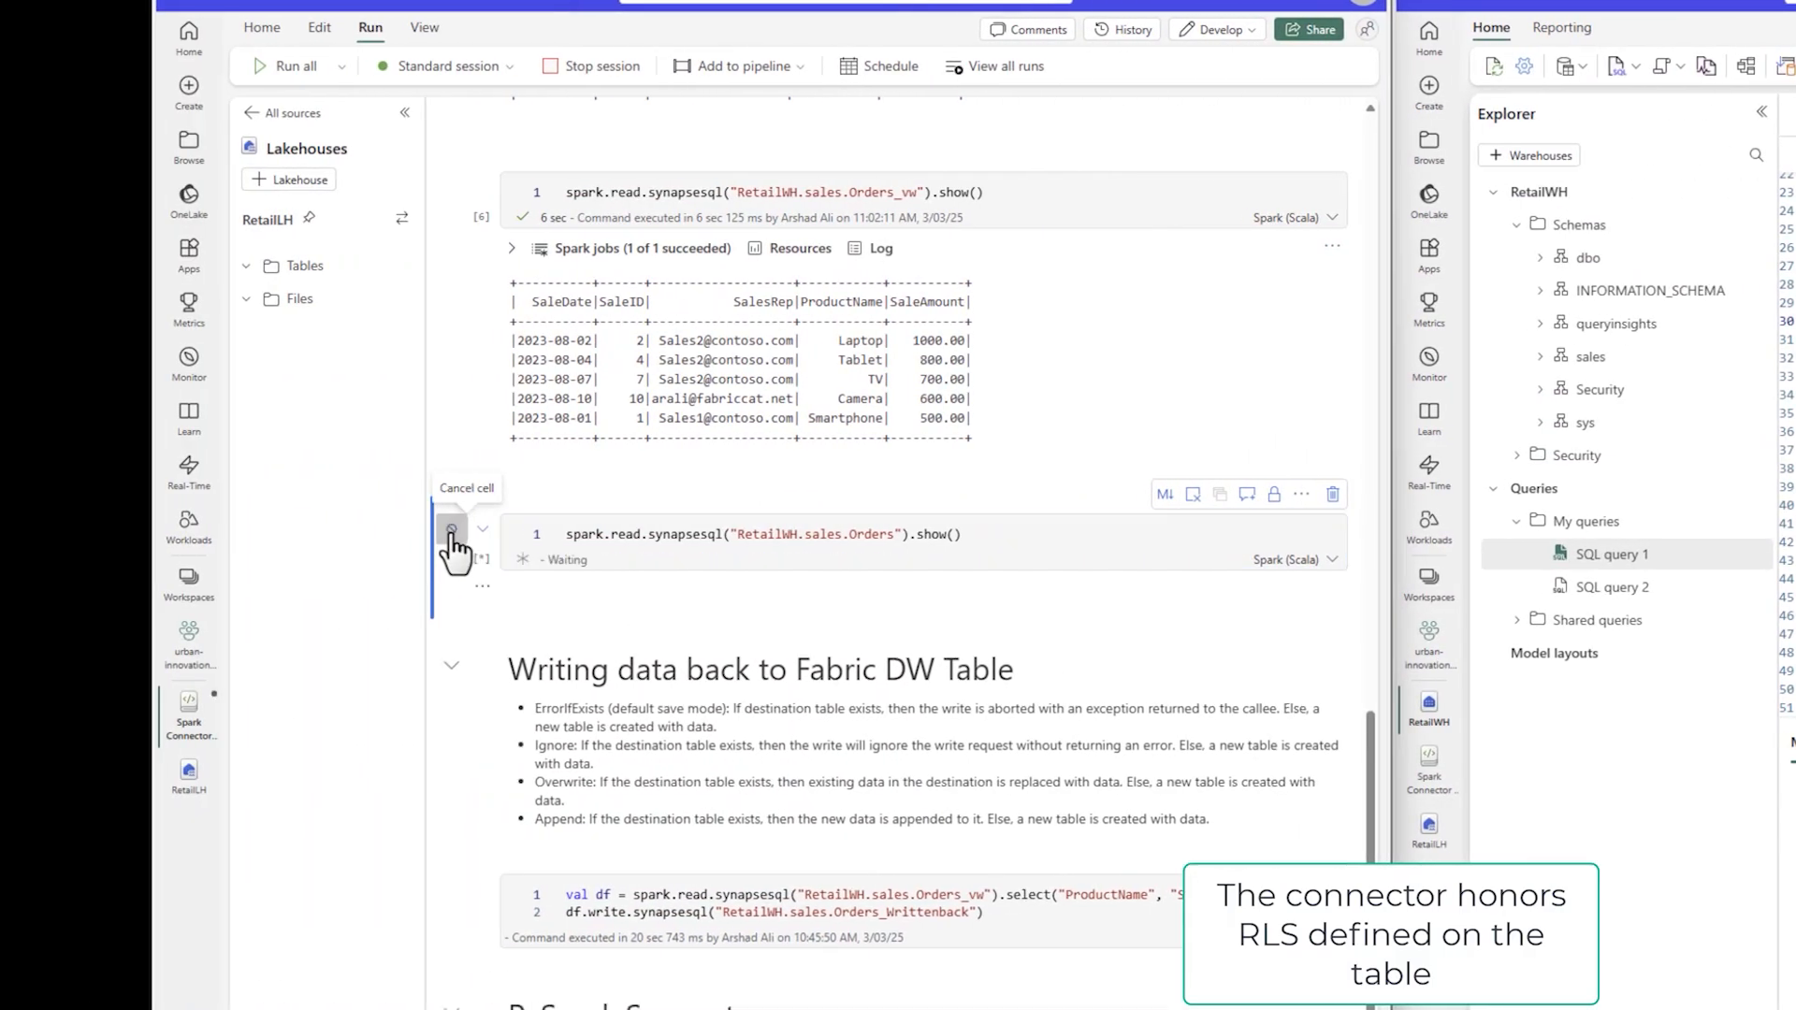
# Read Orders, write view product and amount data to Orders_Writtenback, and refresh sales tables.
pyautogui.click(451, 529)
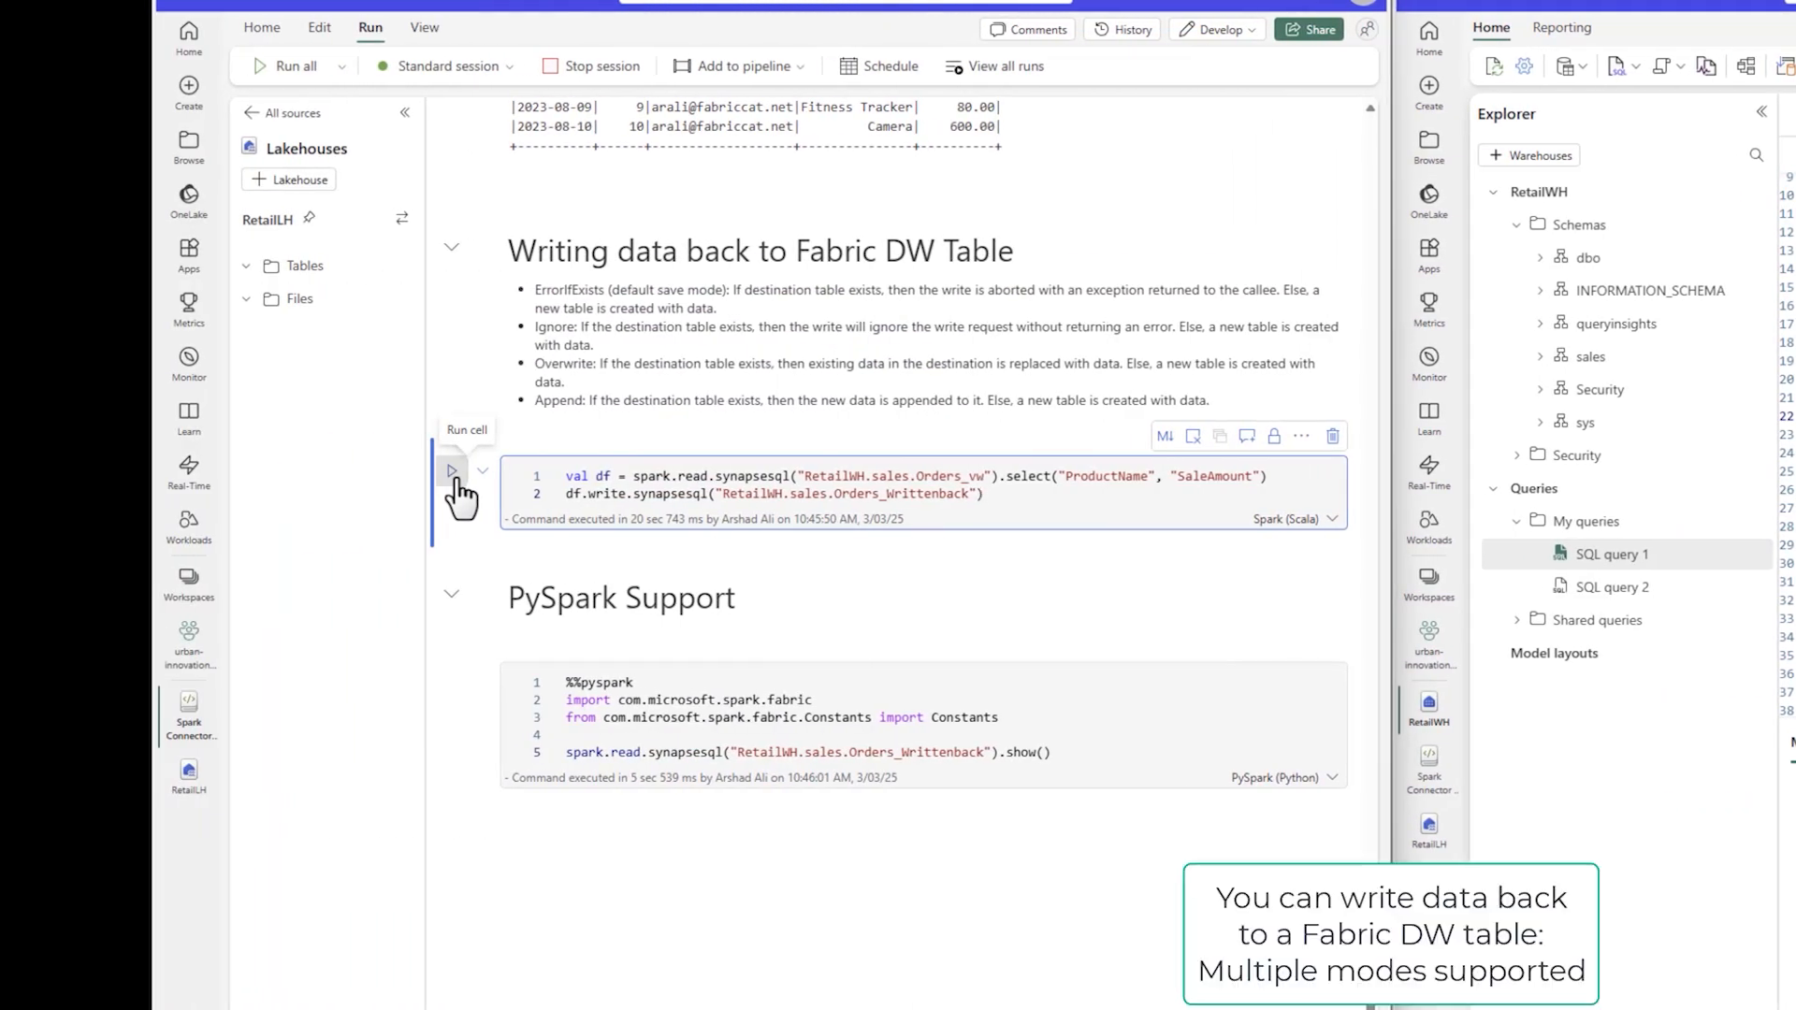
pyautogui.click(450, 470)
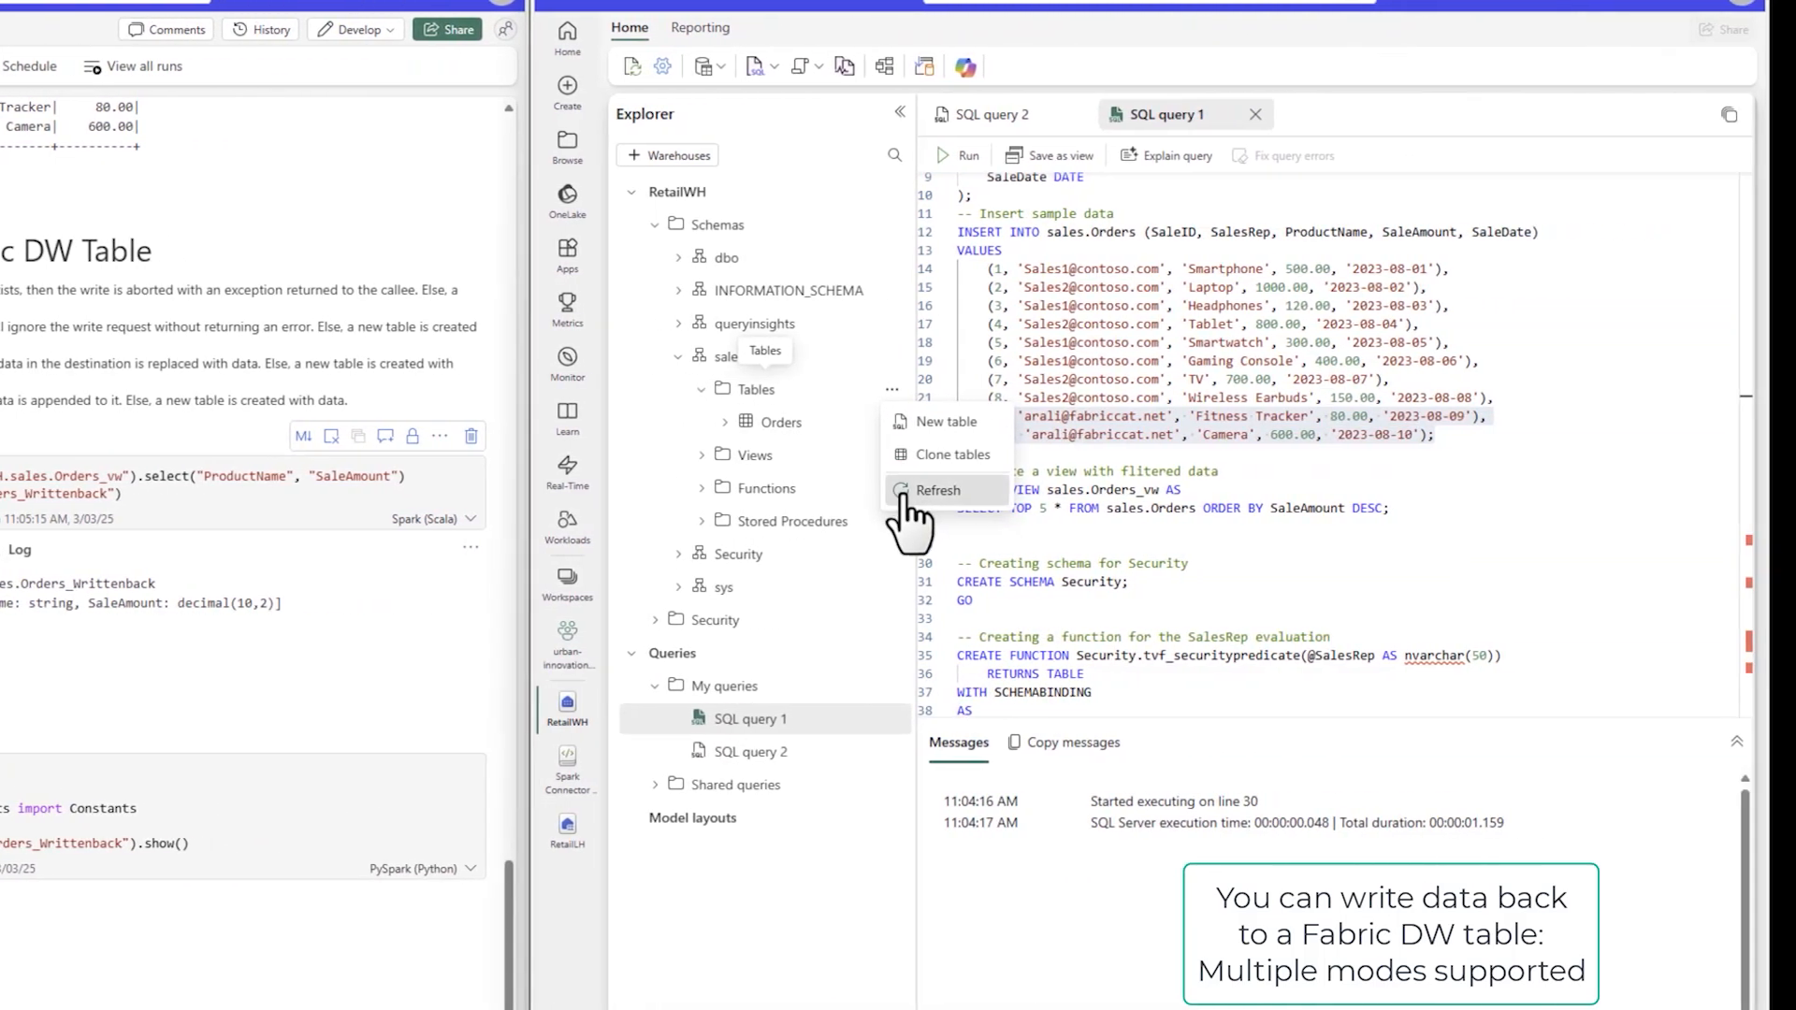
pyautogui.click(937, 490)
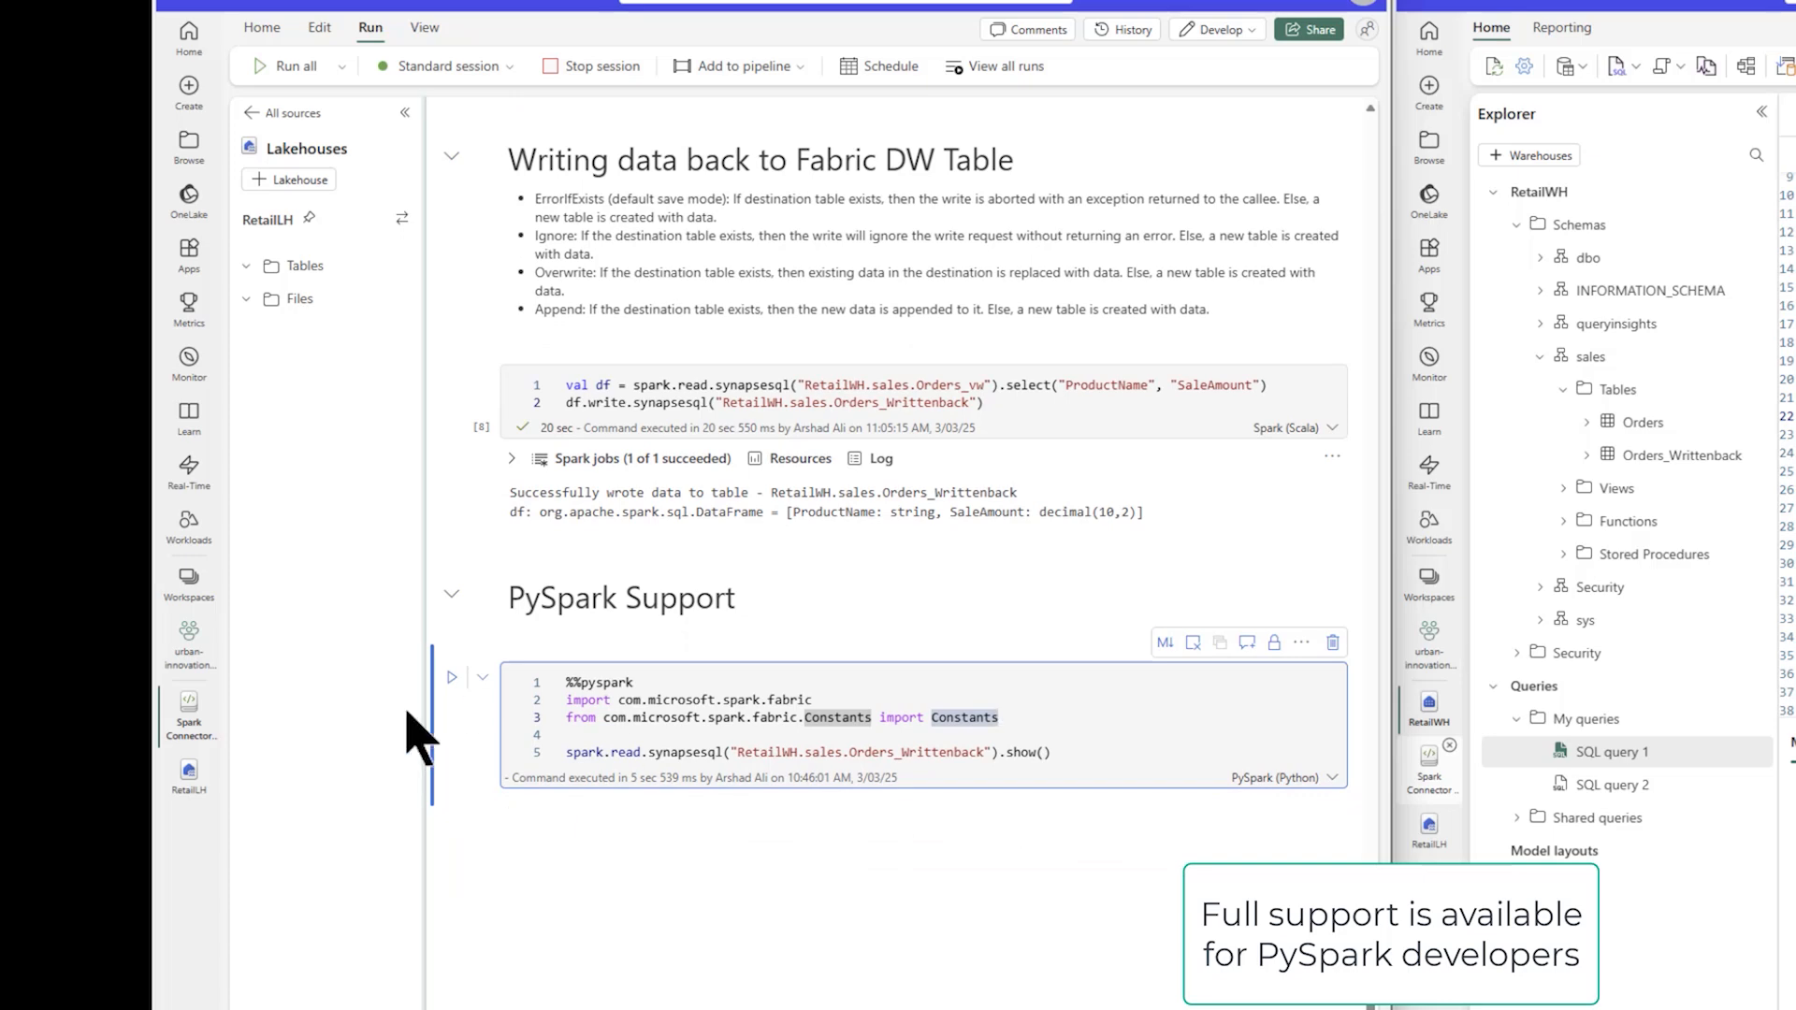
# Run the %%pyspark cell reading Orders_Writtenback for Camera and Fitness Tracker amounts.
pyautogui.click(452, 677)
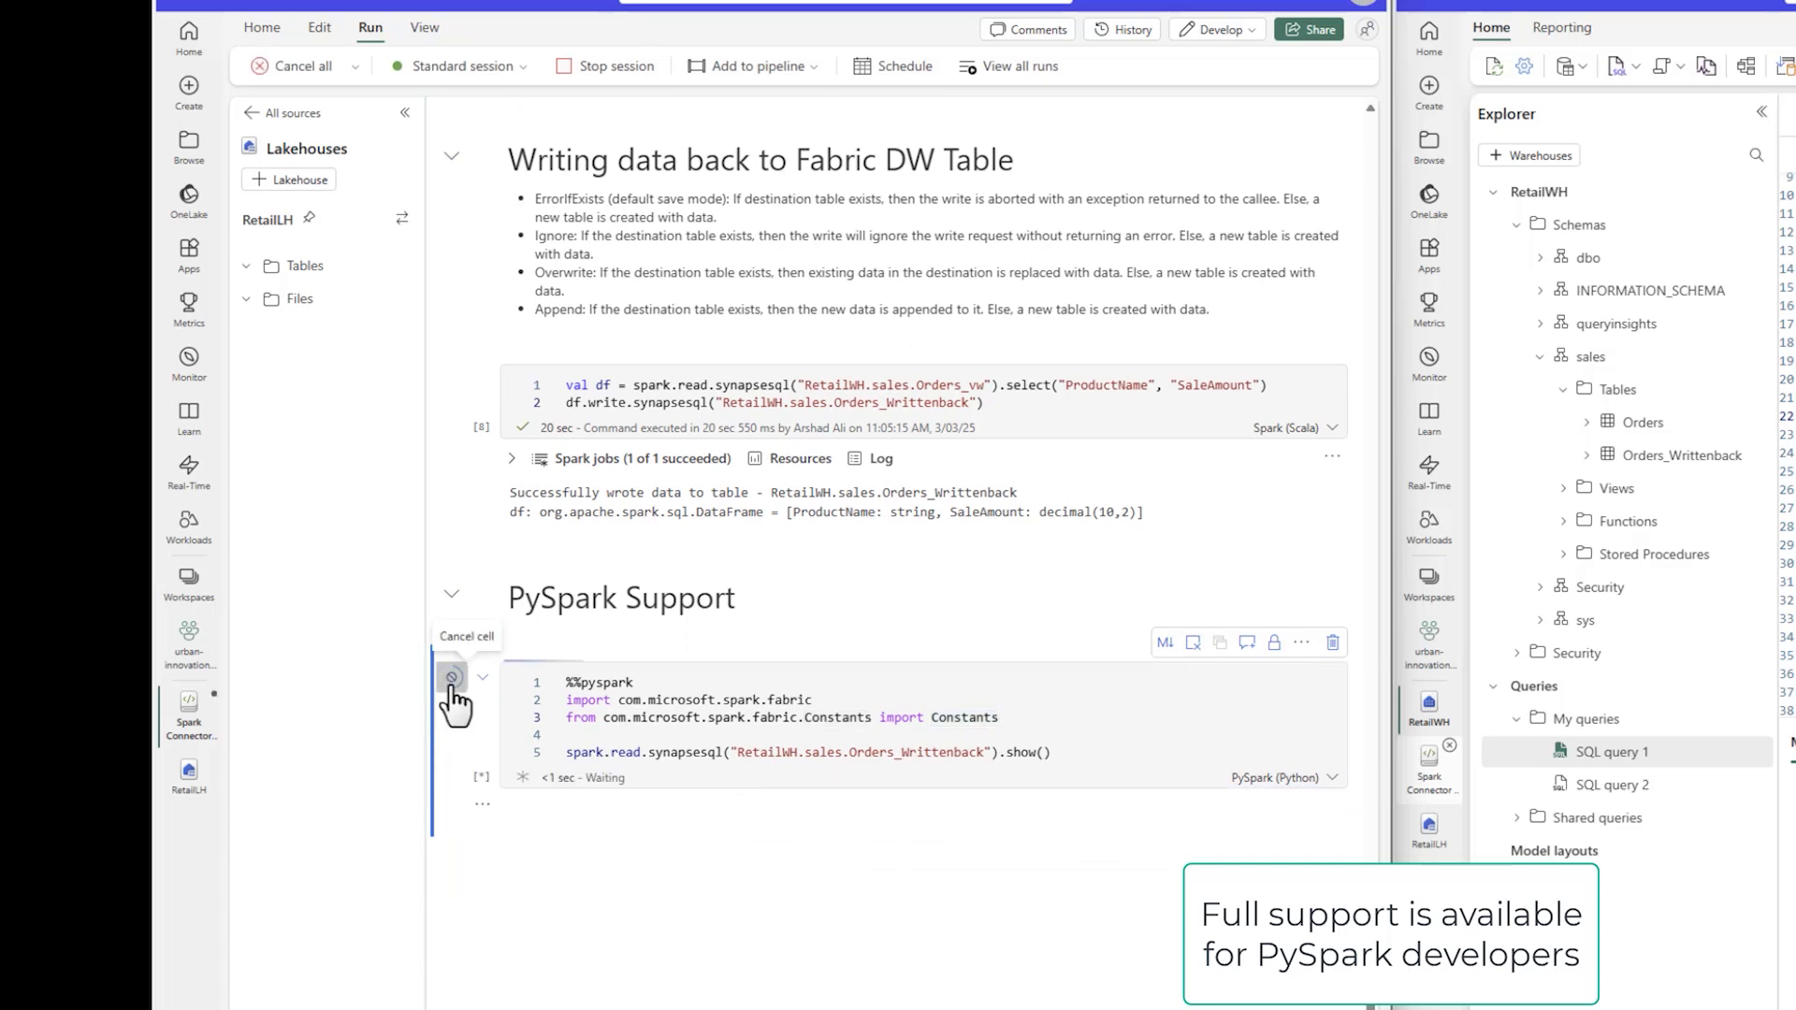
pyautogui.click(450, 677)
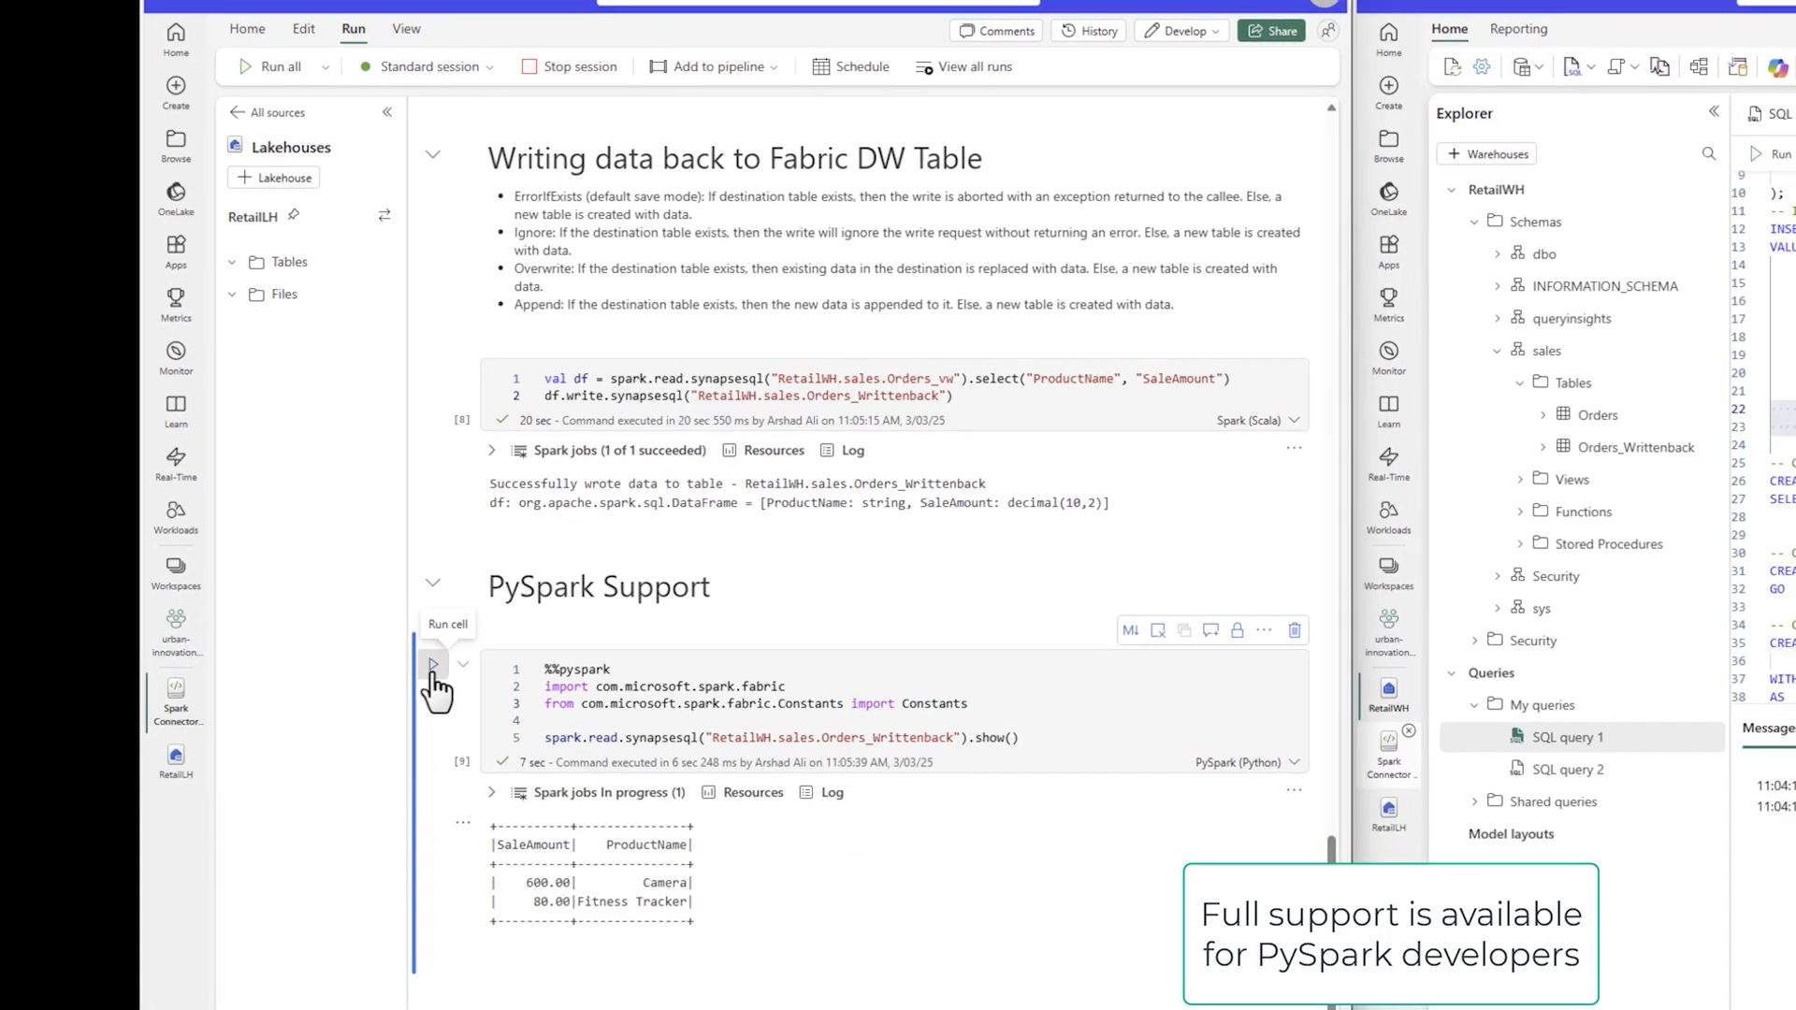